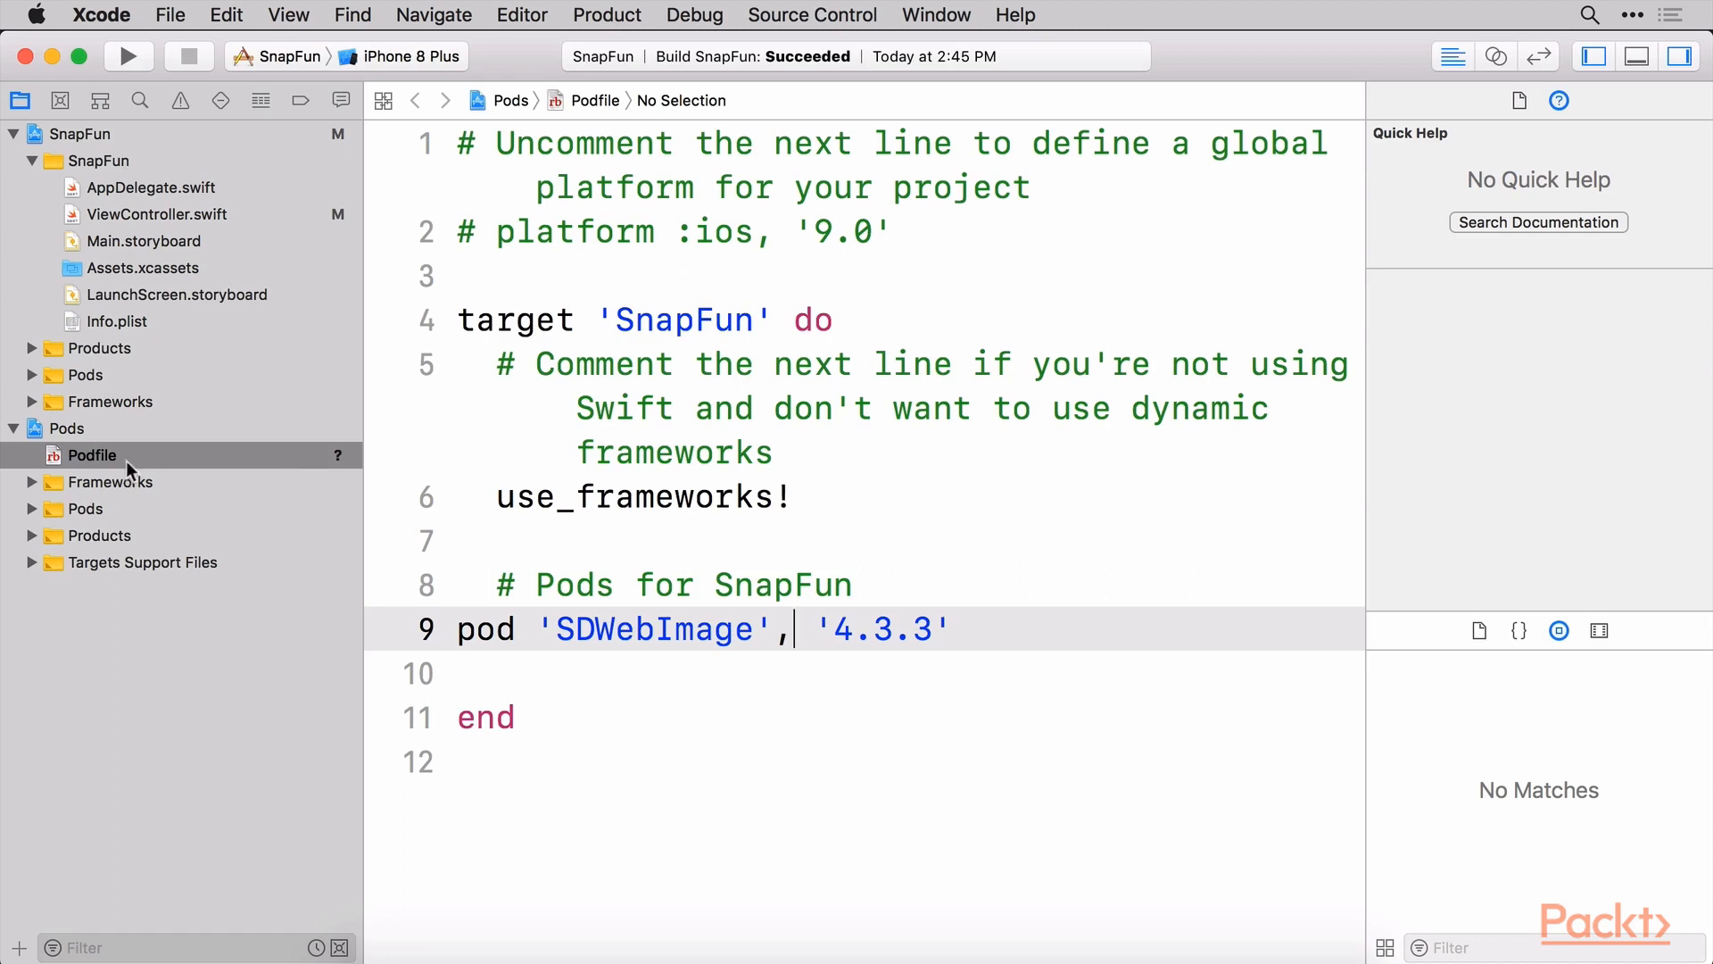
mouse_move(291, 318)
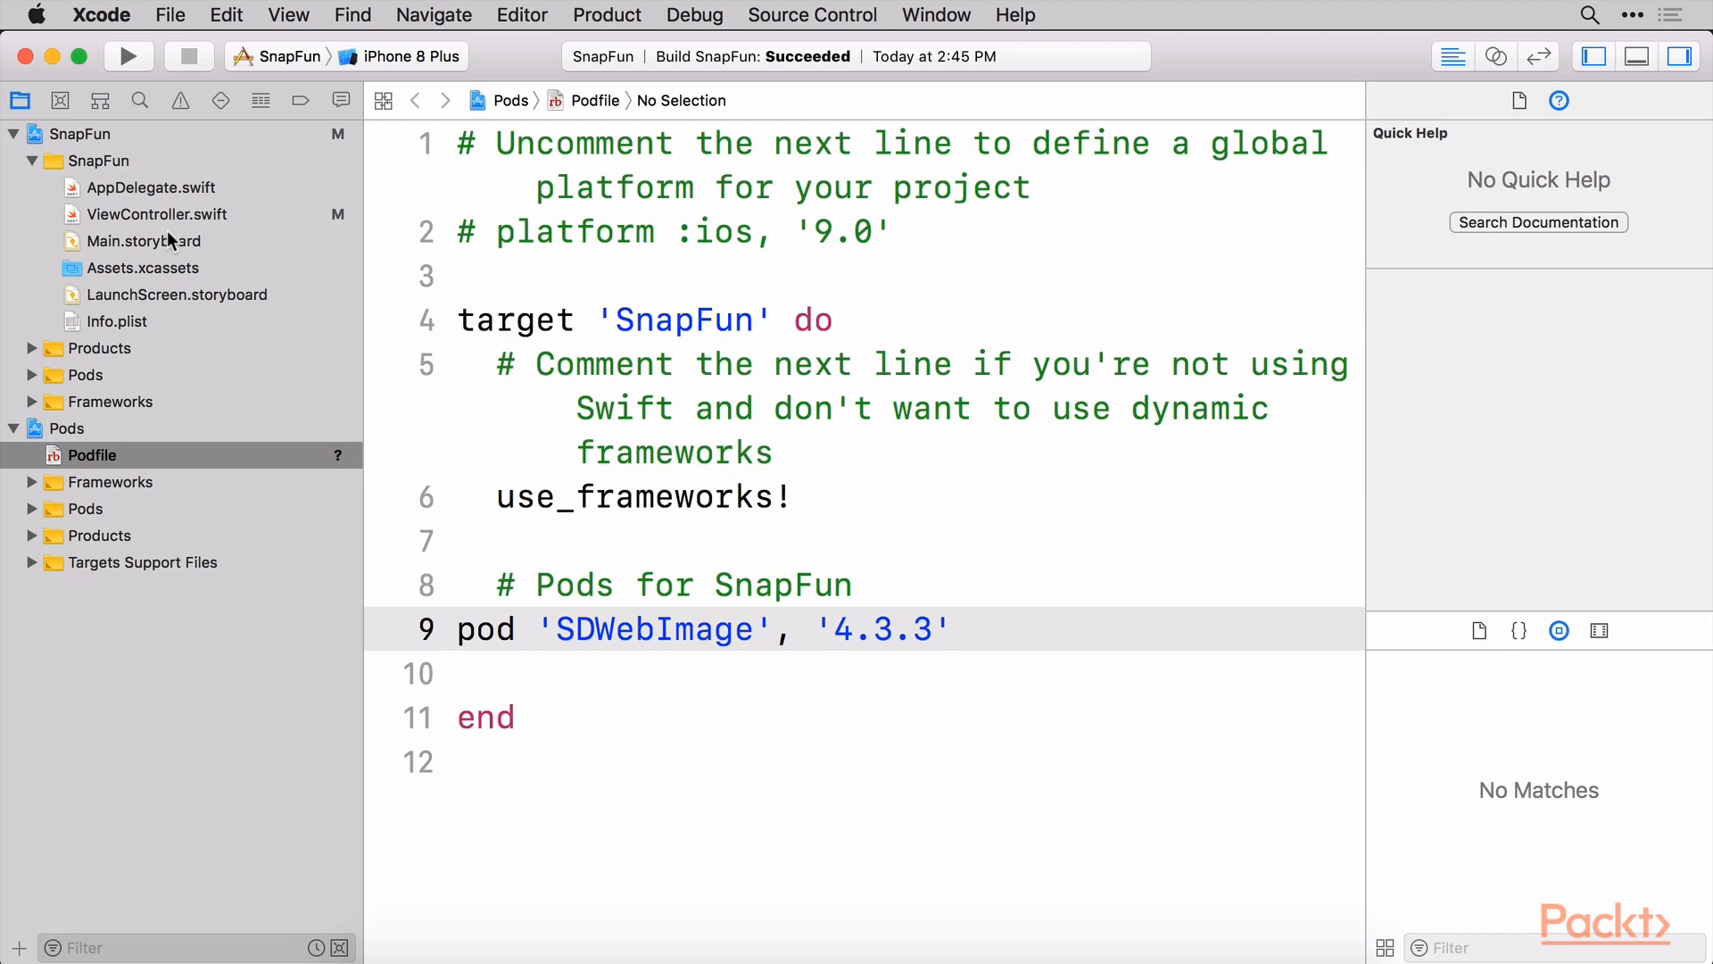
Search the web for 'firebase' from Safari's address bar
left_click(793, 628)
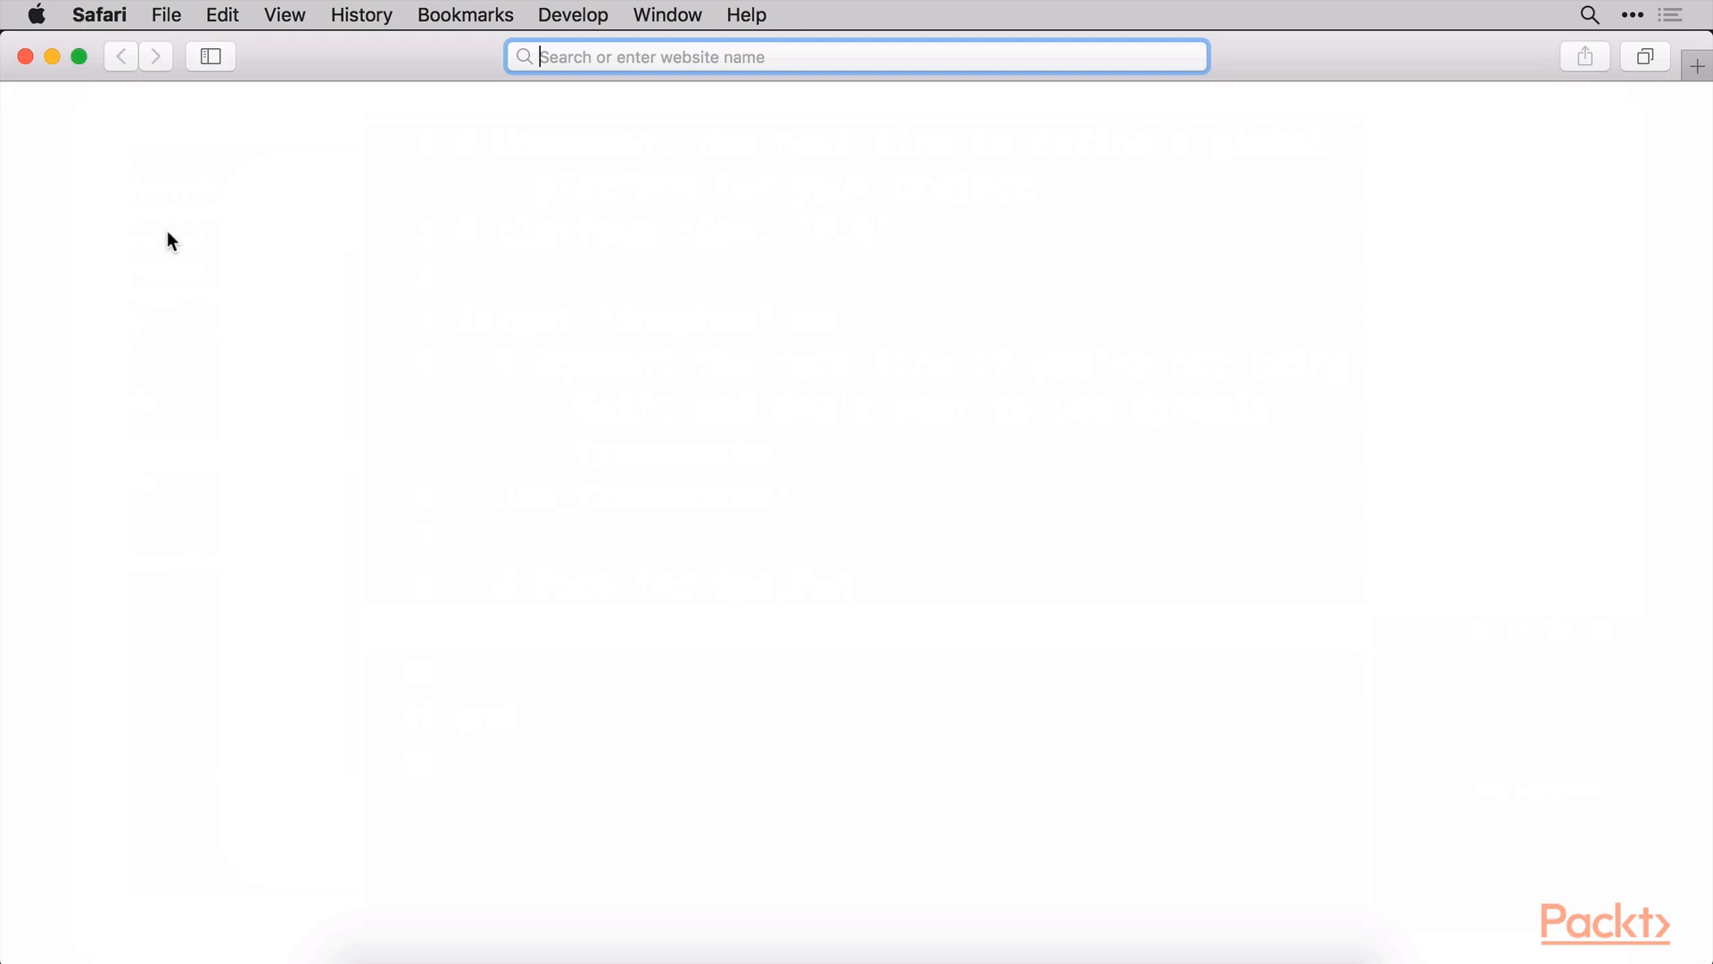
type("firebase")
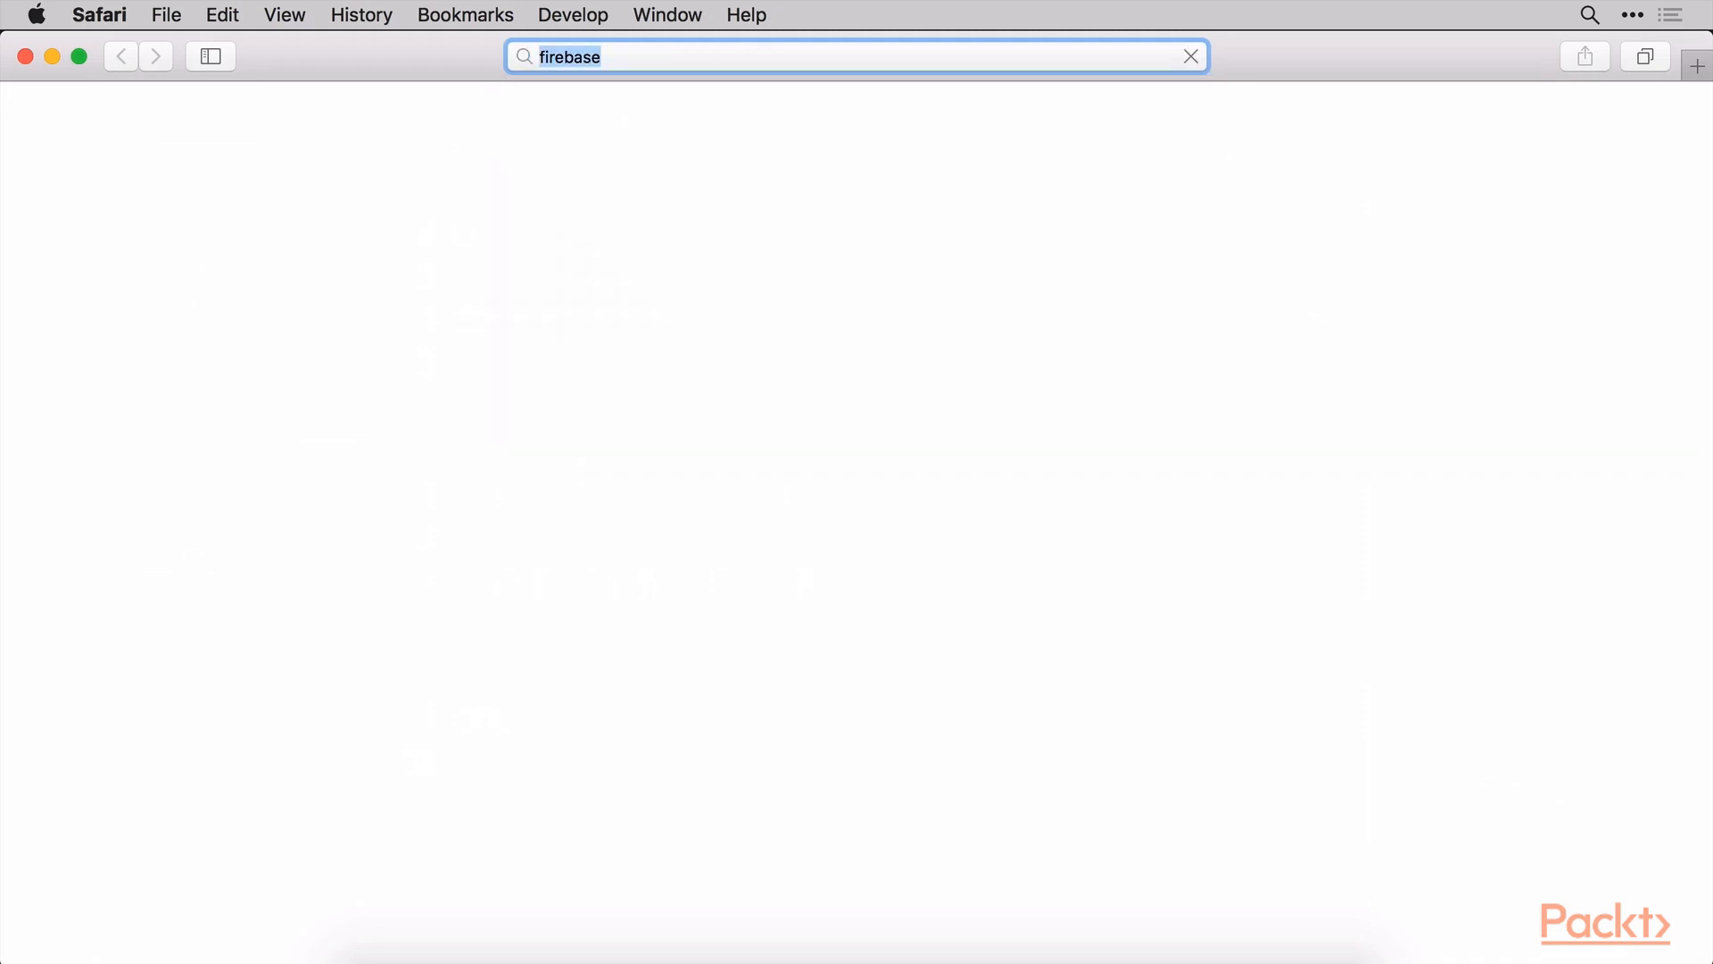
key("Return")
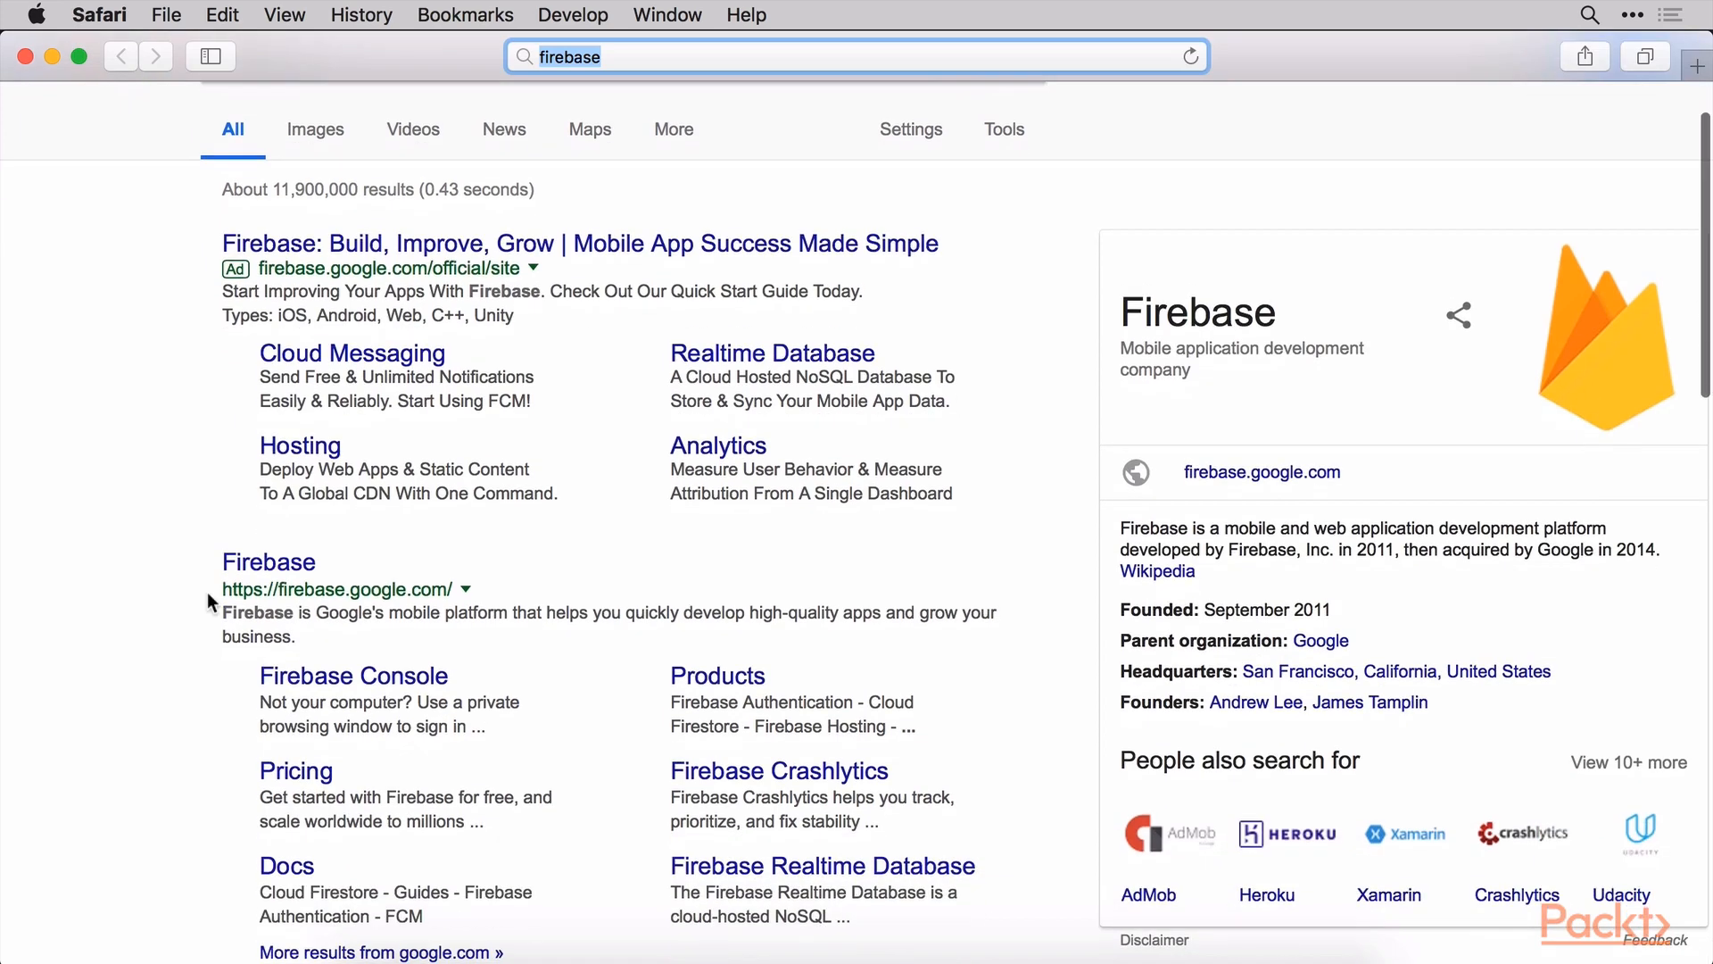
Open the firebase.google.com result and look over the Firebase home page
left_click(270, 561)
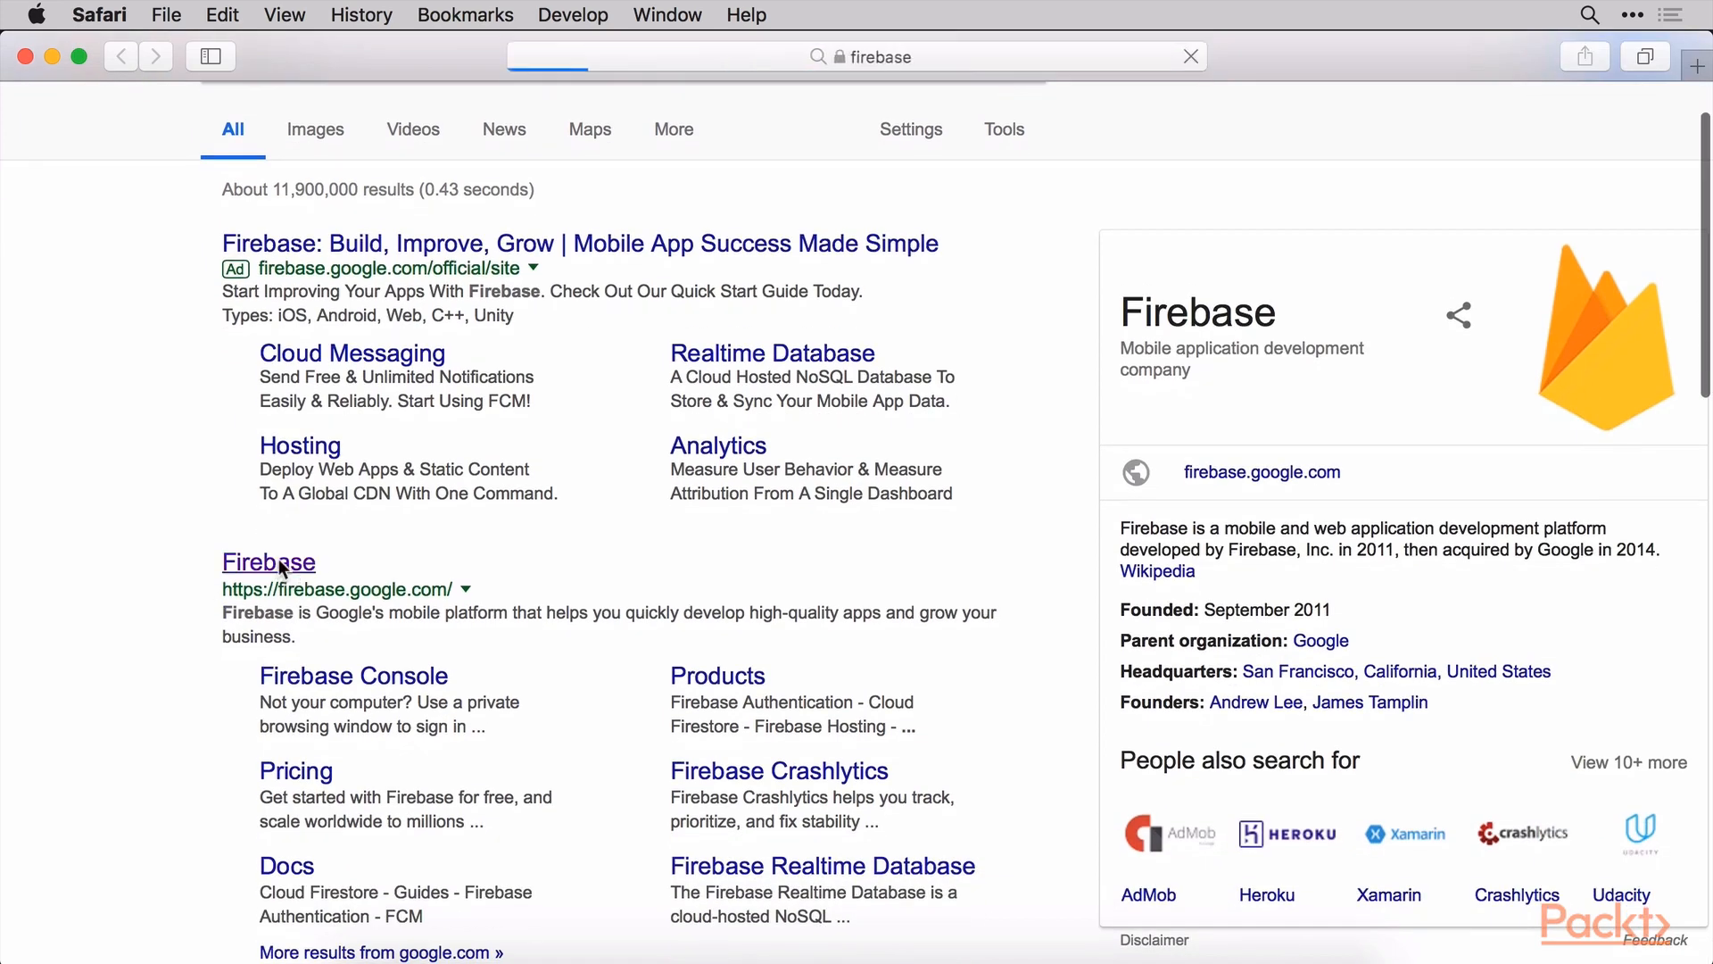
left_click(268, 562)
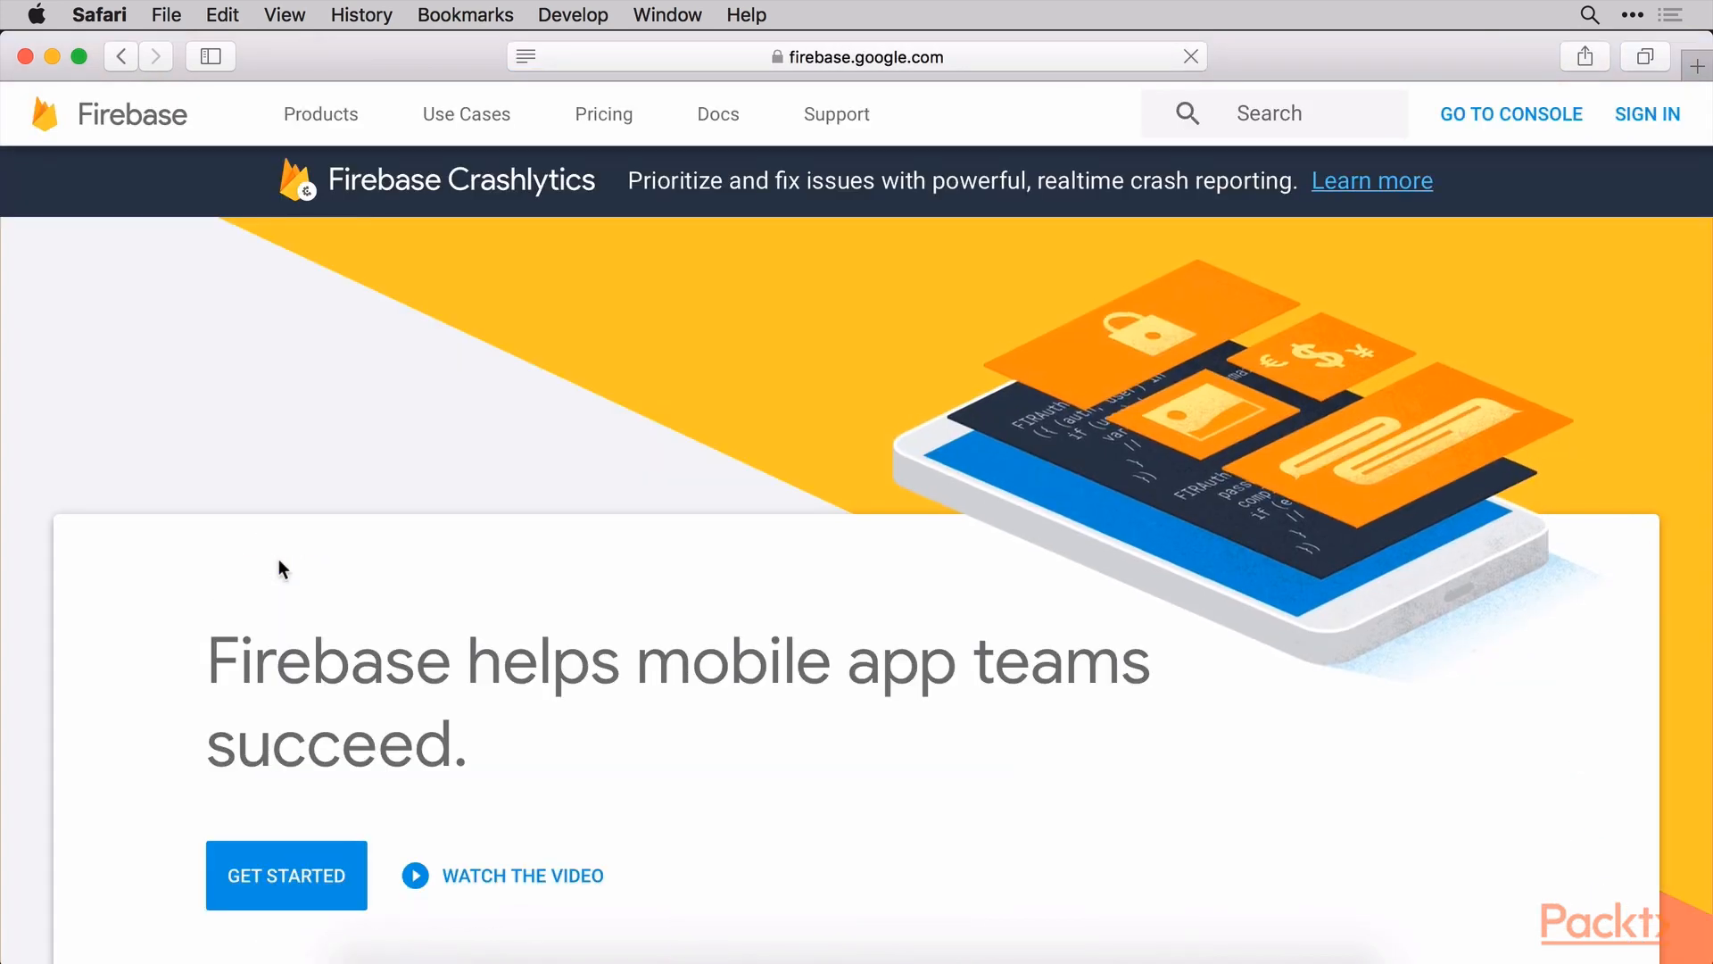
scroll("down", 3)
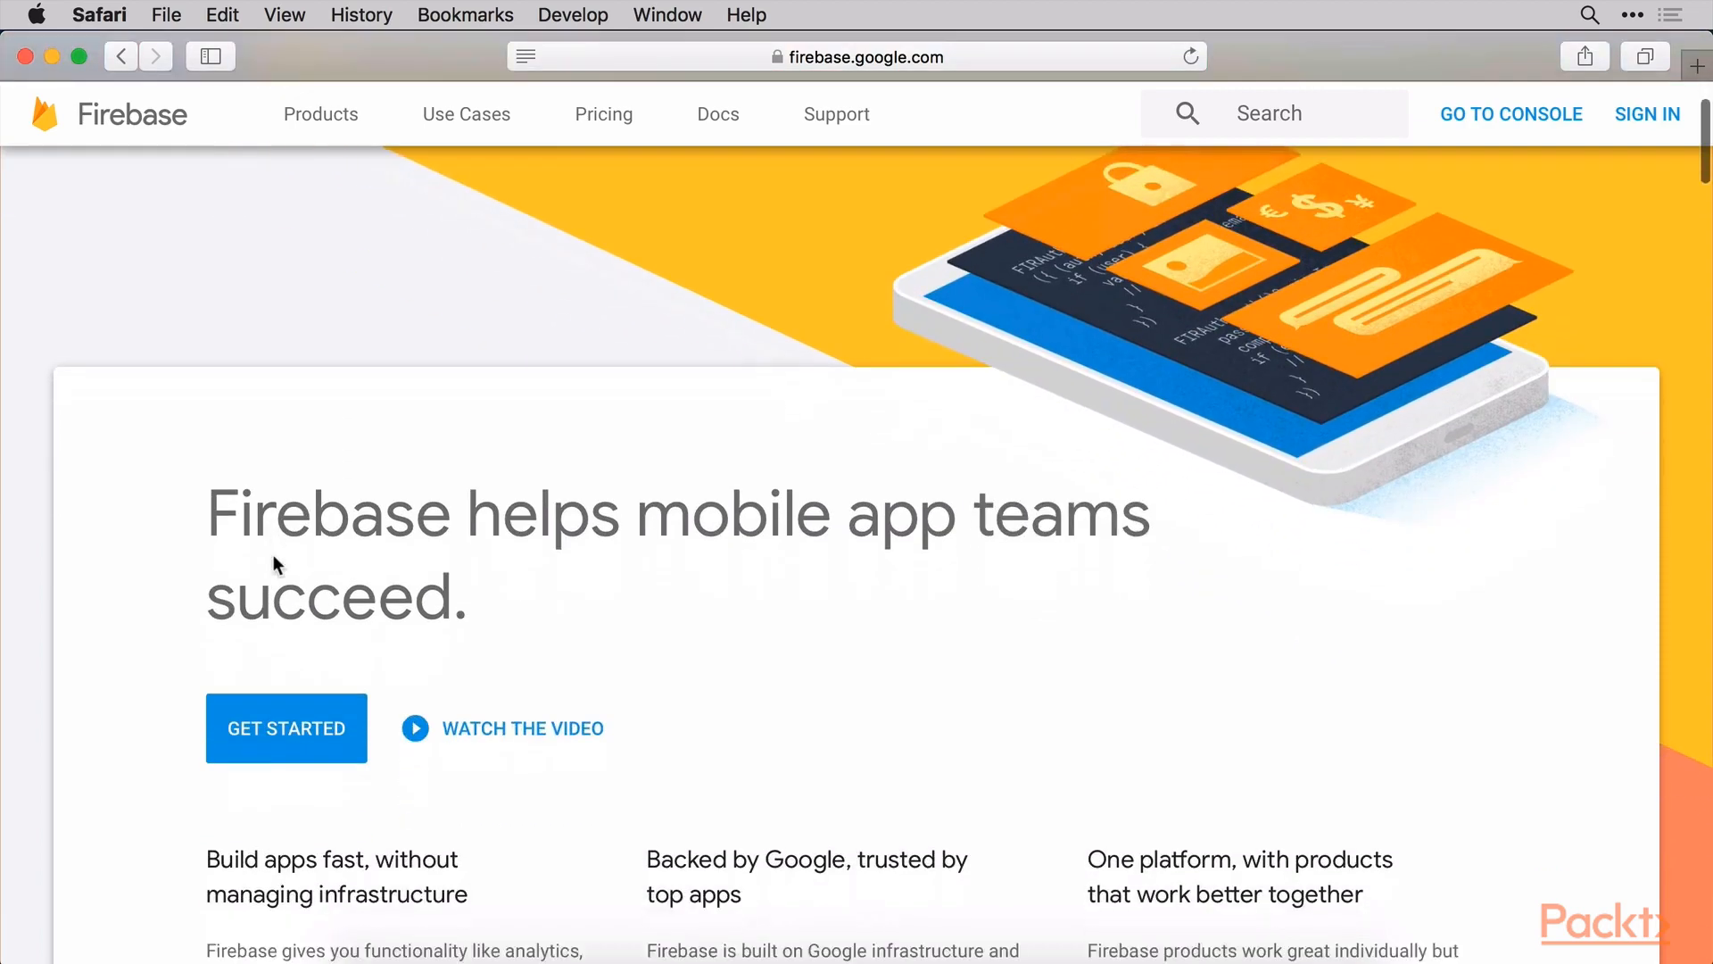
scroll("down", 3)
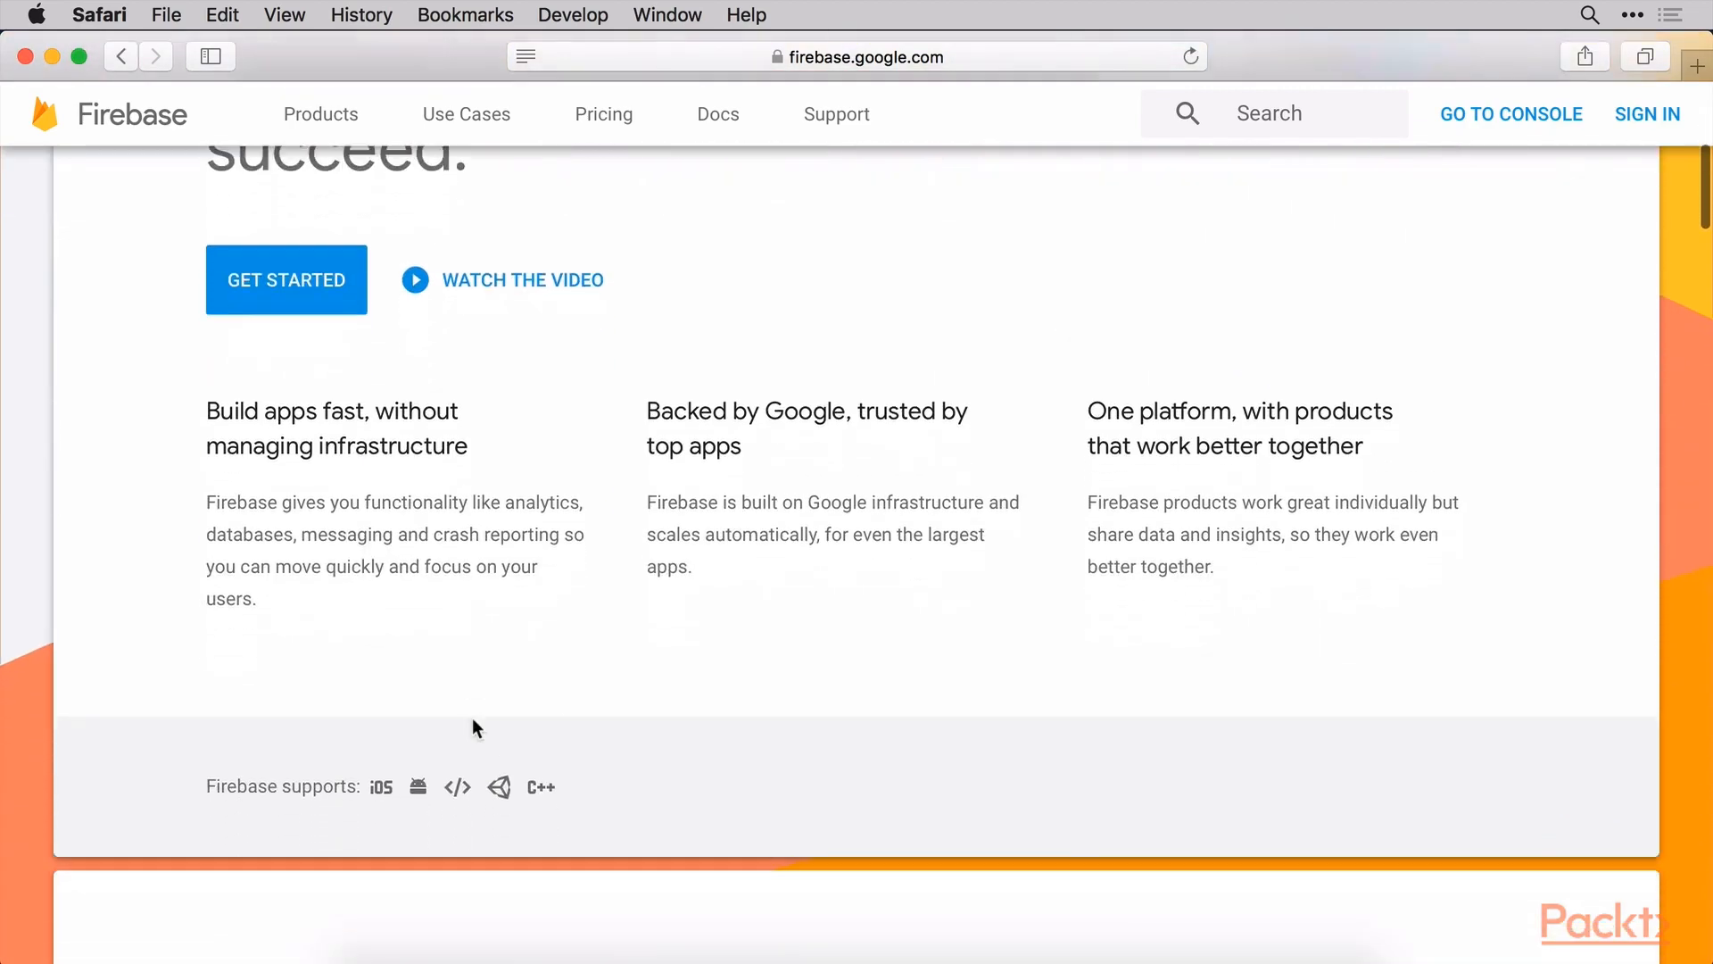
scroll("up", 3)
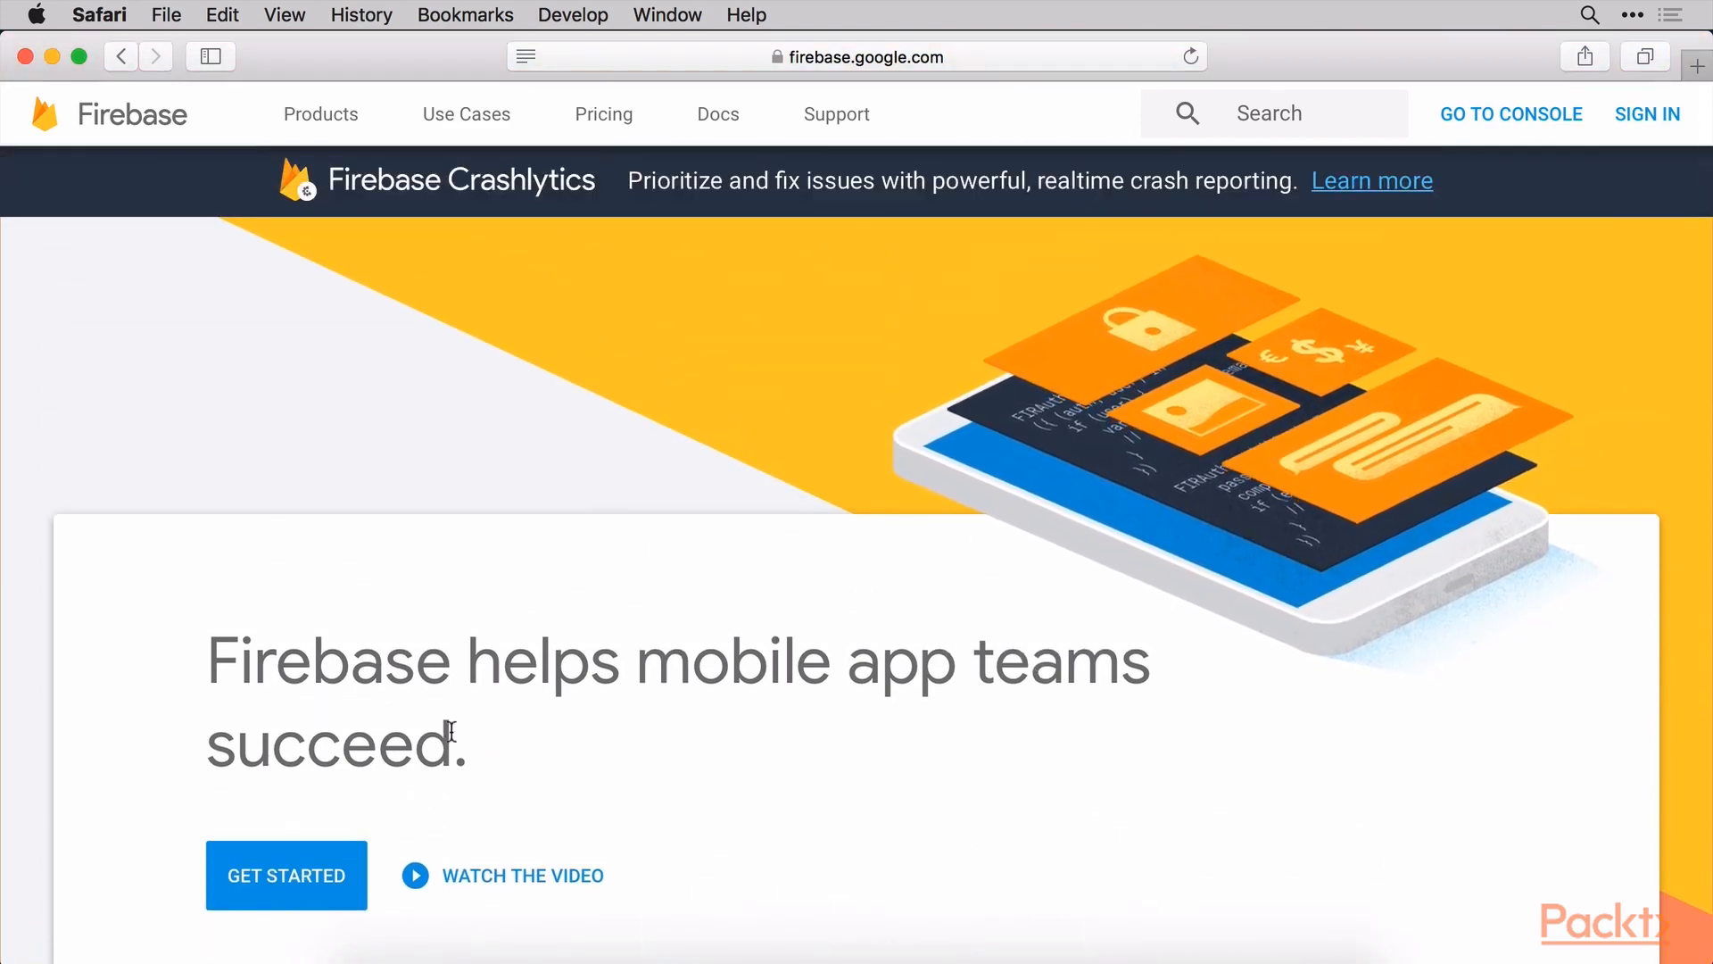
mouse_move(1021, 611)
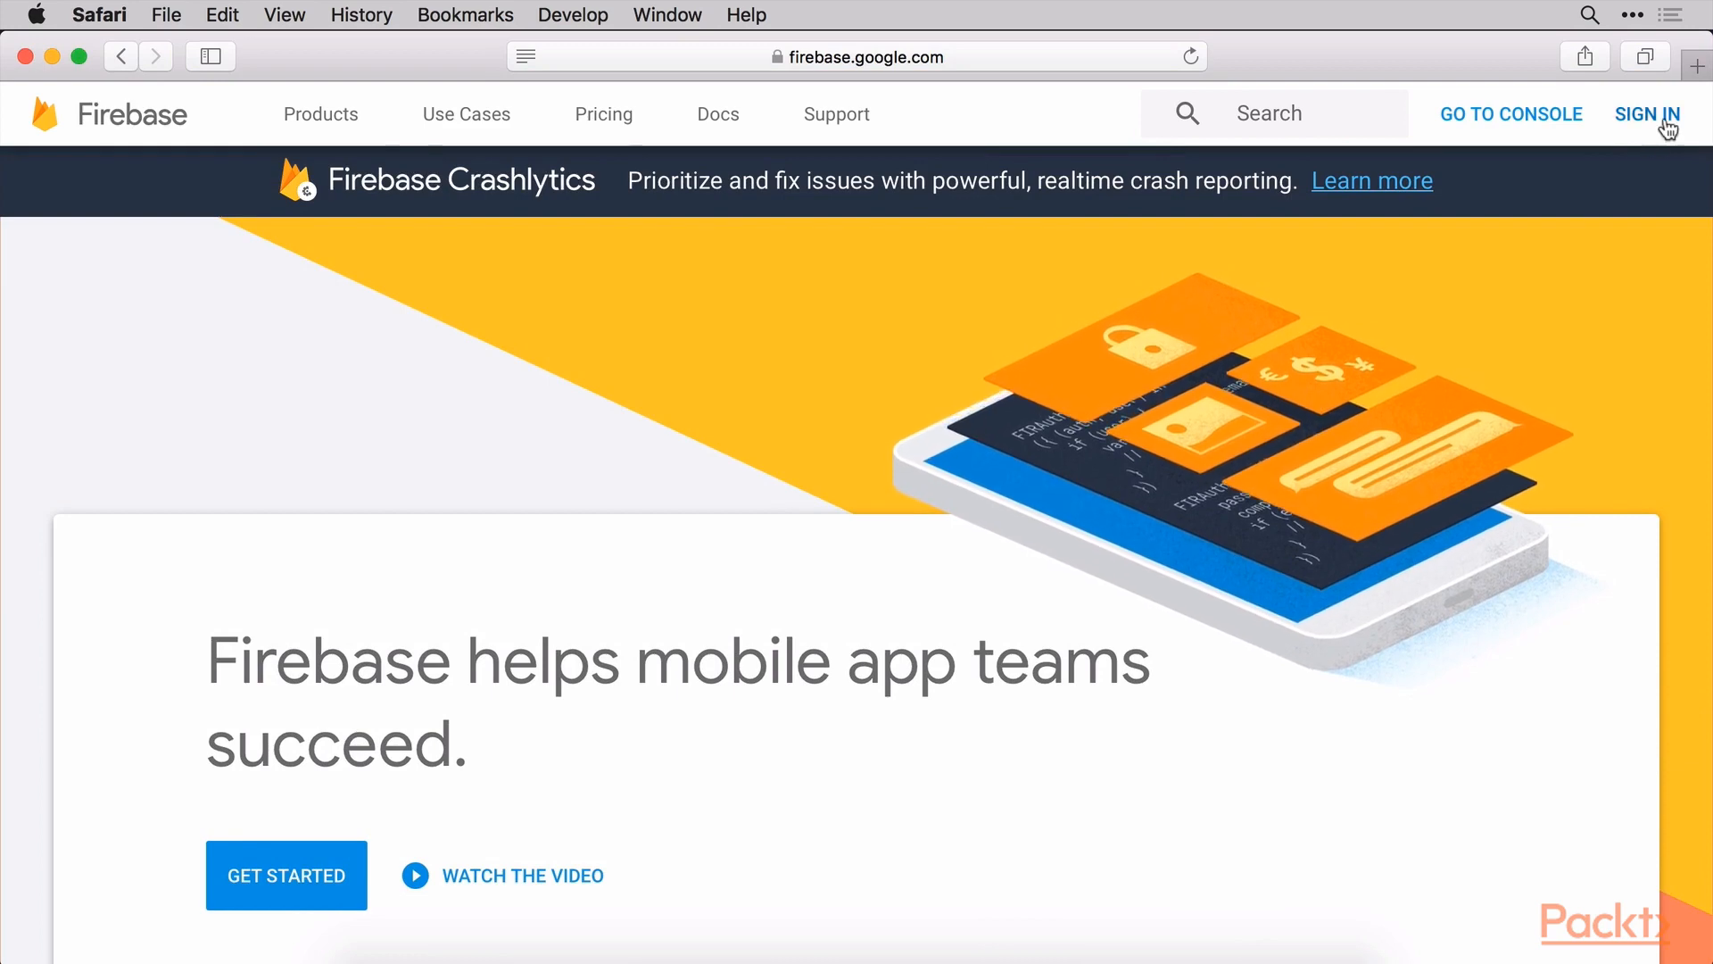
Start signing in to Firebase with the Google account
left_click(1648, 114)
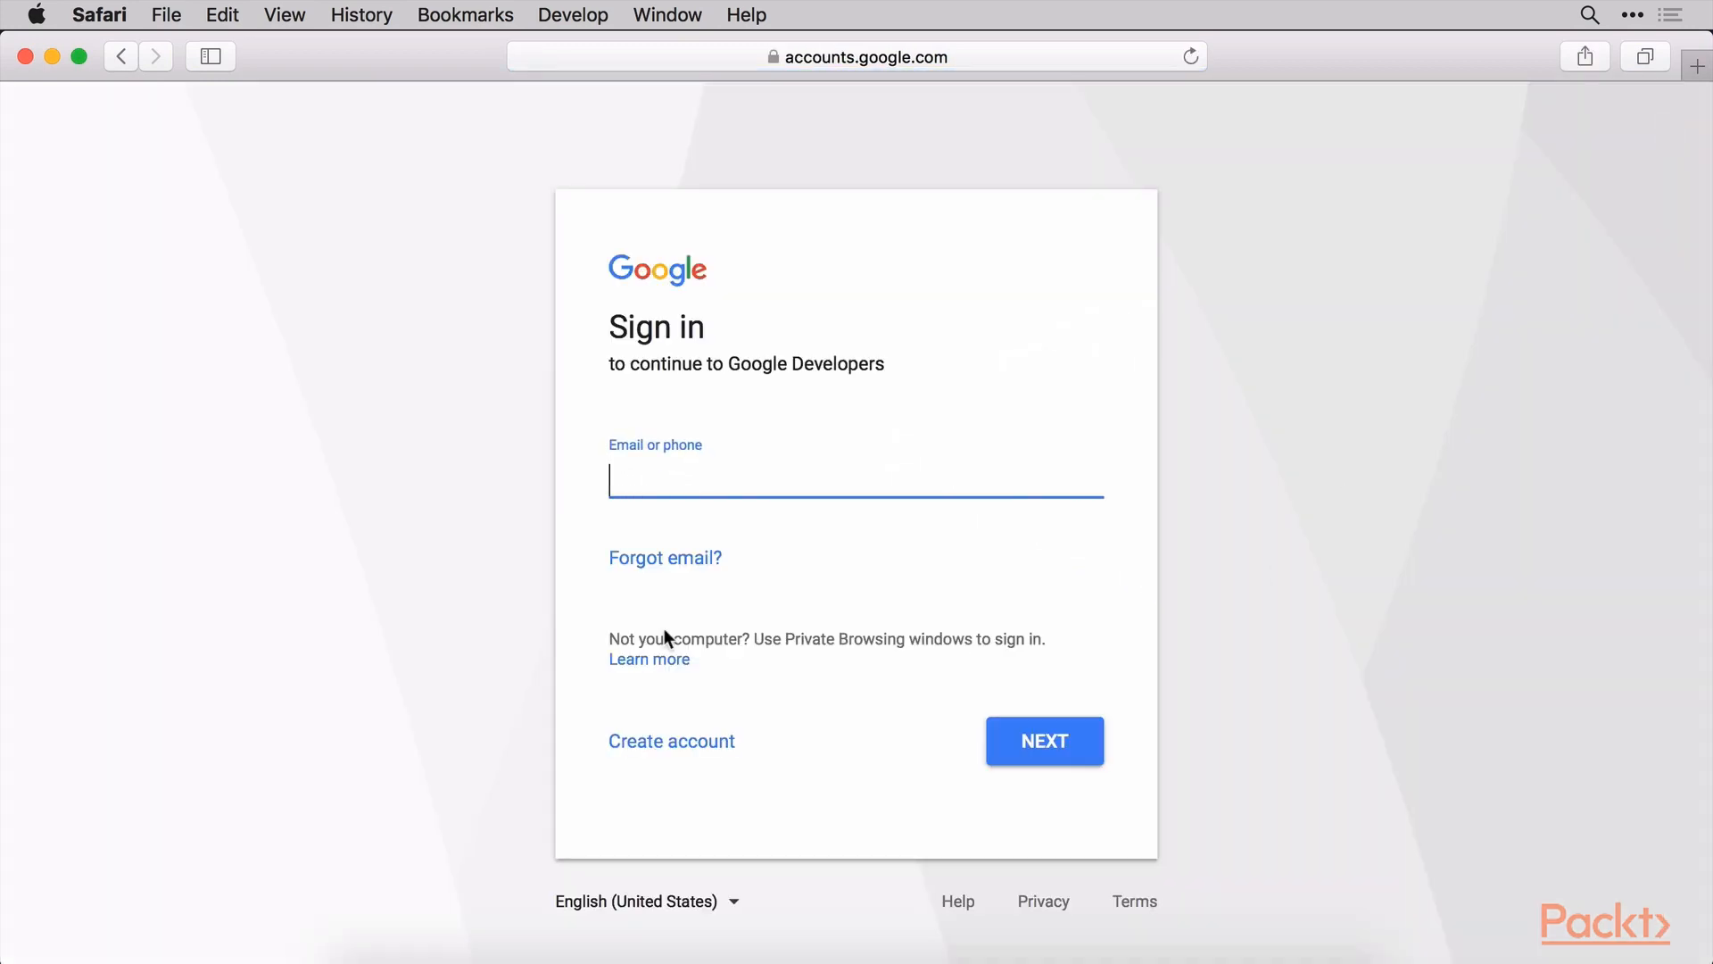
mouse_move(683, 746)
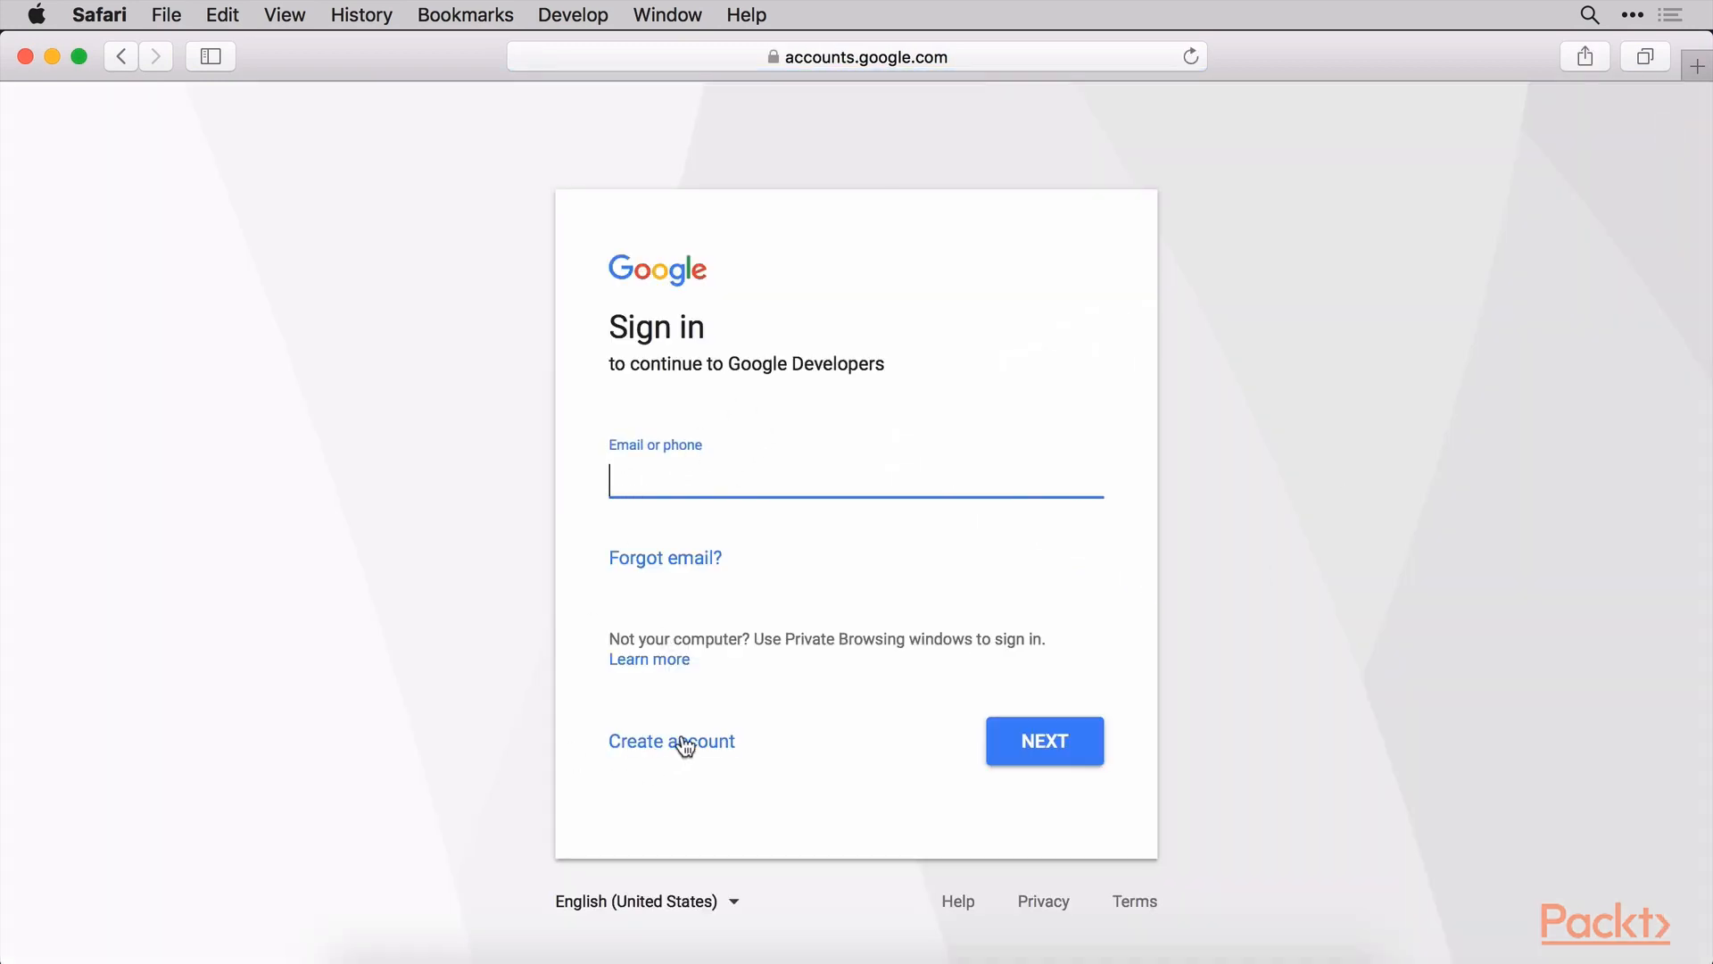
mouse_move(800, 469)
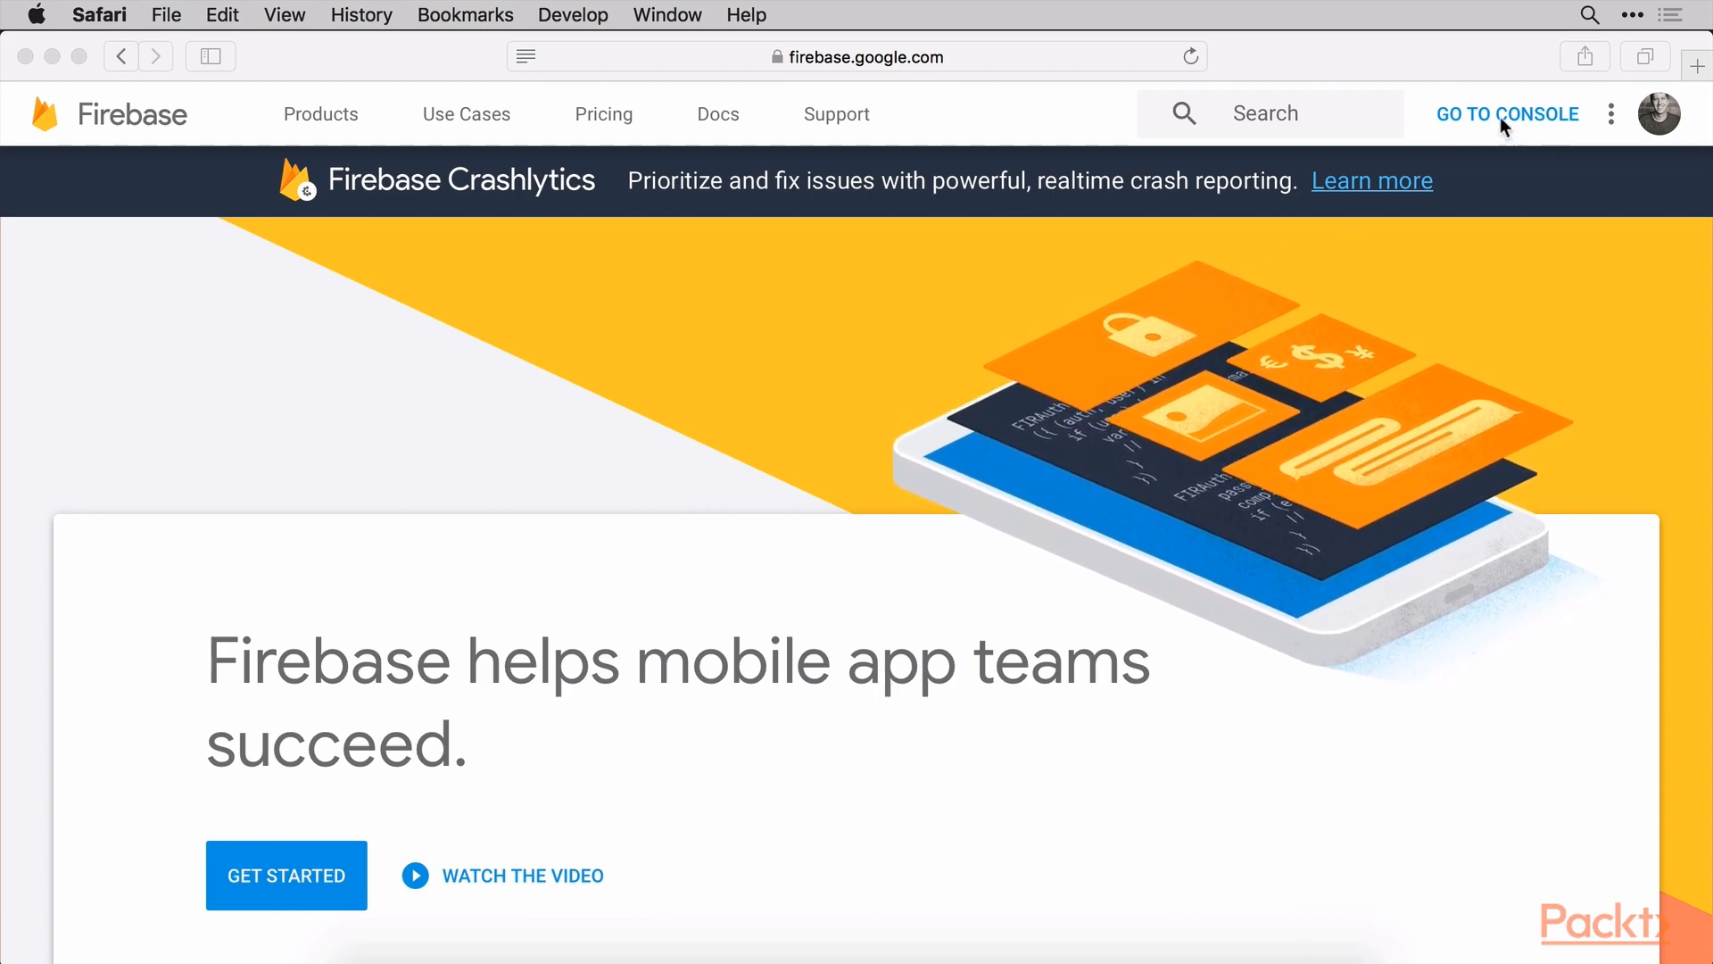
Go to the Firebase console and browse its list of existing projects
left_click(1507, 114)
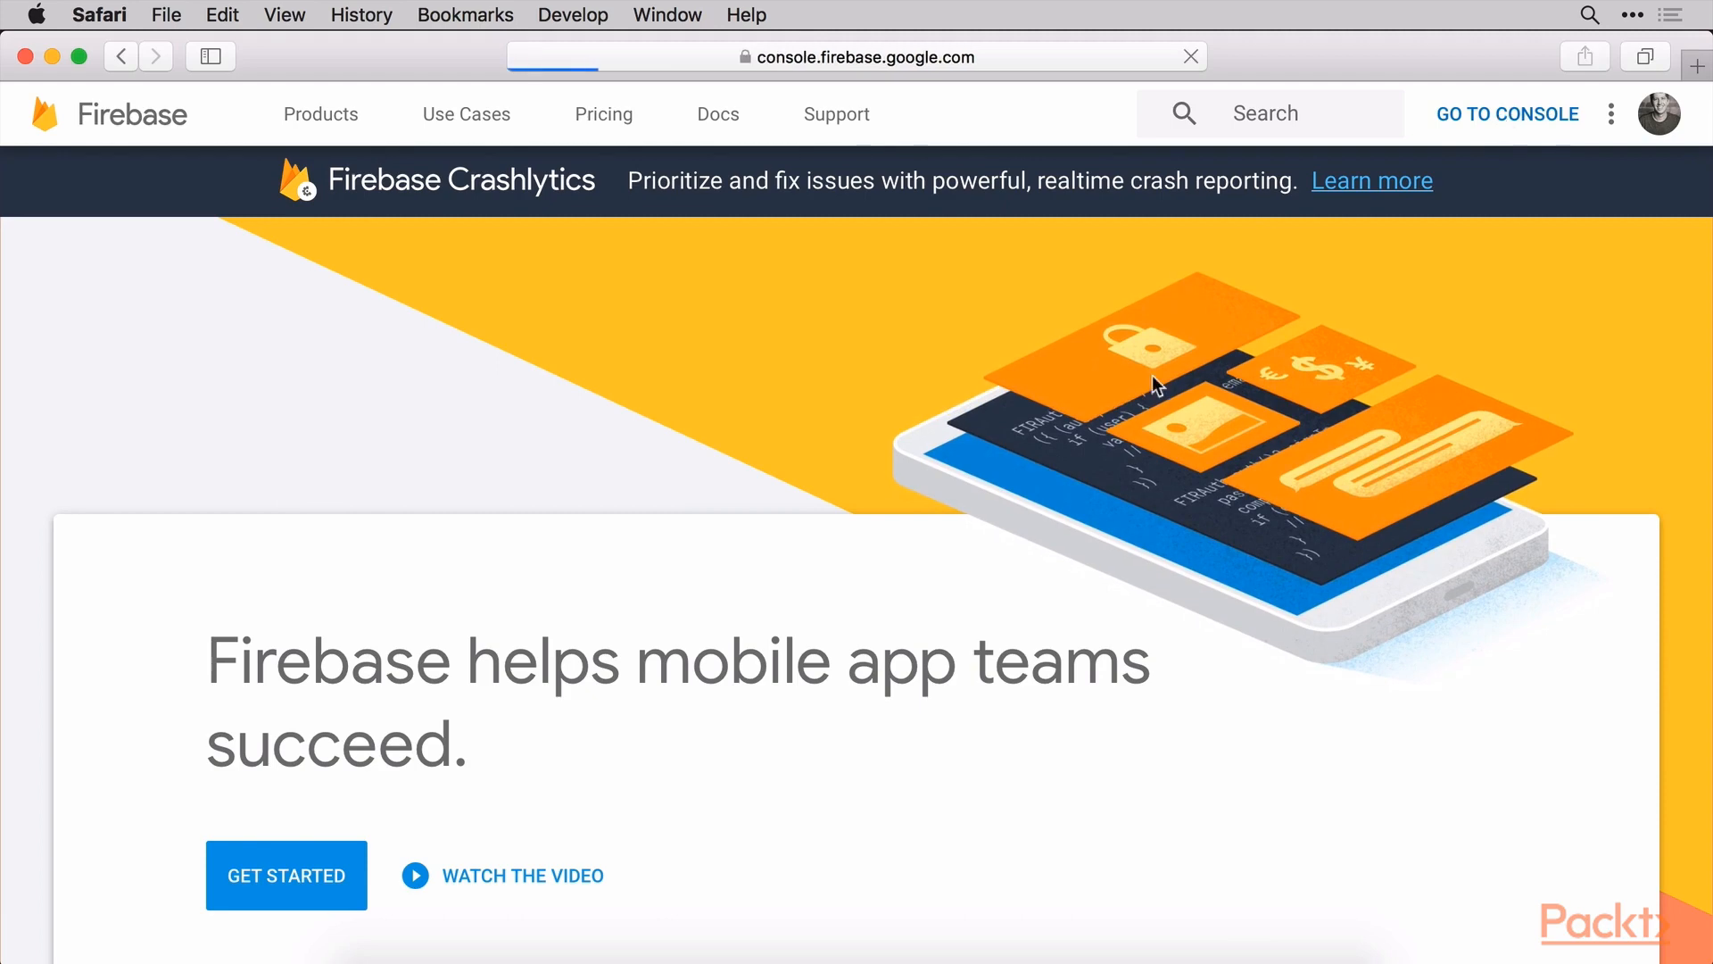
left_click(1507, 114)
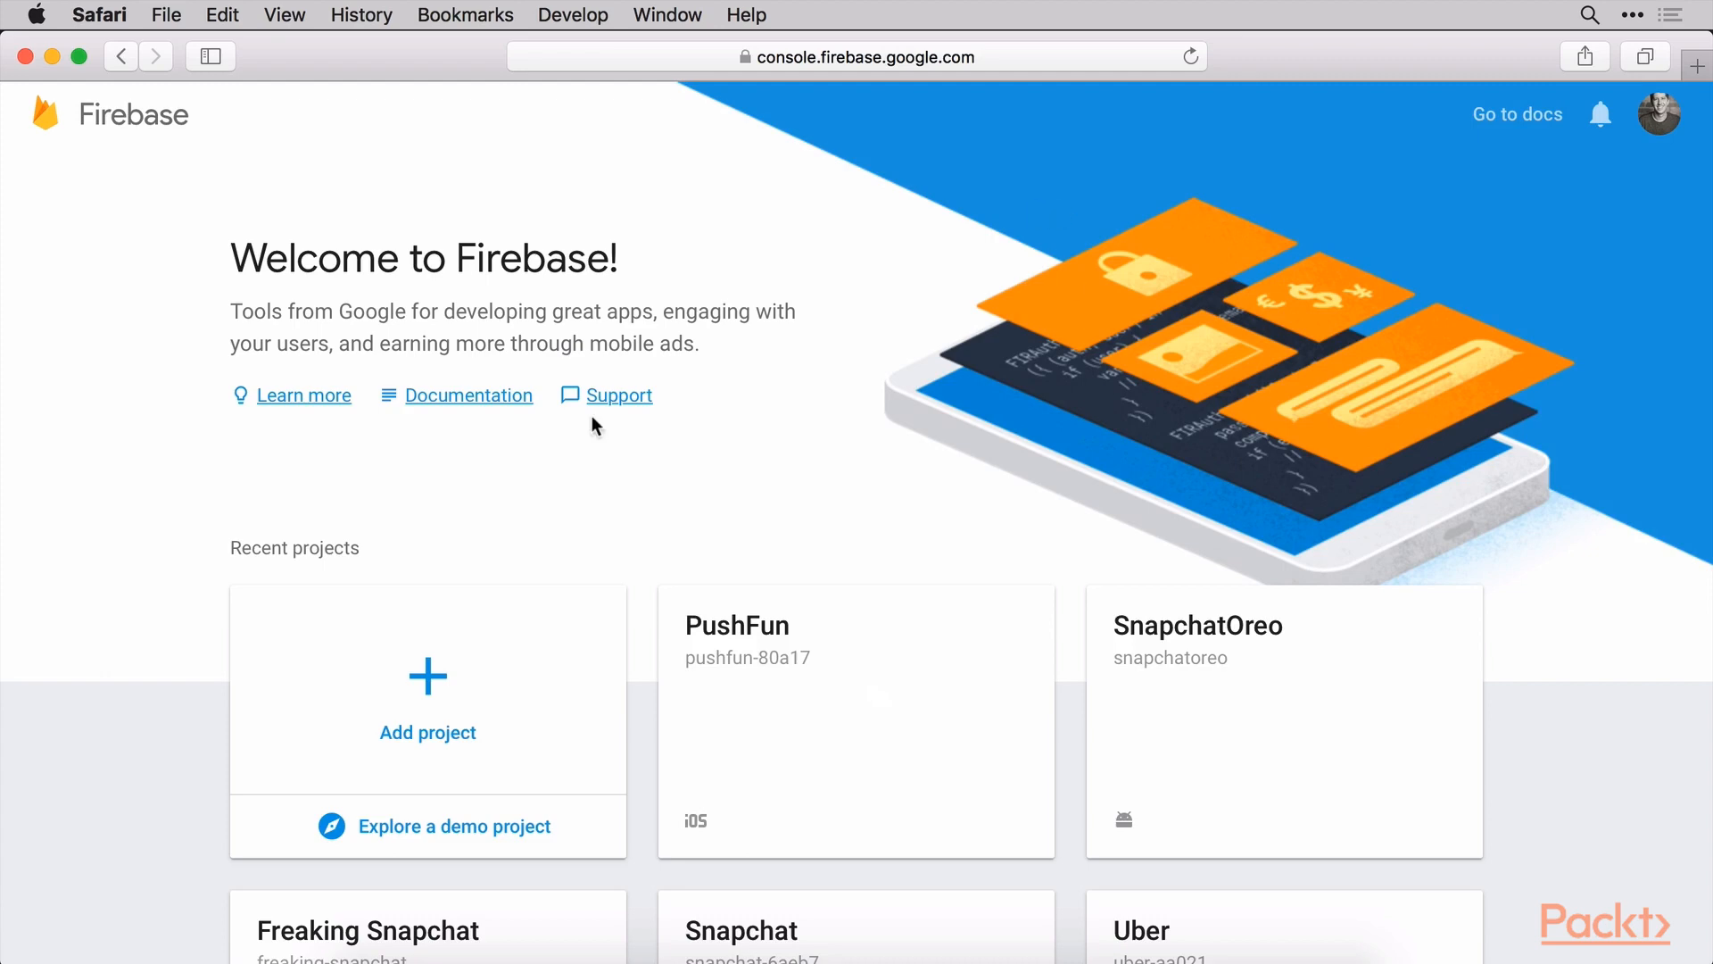
mouse_move(489, 489)
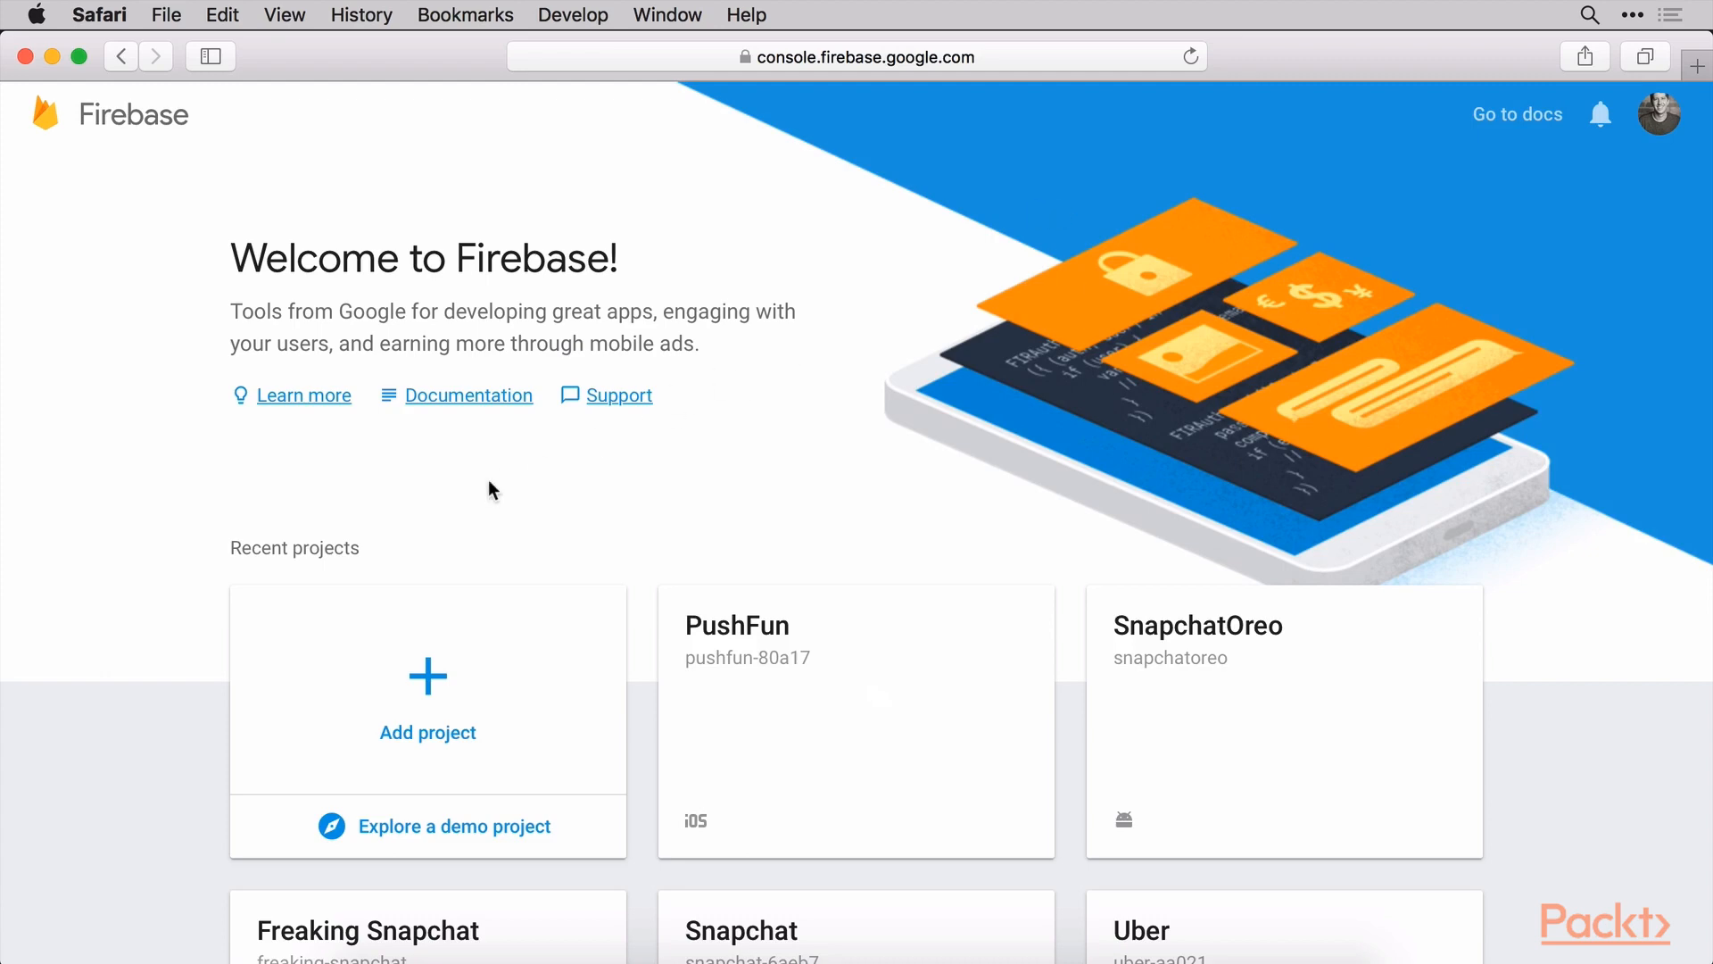
scroll("down", 3)
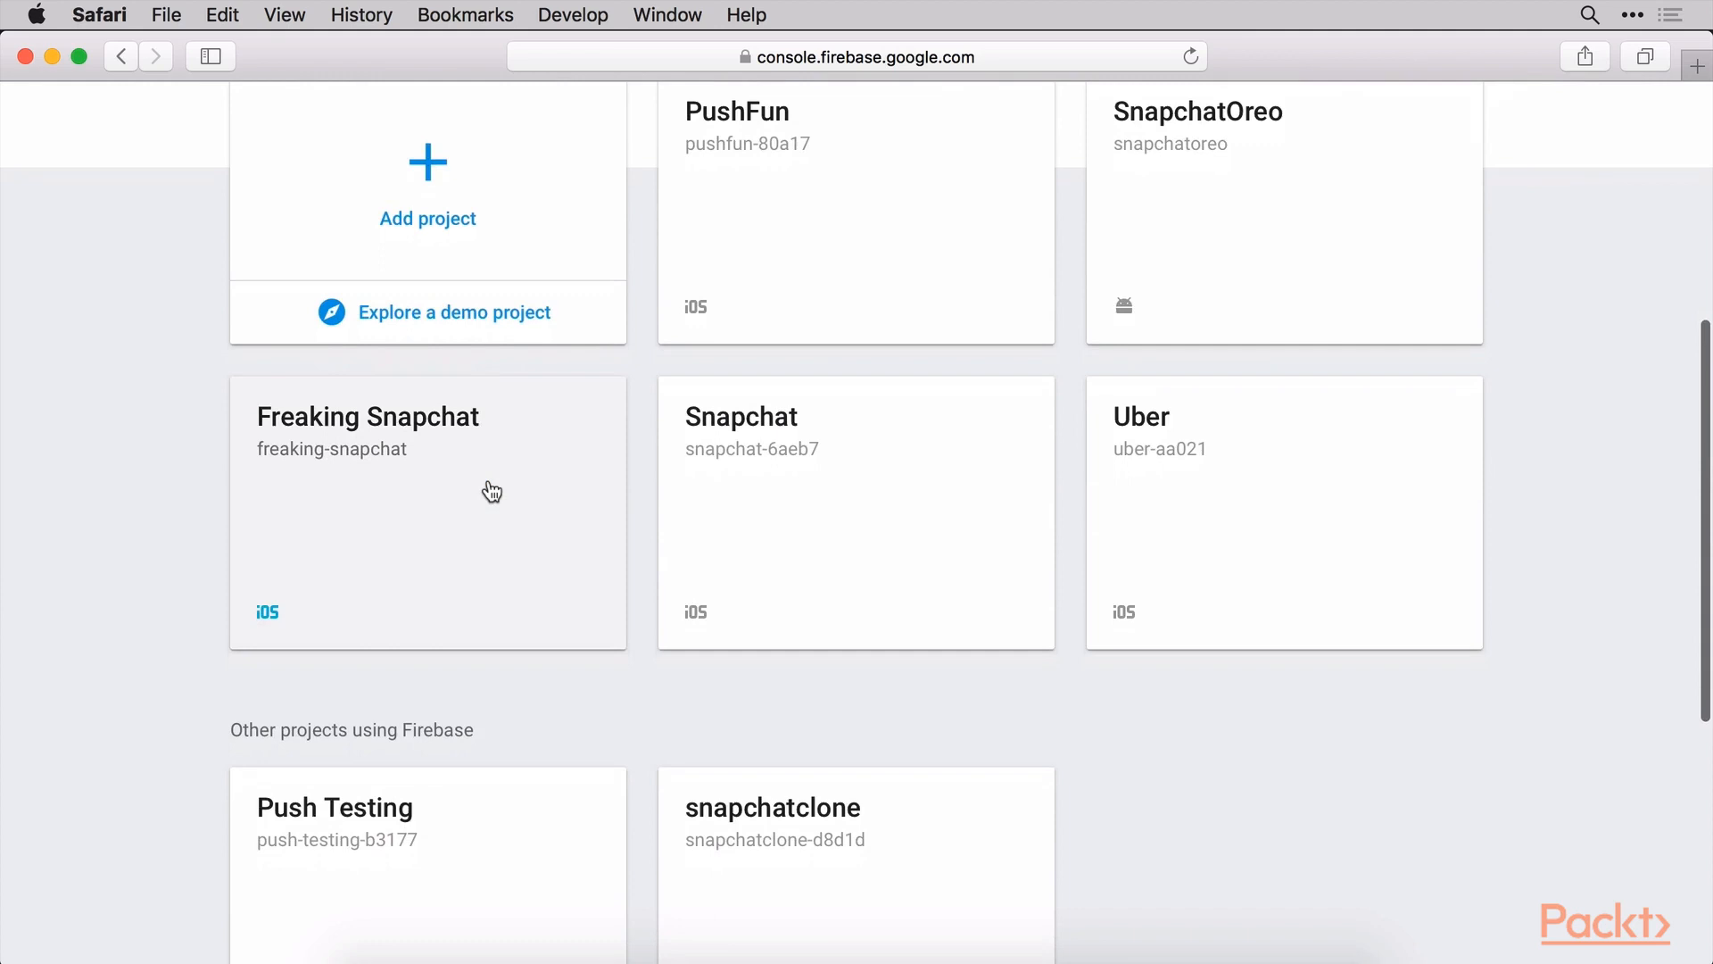
scroll("up", 3)
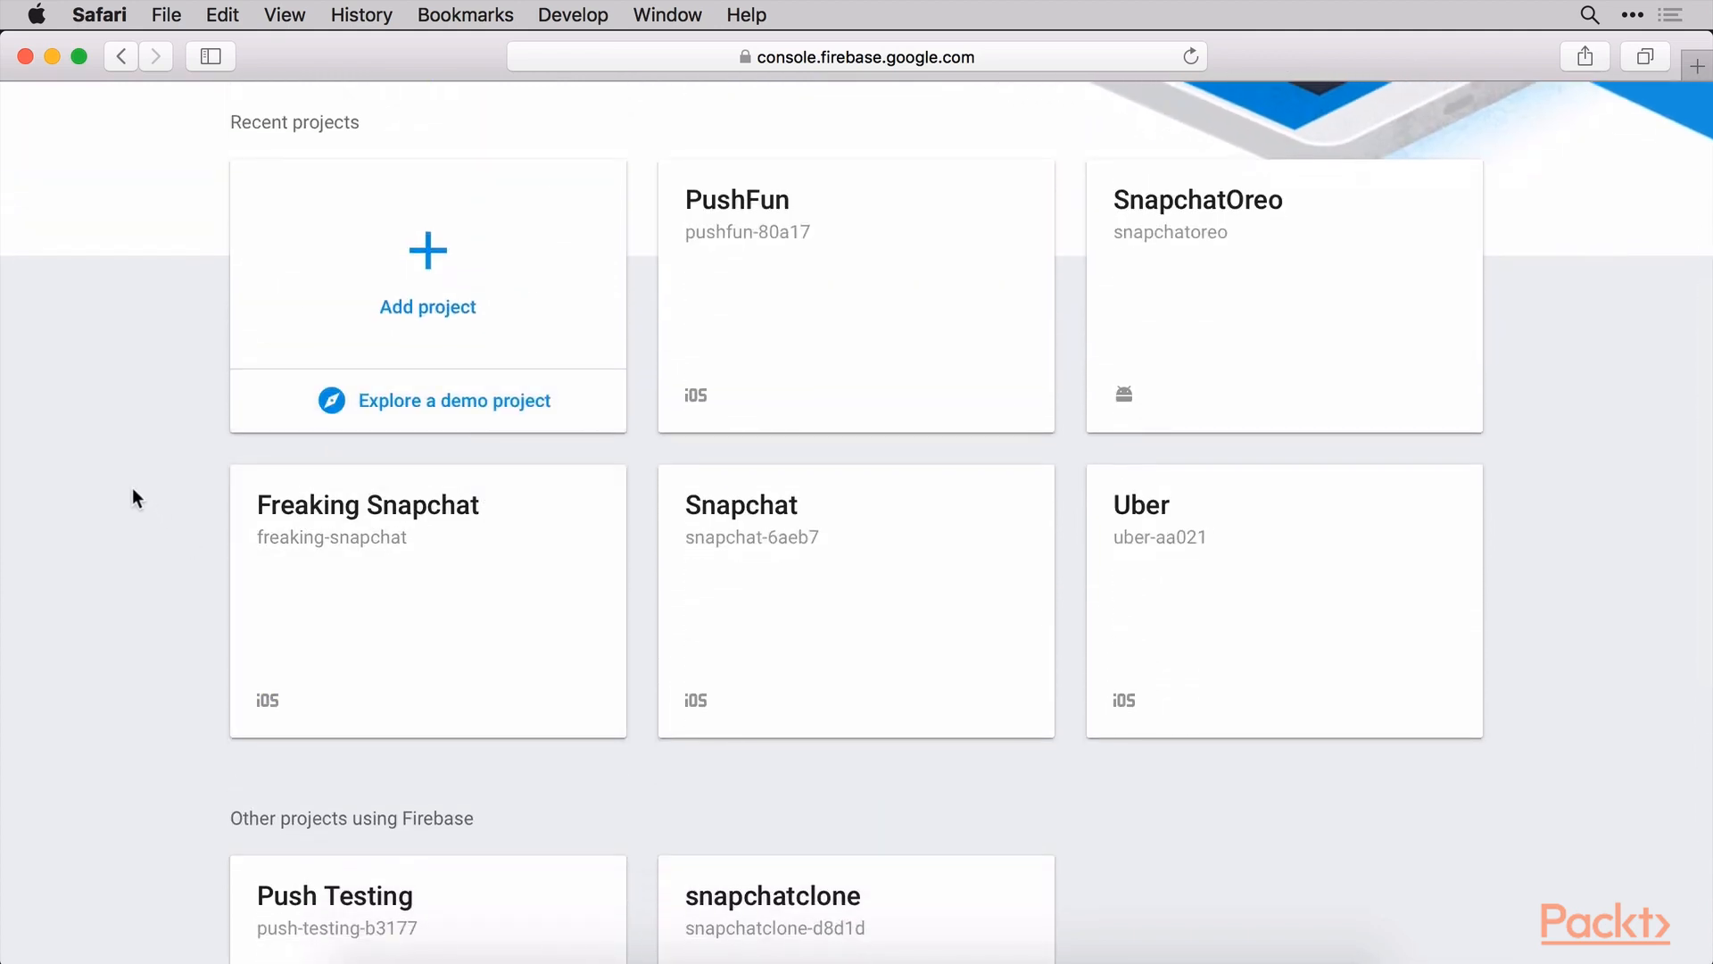
scroll("up", 3)
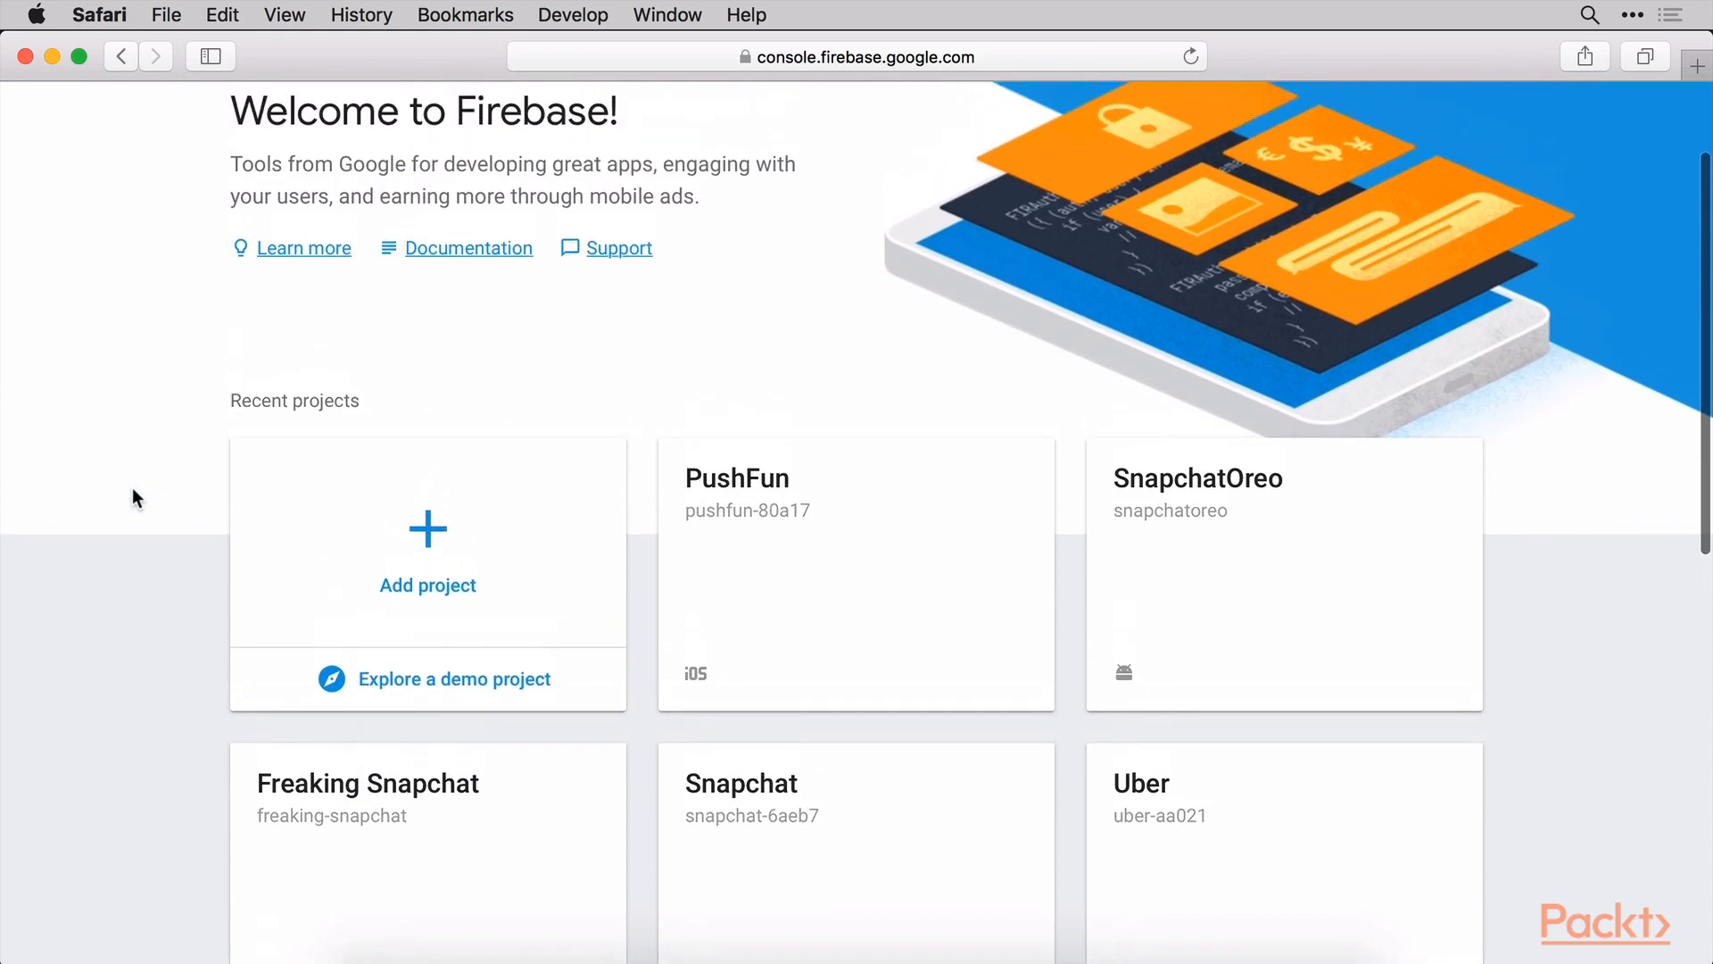
mouse_move(407, 557)
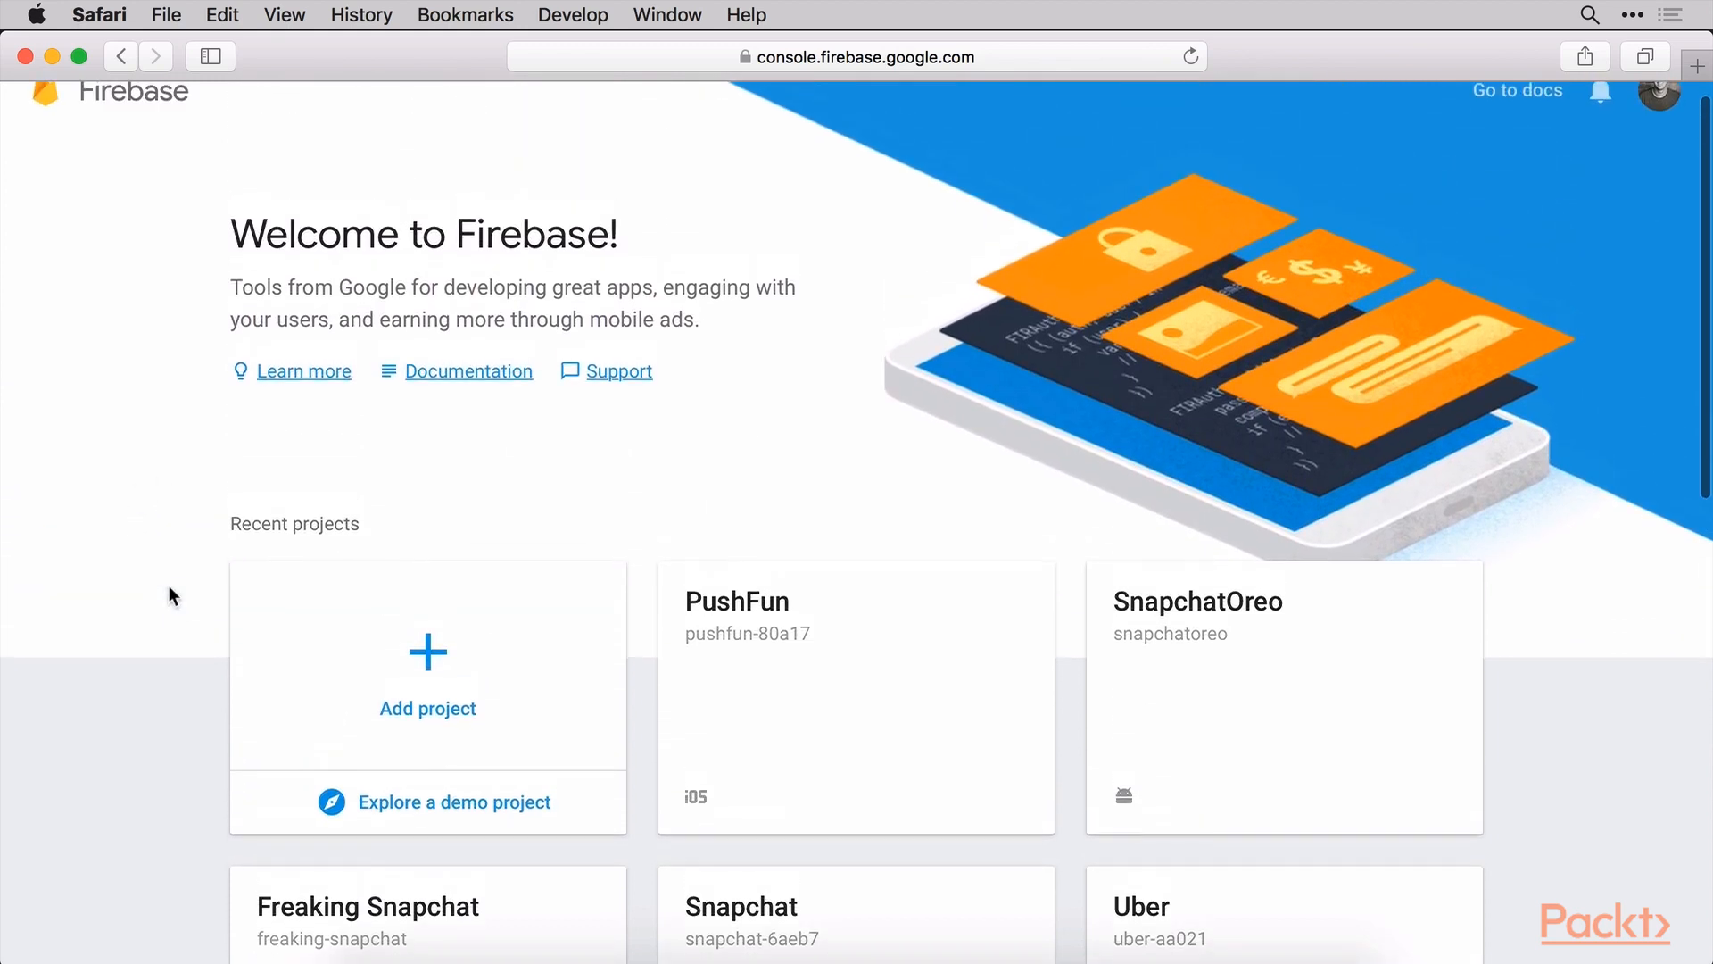
mouse_move(215, 566)
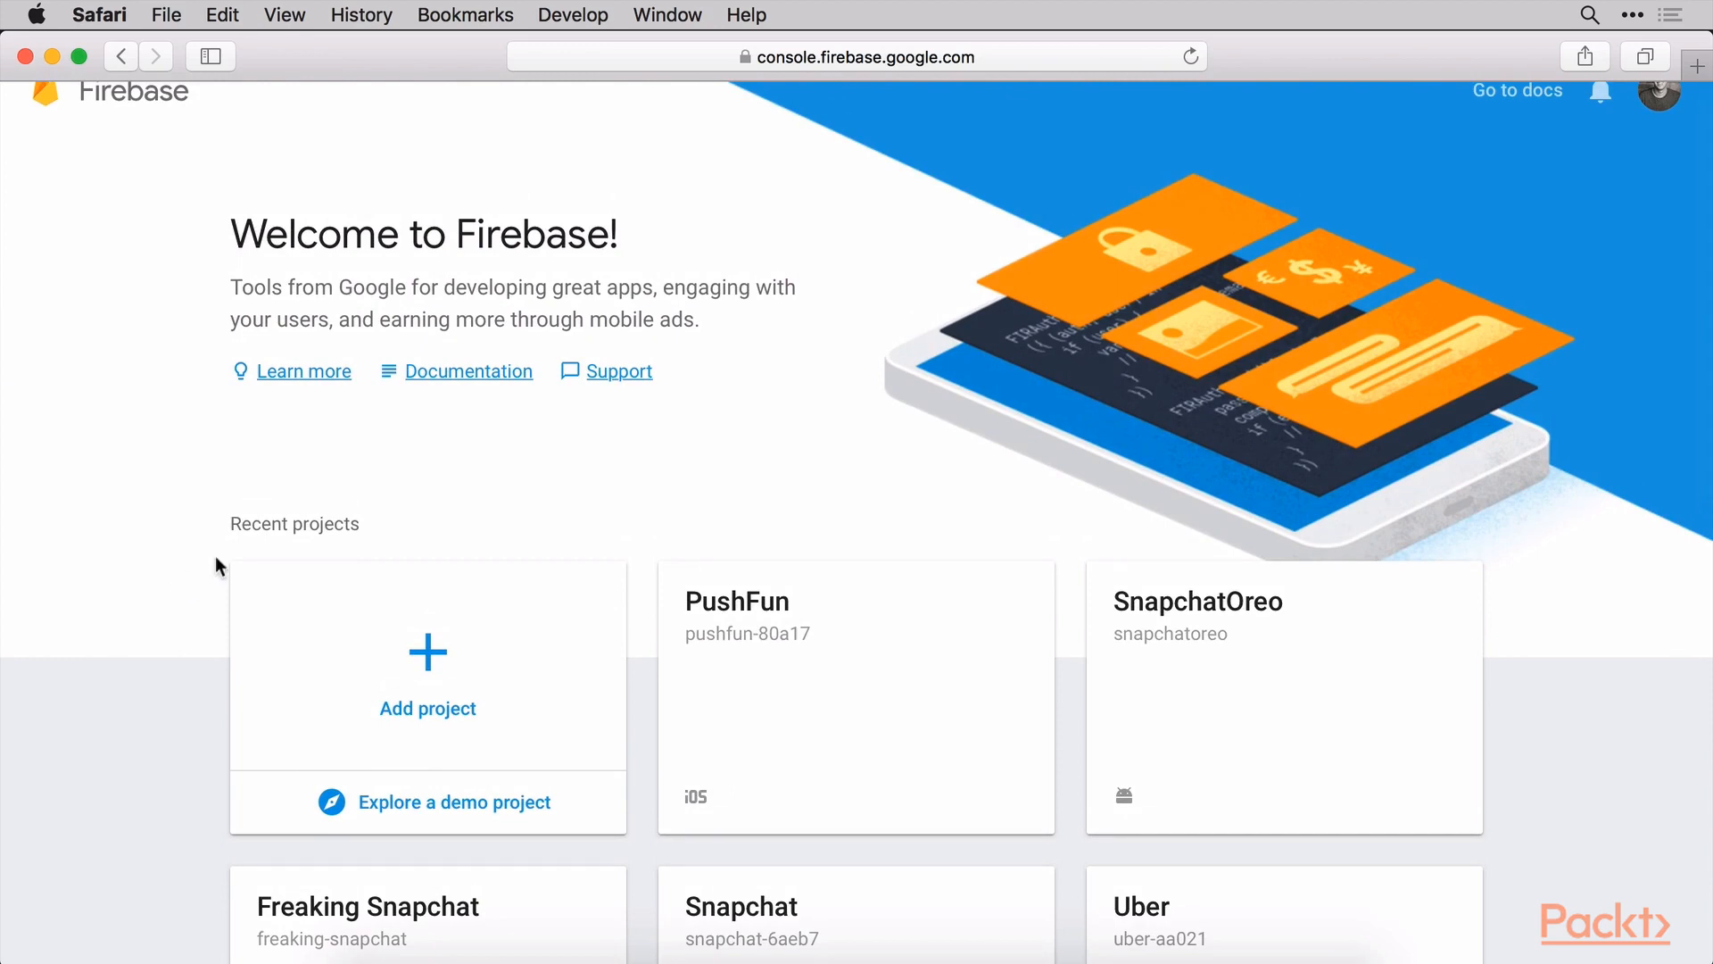
Add a new project named SnapFun, keeping United States as the region
left_click(426, 664)
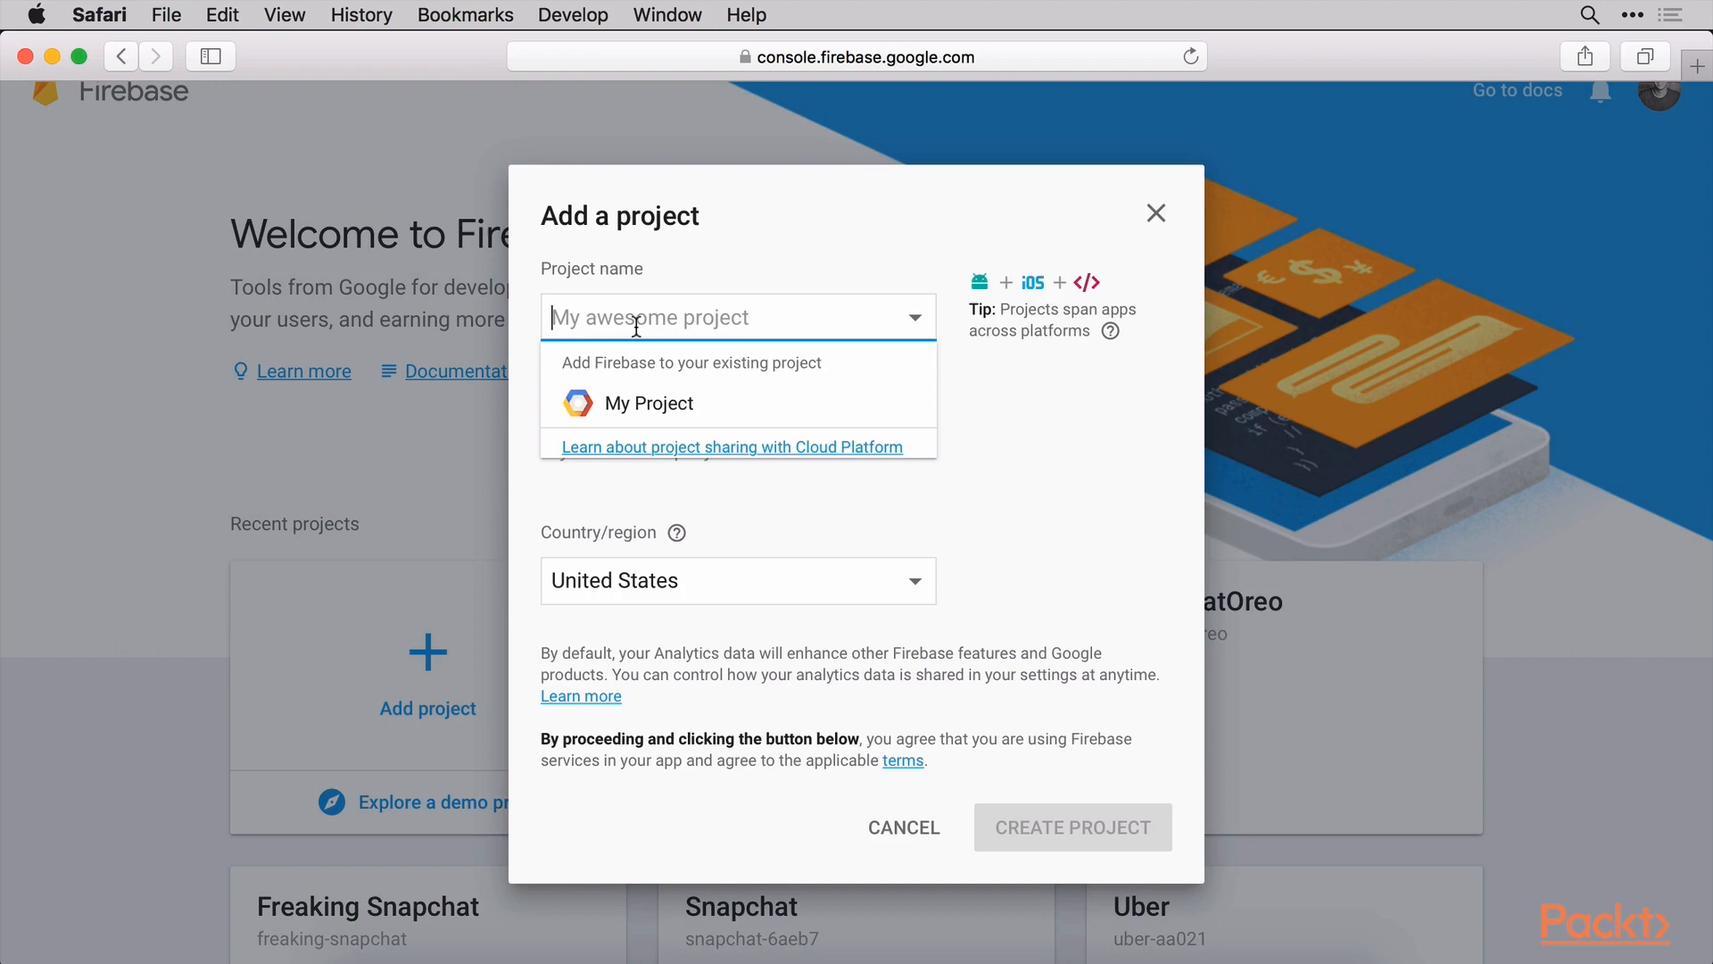
type("Snap")
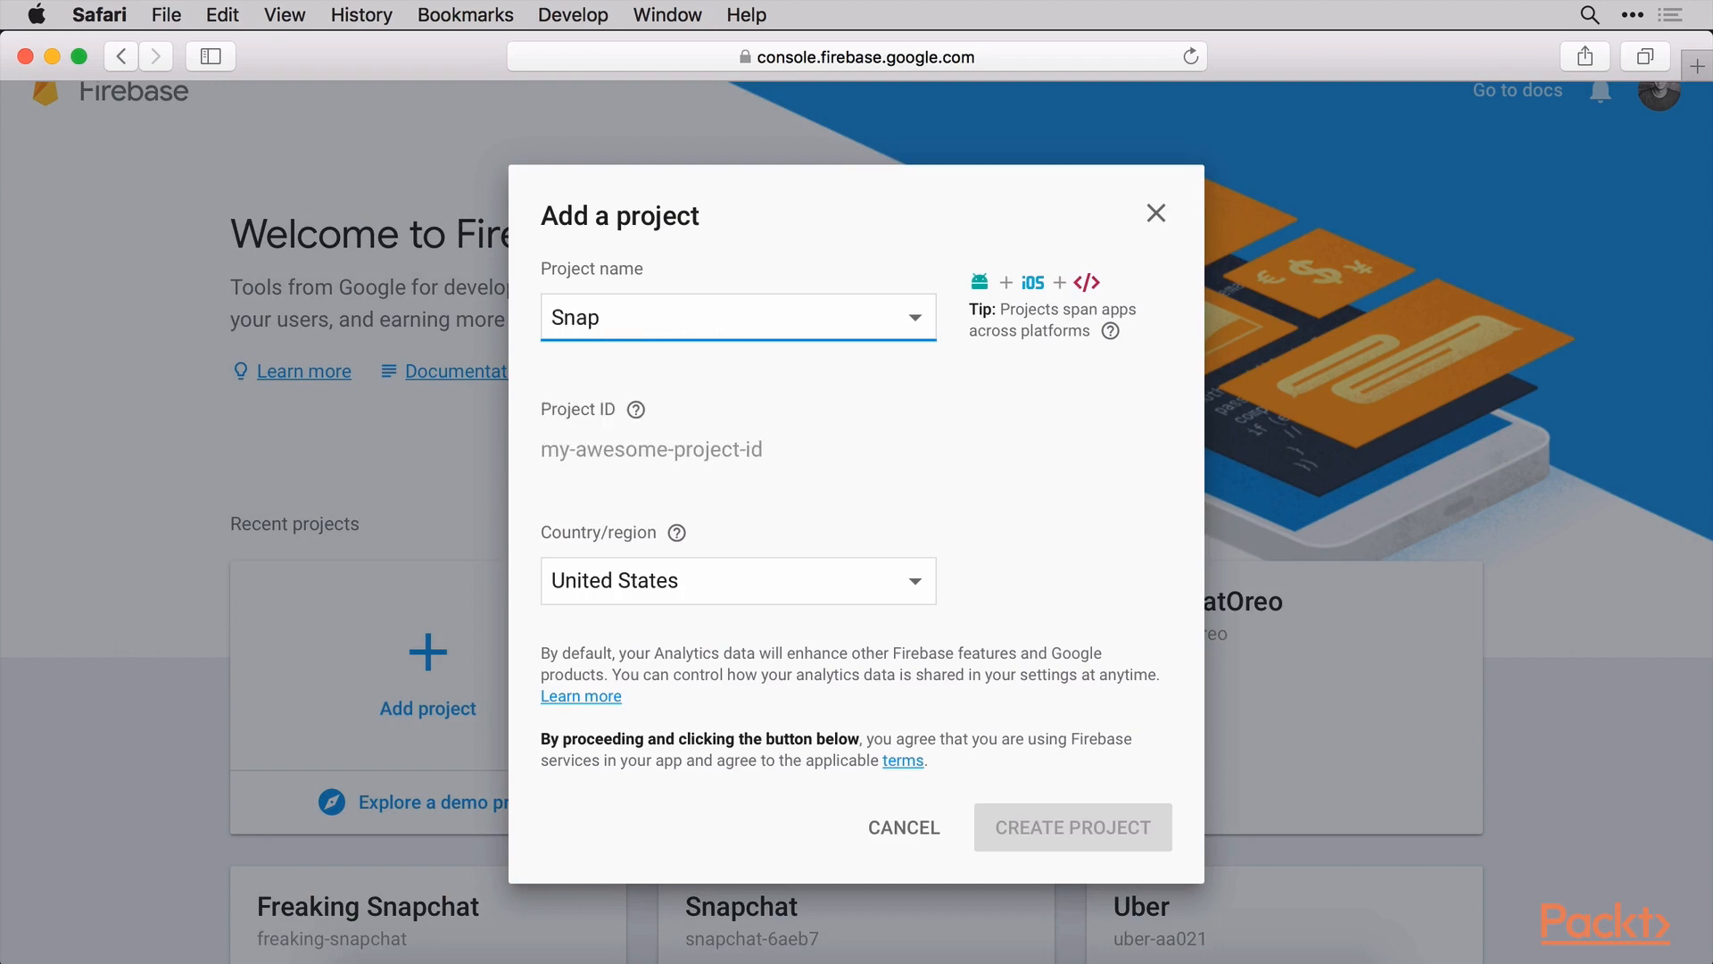
type("Fun")
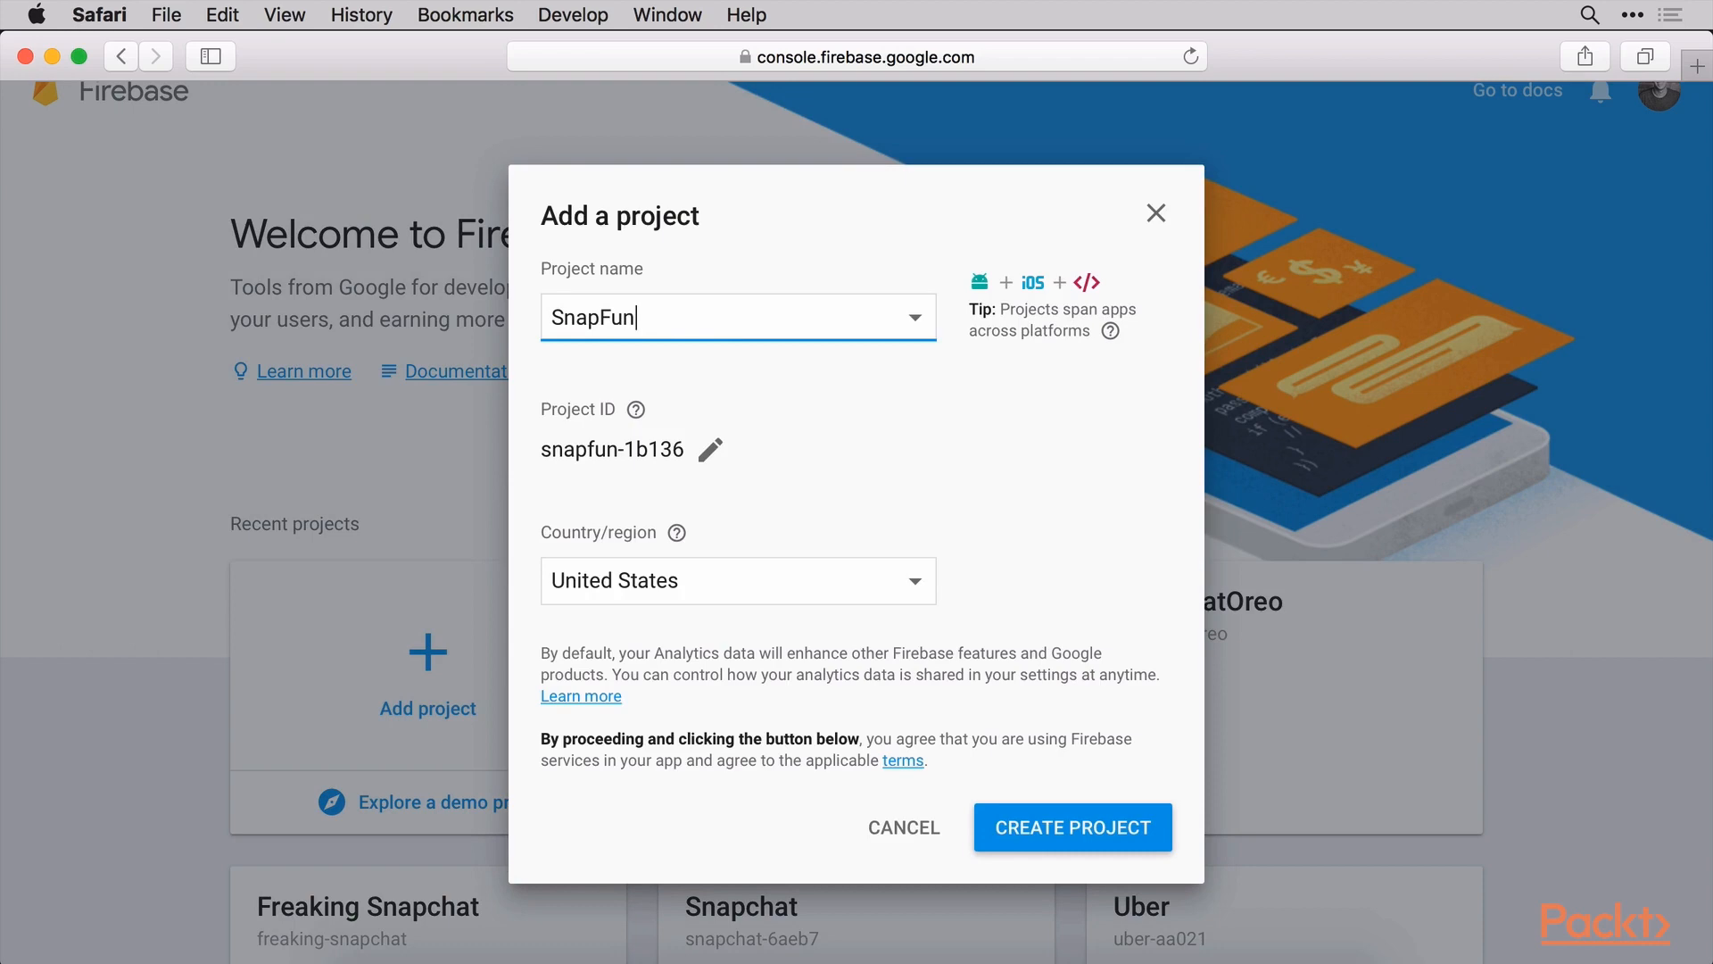
mouse_move(773, 298)
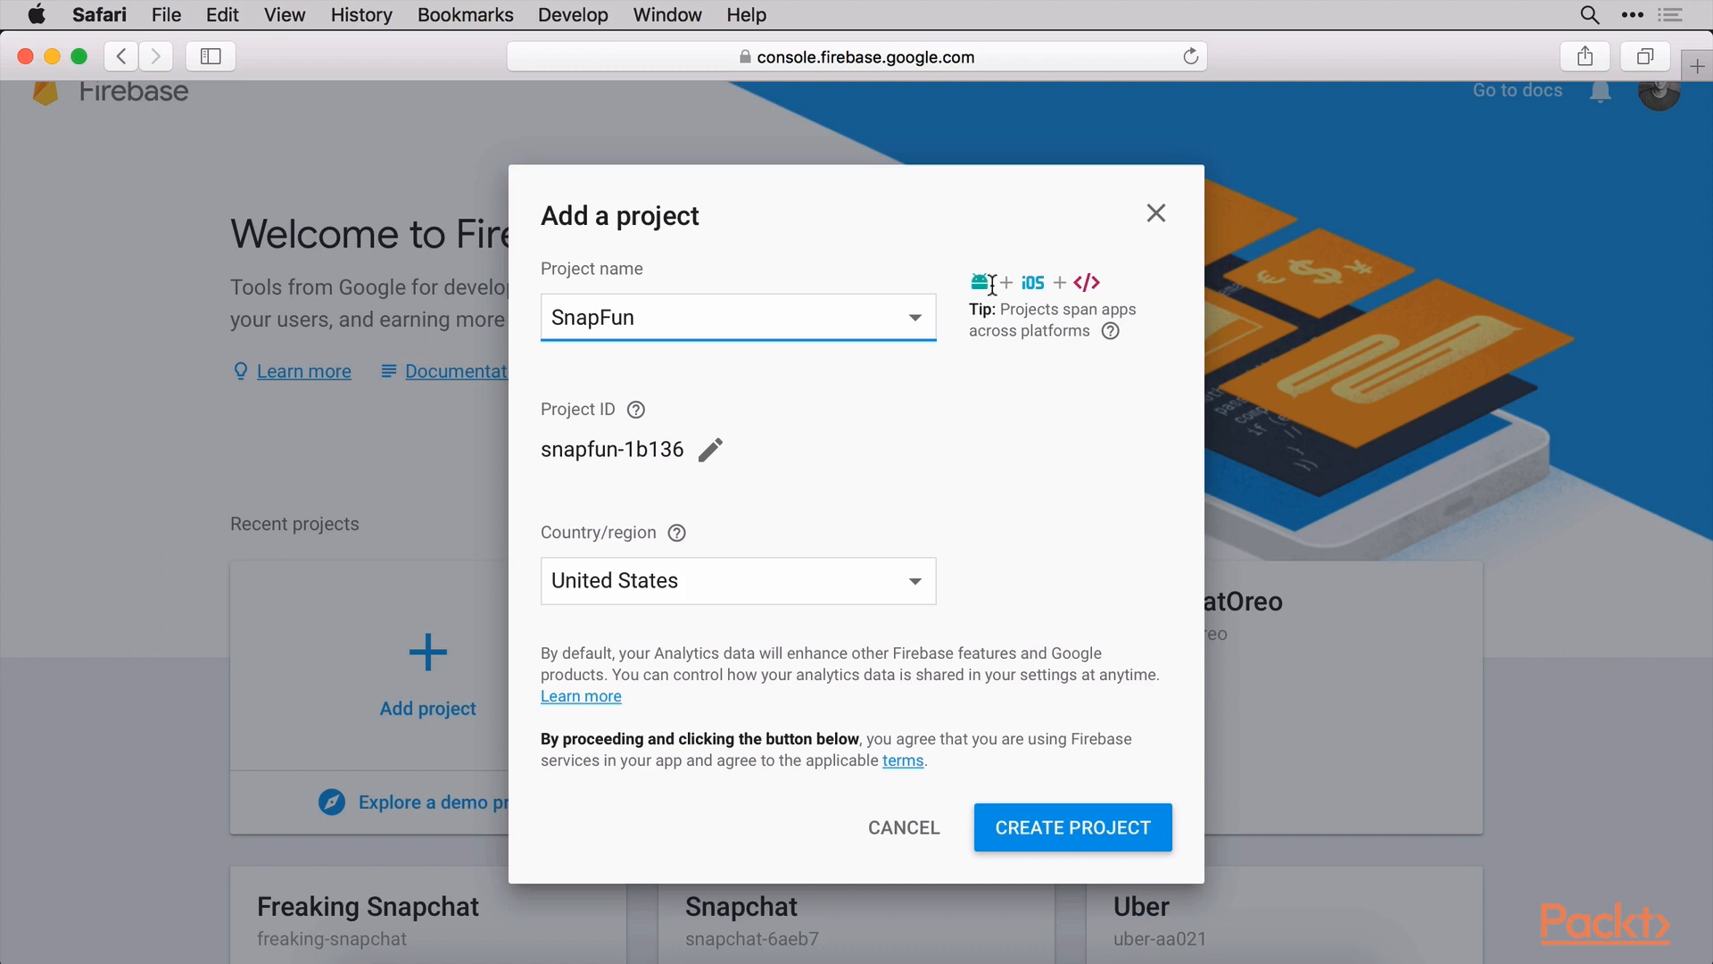
left_click(737, 317)
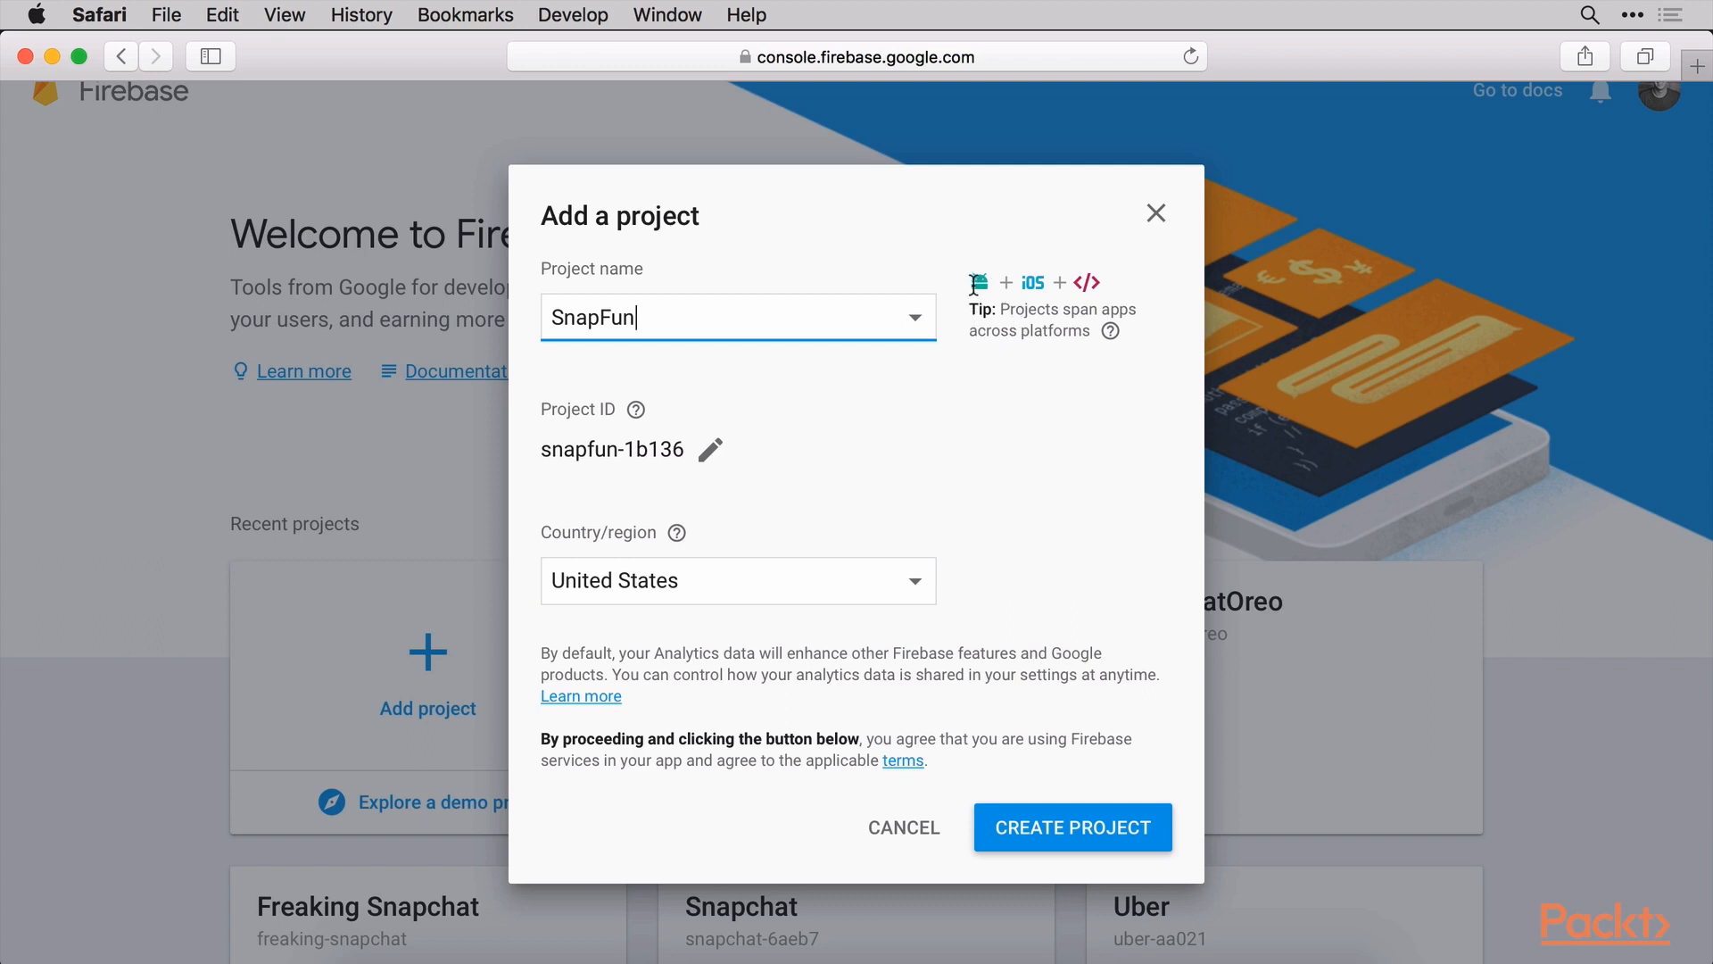
mouse_move(655, 418)
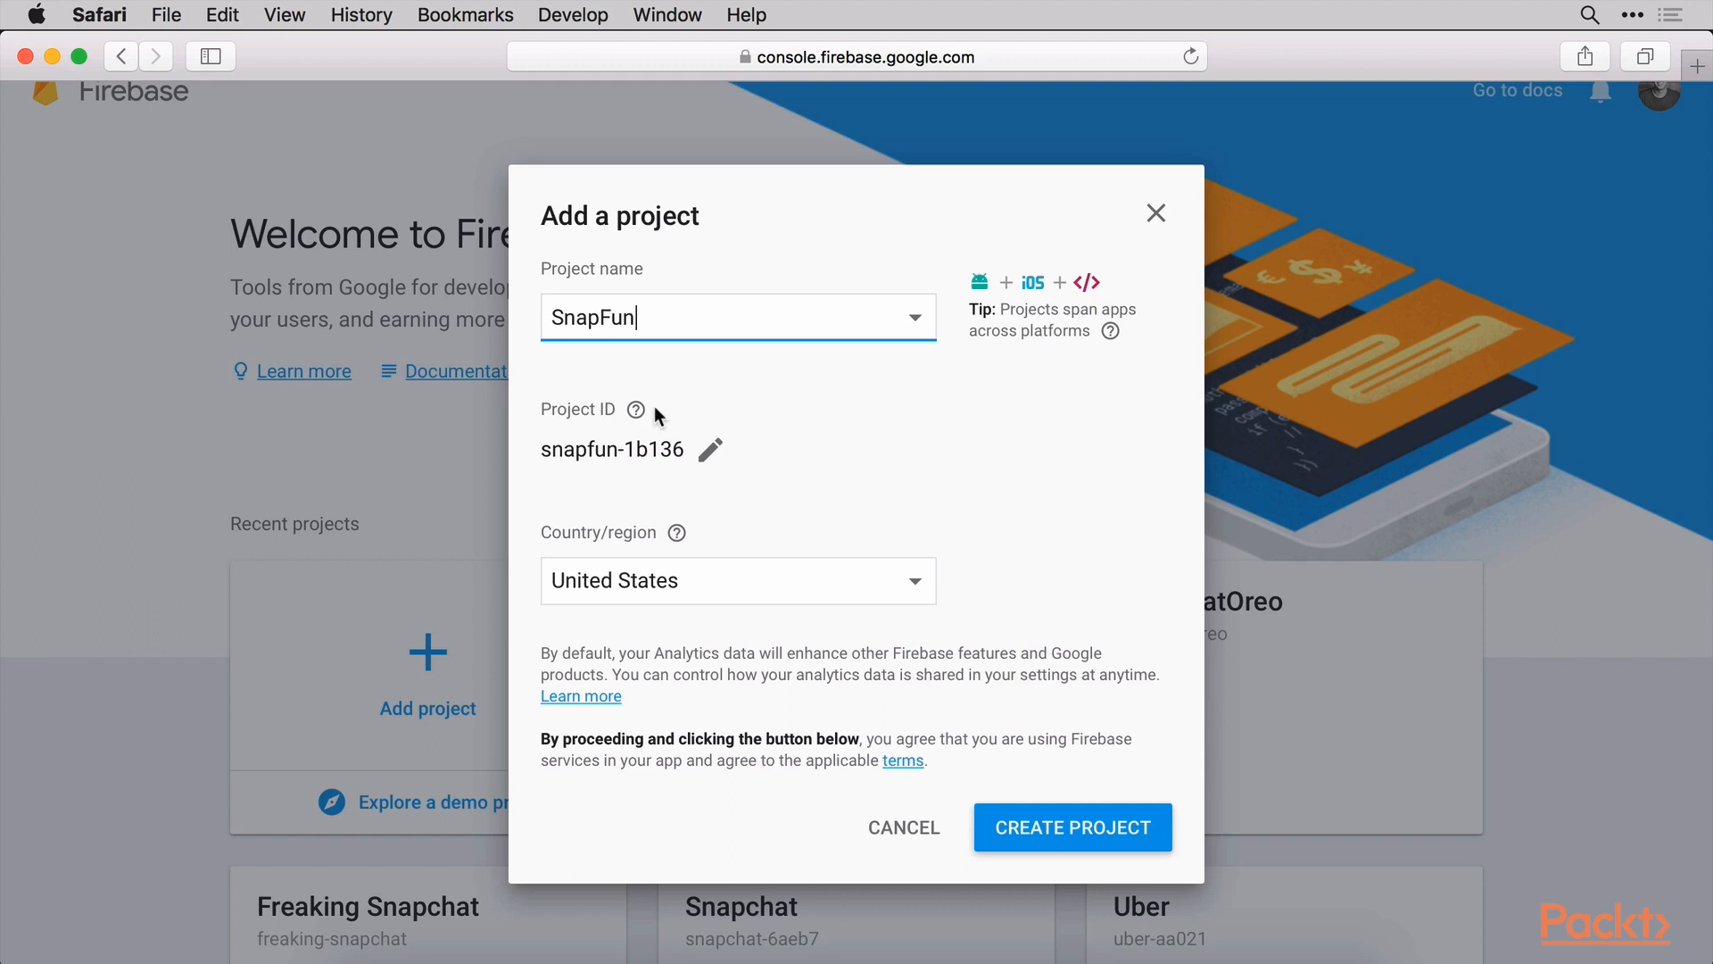
mouse_move(660, 545)
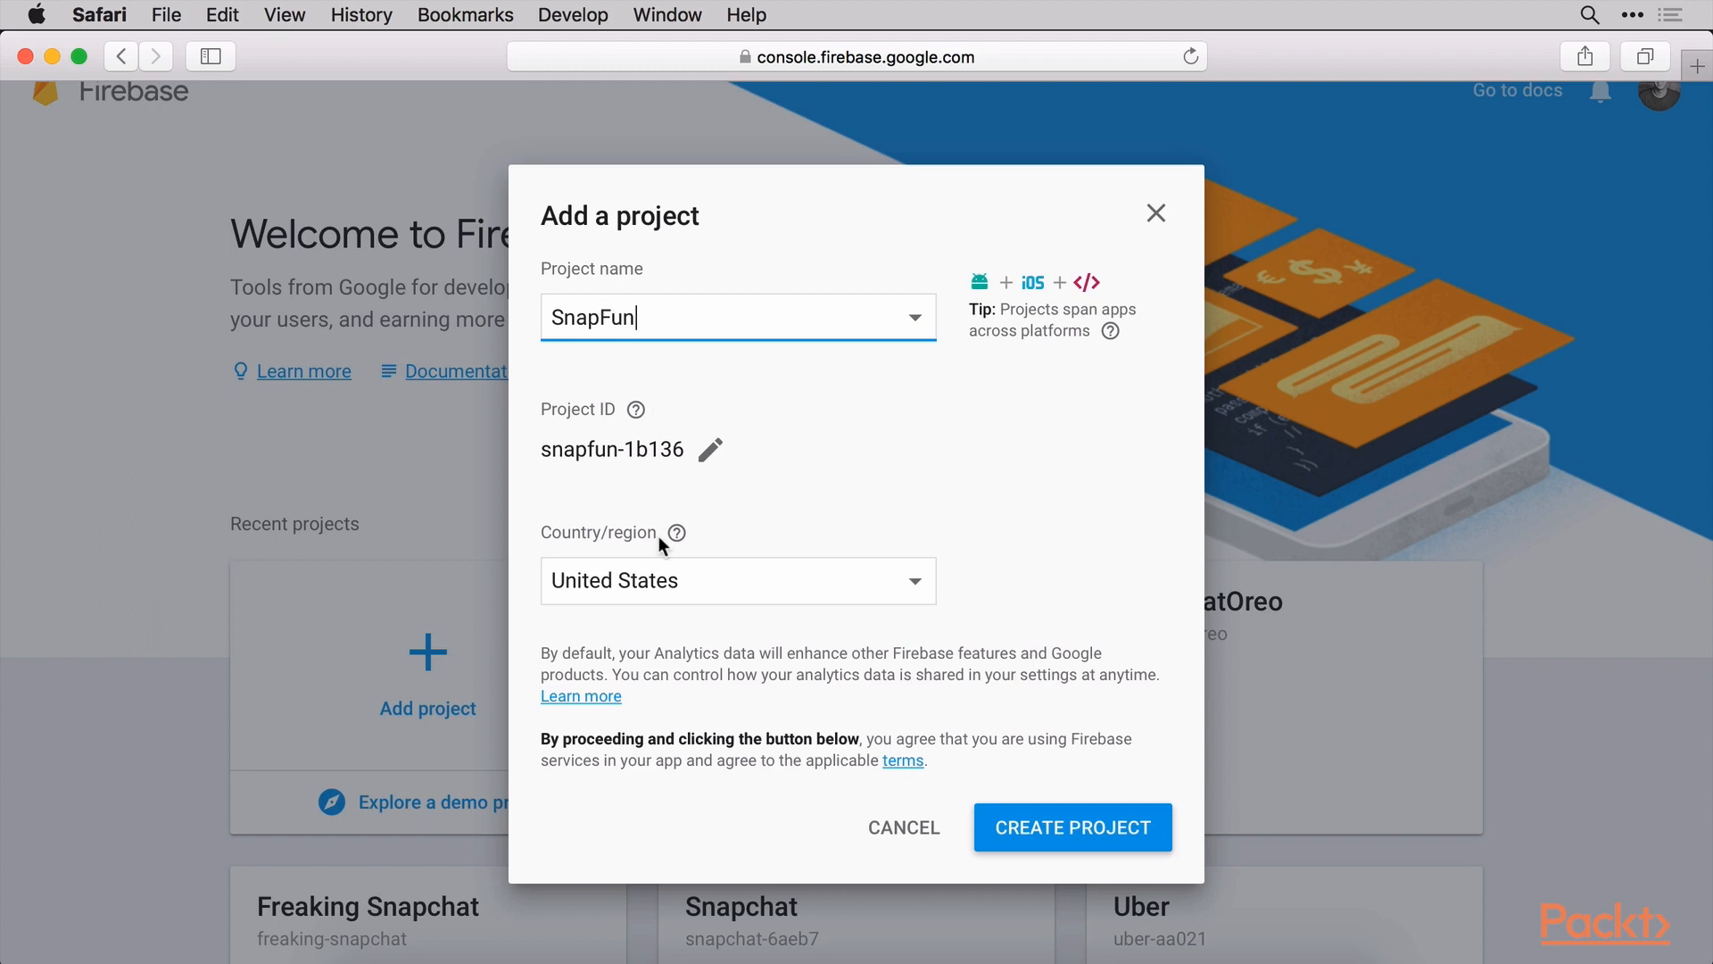
Create the SnapFun project and wait for it to be reported ready
left_click(1073, 826)
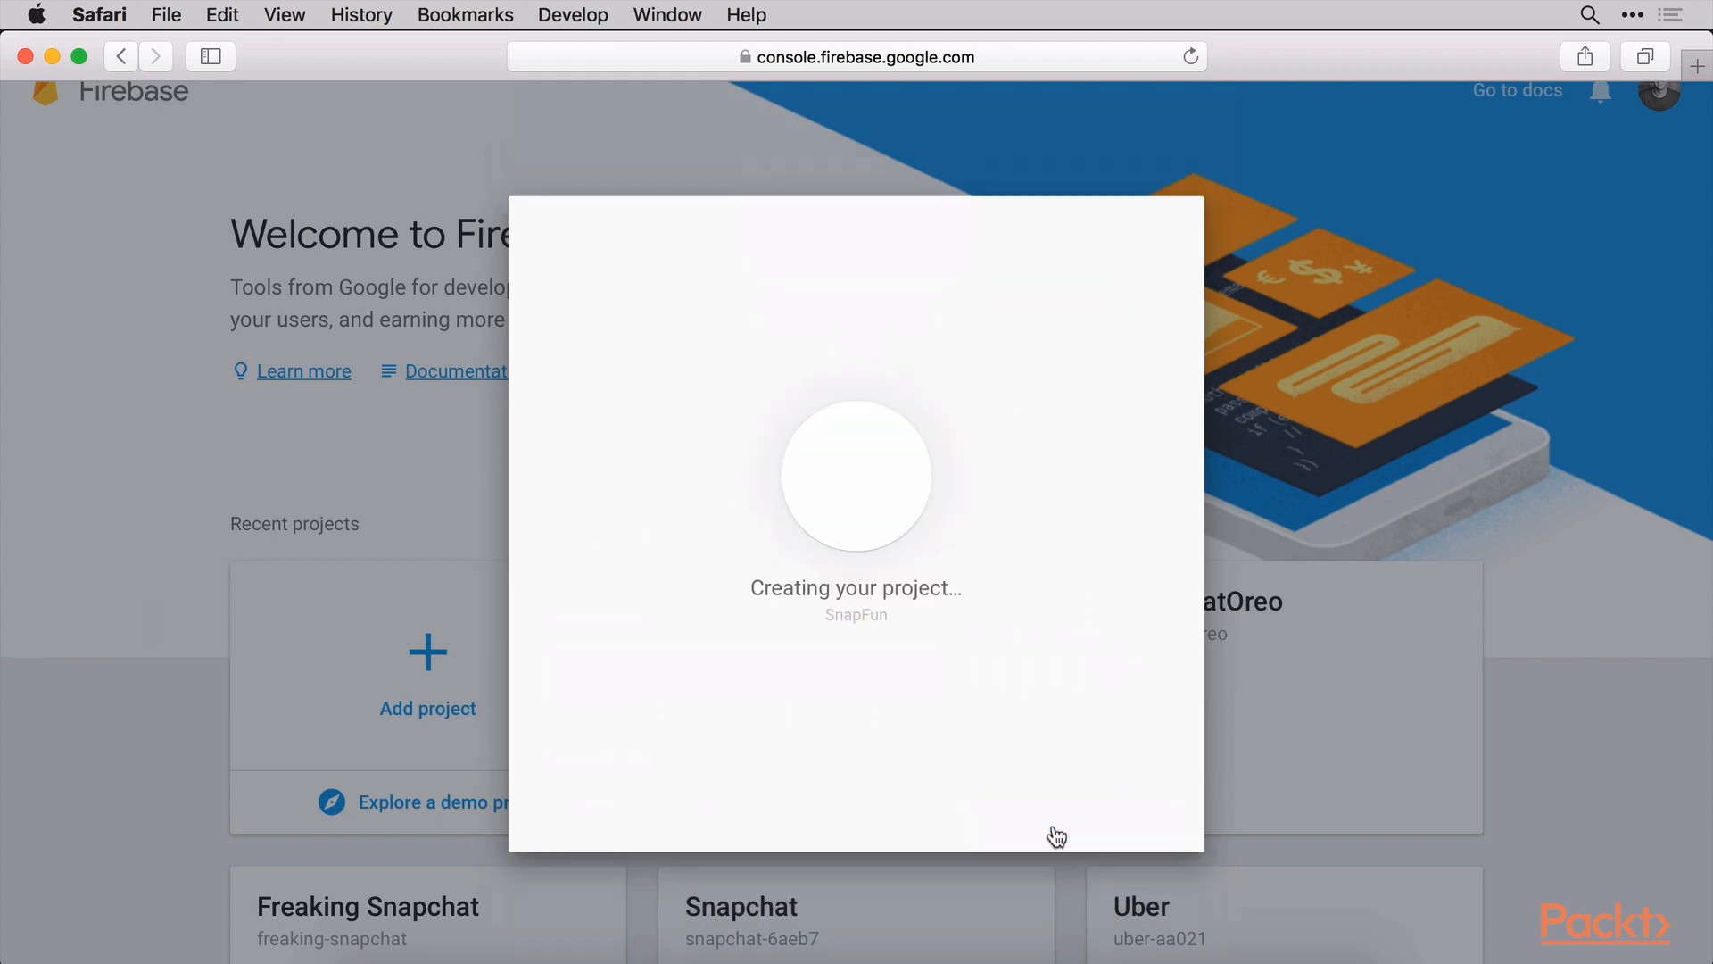
mouse_move(993, 517)
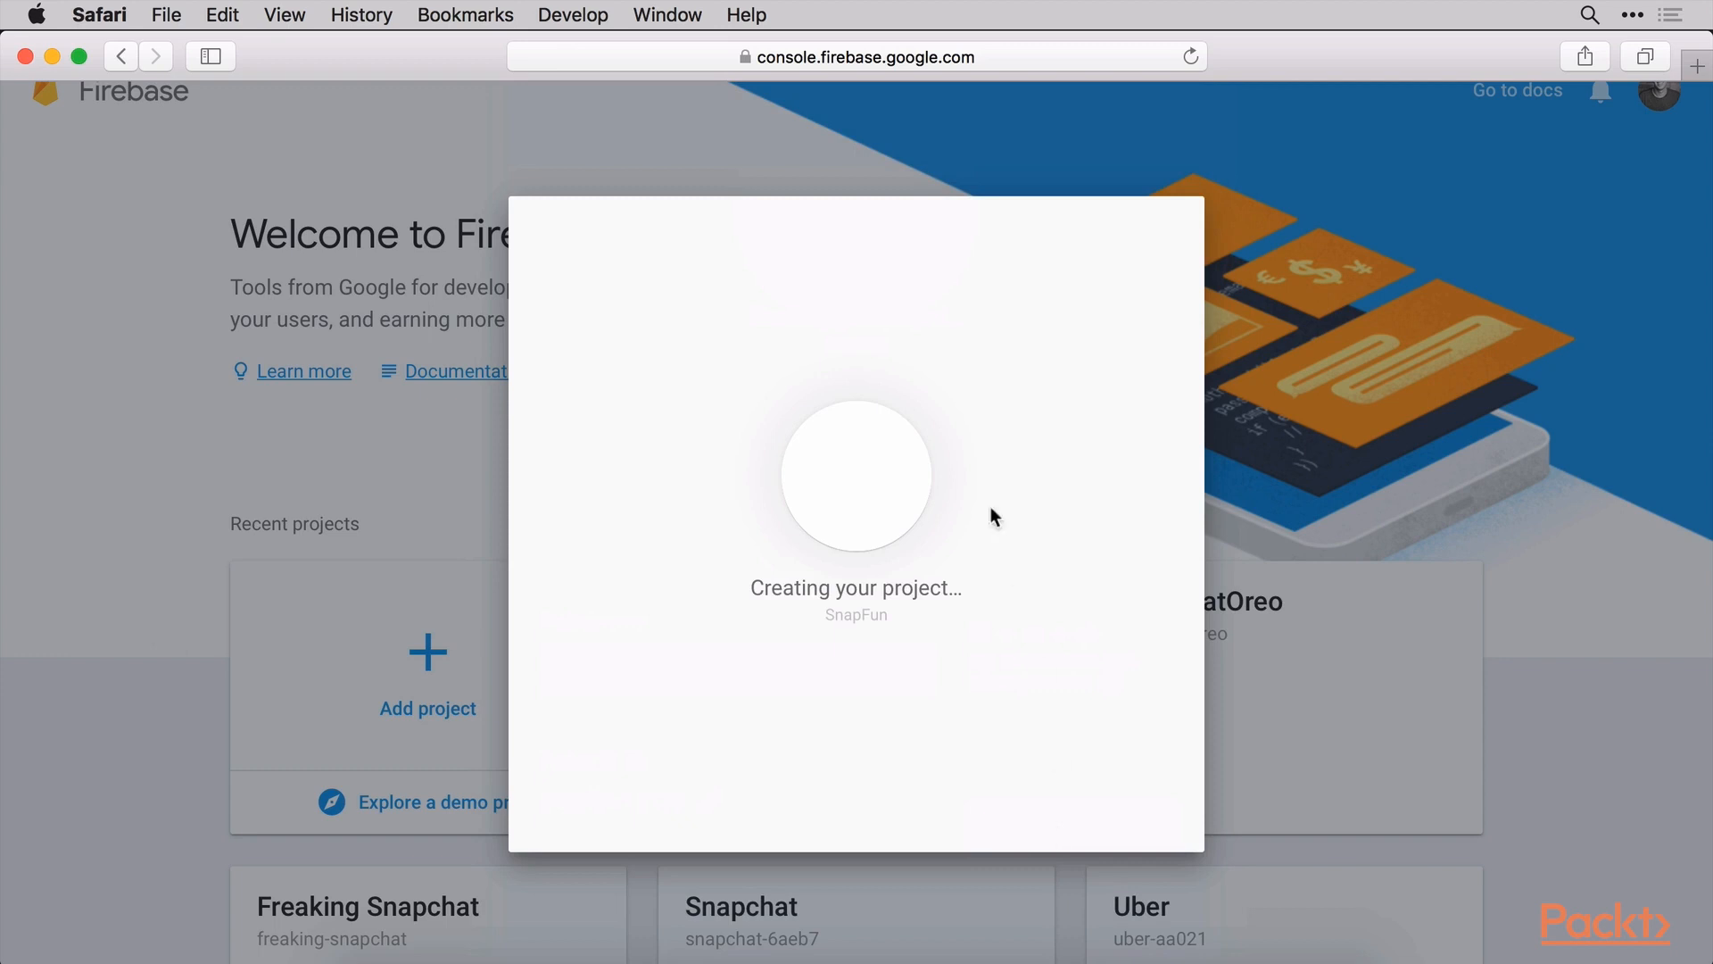
mouse_move(655, 368)
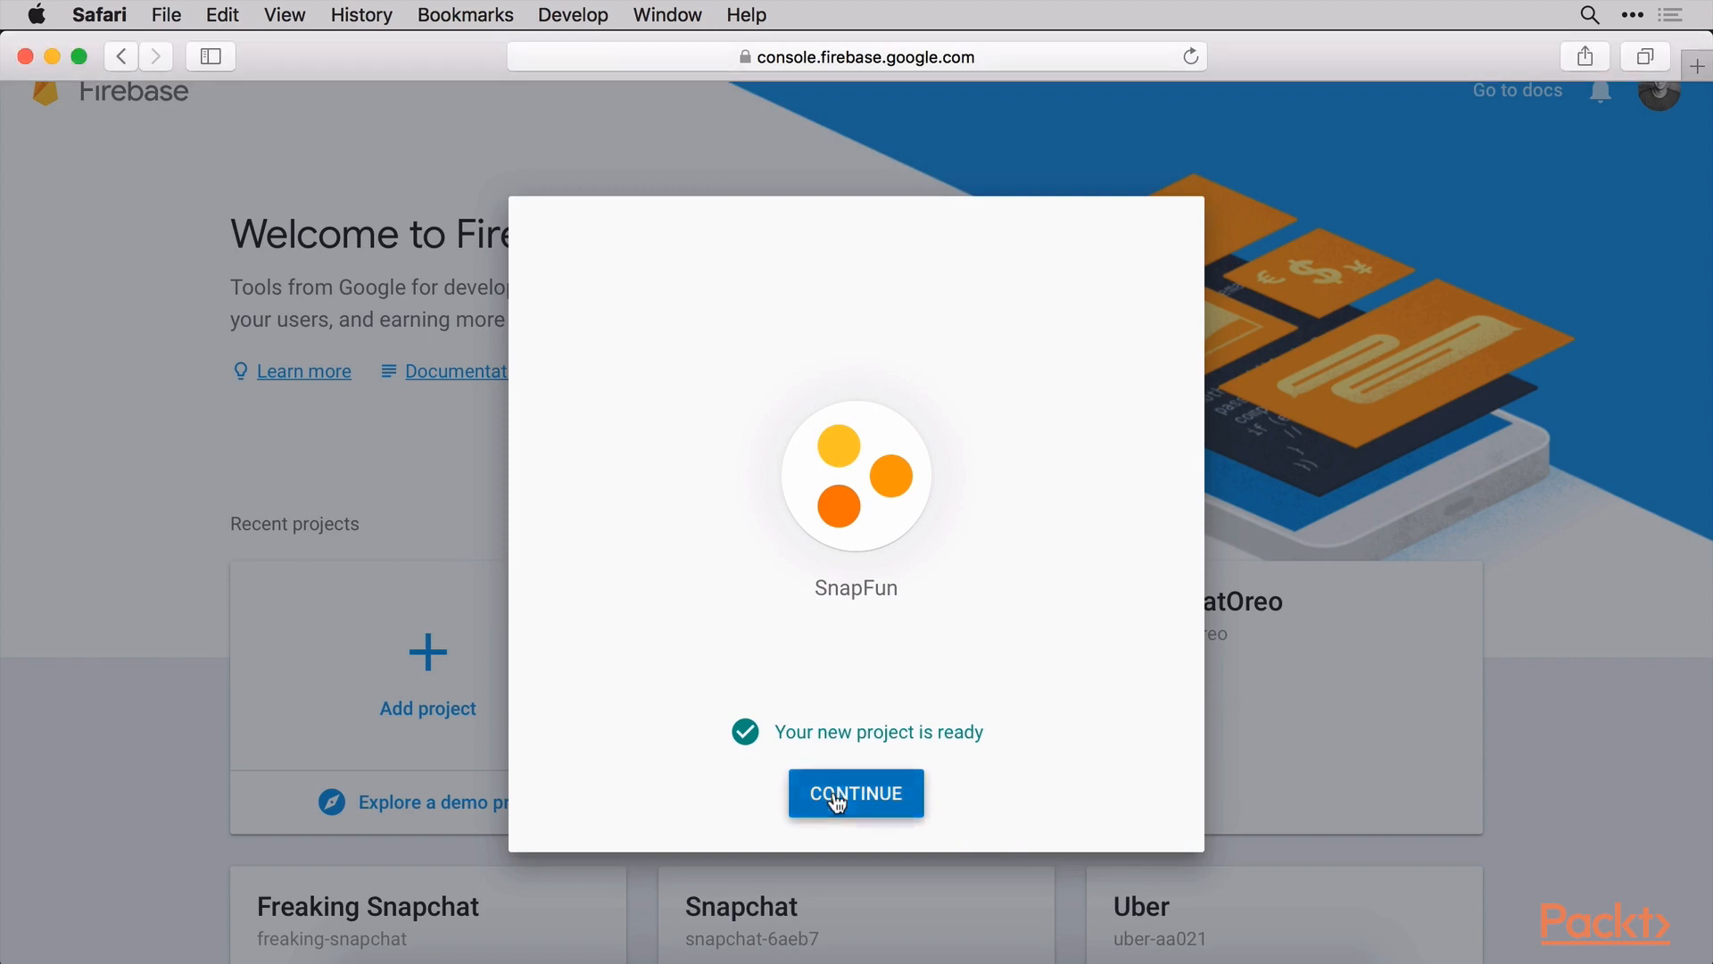
Continue into the SnapFun project and begin adding Firebase to an iOS app
left_click(855, 793)
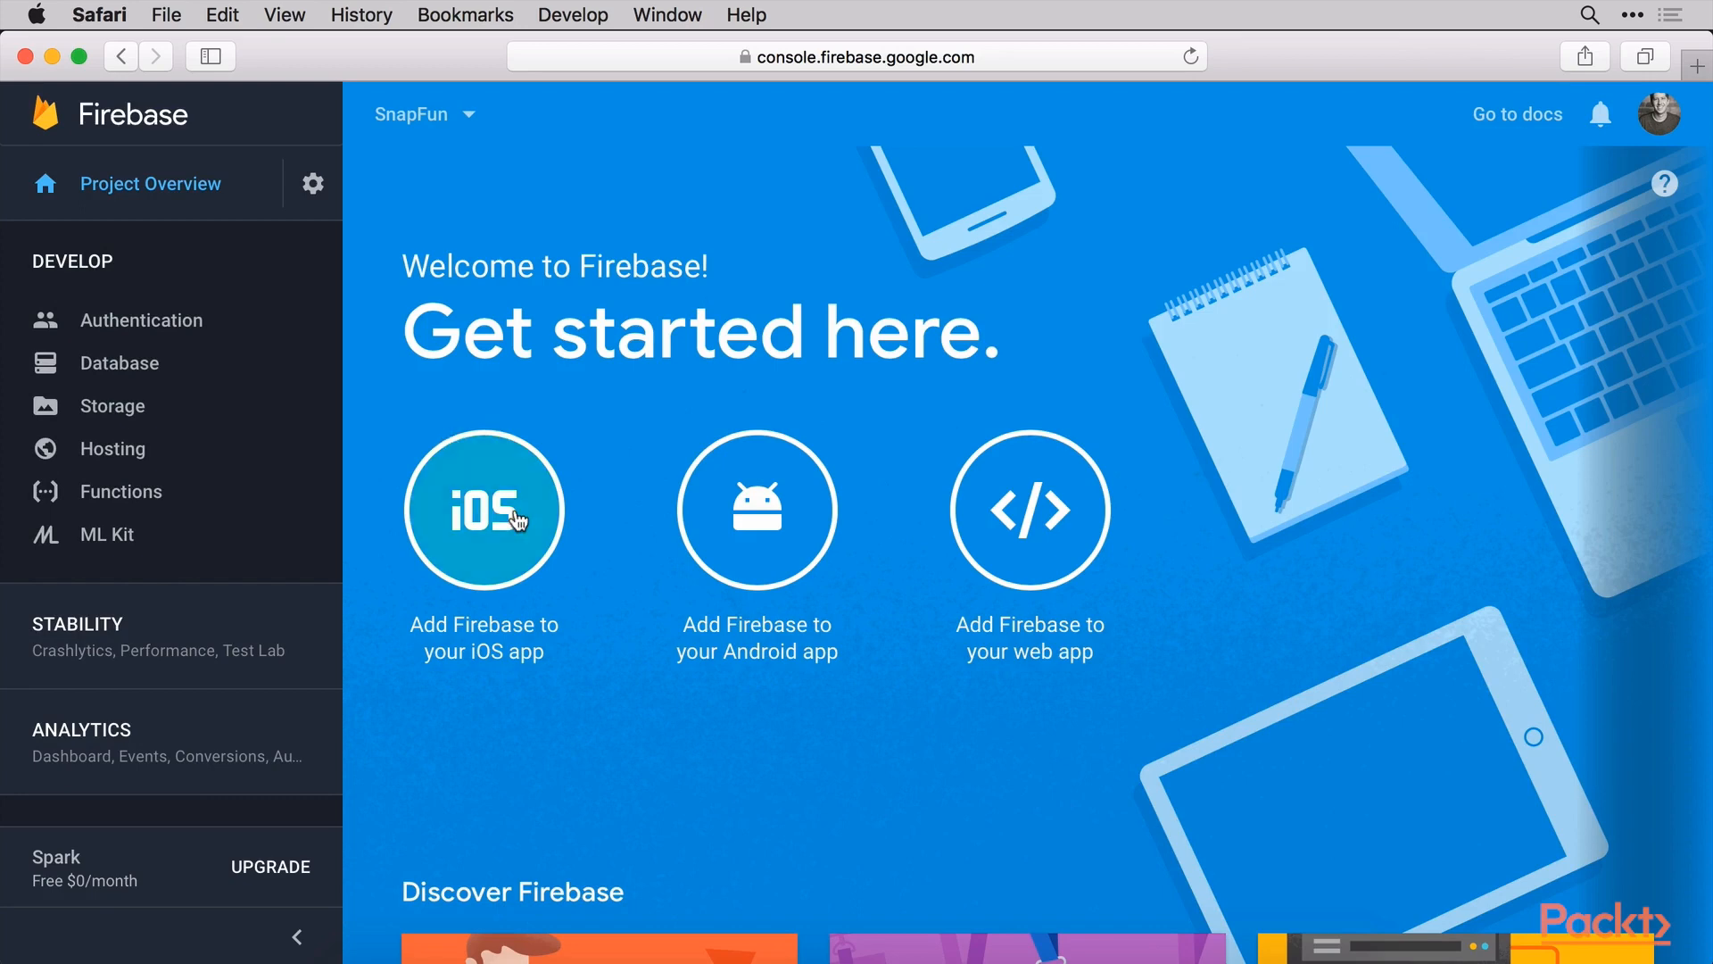
mouse_move(421, 573)
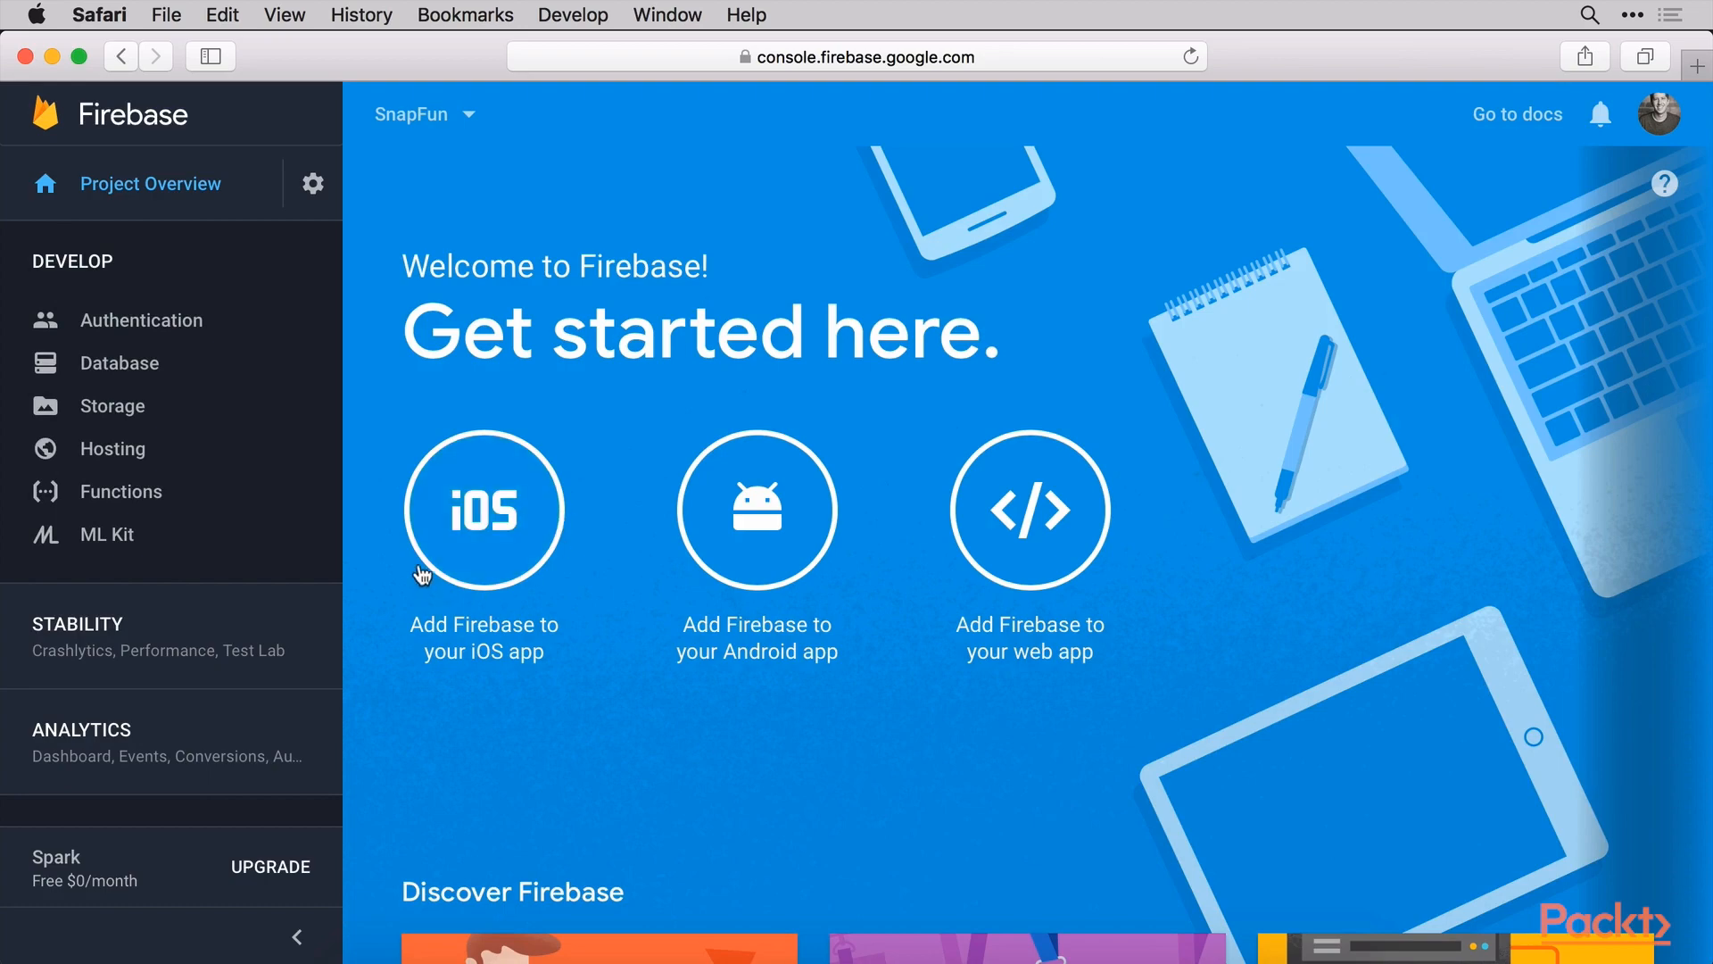
mouse_move(598, 528)
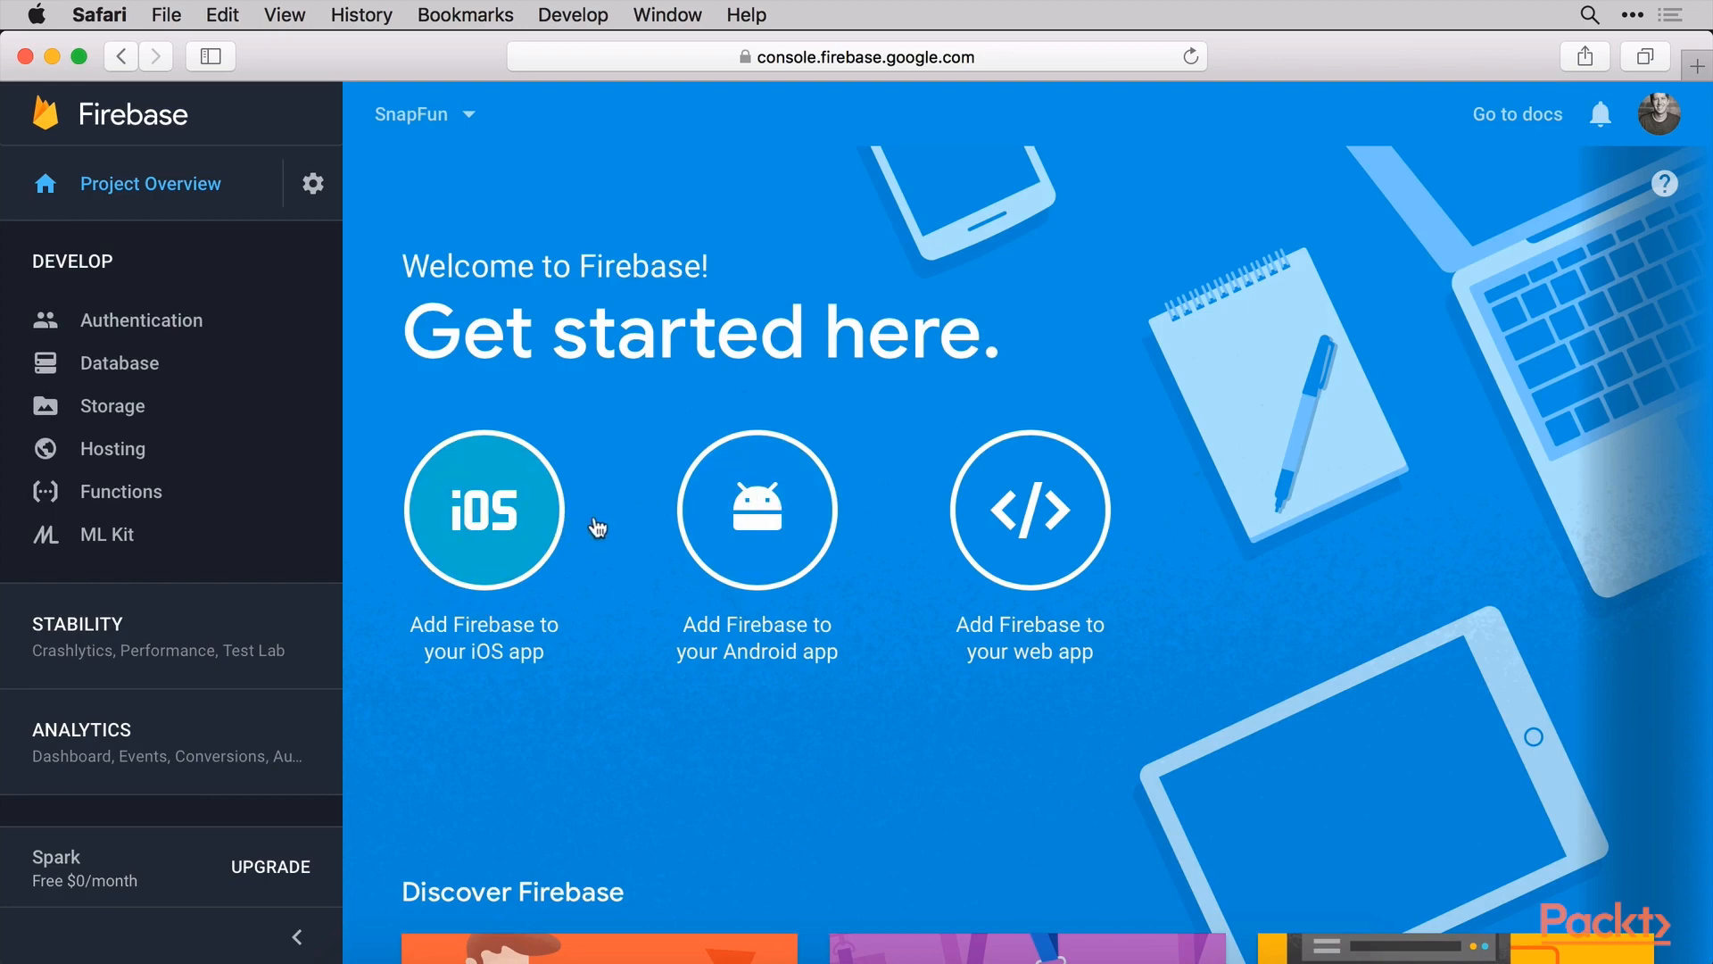
mouse_move(492, 530)
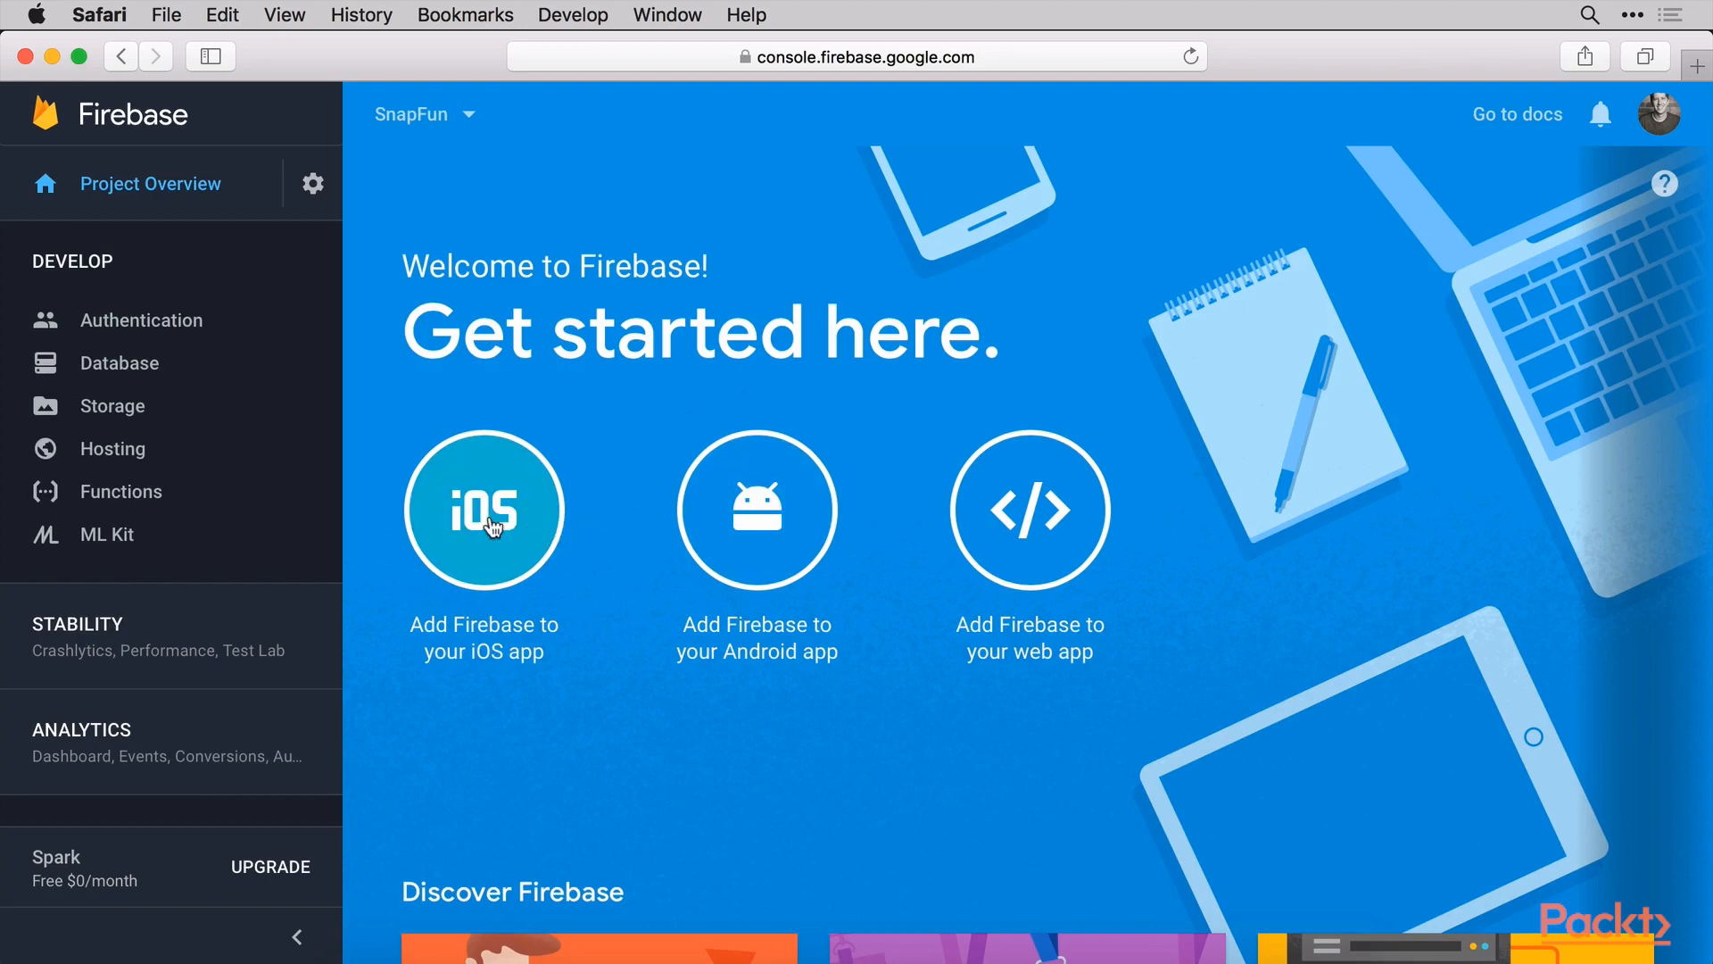
left_click(484, 508)
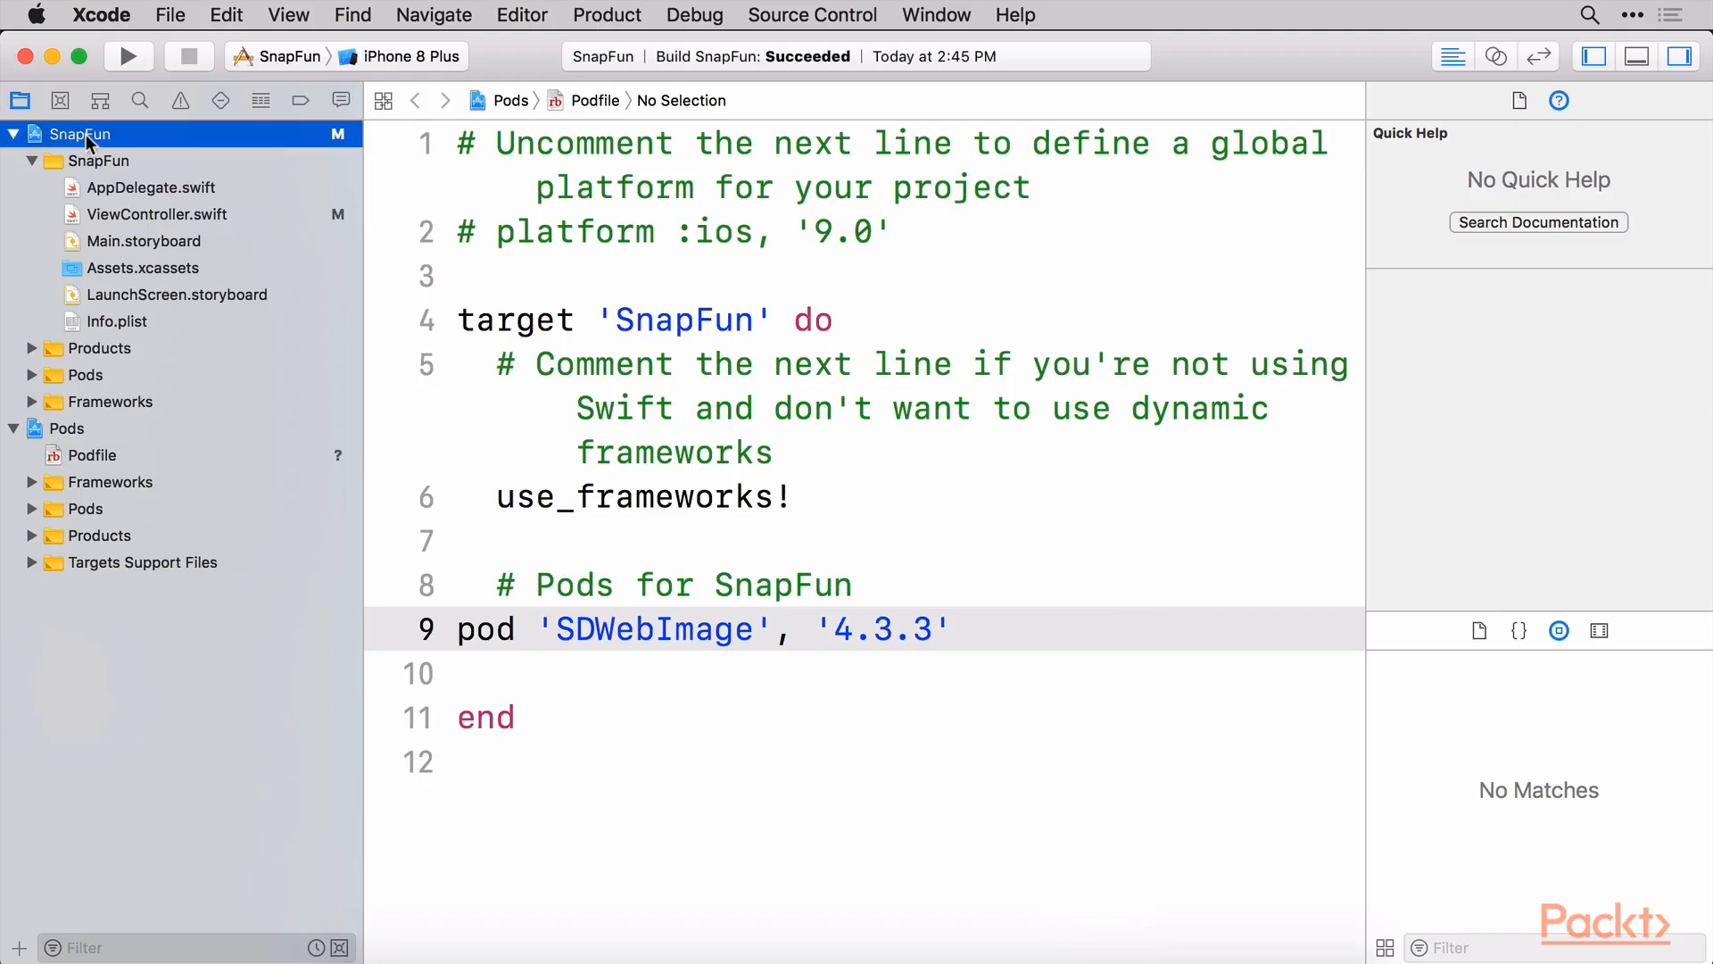
Show the SnapFun target's General settings with bundle identifier com.zappycode.SnapFun
left_click(78, 134)
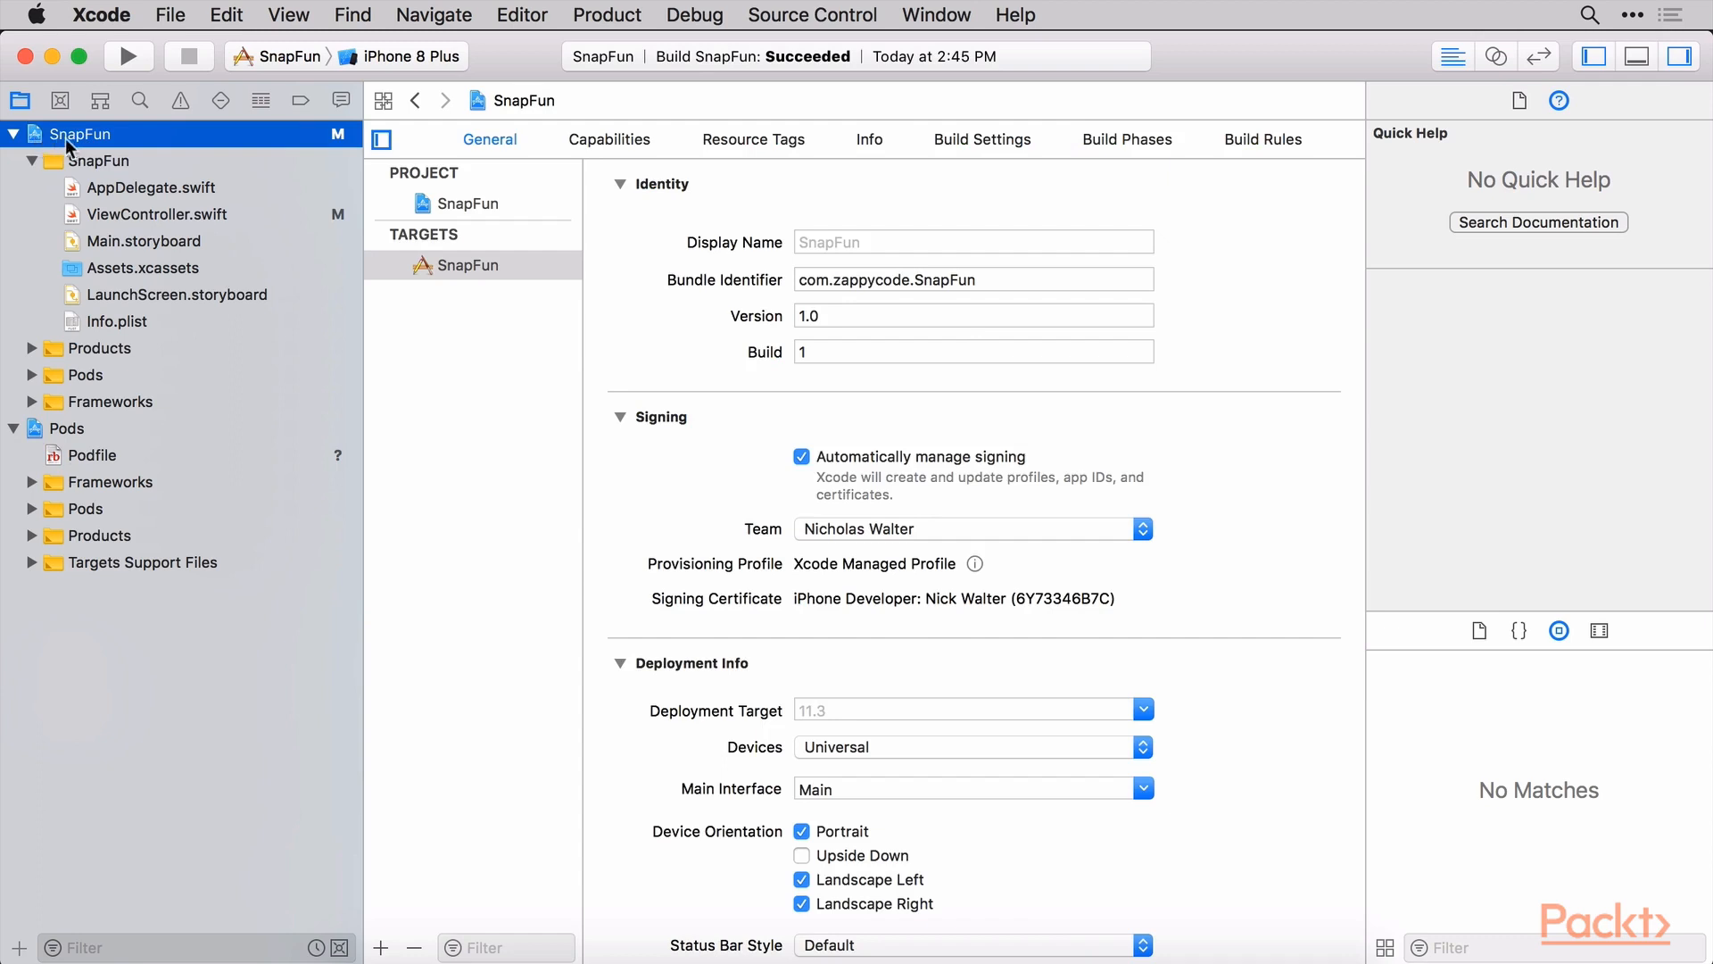
mouse_move(72, 150)
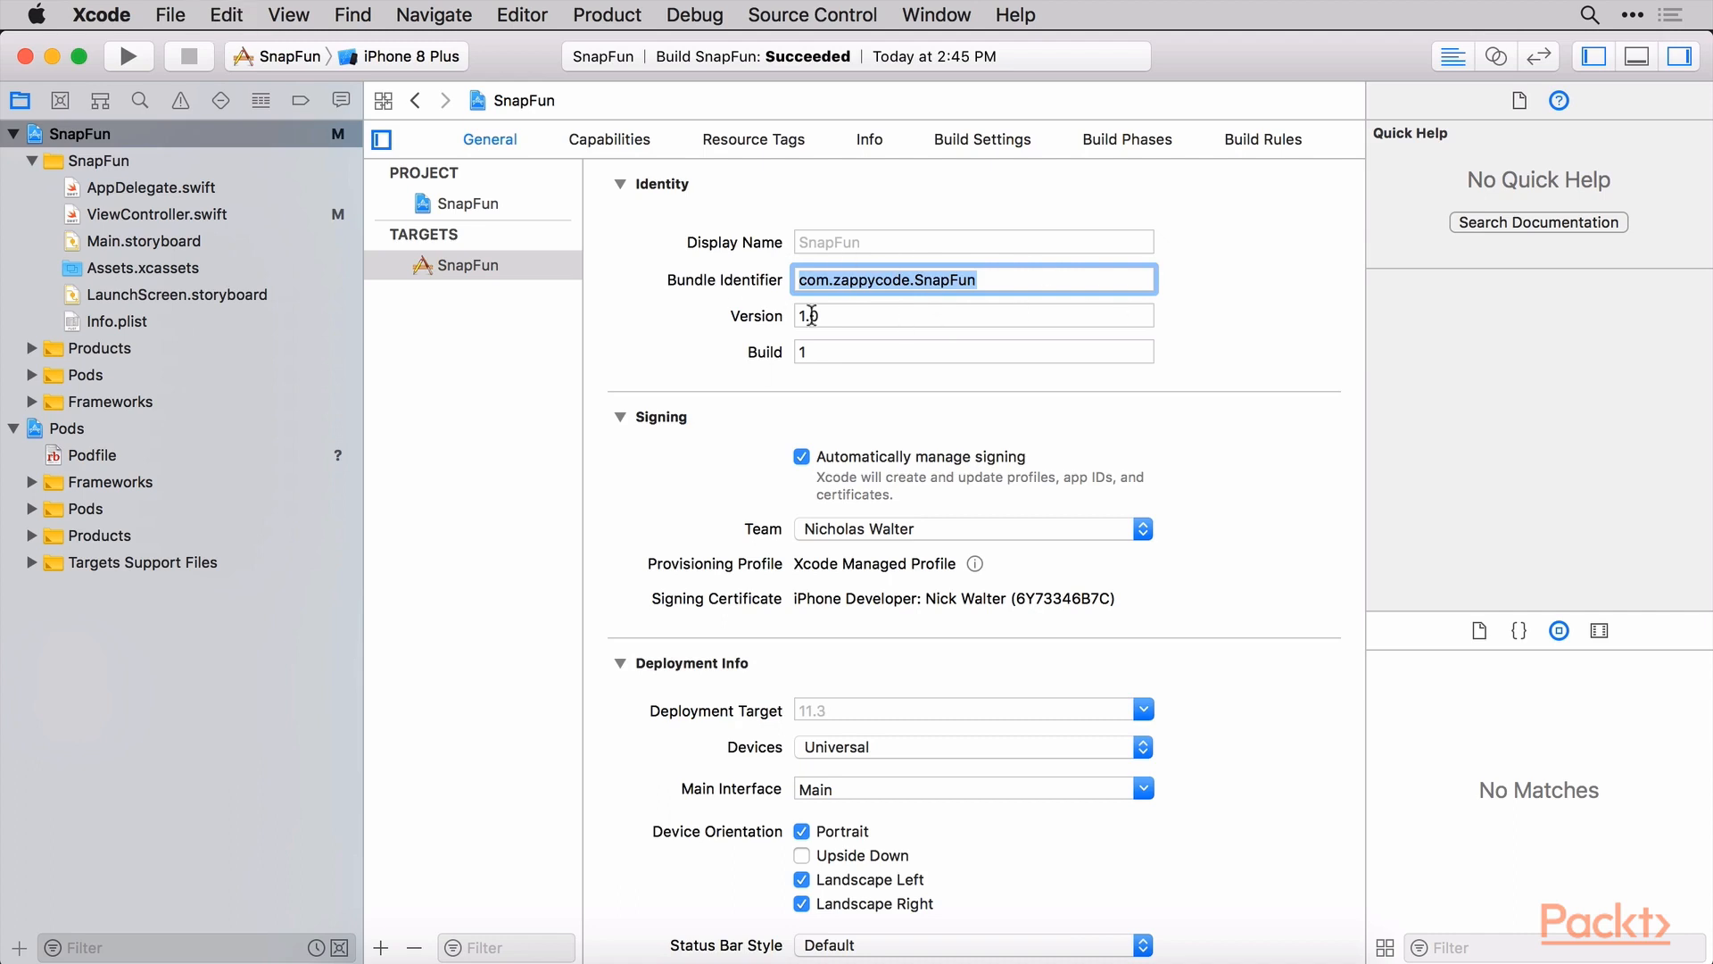
mouse_move(996, 14)
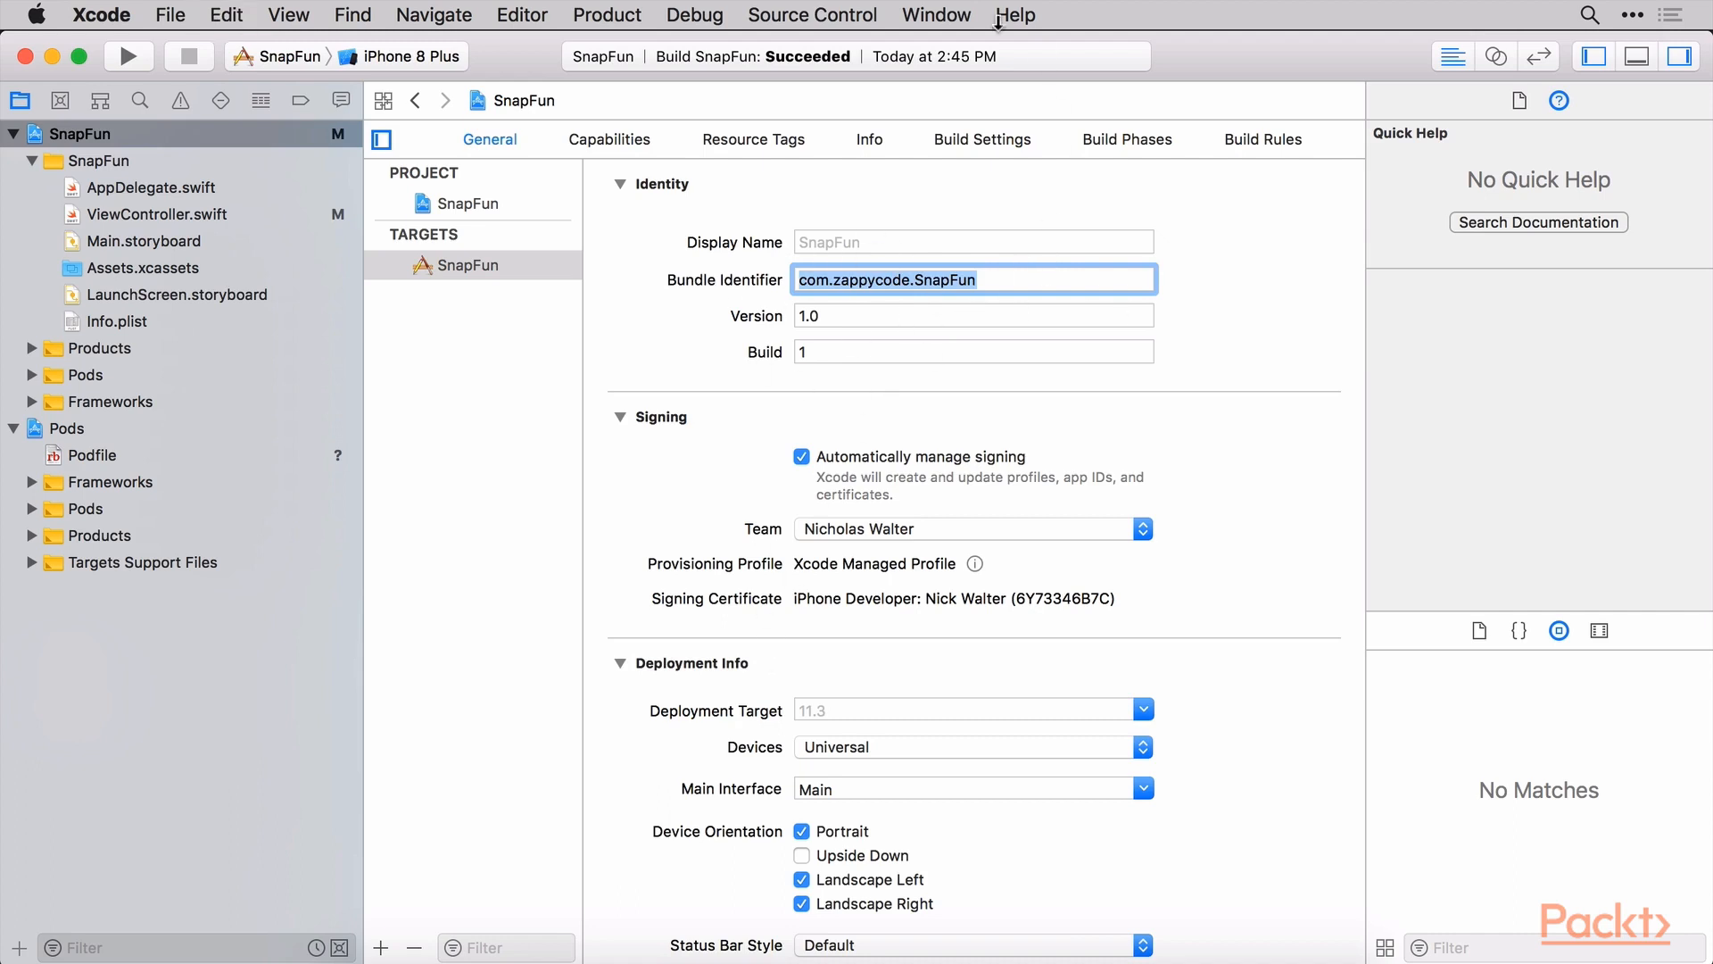
mouse_move(569, 951)
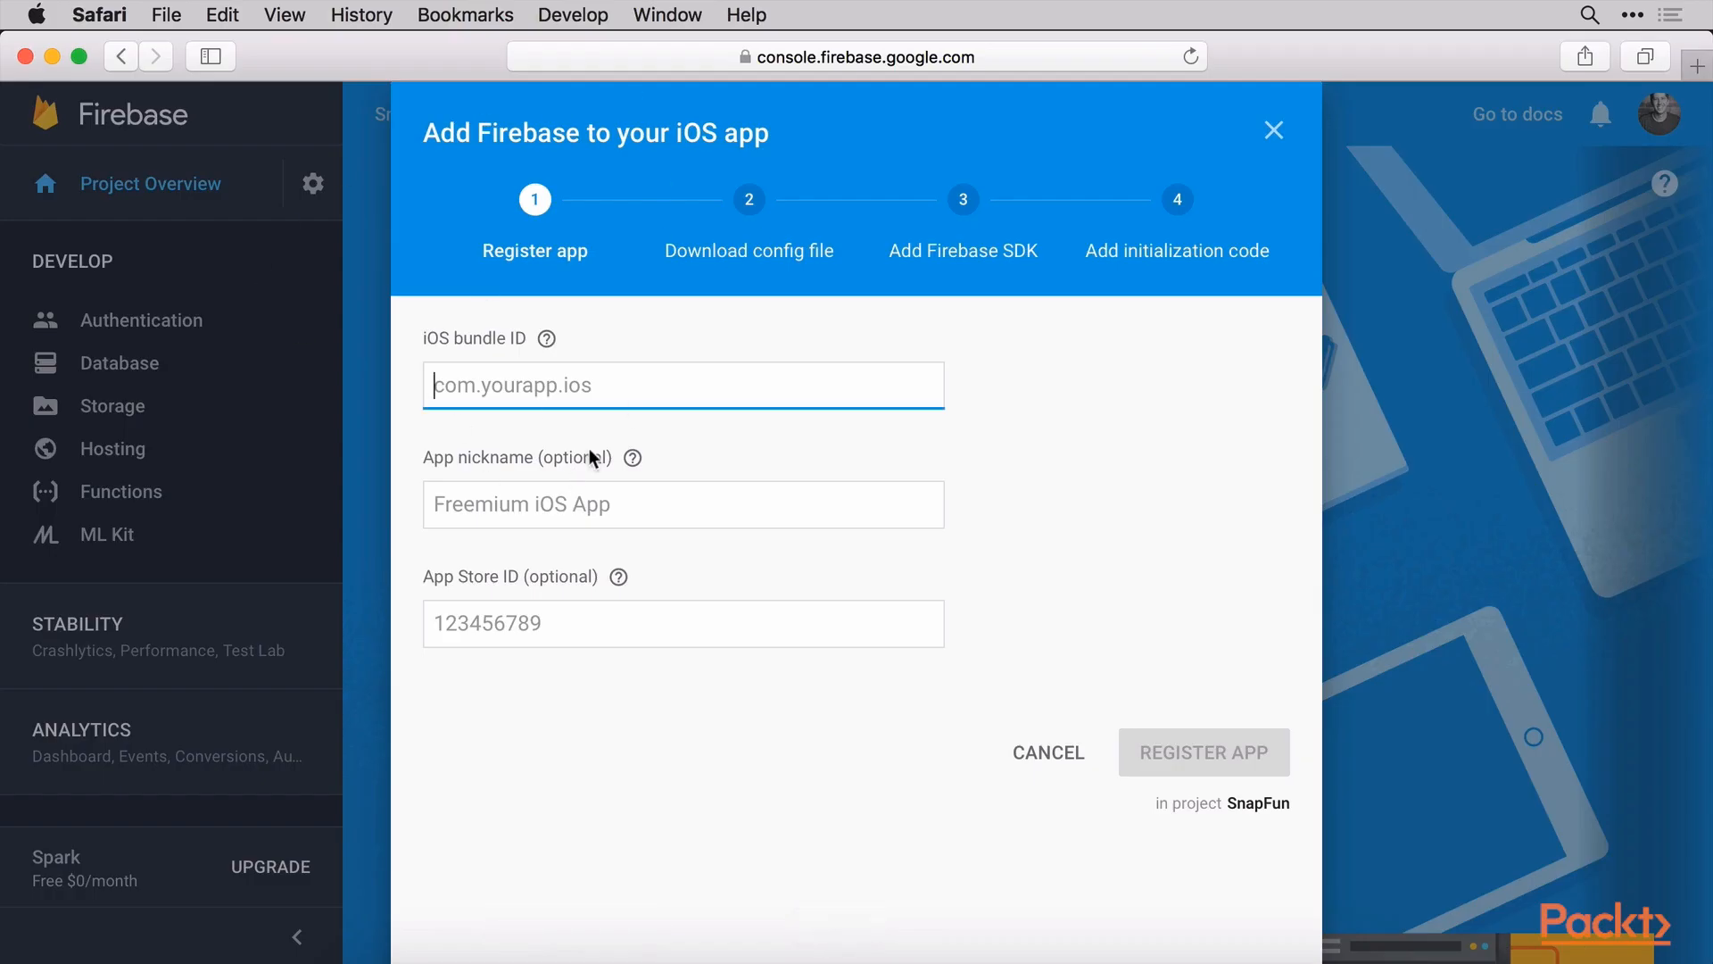
Register the iOS app with bundle ID com.zappycode.SnapFun and nickname SnapFun iOS
type("com.zappycode.SnapFun")
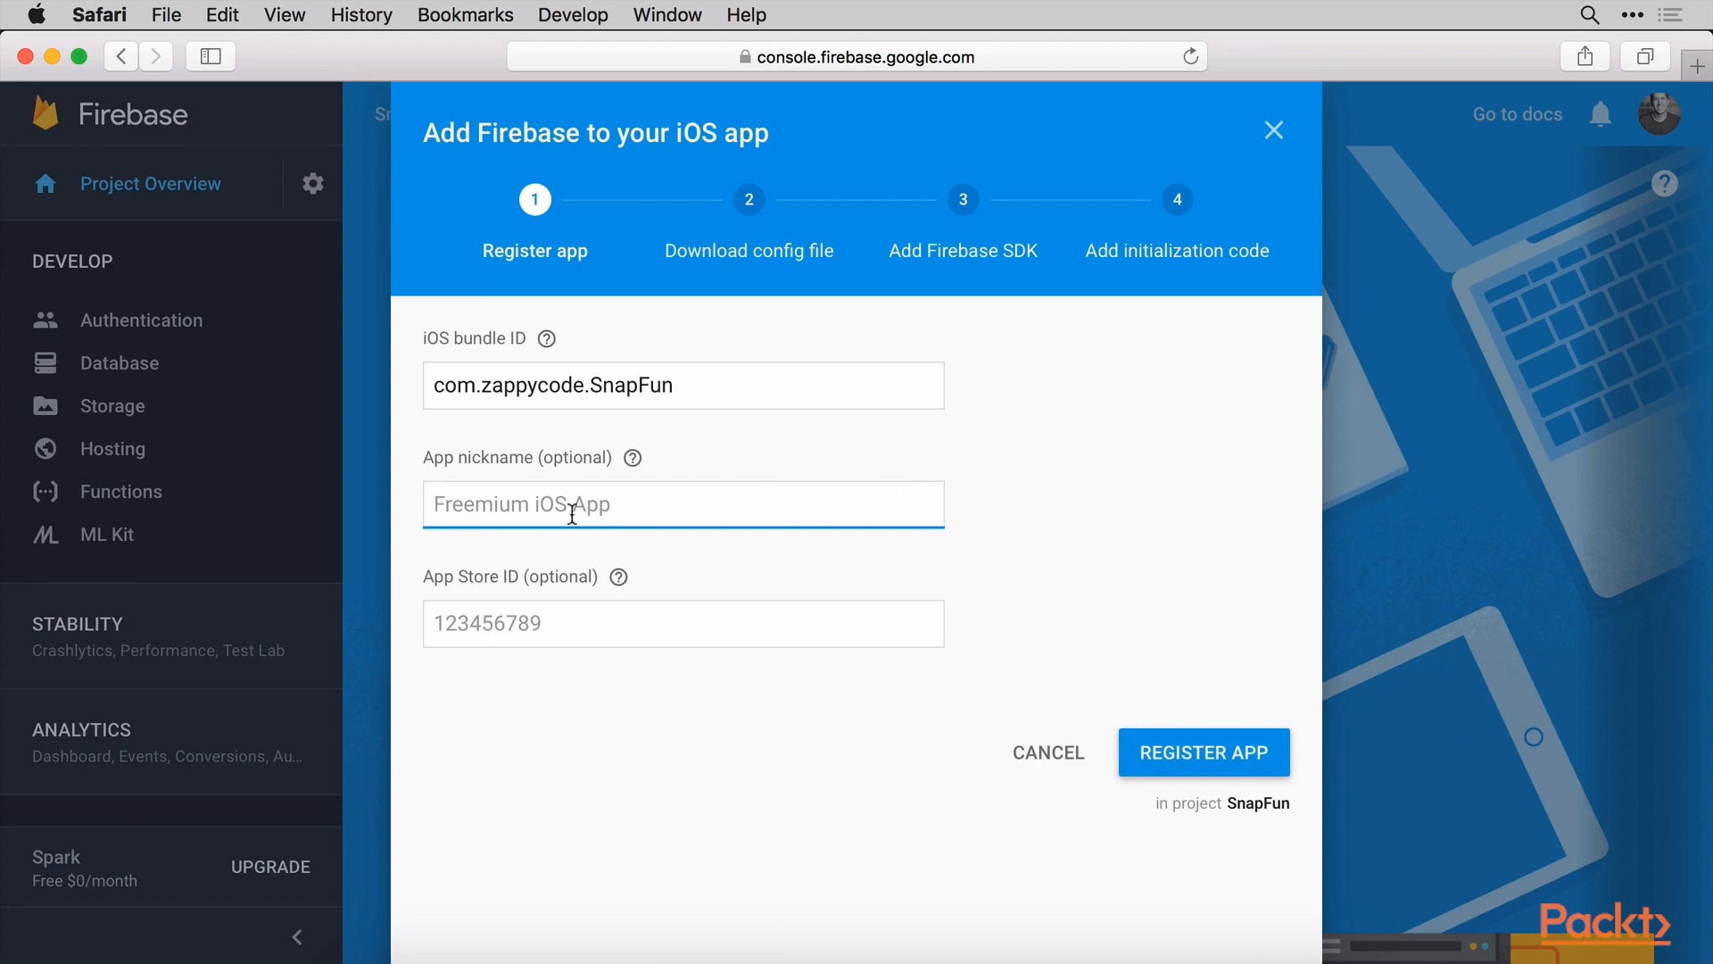
type("SnapFun iOS")
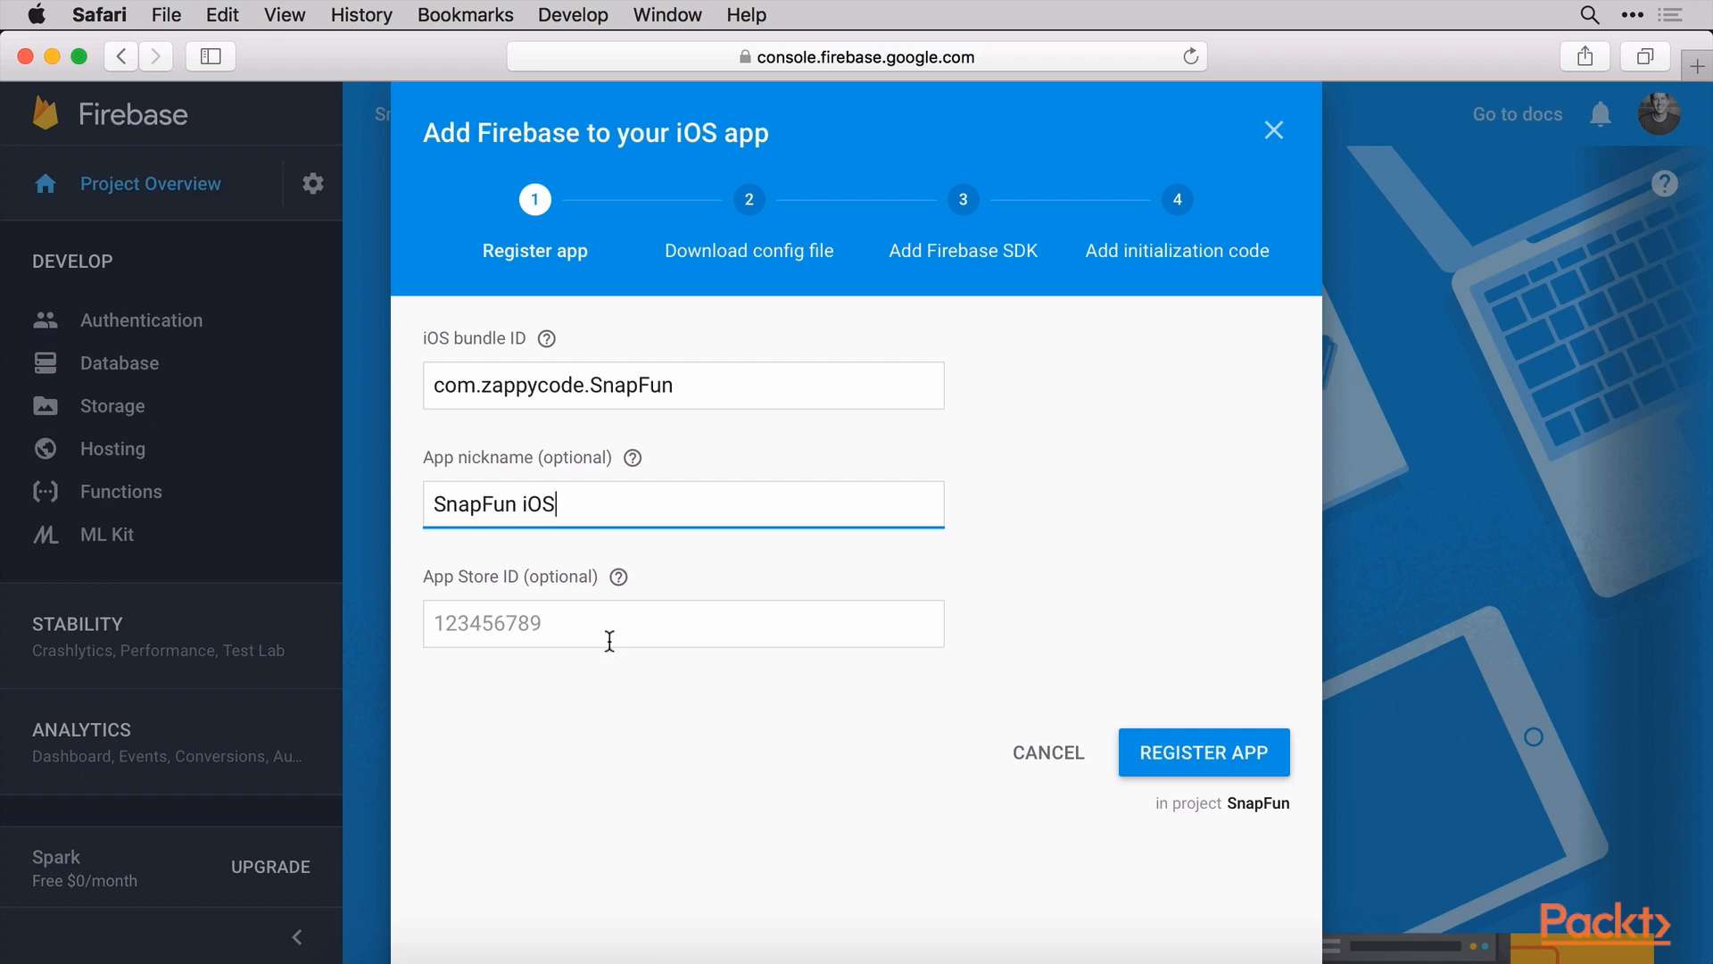
left_click(609, 623)
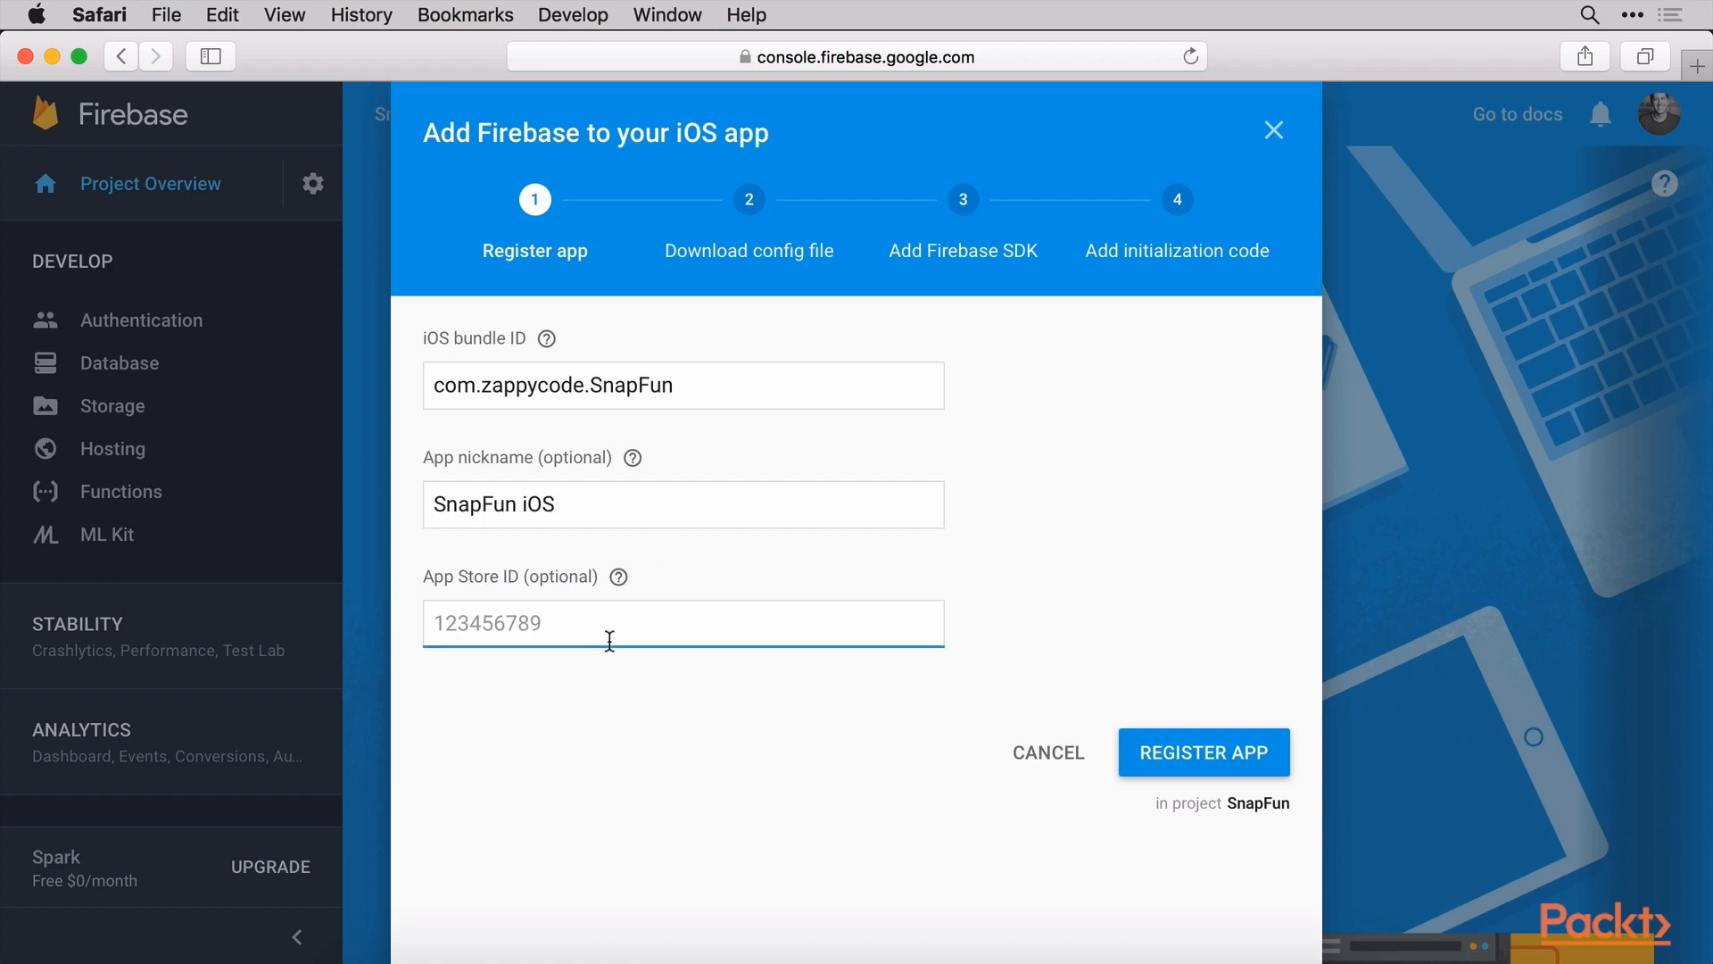
mouse_move(1172, 633)
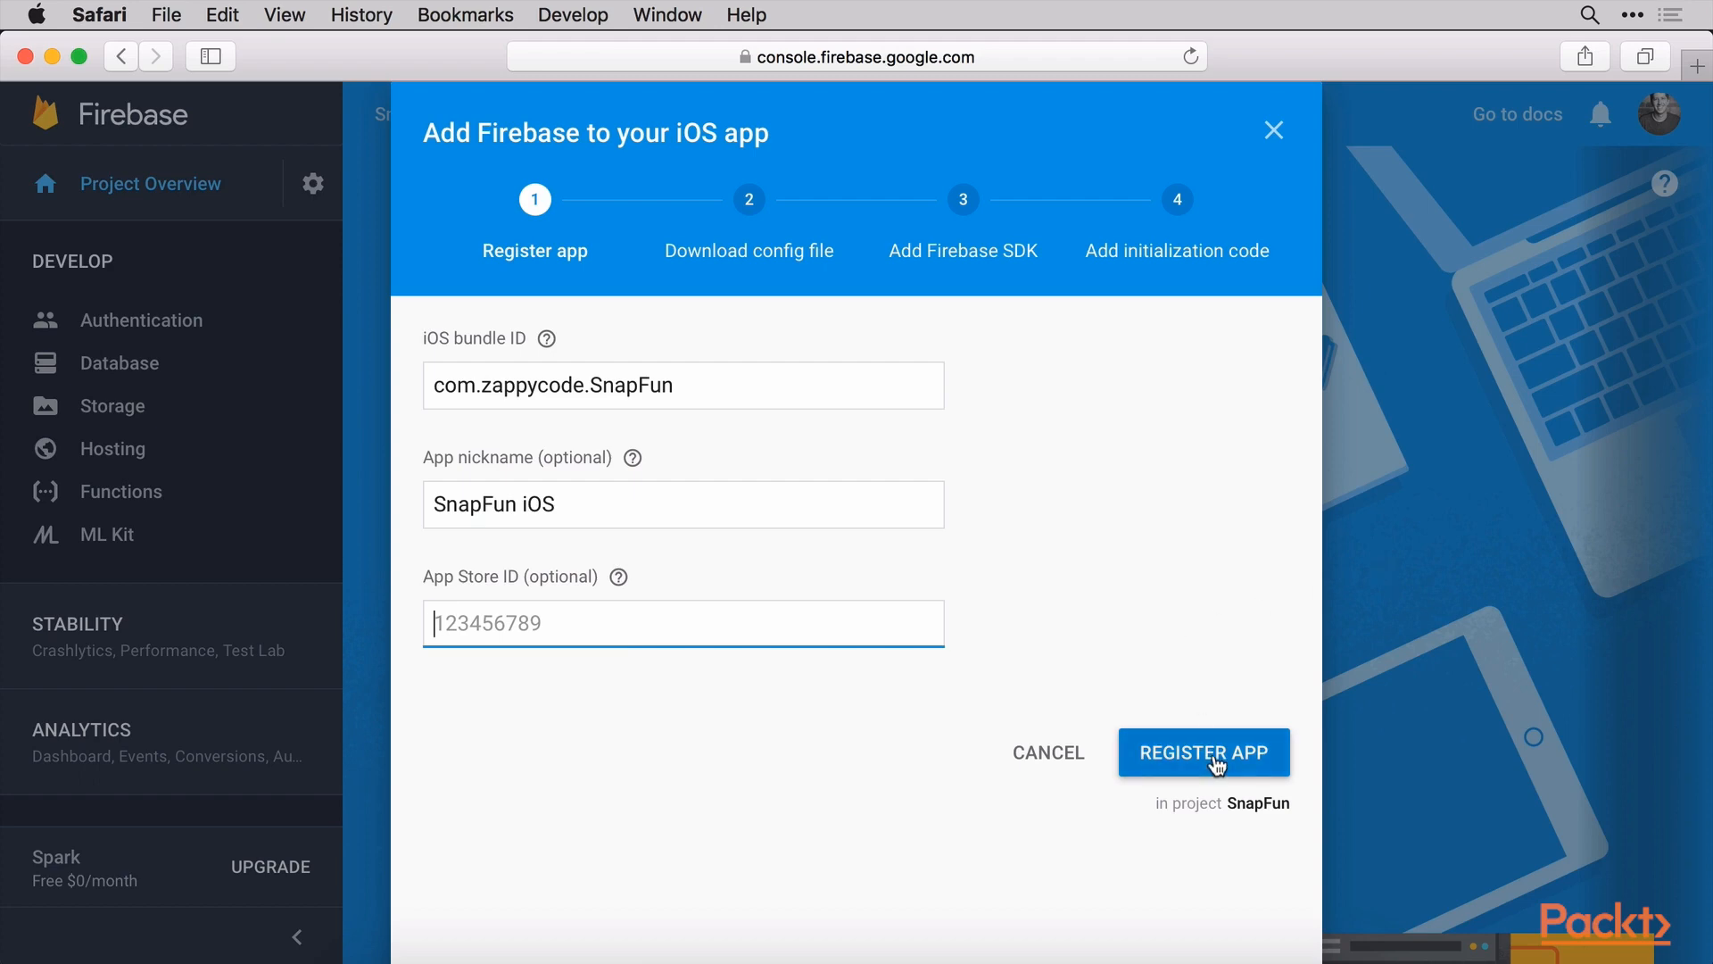
left_click(1203, 751)
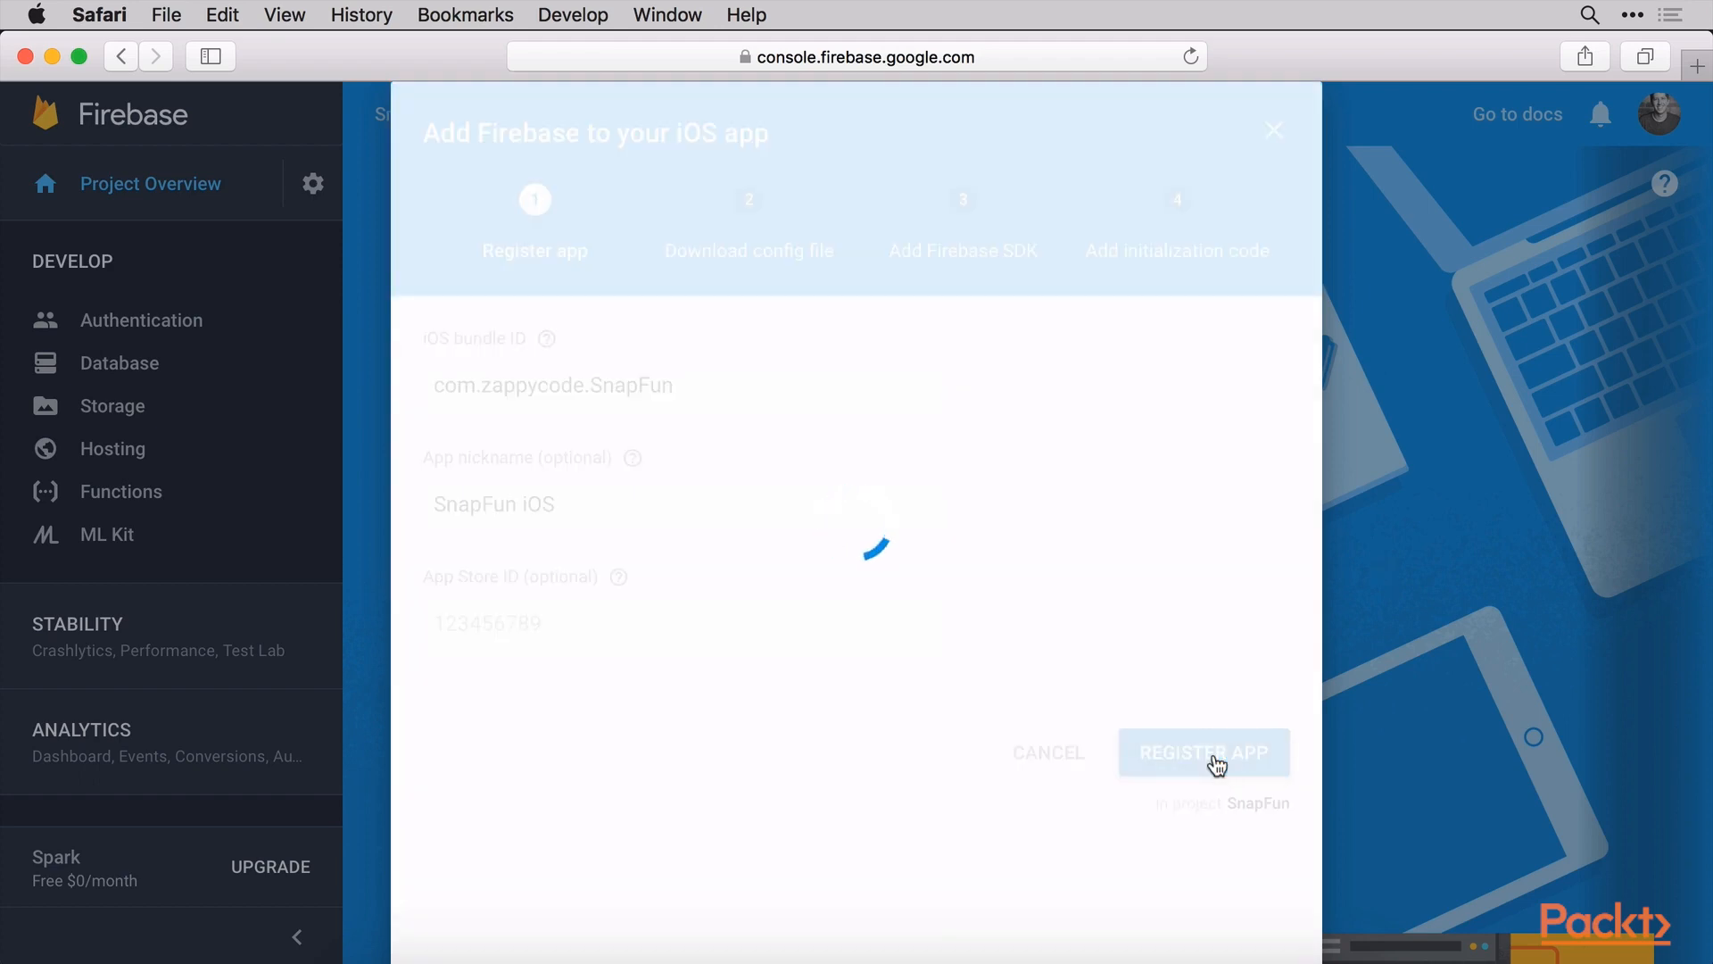
Download the GoogleService-Info.plist config file for the registered app
left_click(1203, 752)
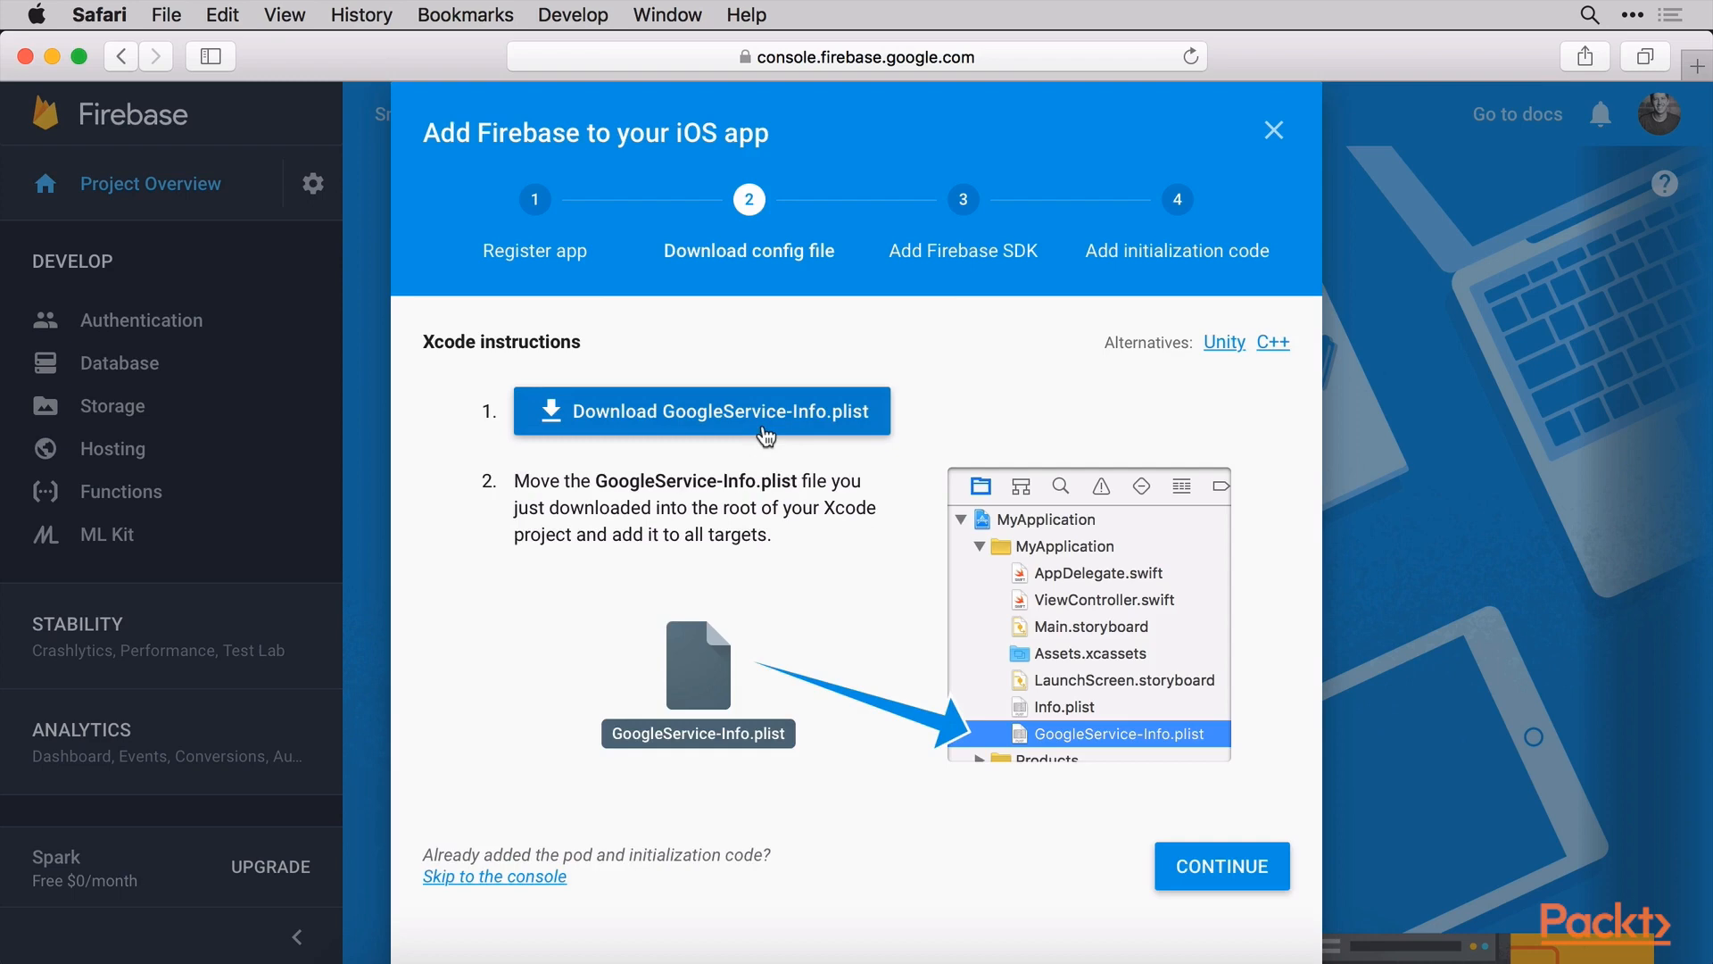
left_click(700, 410)
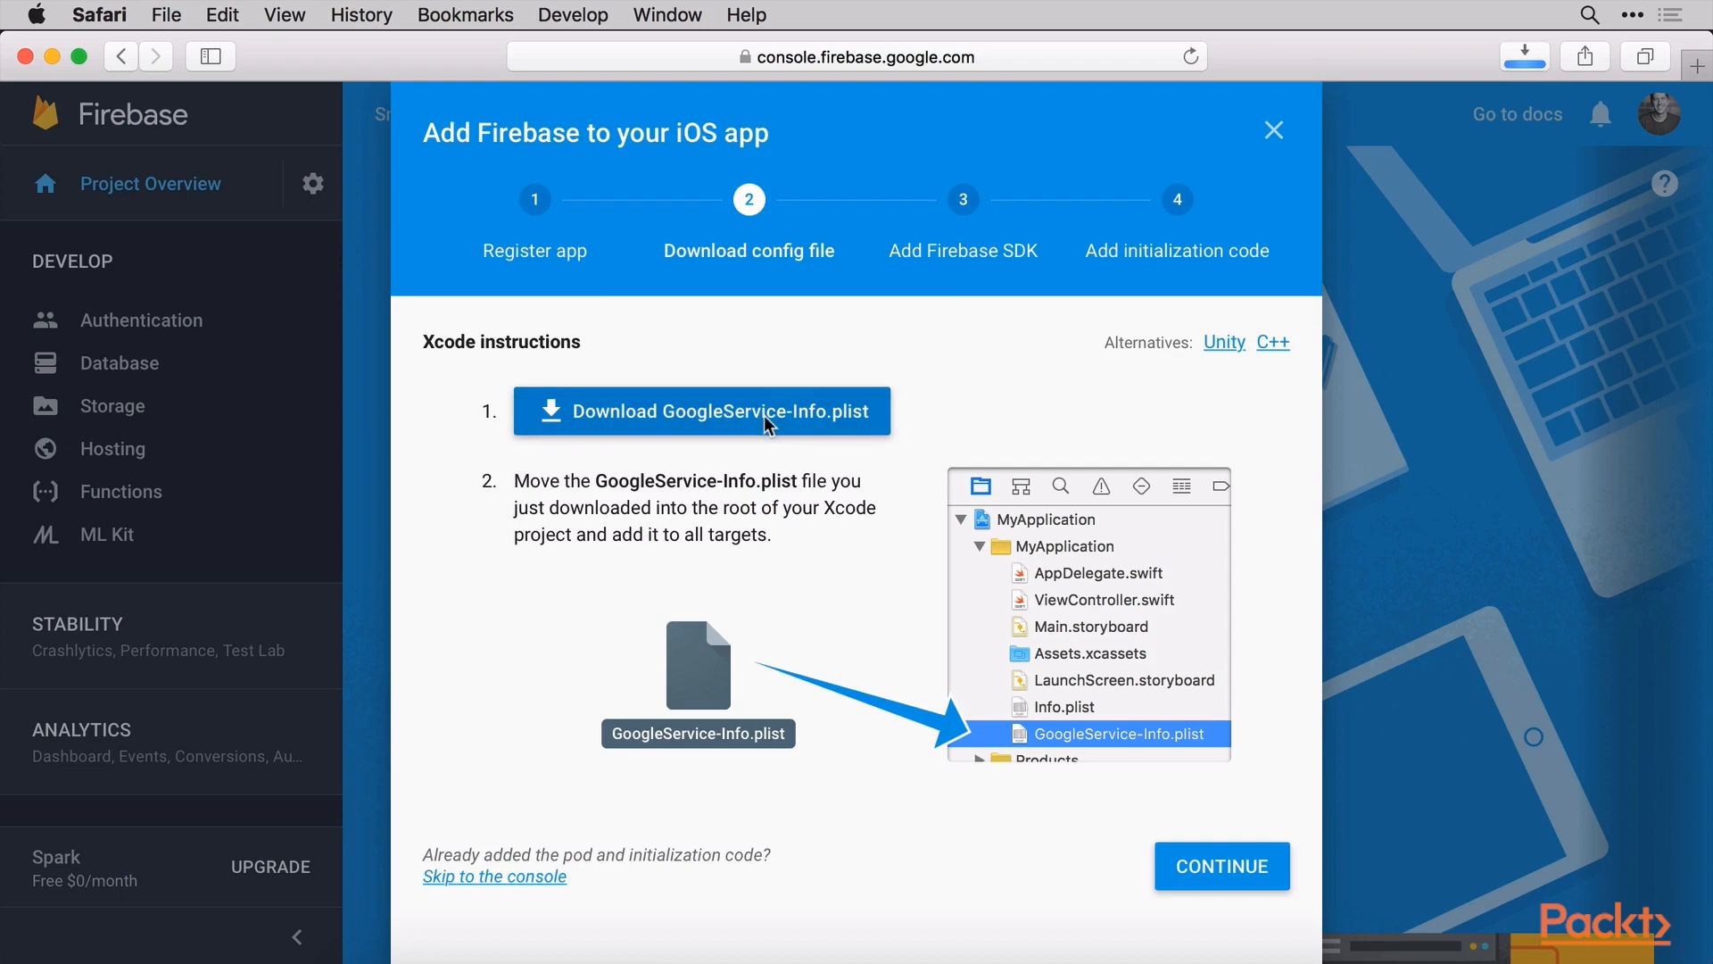
left_click(701, 410)
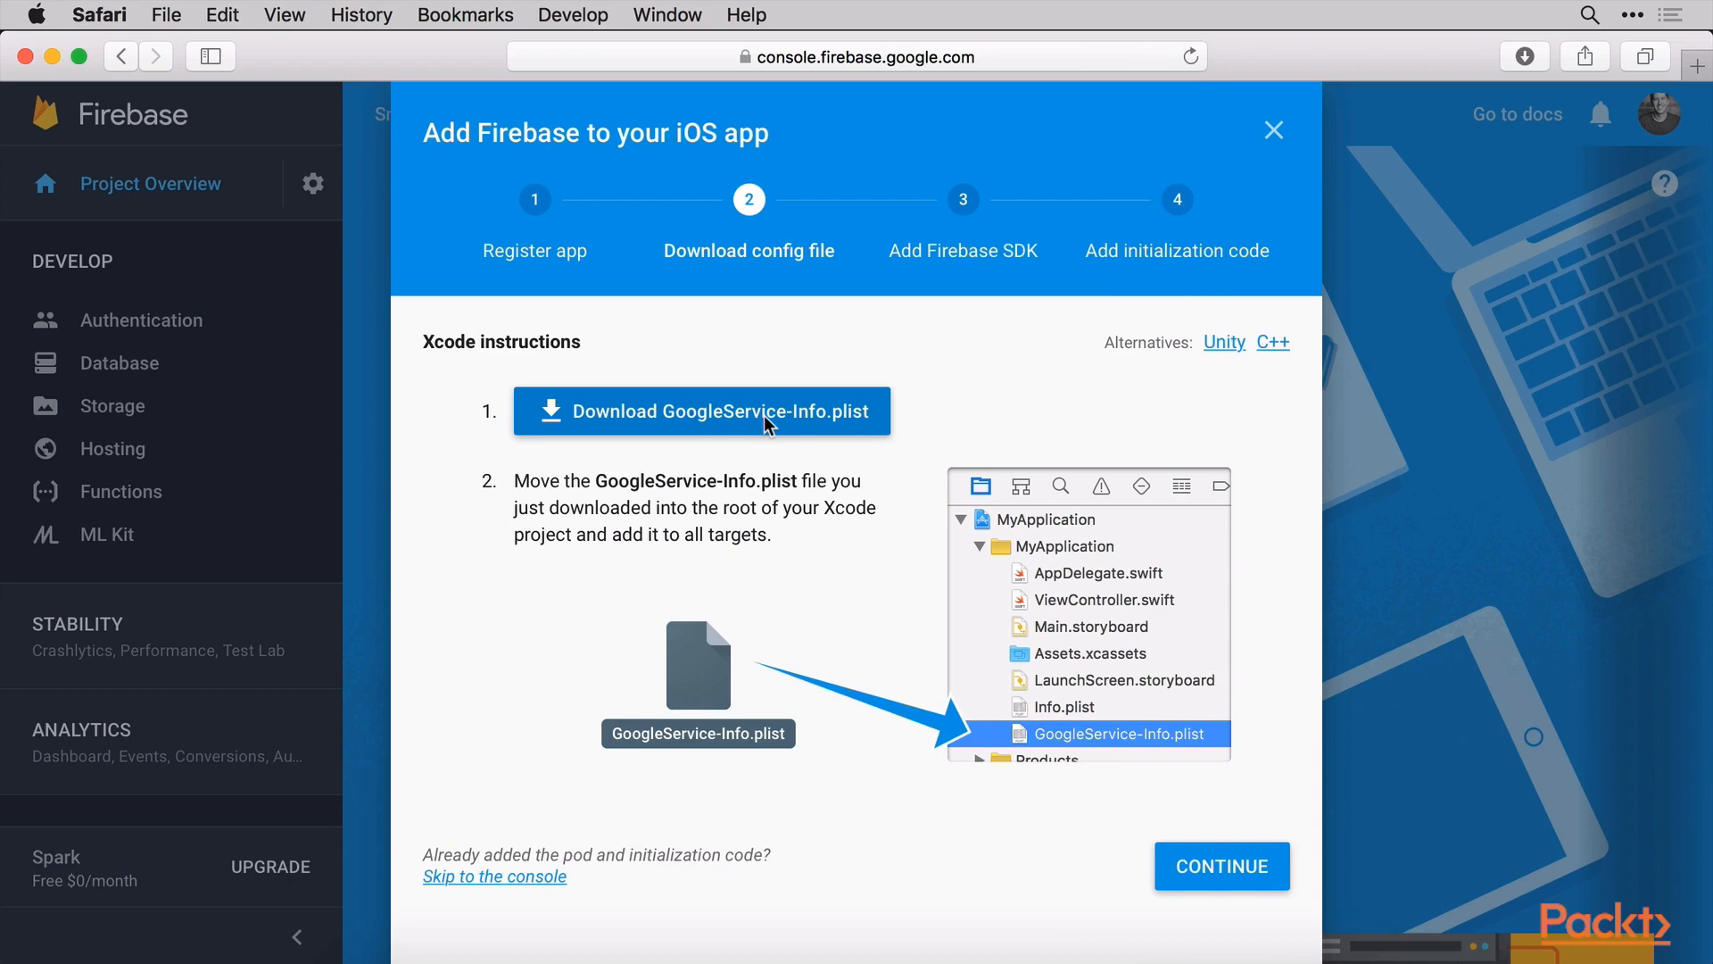
mouse_move(741, 427)
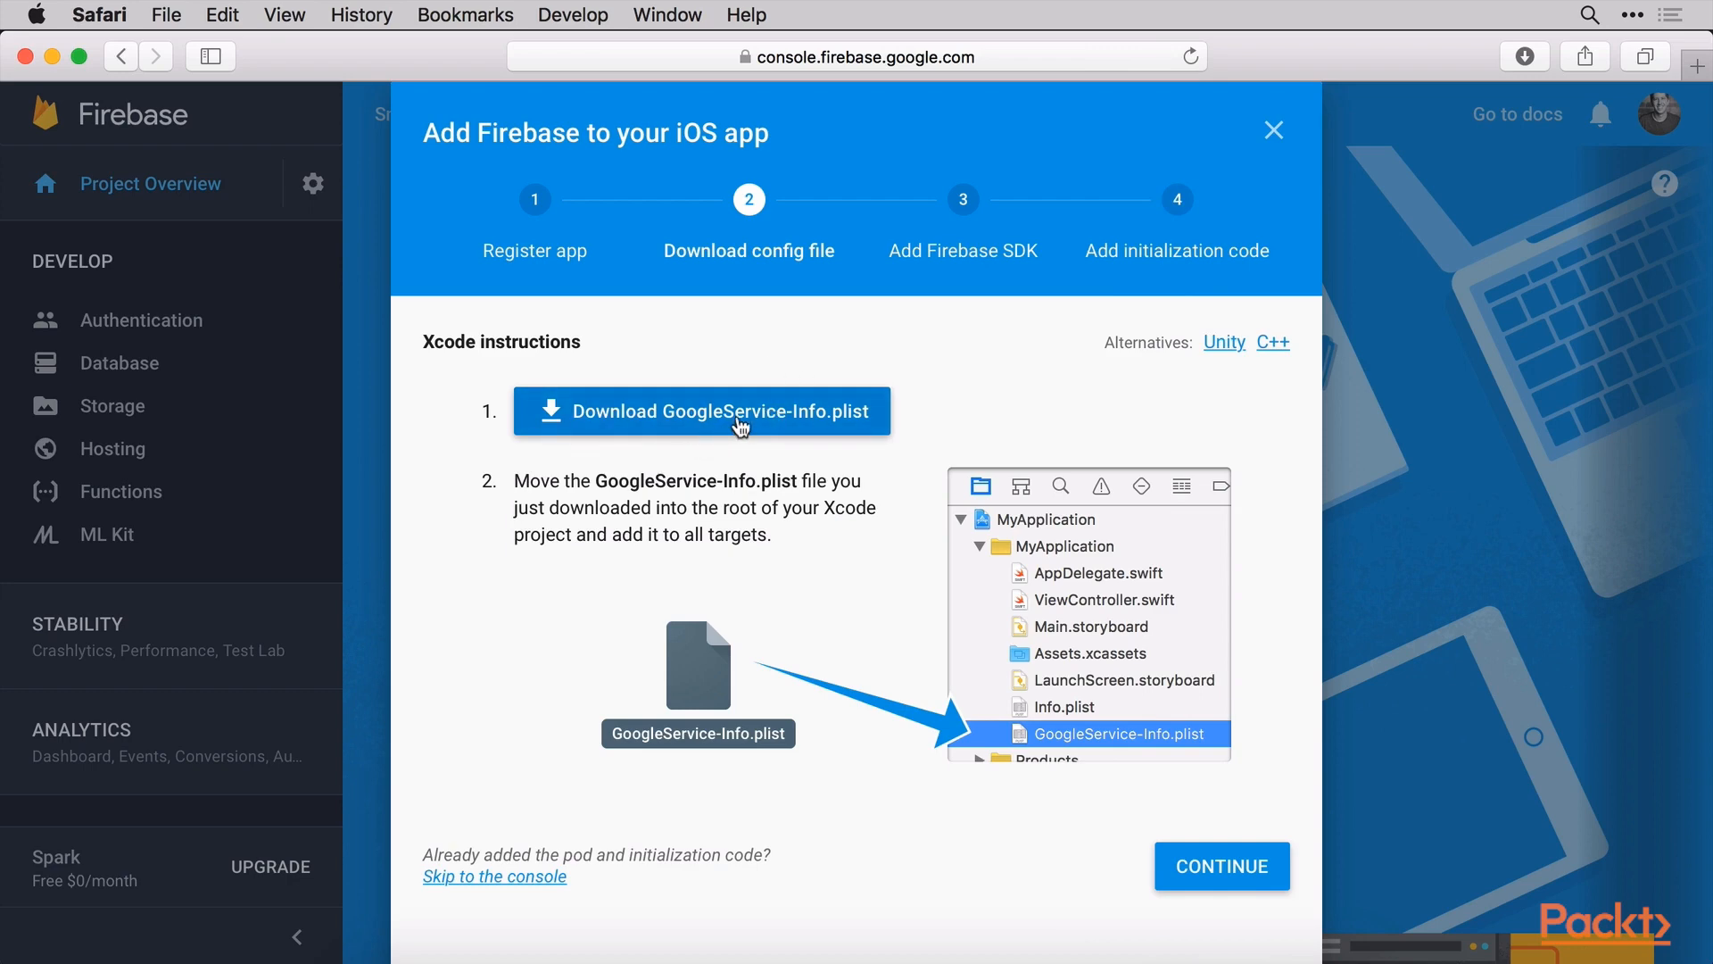
mouse_move(790, 425)
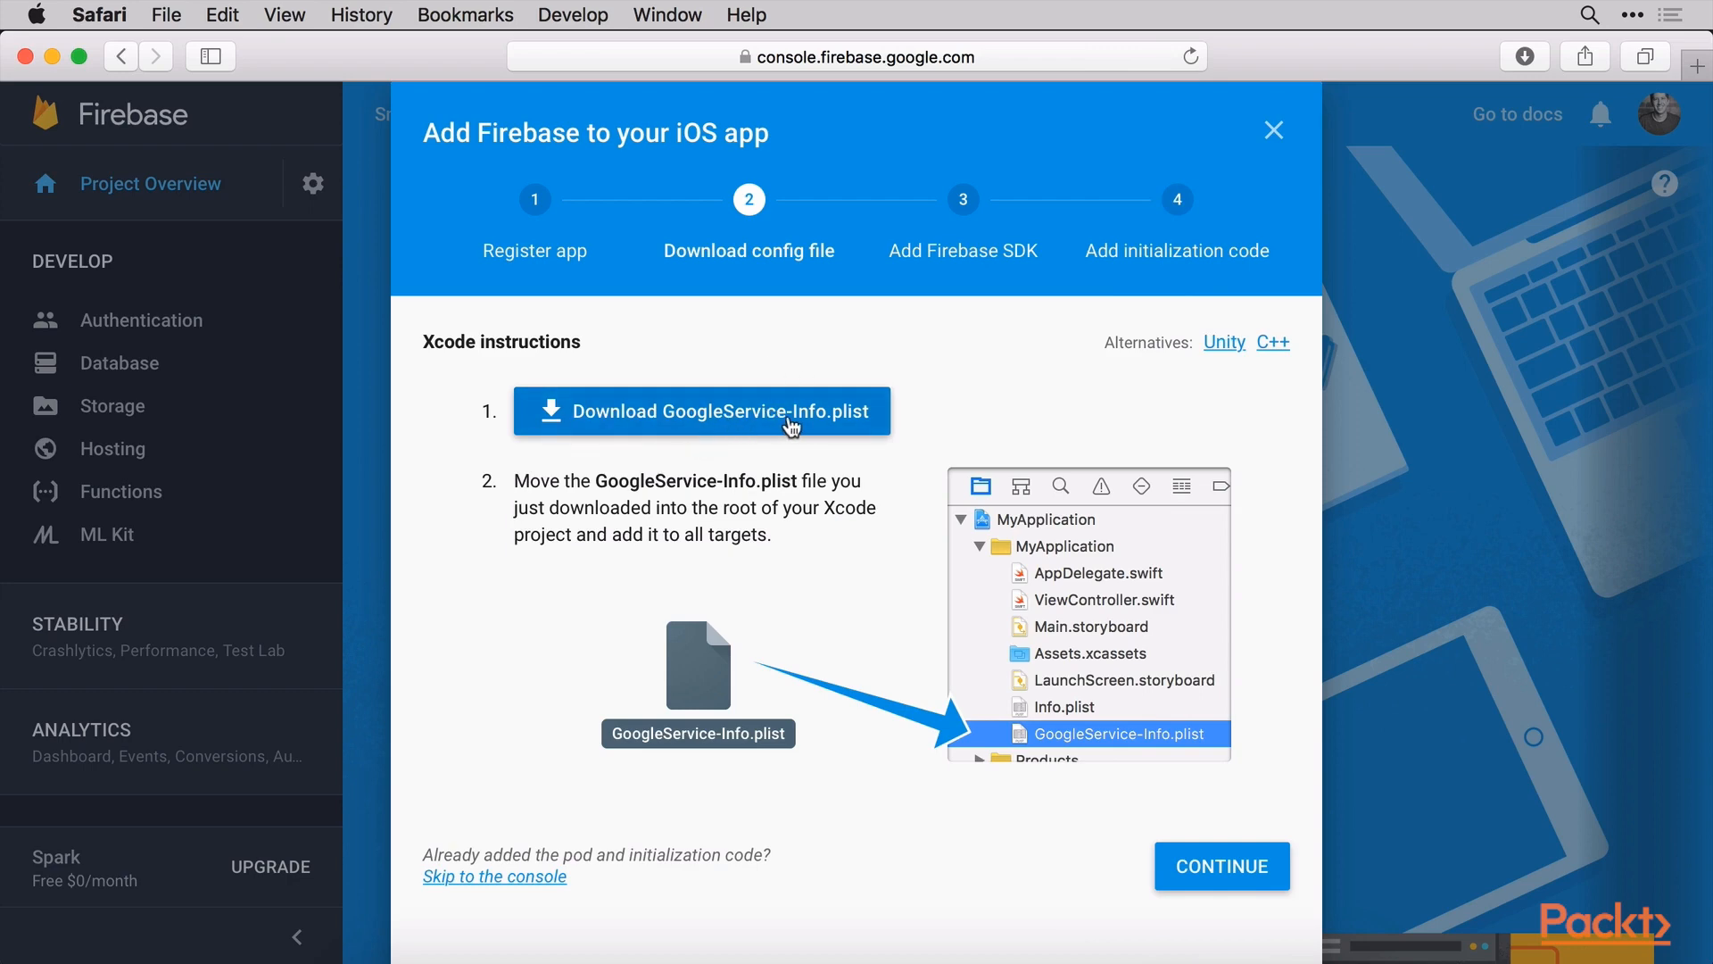
mouse_move(947, 552)
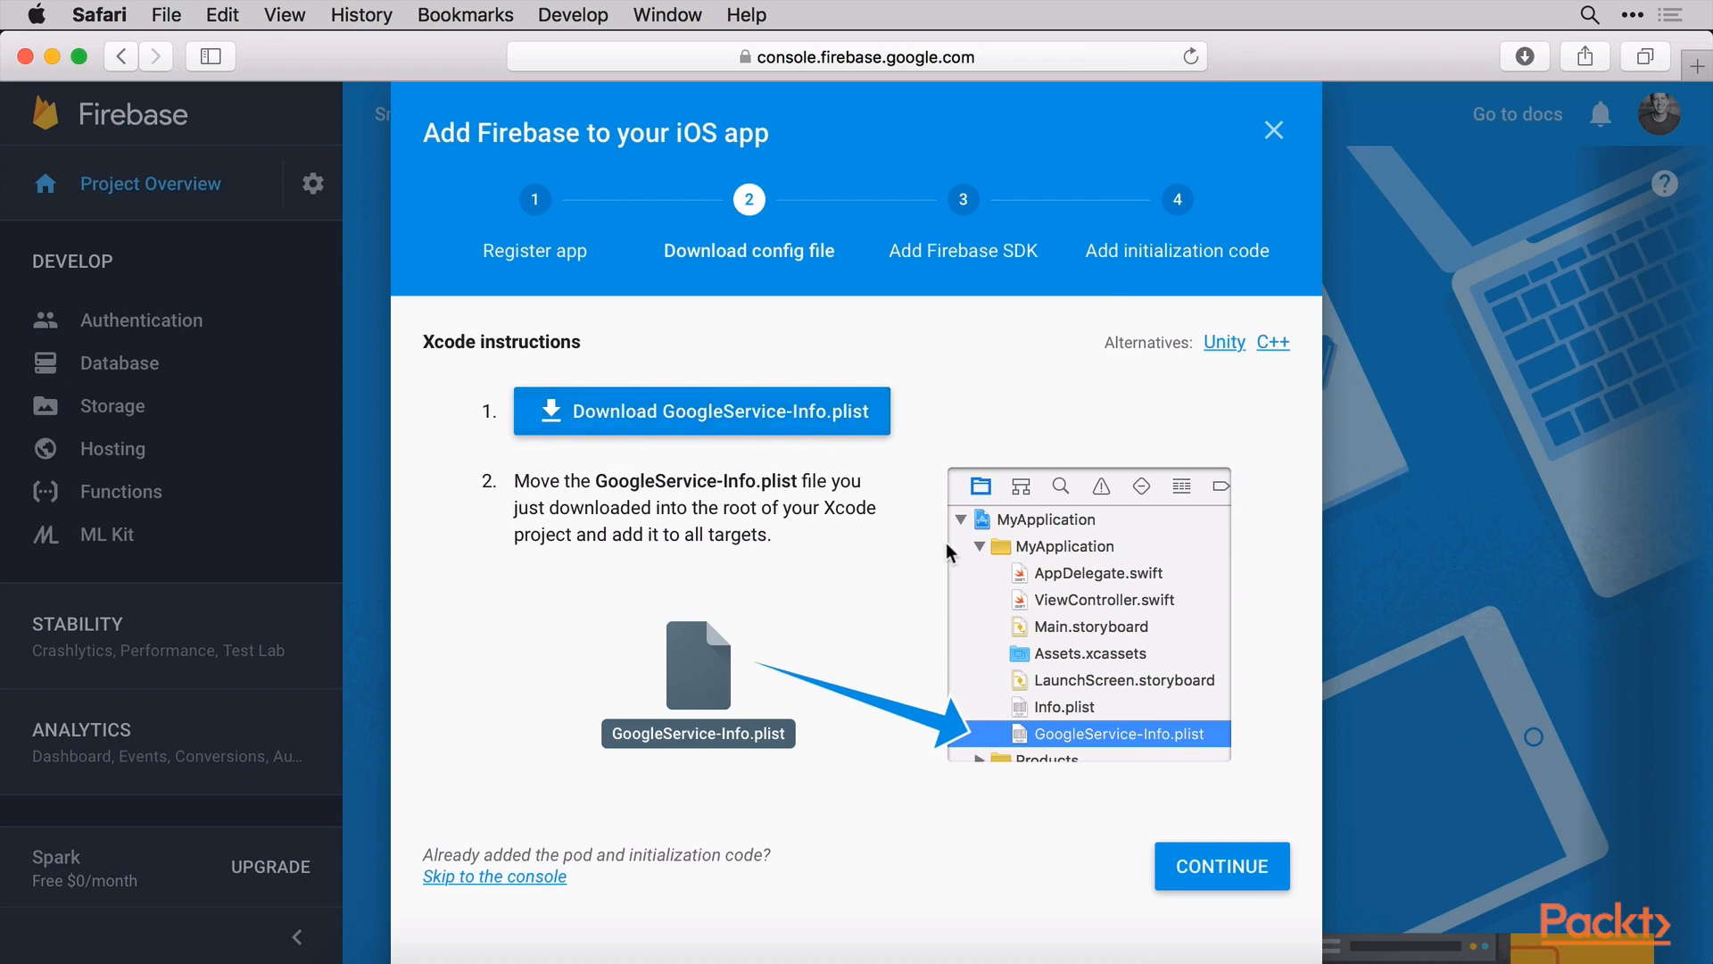
mouse_move(868, 724)
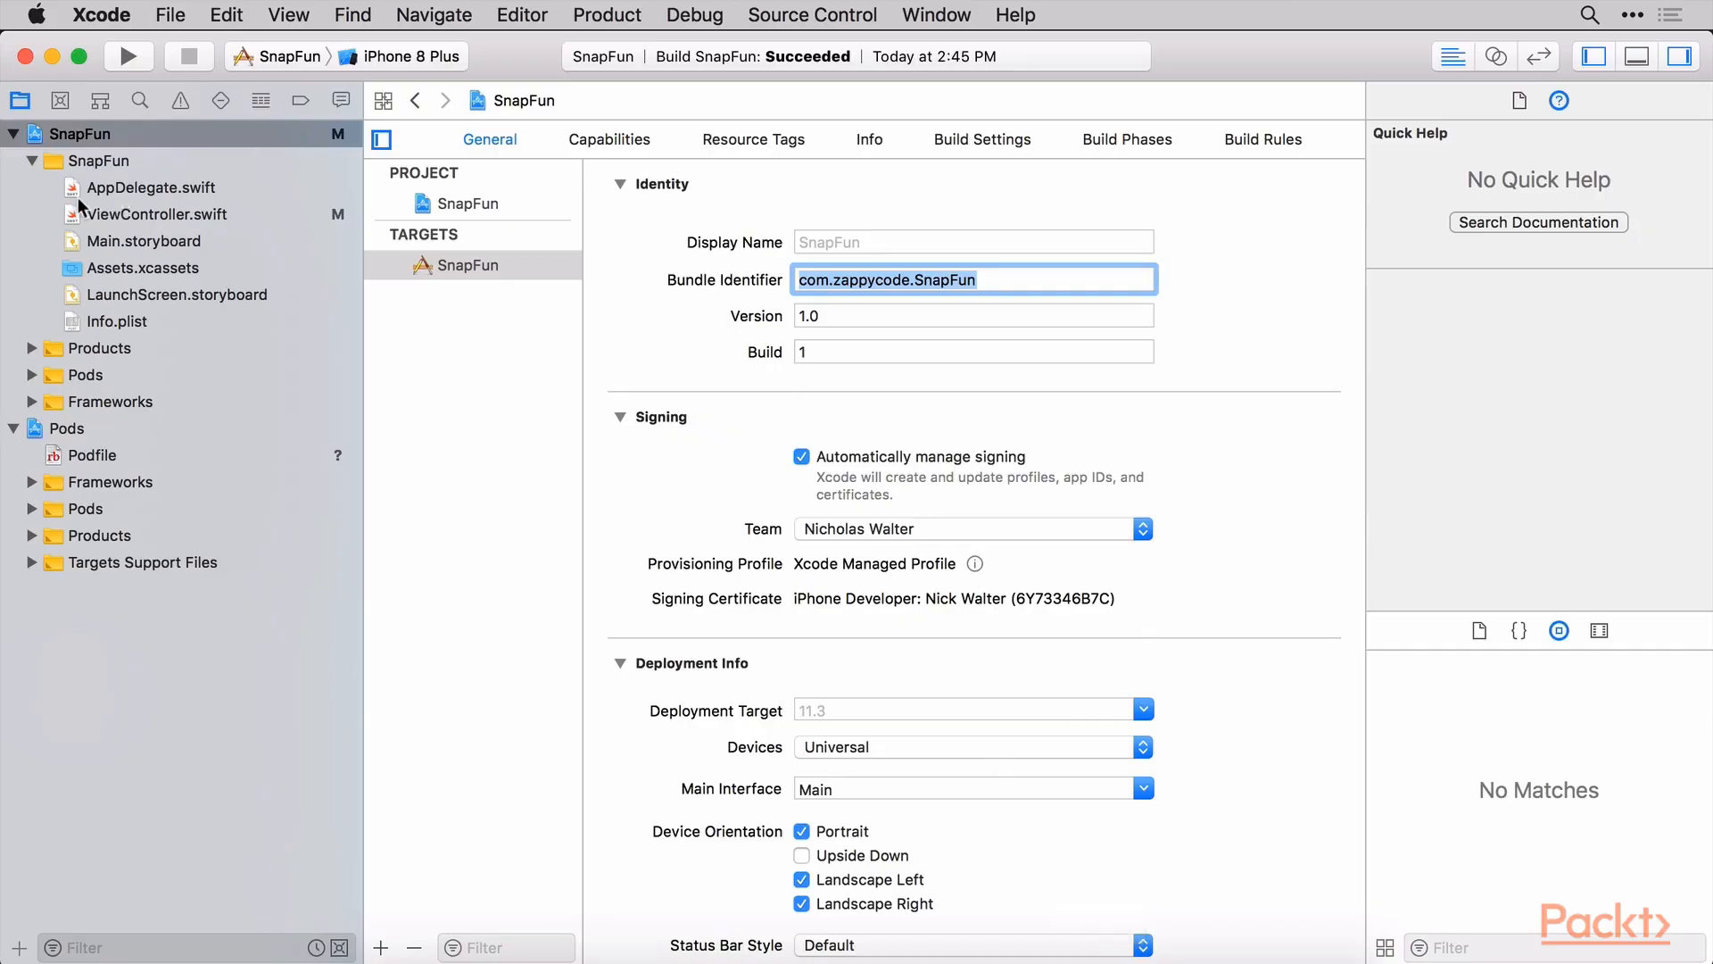
mouse_move(43, 166)
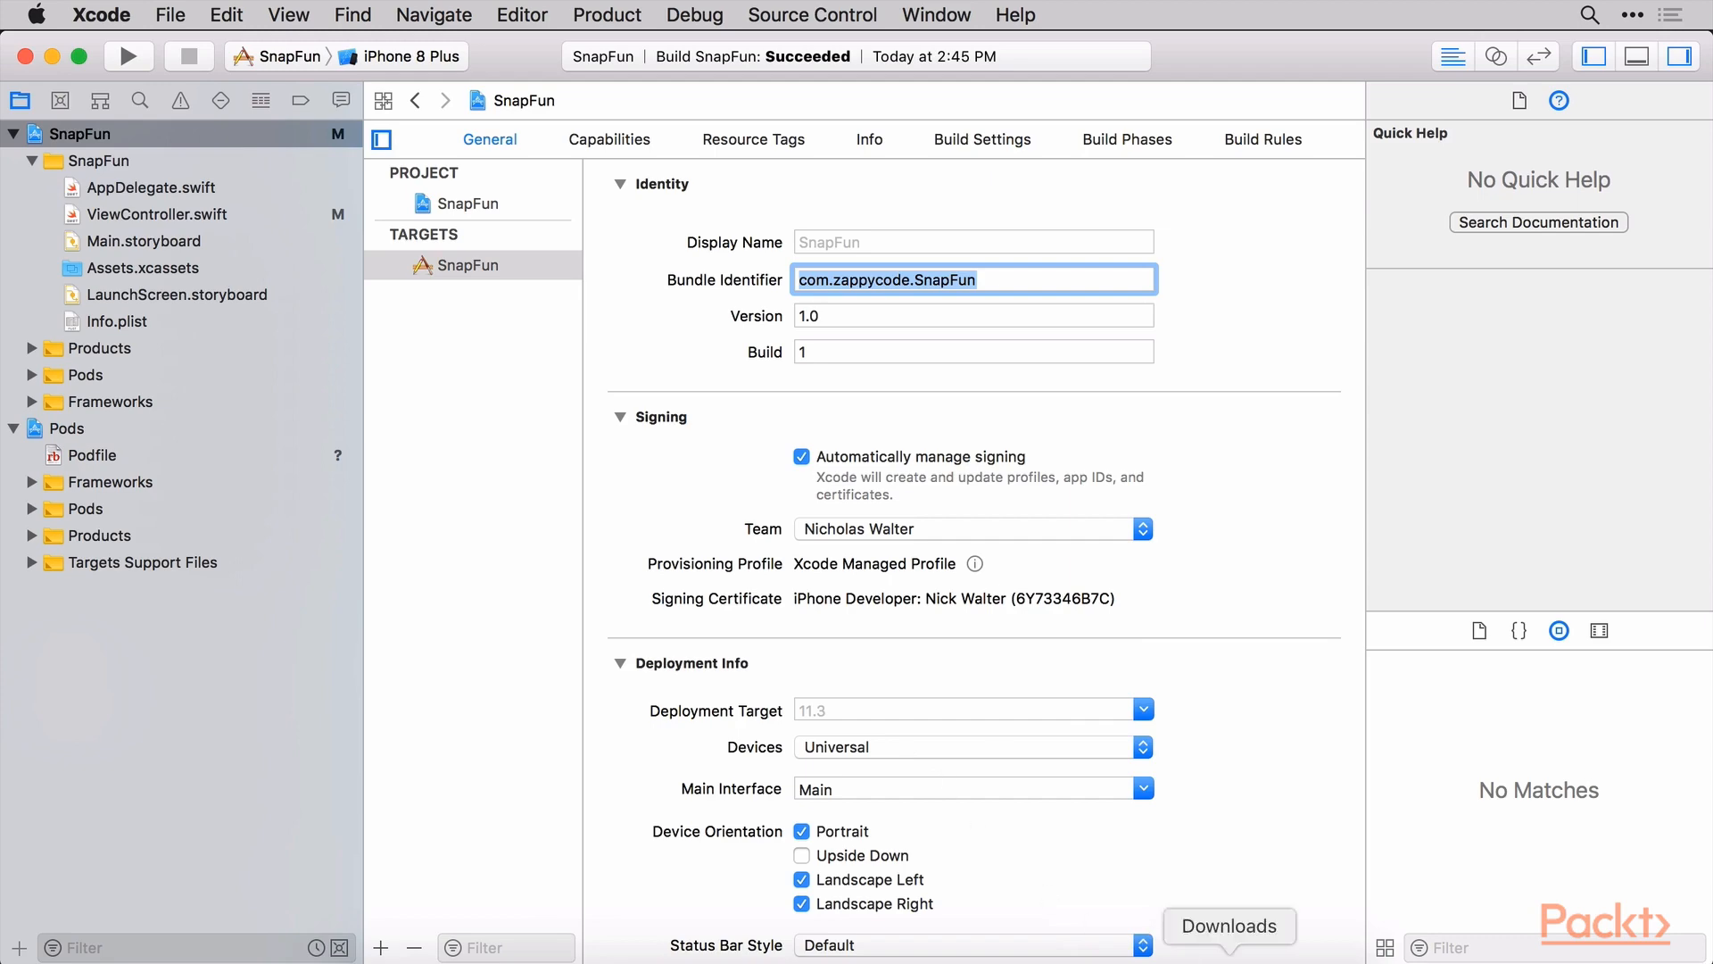
Add GoogleService-Info.plist from Downloads to the SnapFun target and view its keys
left_click(1228, 927)
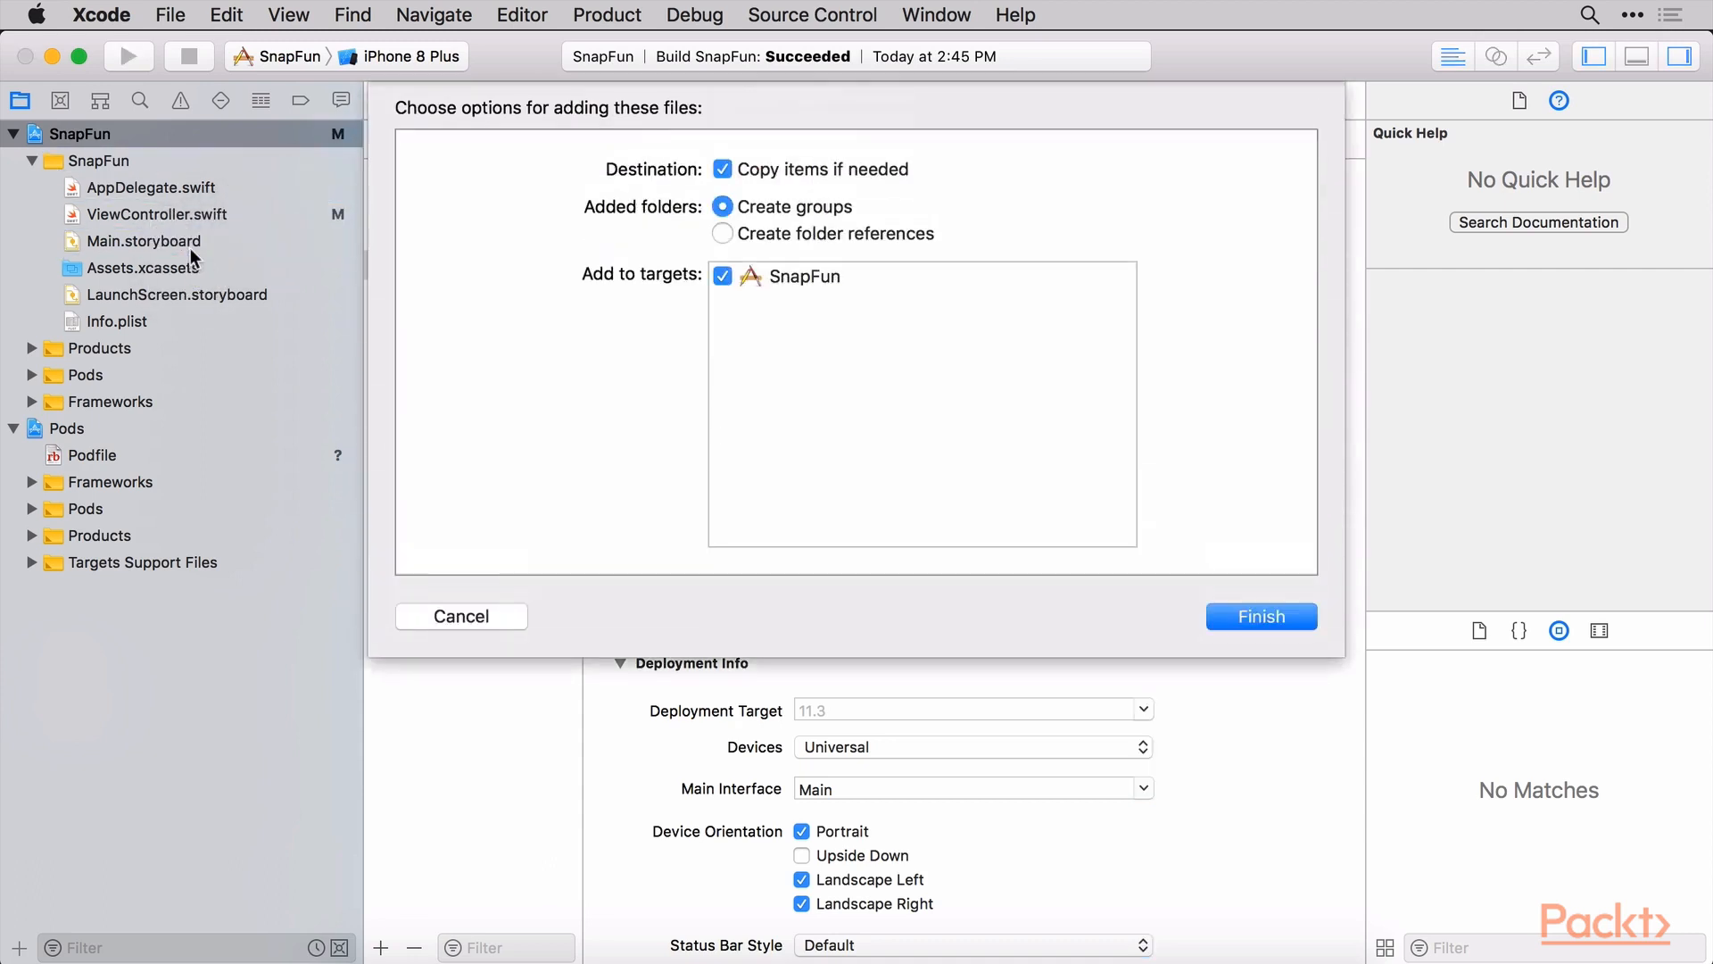
left_click(1258, 616)
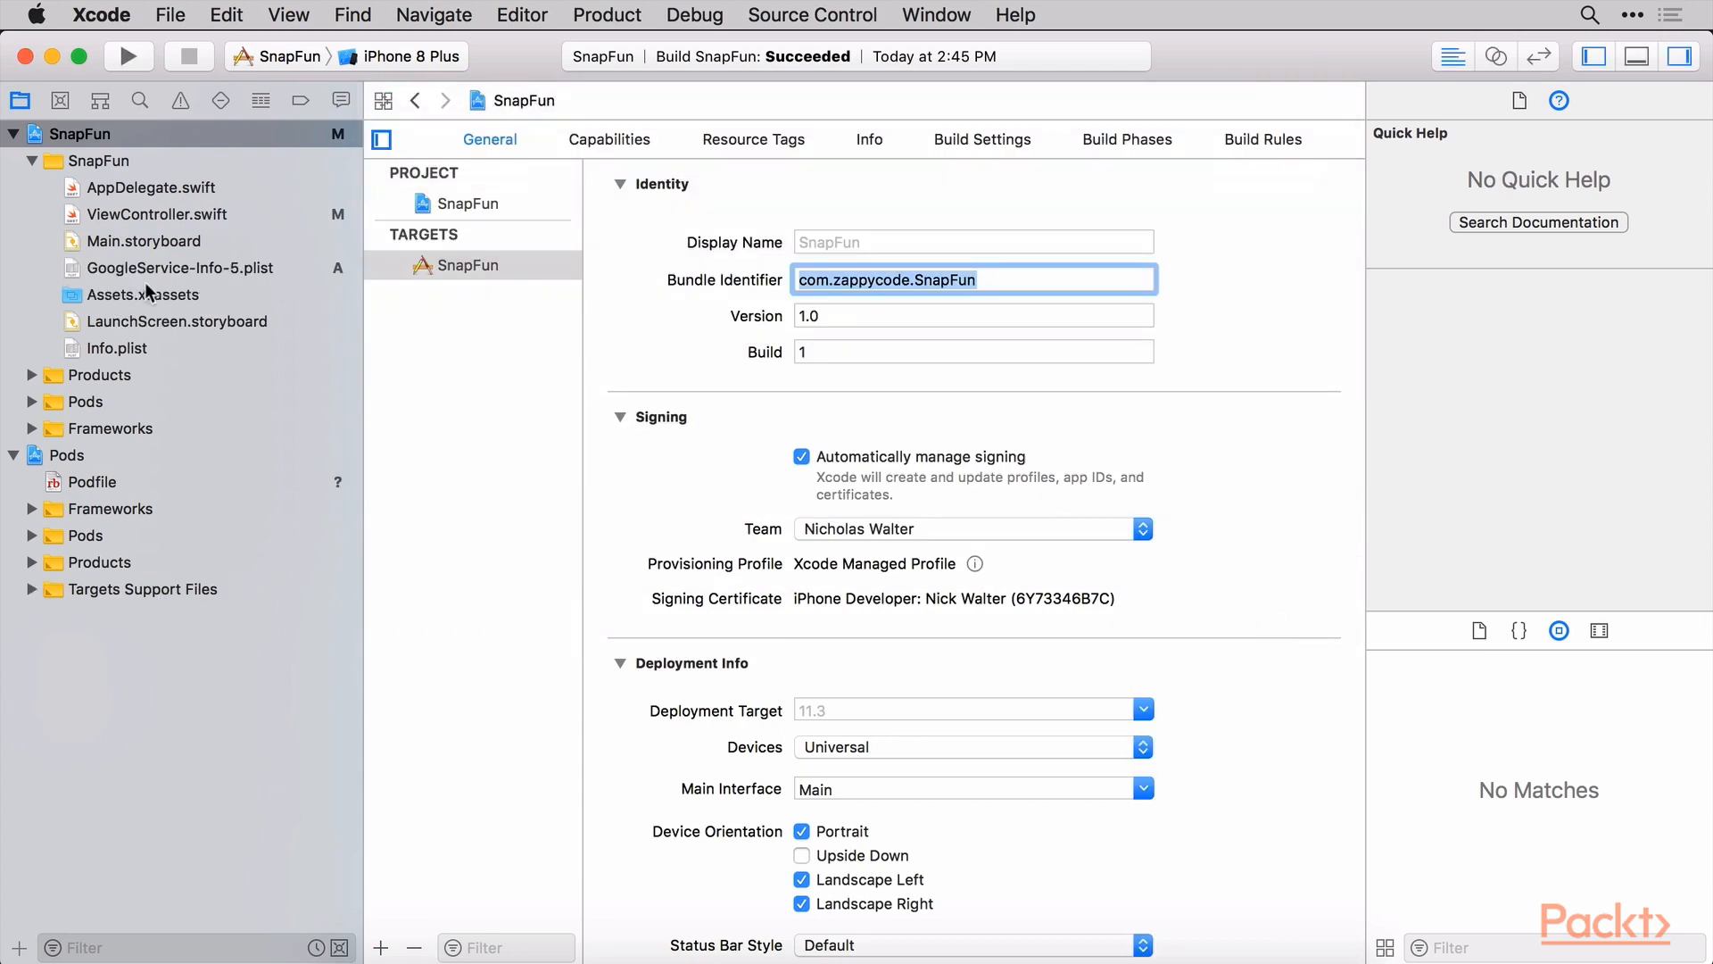
left_click(178, 267)
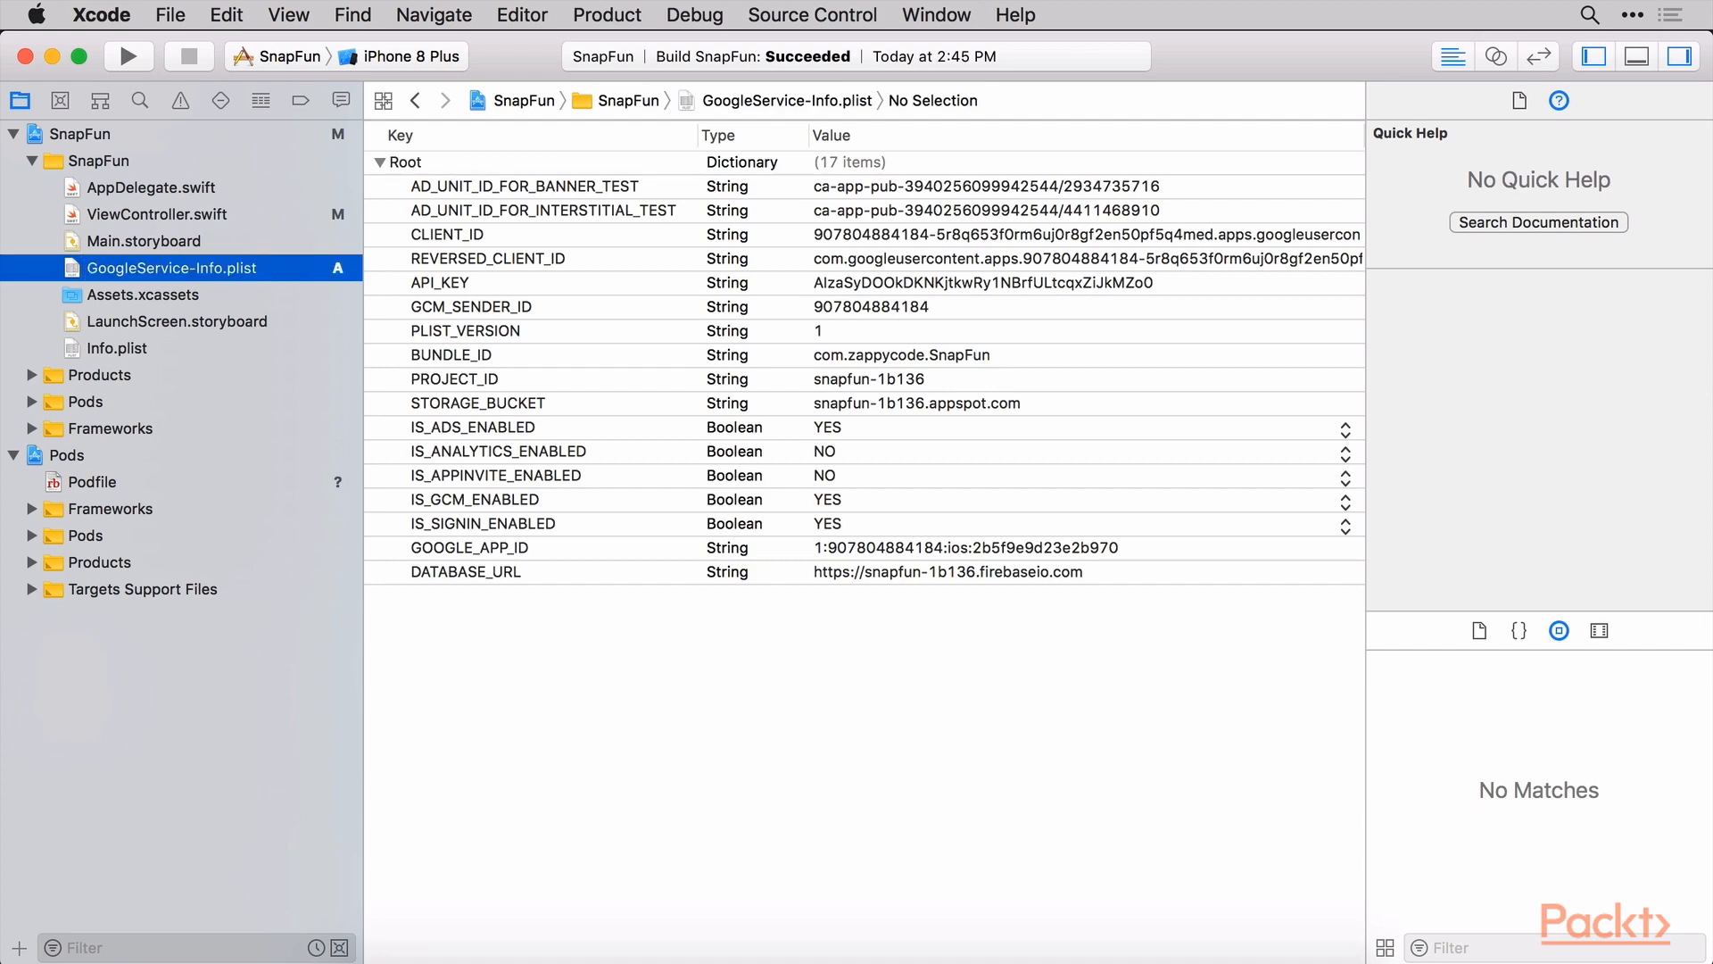
mouse_move(232, 268)
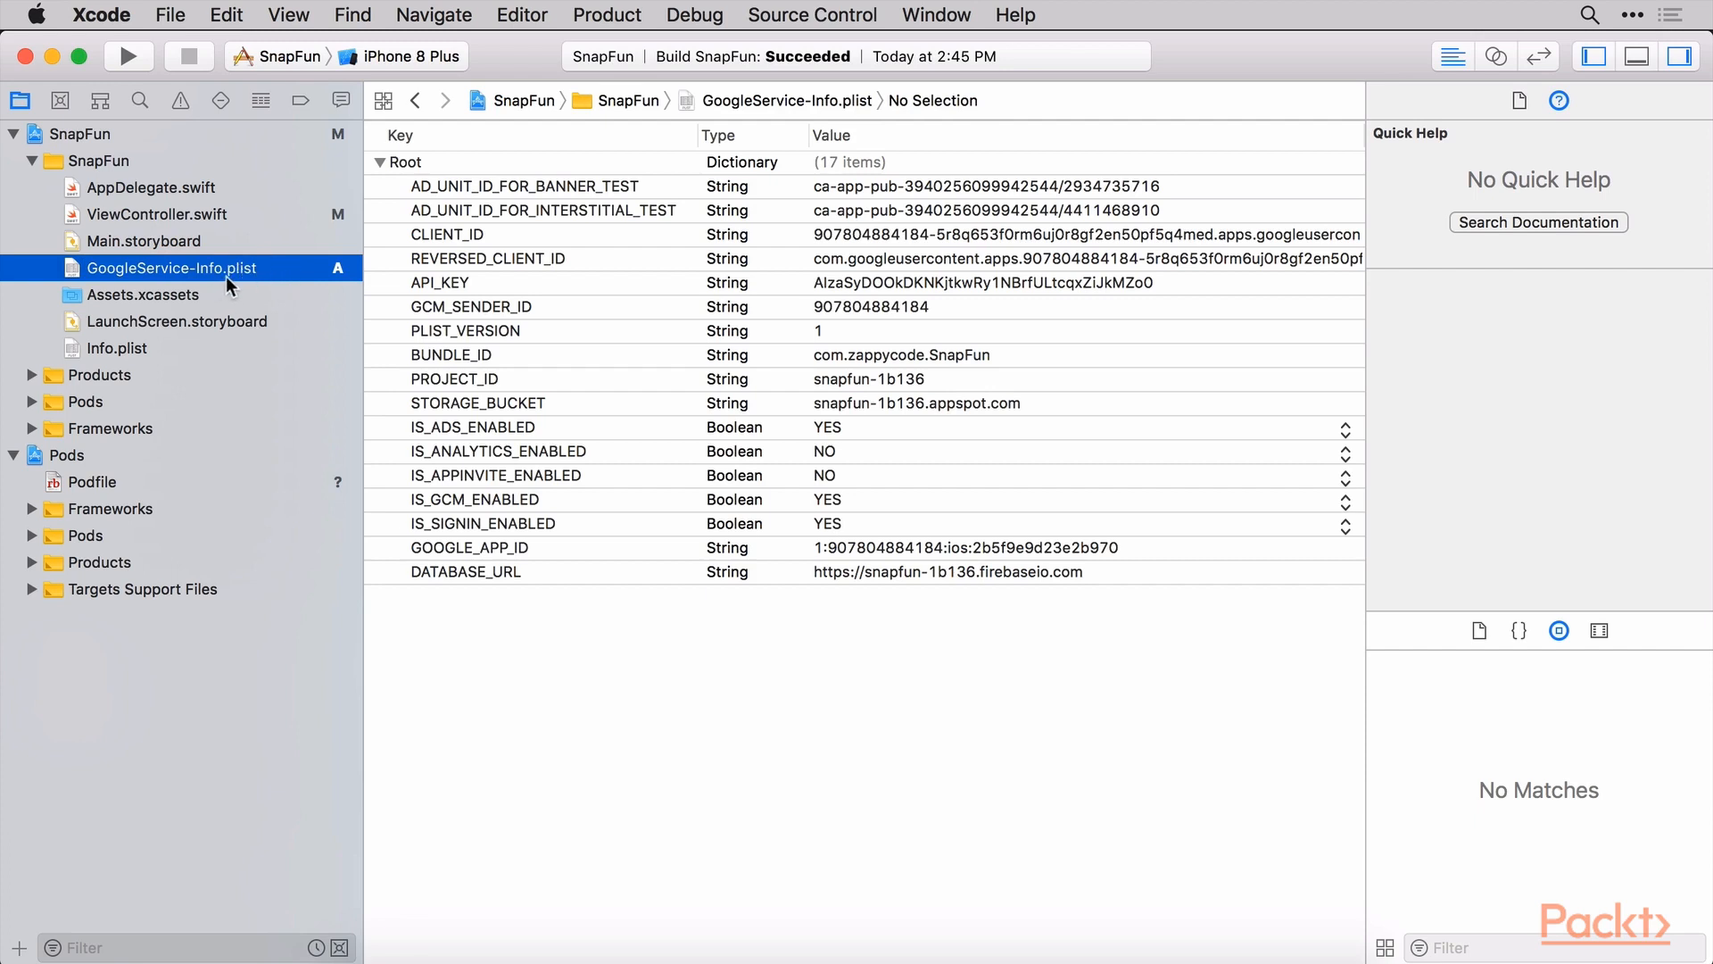
mouse_move(946, 491)
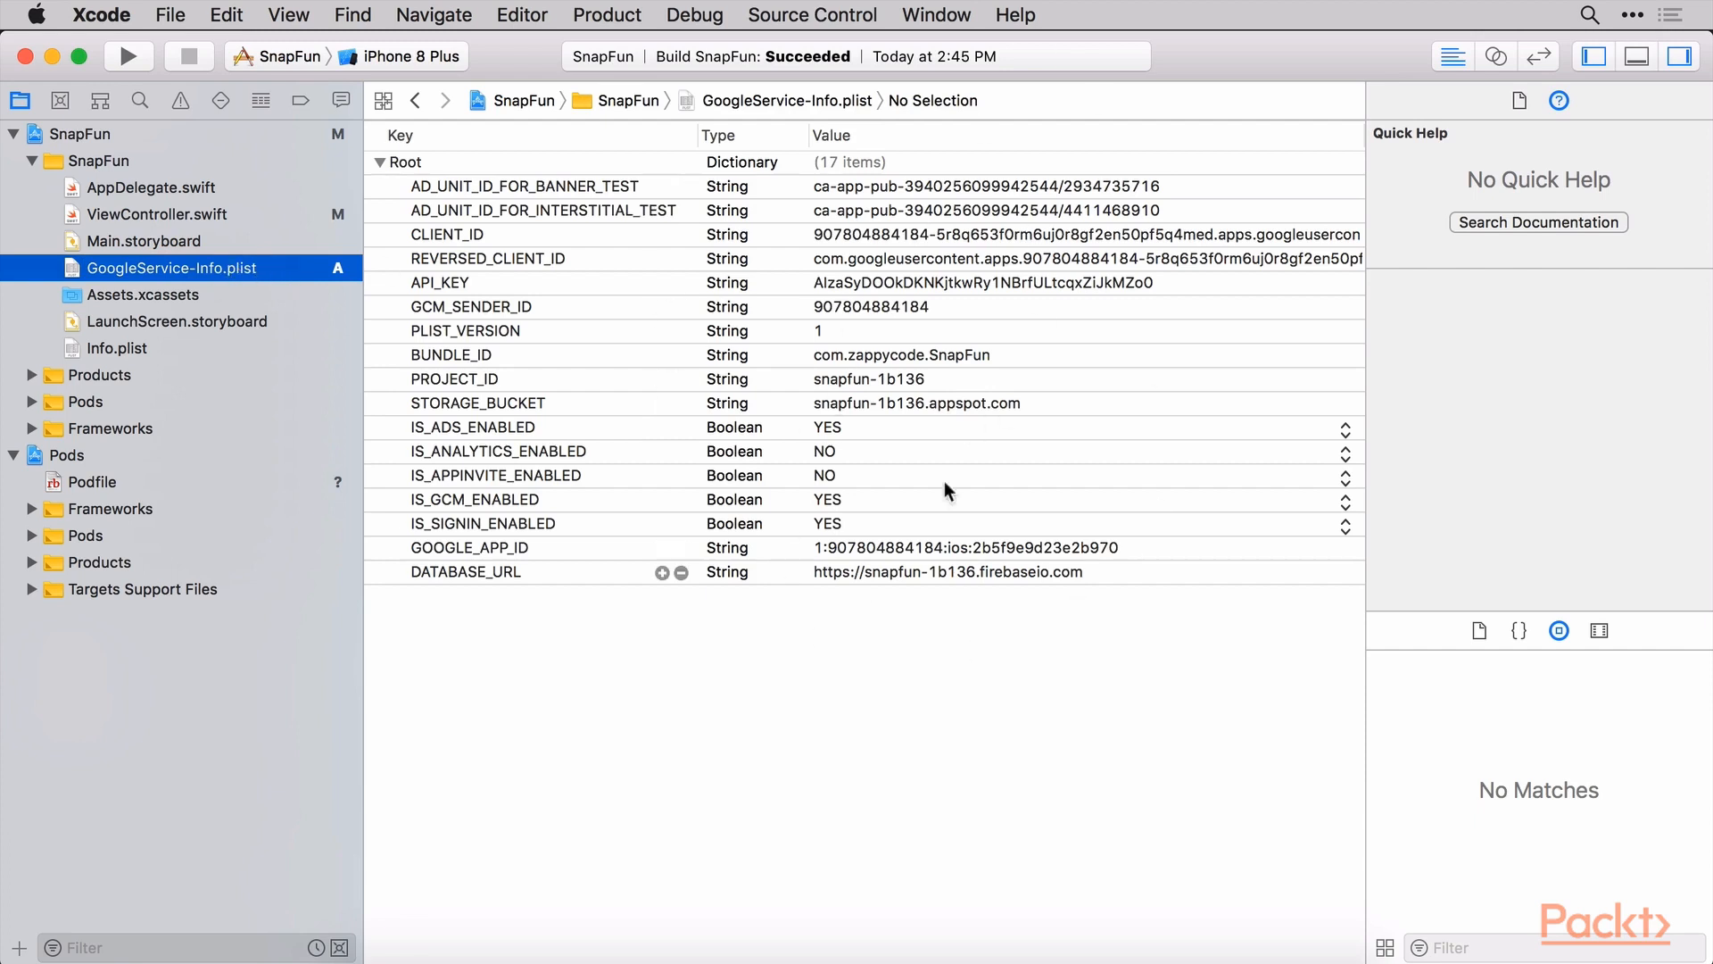
mouse_move(966, 198)
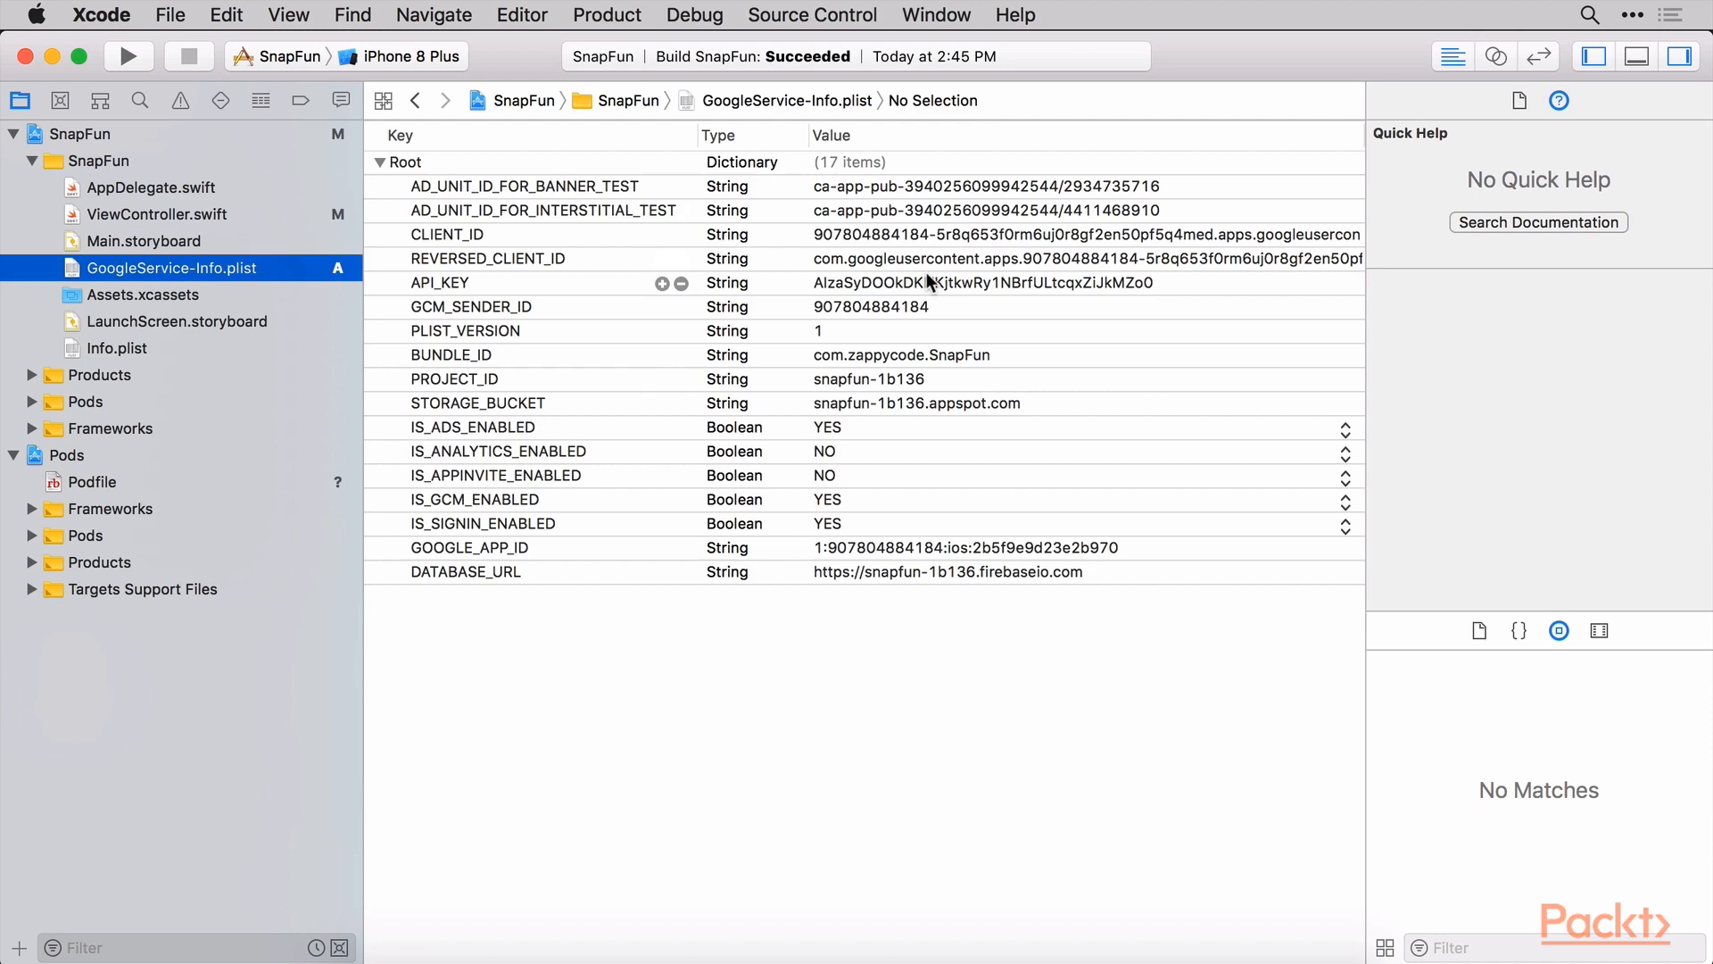
mouse_move(976, 267)
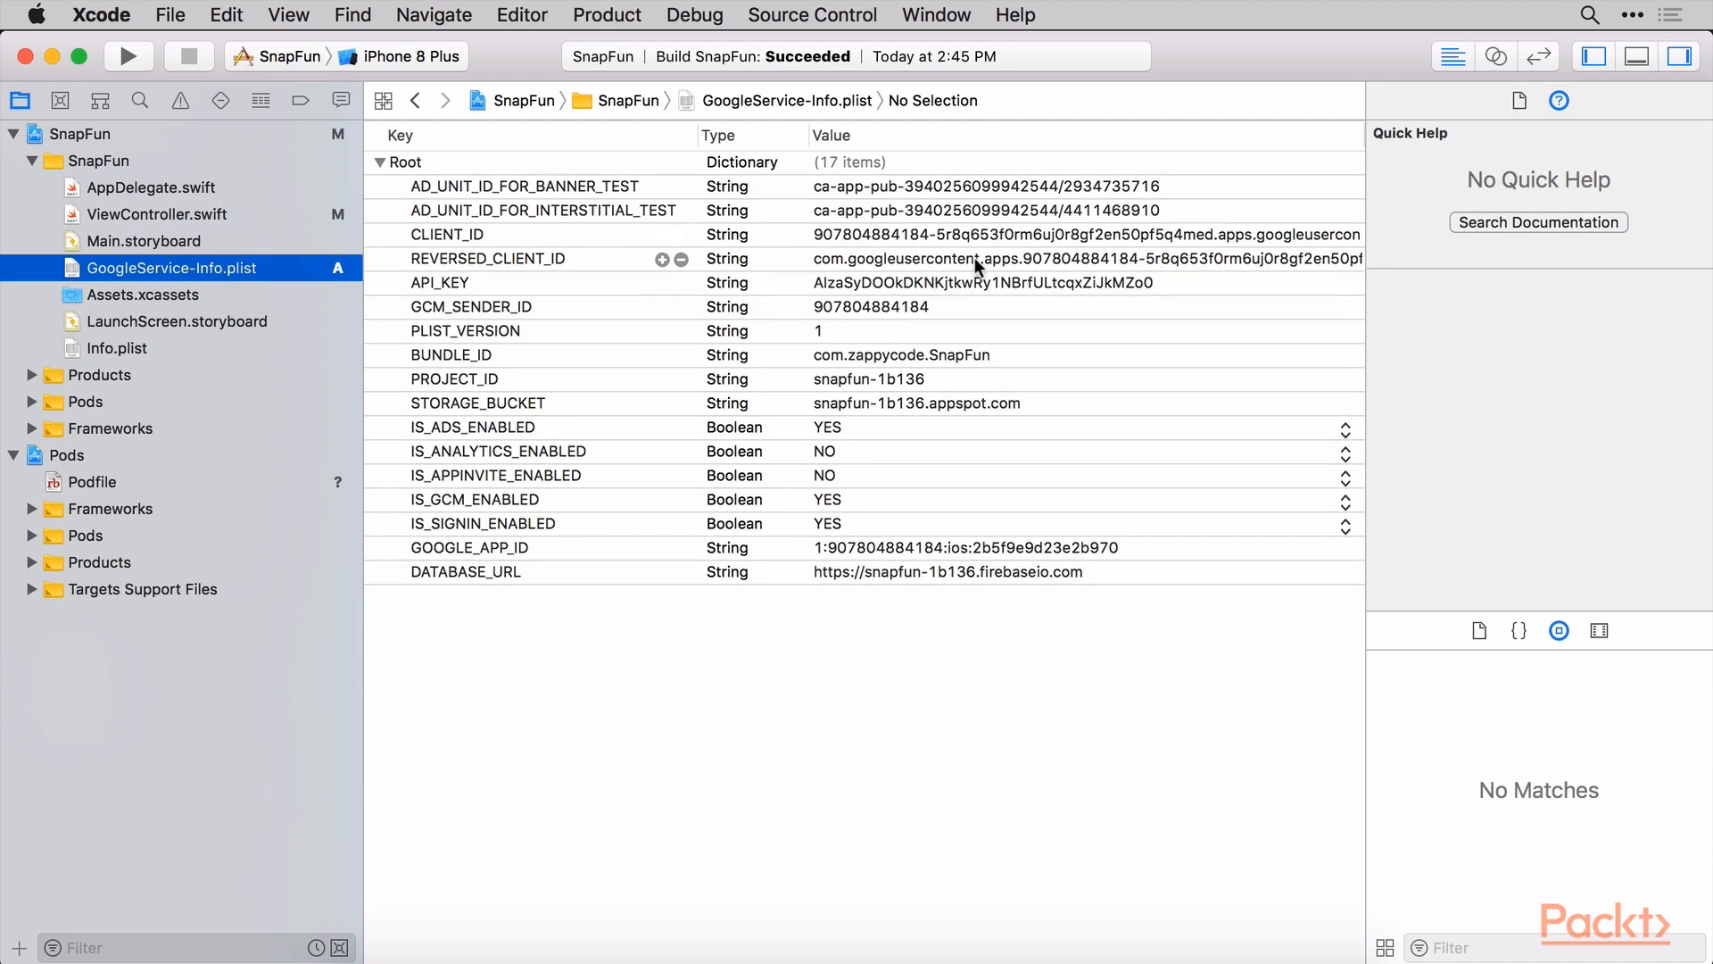
mouse_move(912, 378)
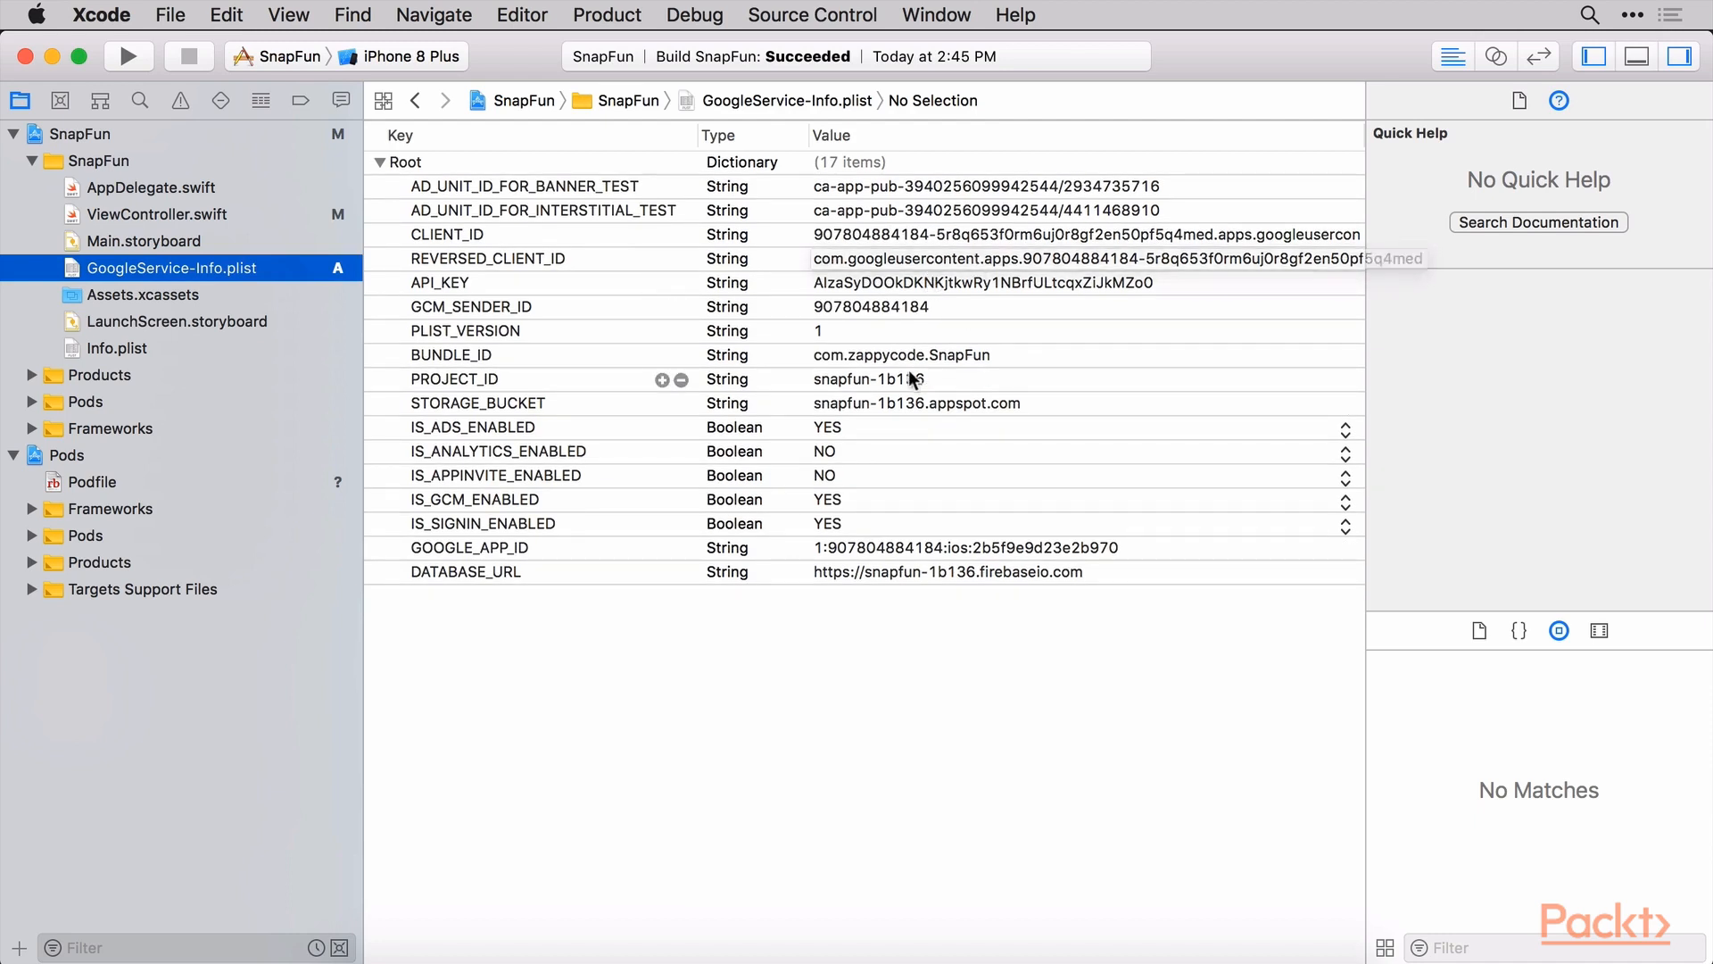
mouse_move(921, 344)
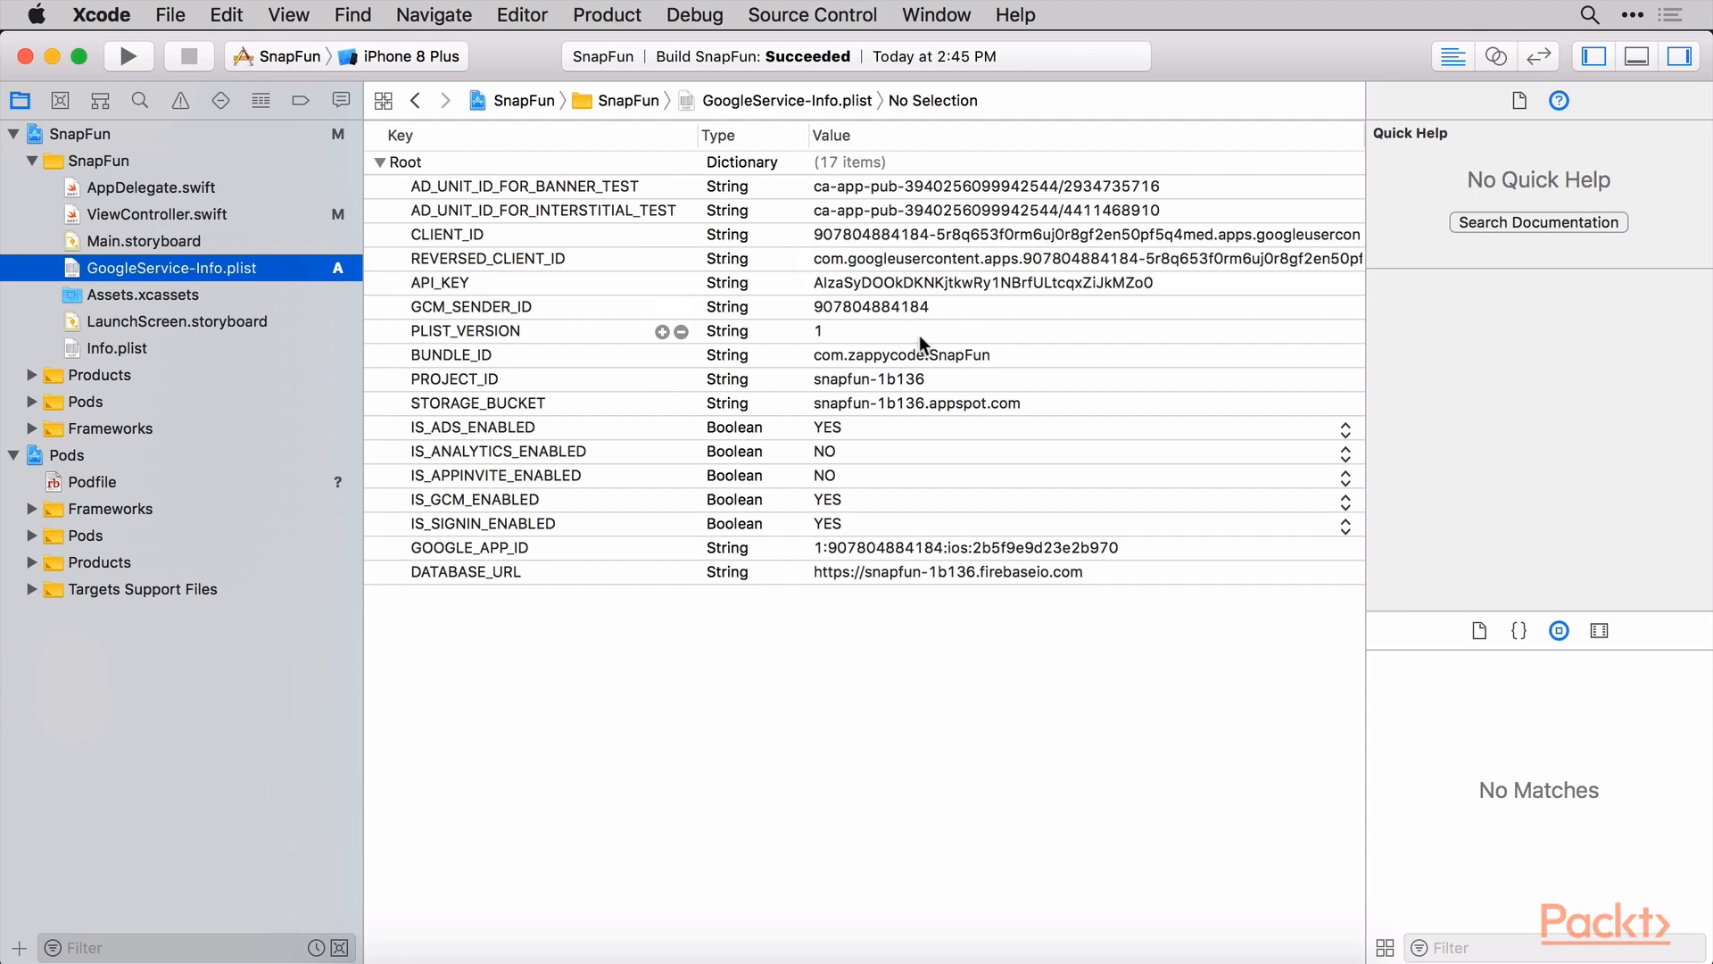
mouse_move(946, 483)
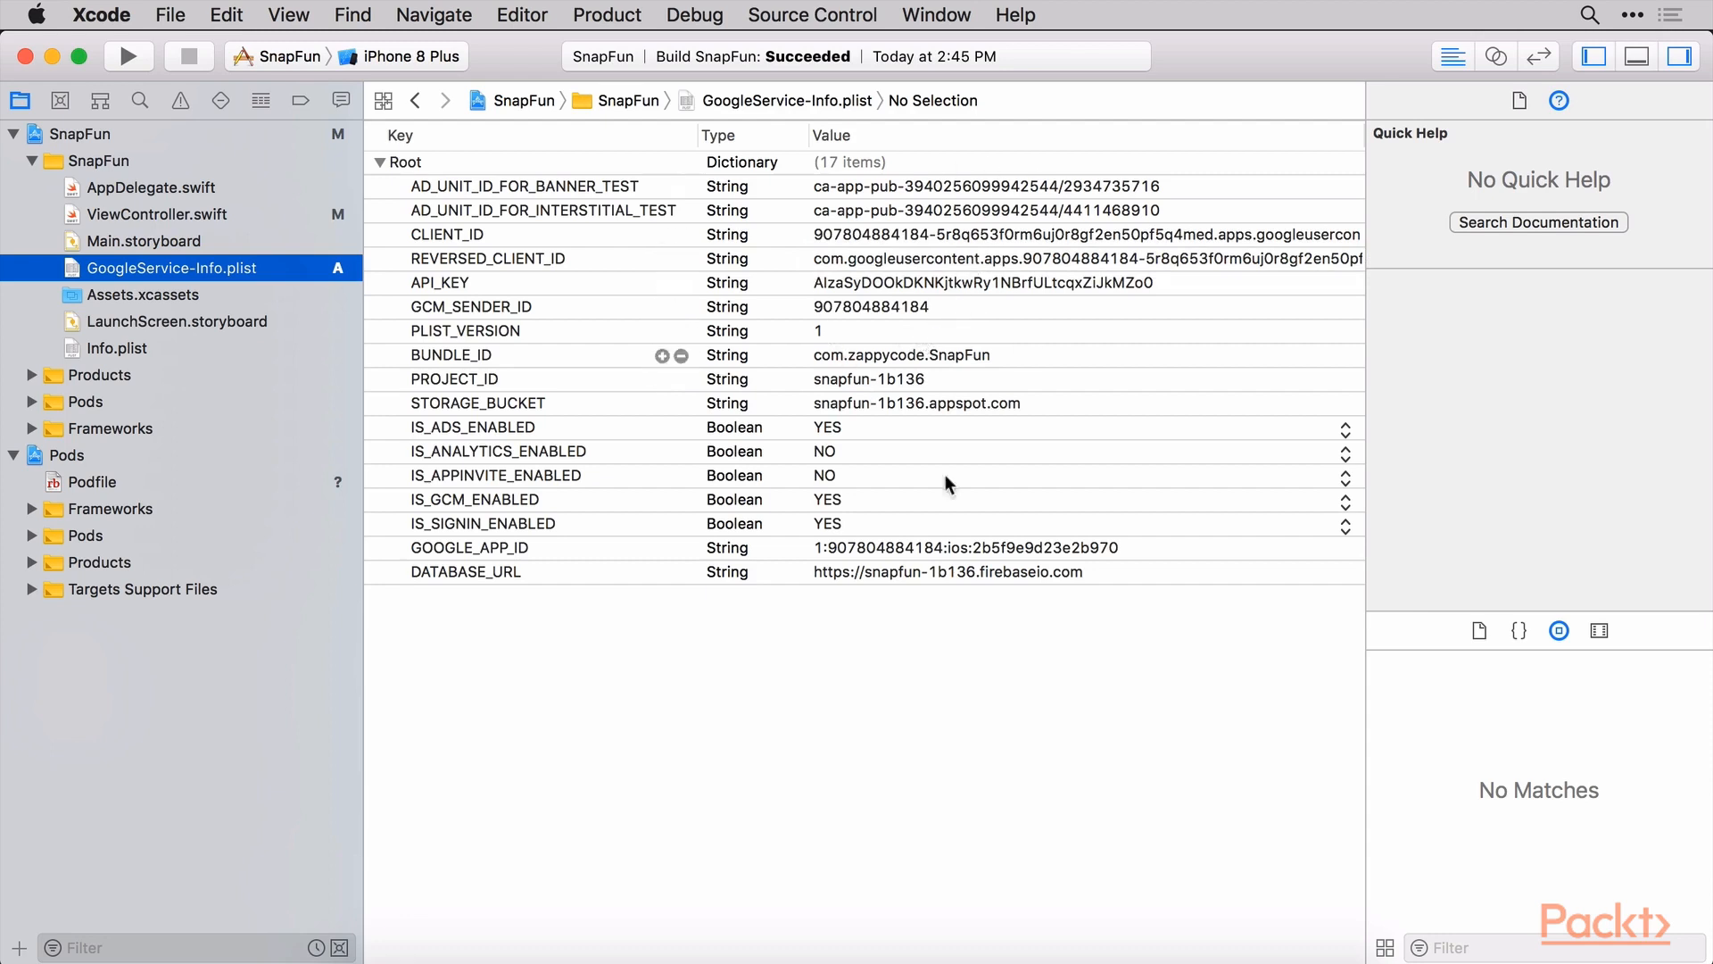
mouse_move(849, 427)
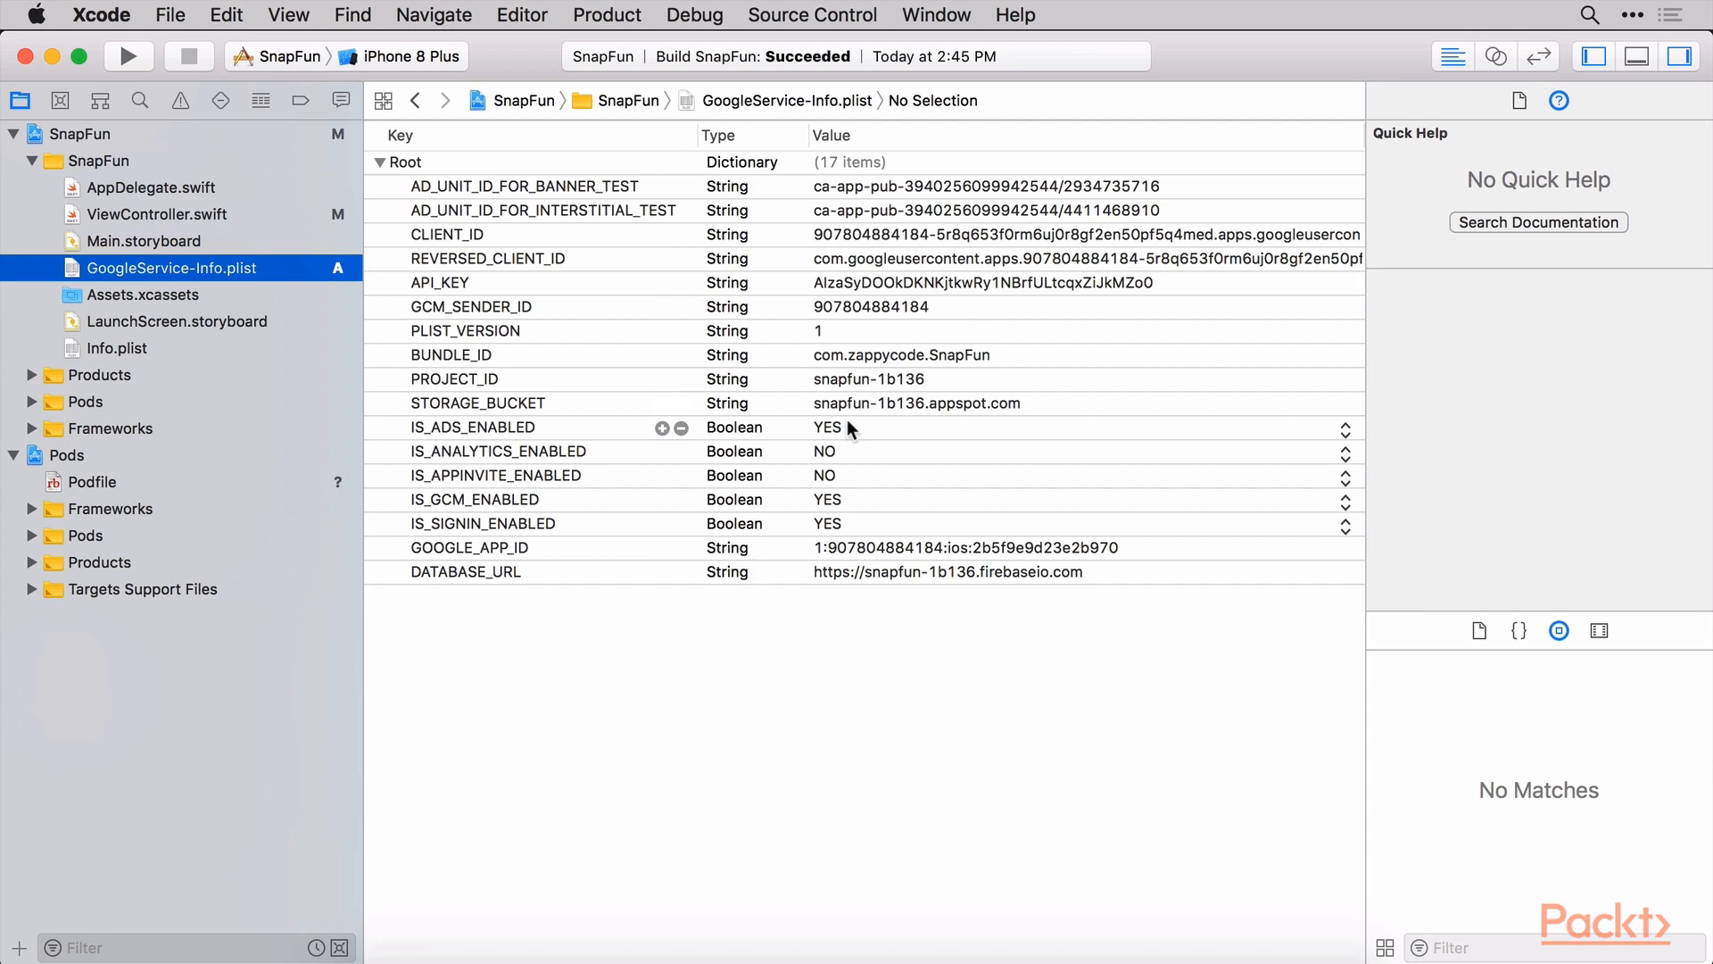
mouse_move(948, 505)
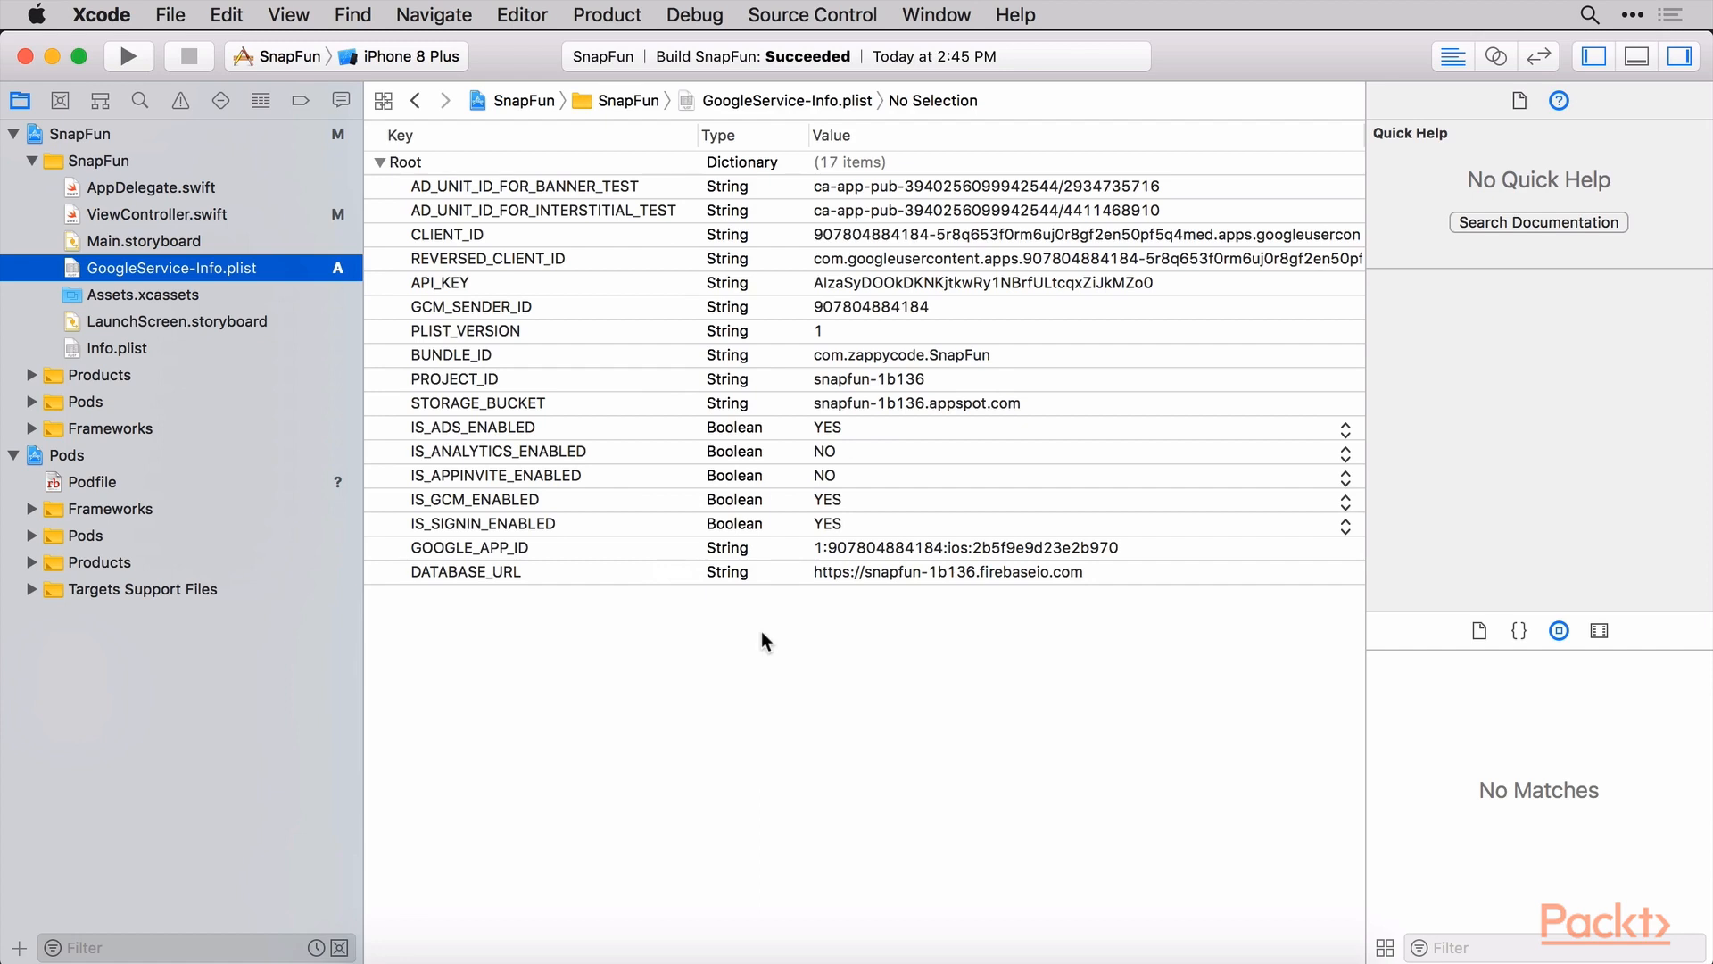
mouse_move(485, 295)
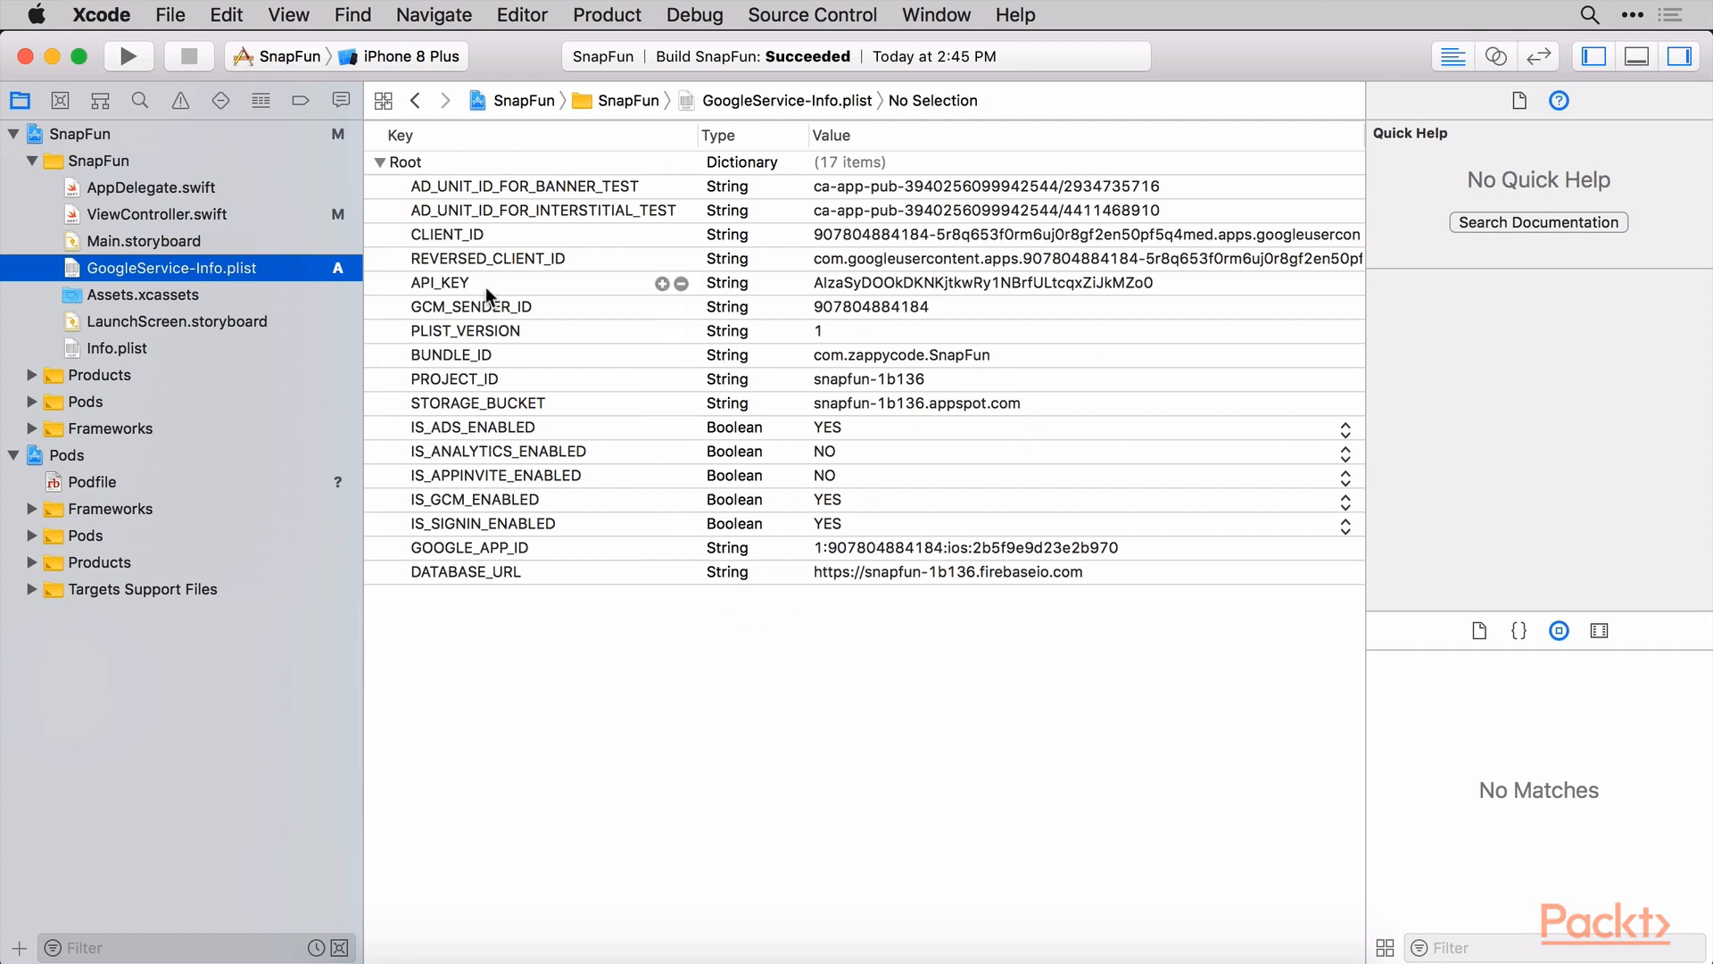
mouse_move(455, 289)
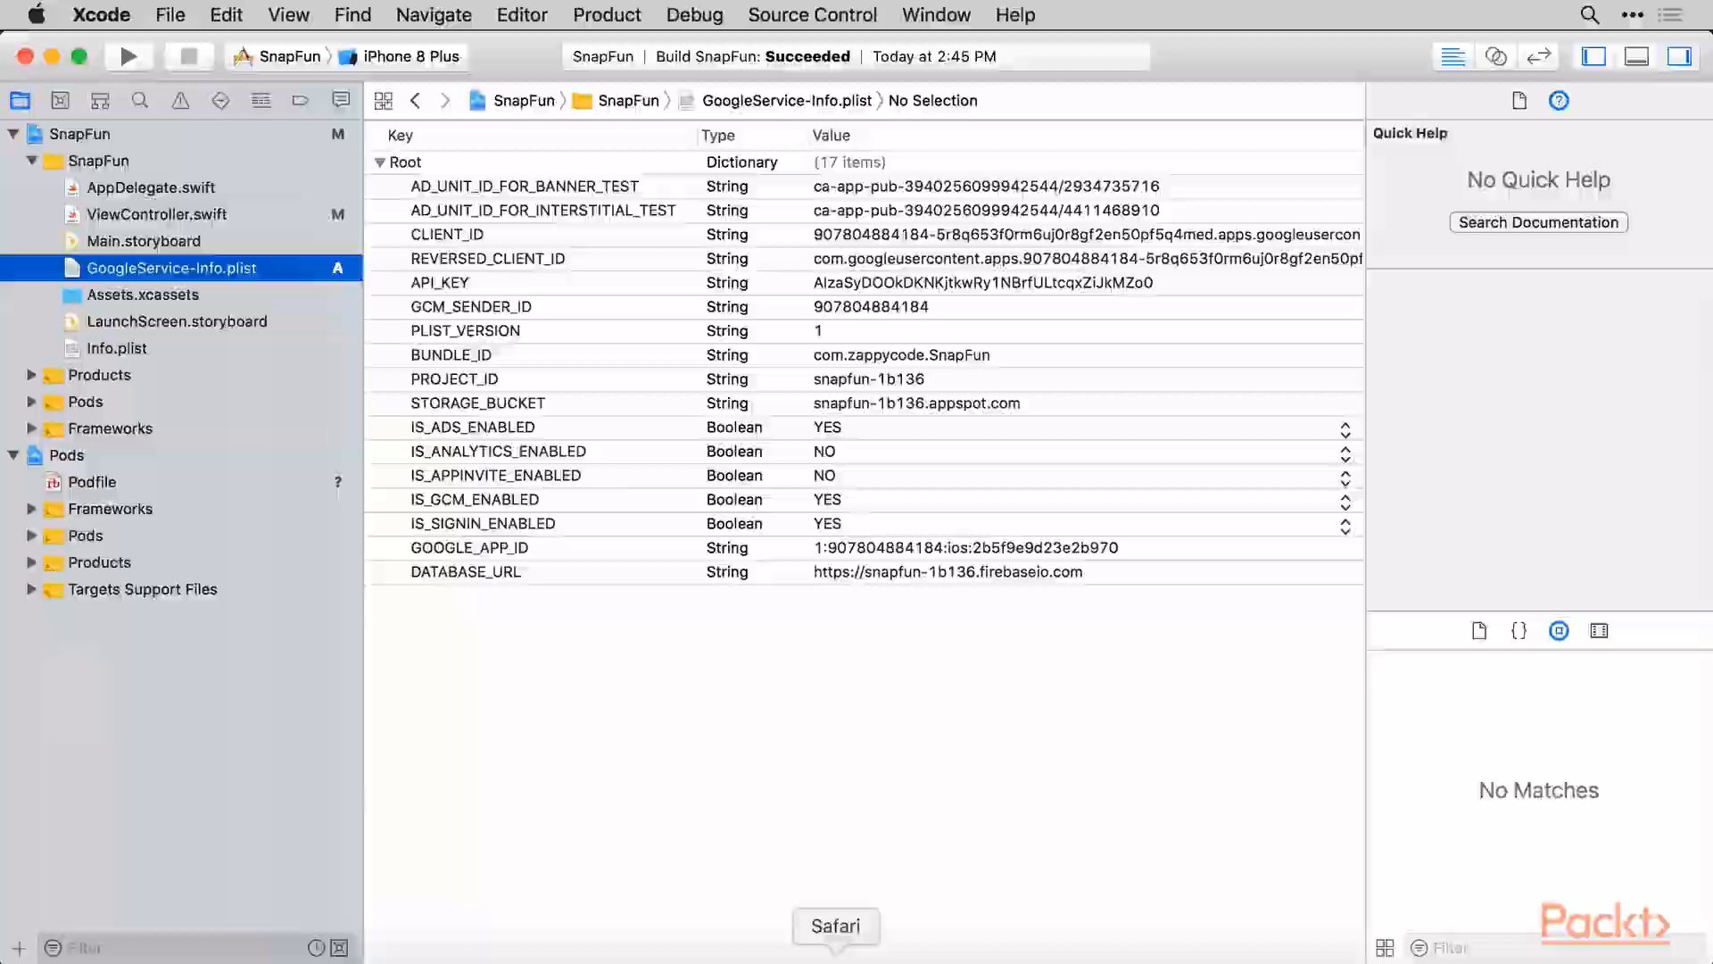
Advance the iOS setup to Add Firebase SDK and select the pod 'Firebase/Core' line to copy
left_click(836, 926)
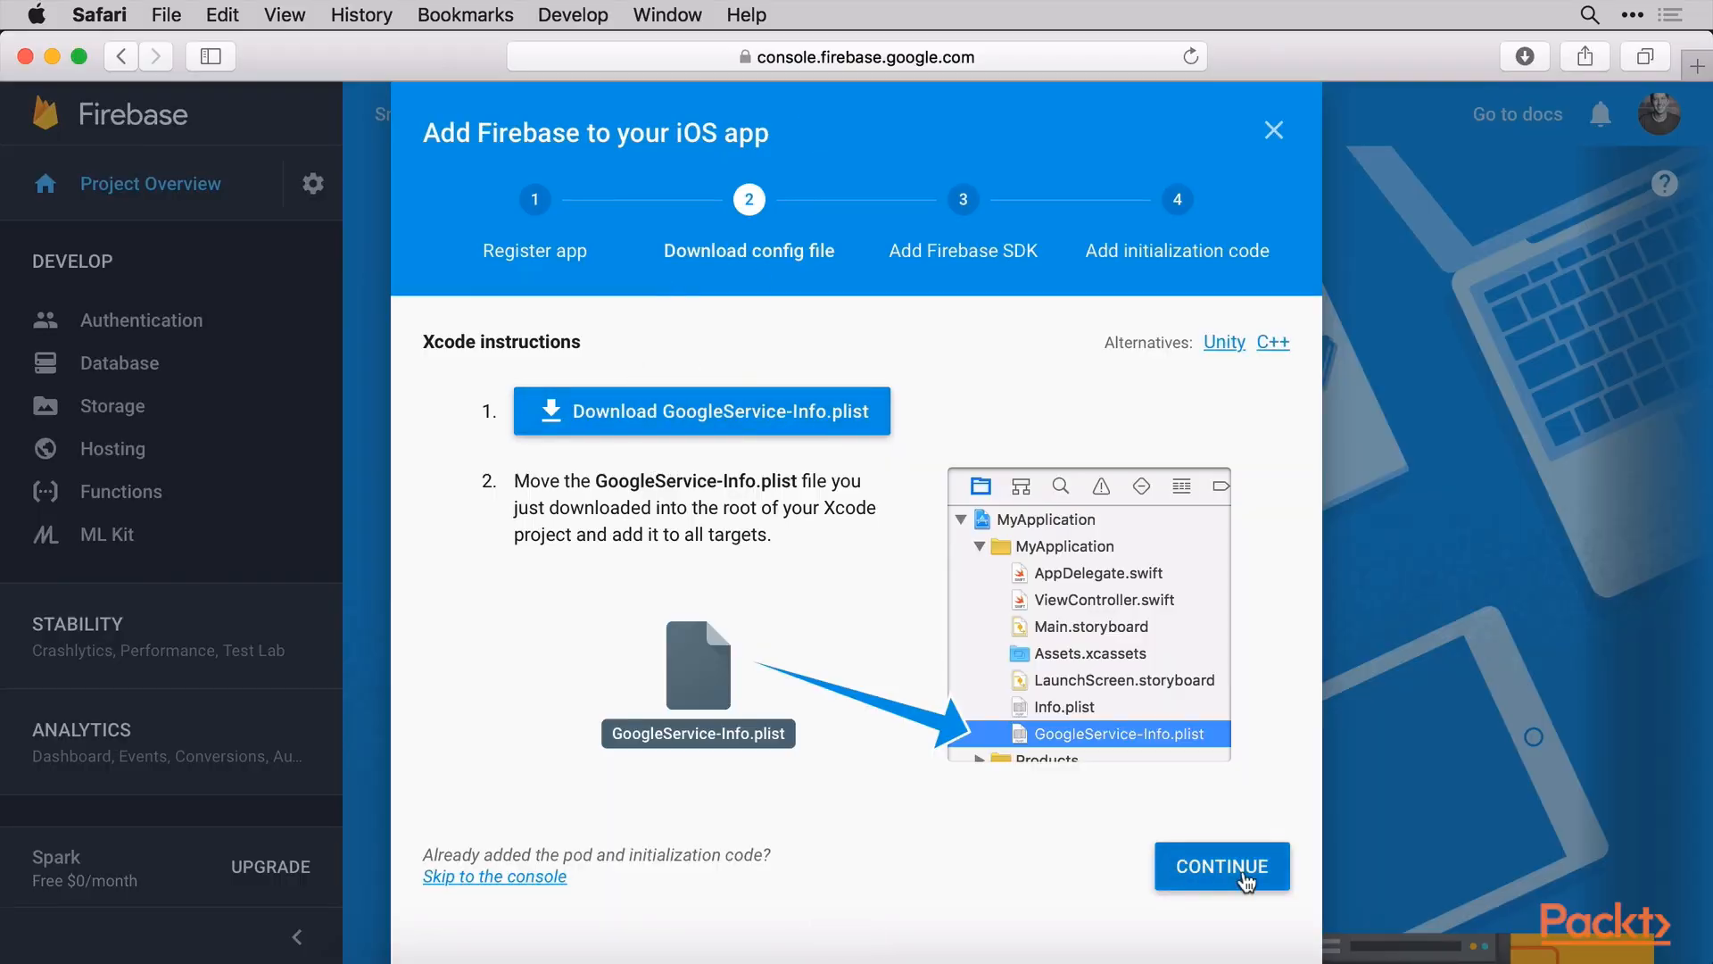
left_click(1221, 865)
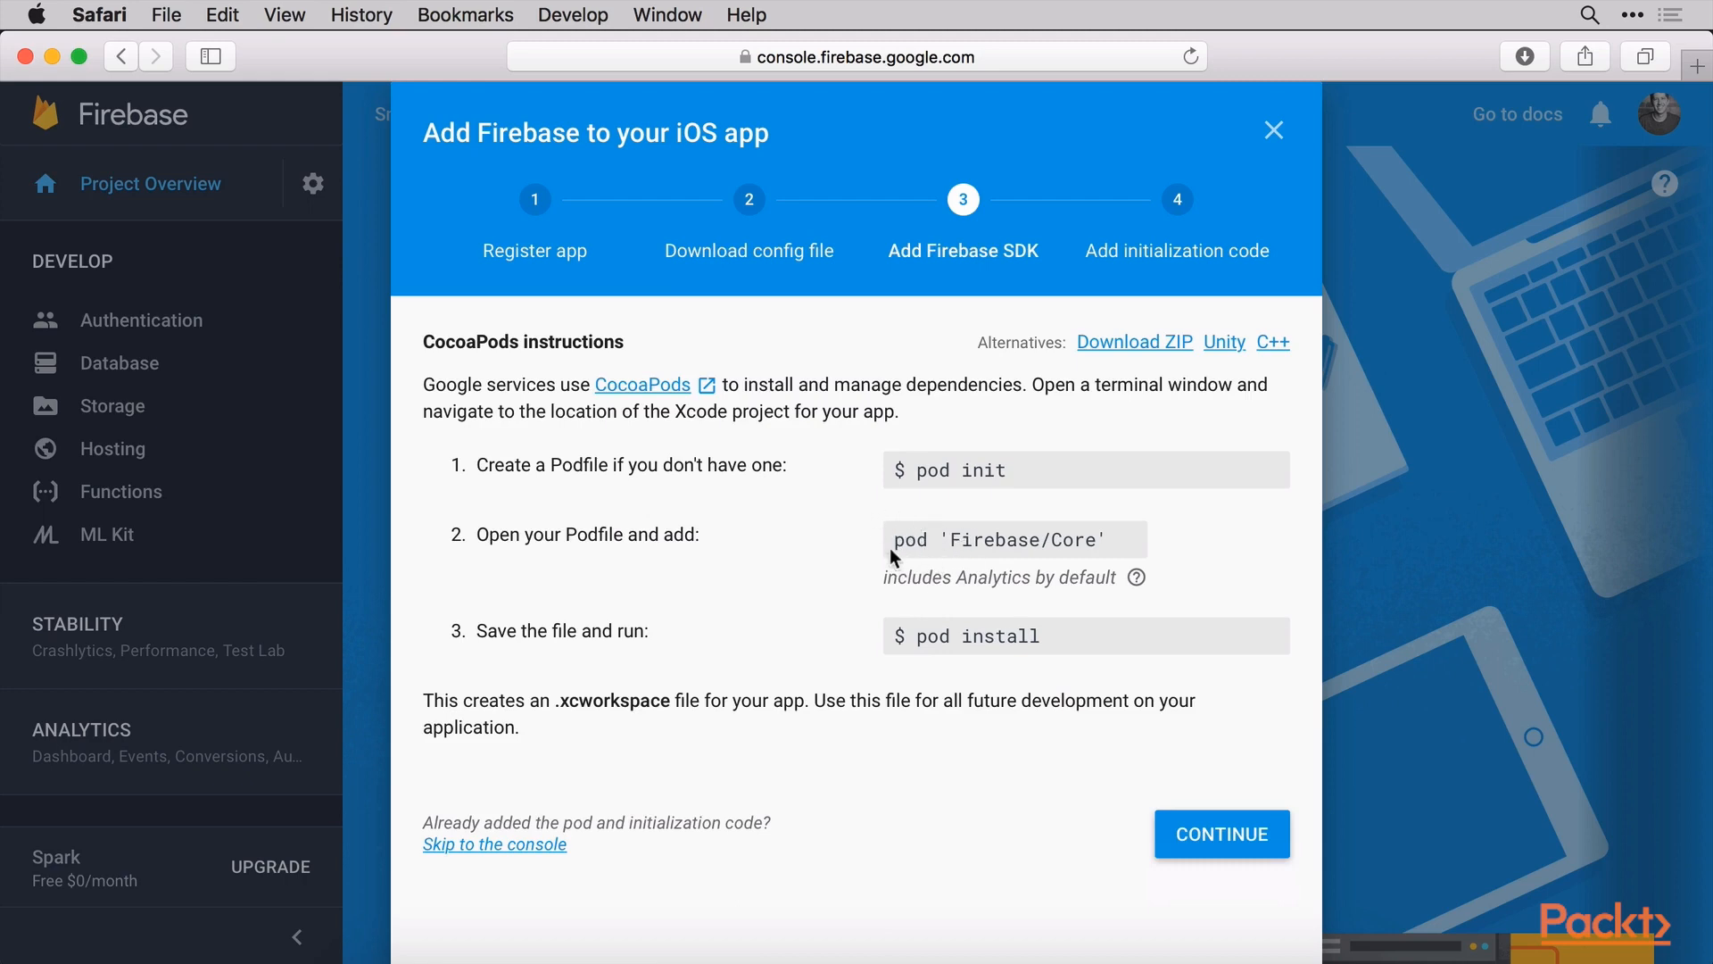
double_click(997, 539)
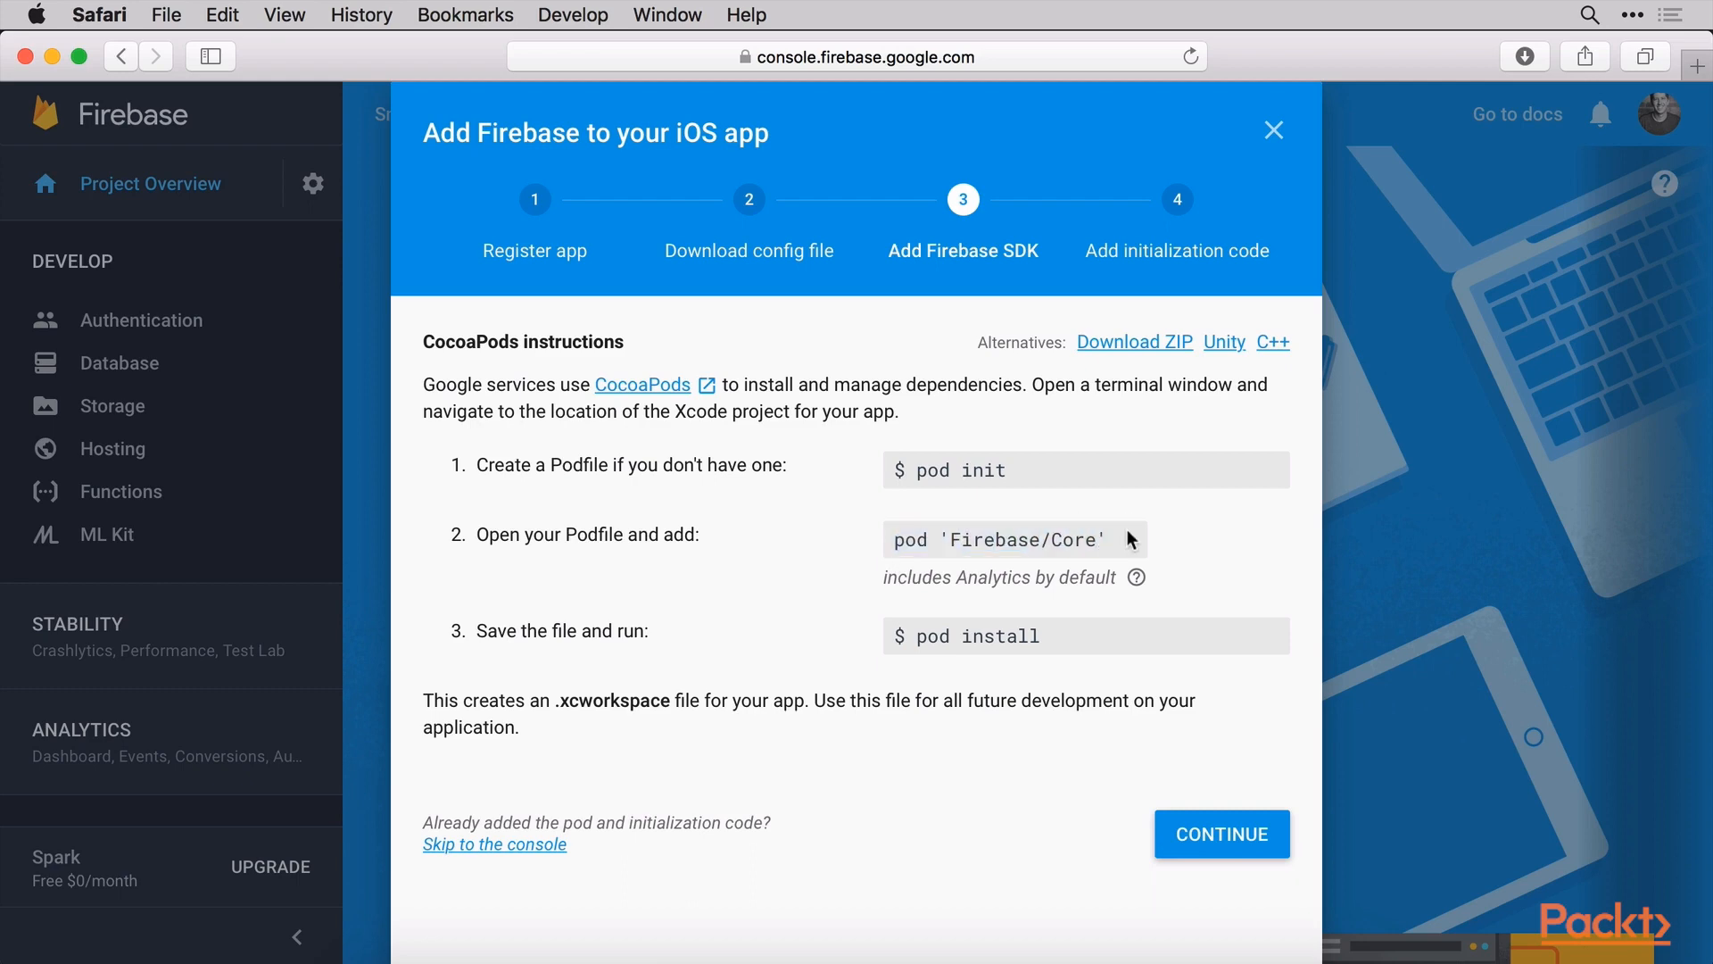
double_click(996, 539)
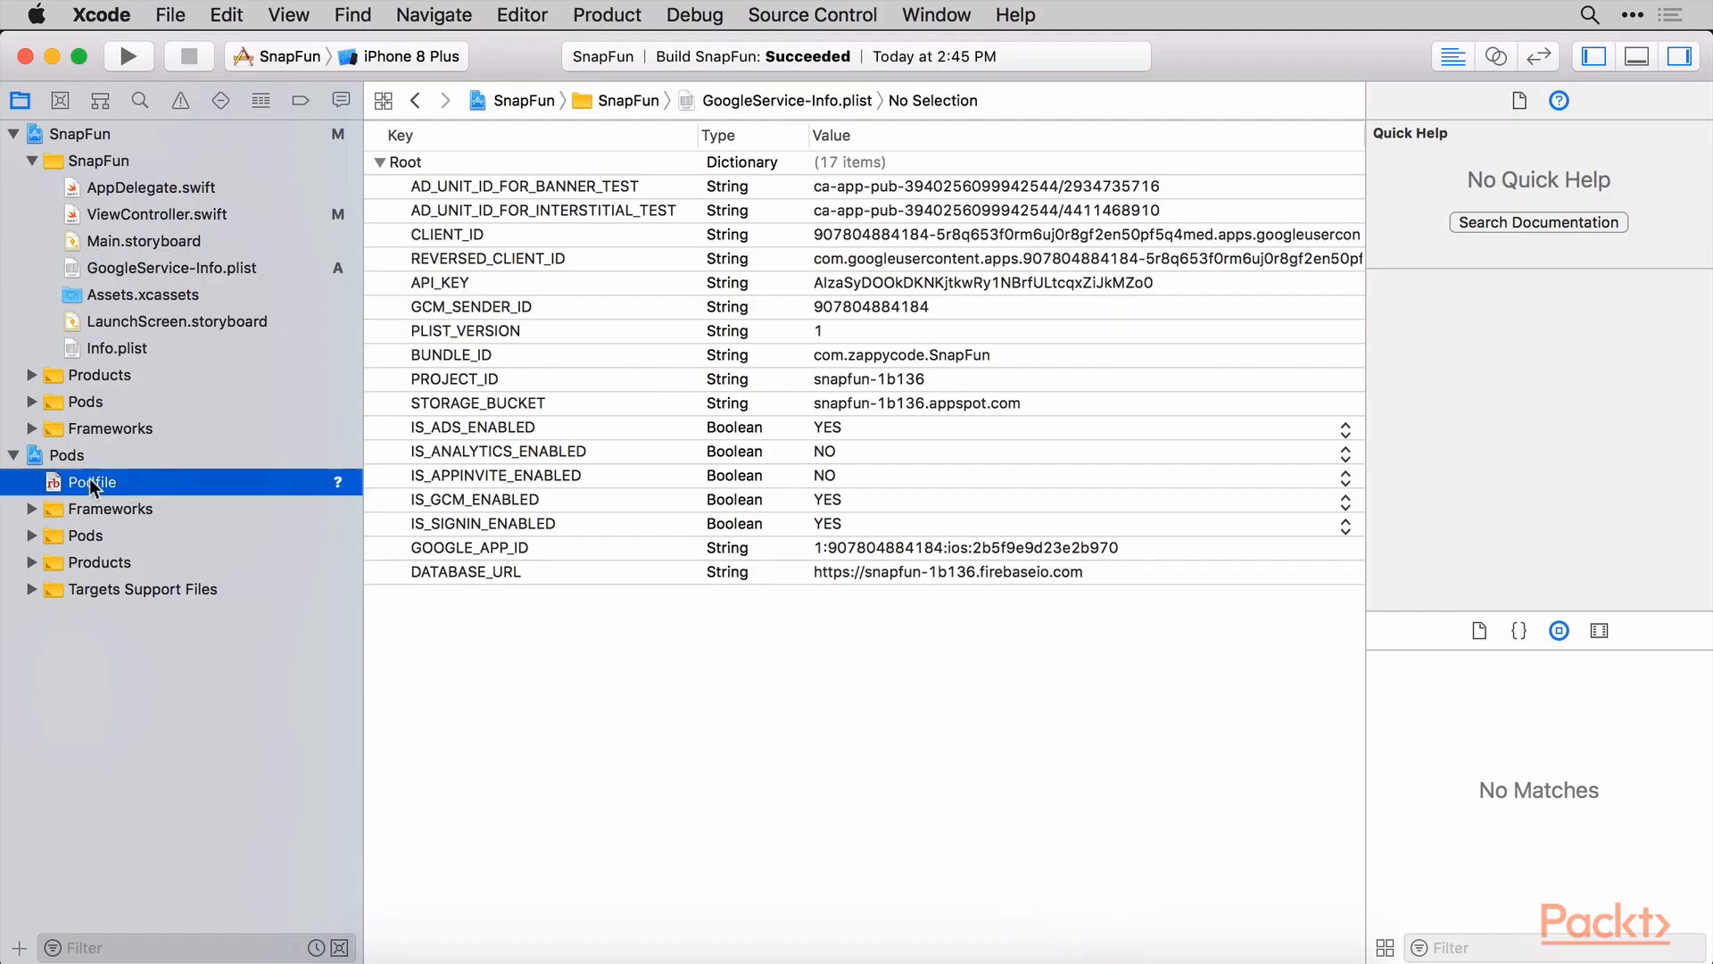
Add pod 'Firebase/Core' to the SnapFun Podfile beneath the SDWebImage pod
left_click(91, 482)
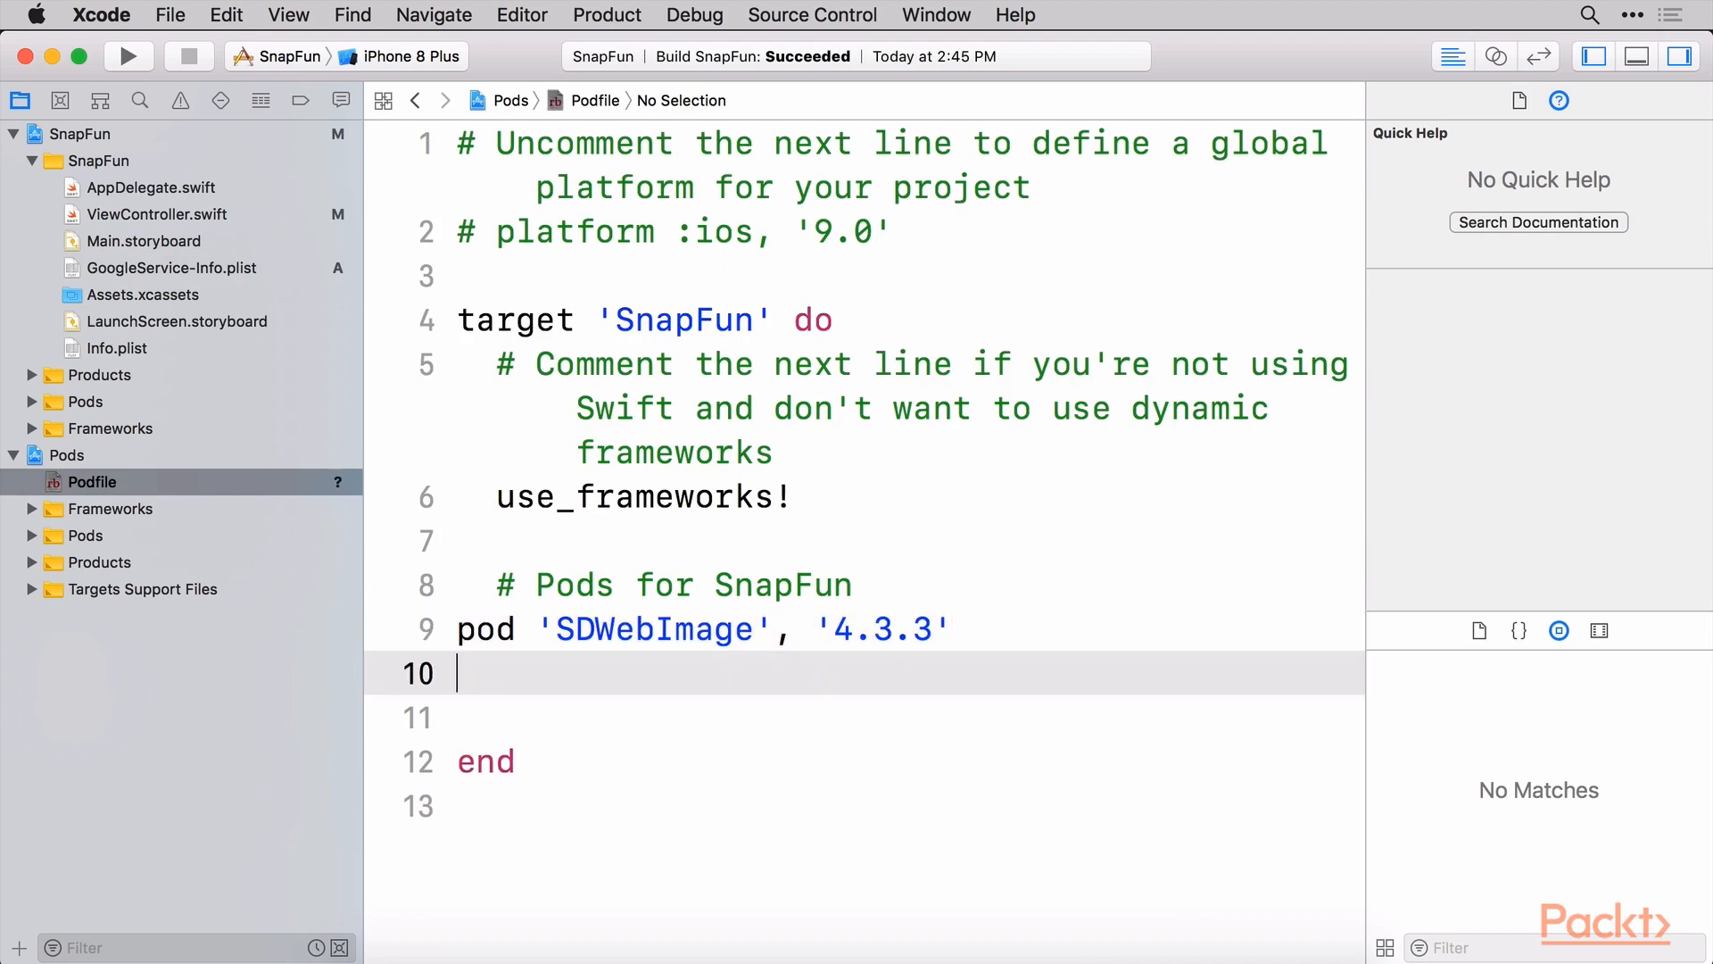
type("pod 'Firebase/Core'")
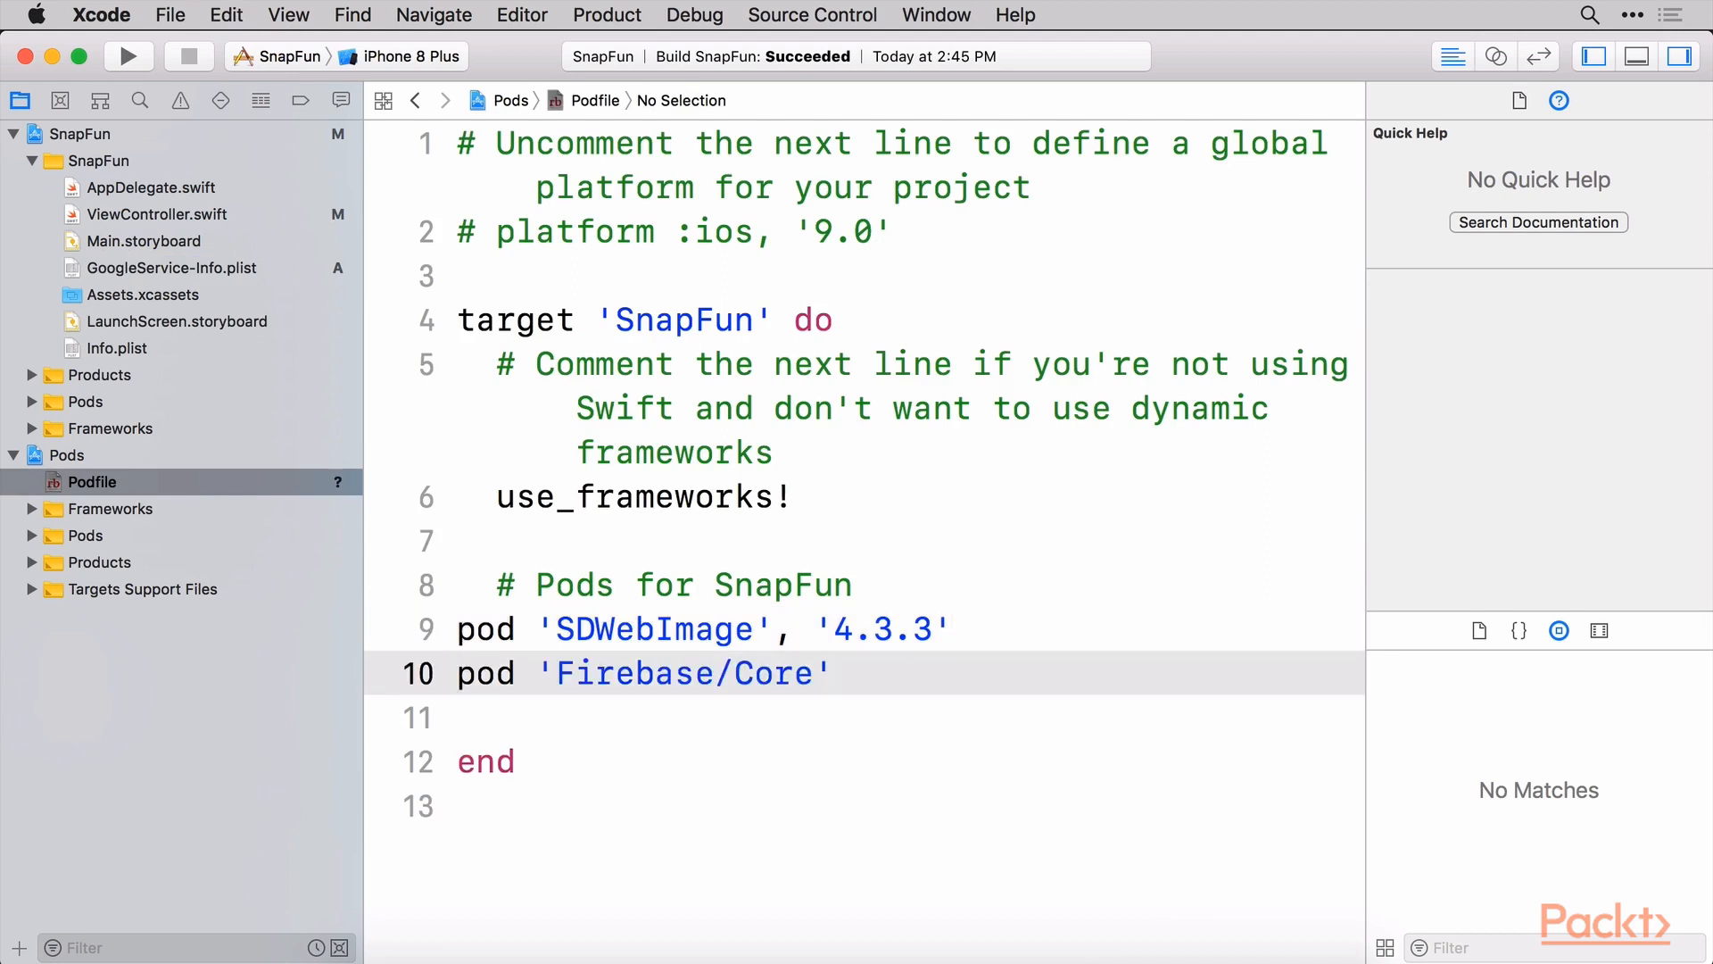
left_click(833, 673)
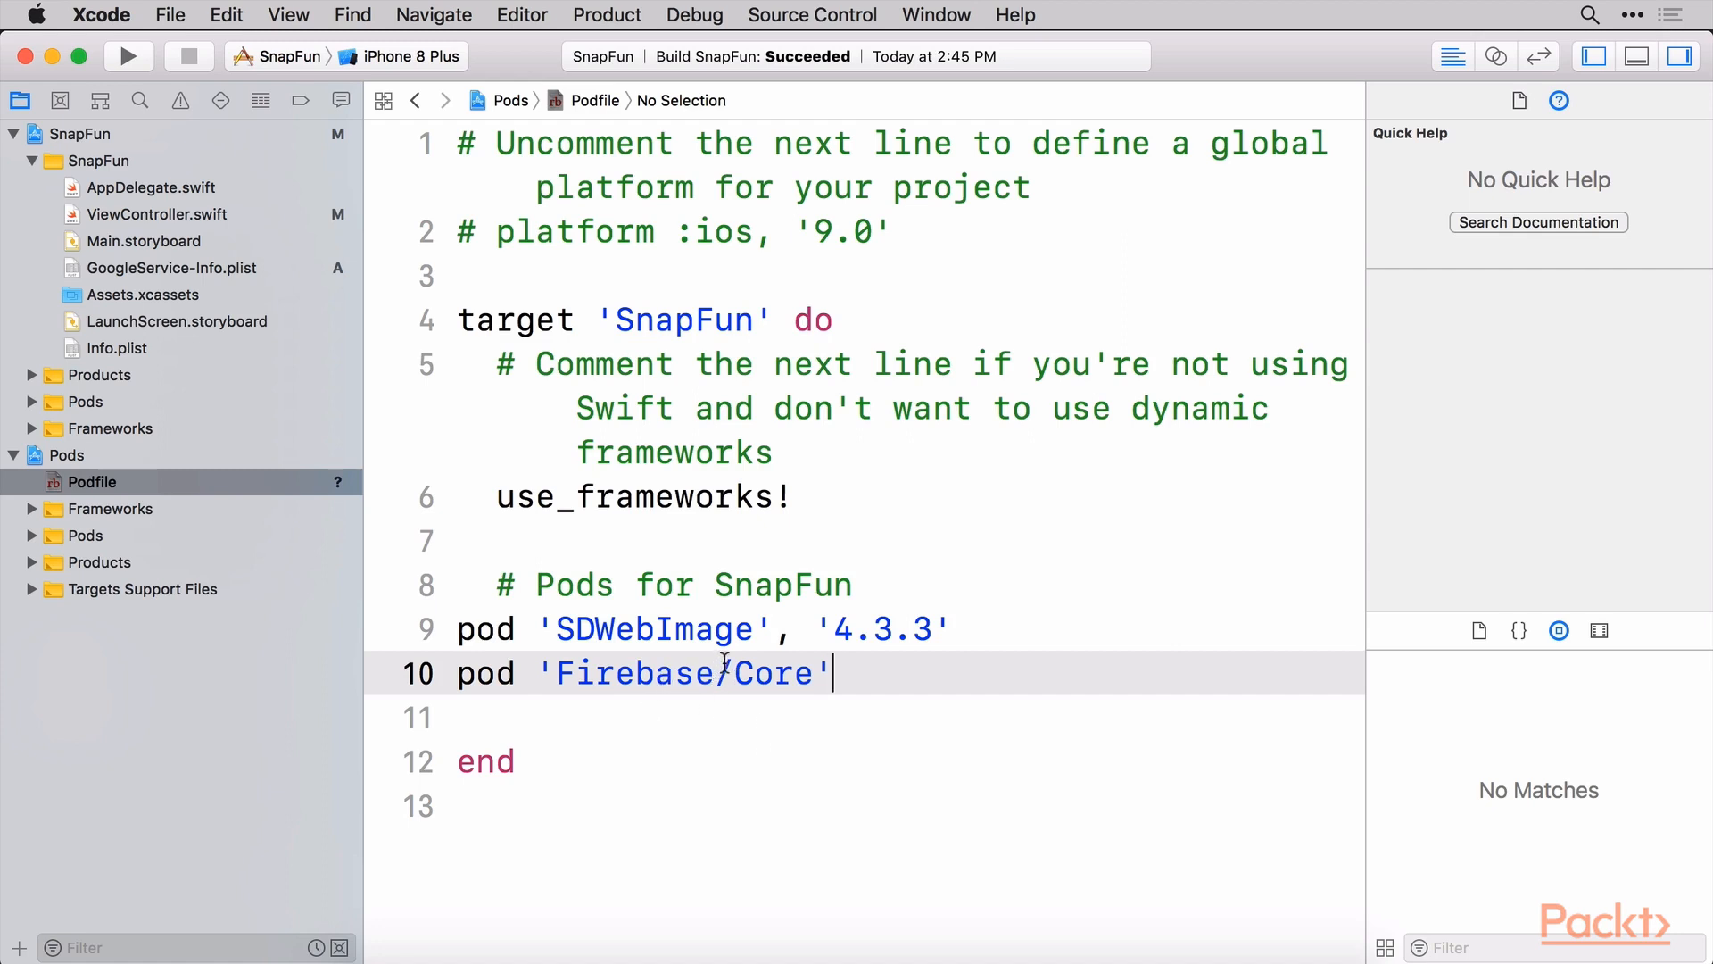
mouse_move(719, 737)
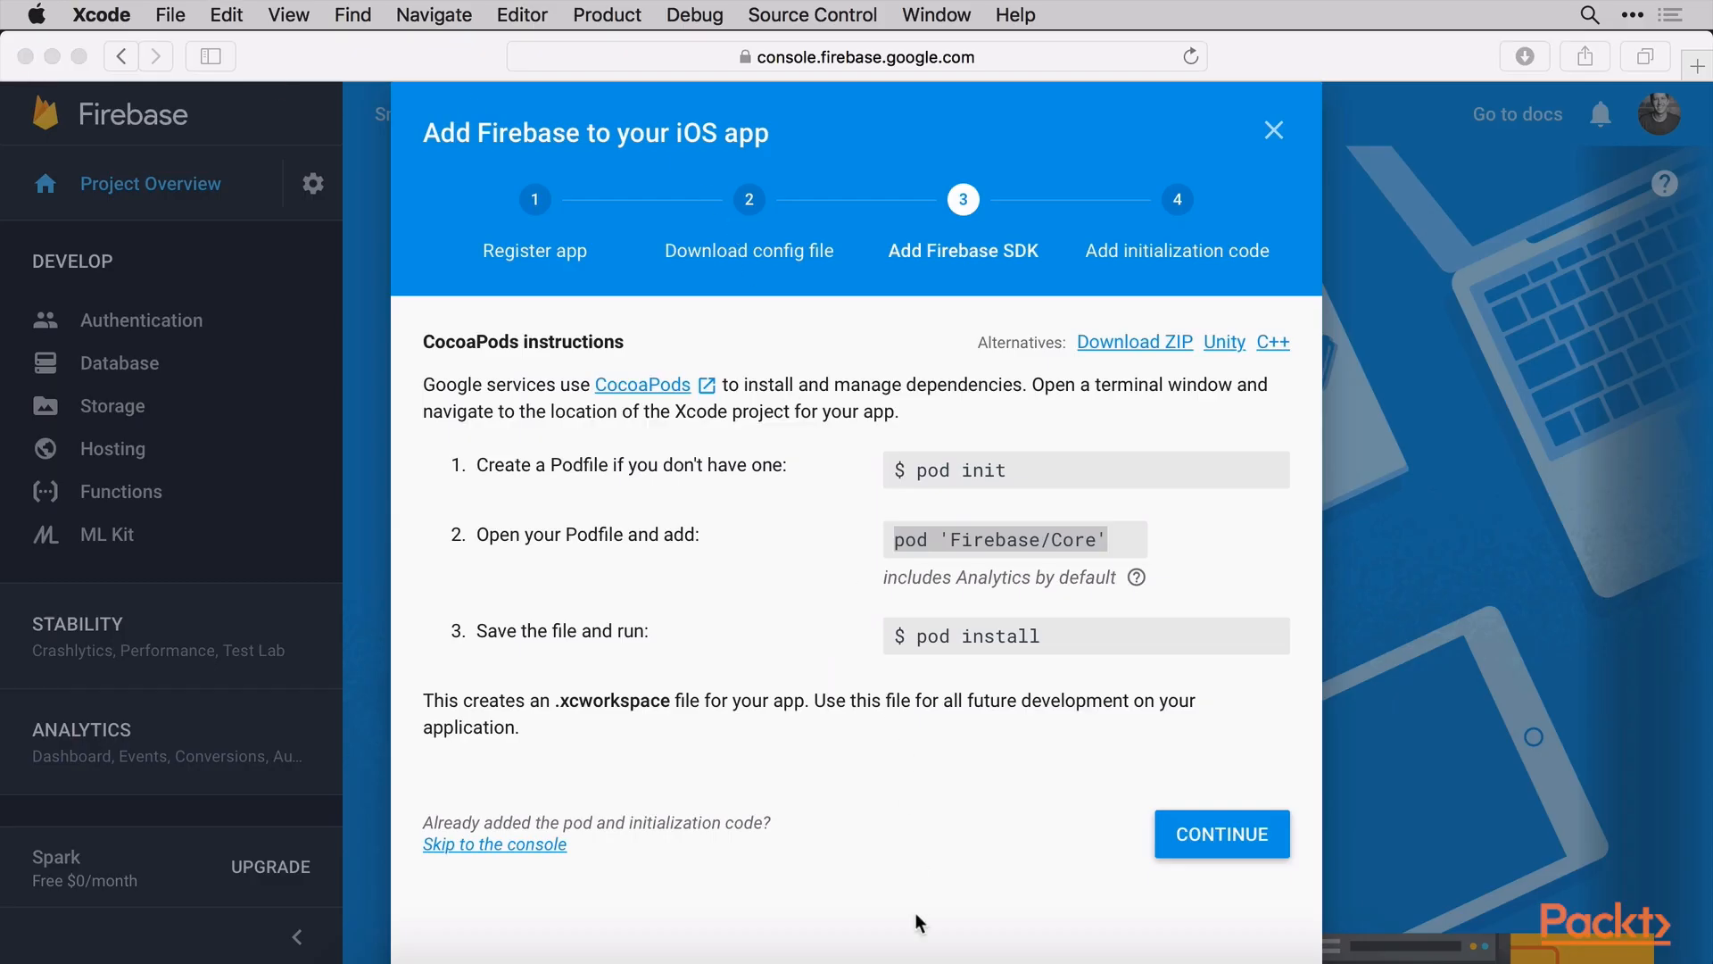
mouse_move(957, 951)
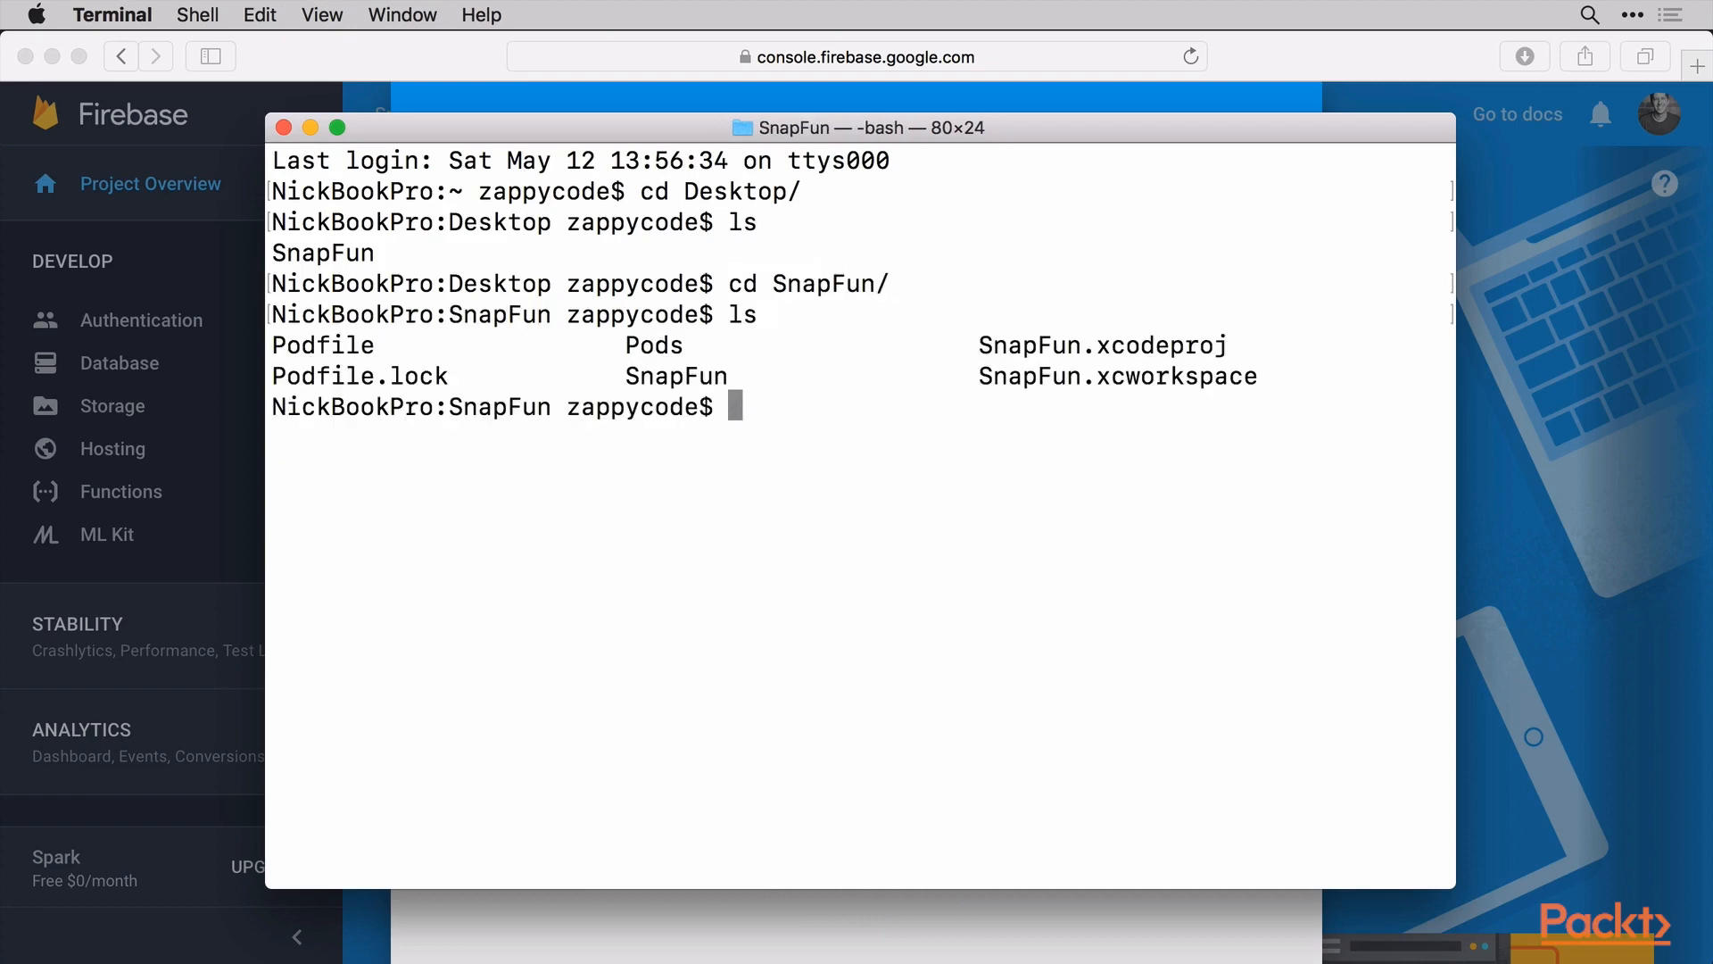
Run pod install for SnapFun, reopen the project in Xcode, and add a comma after the Firebase/Core pod
type("pod install")
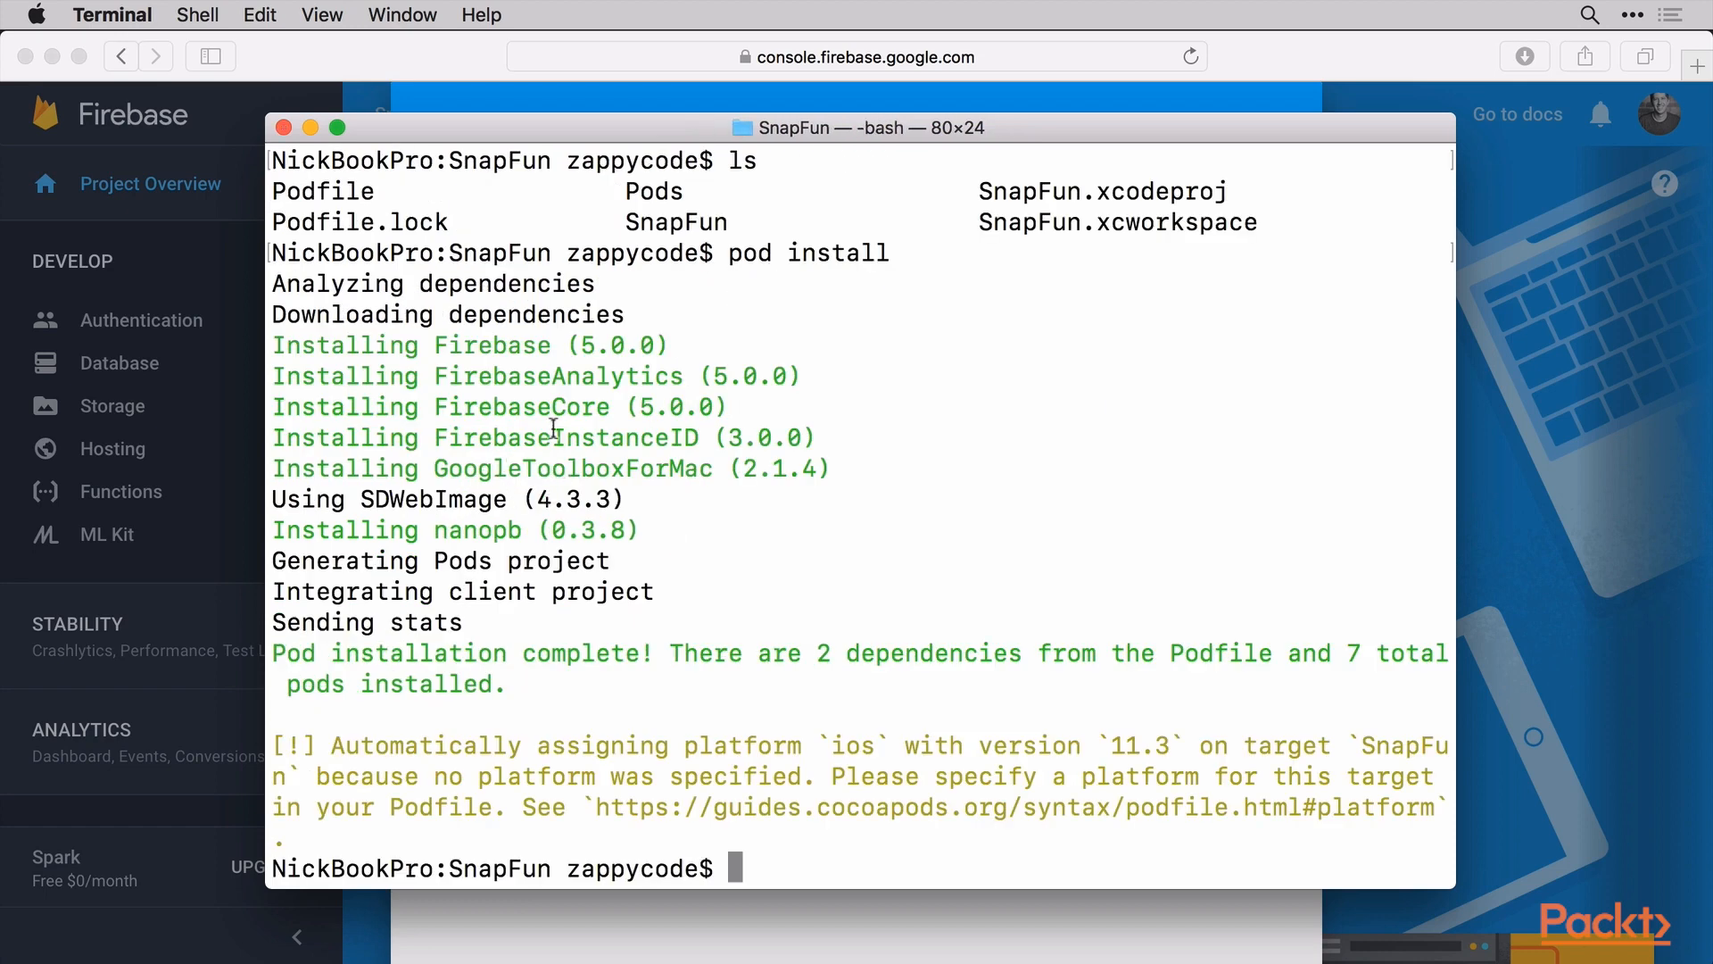
mouse_move(522, 410)
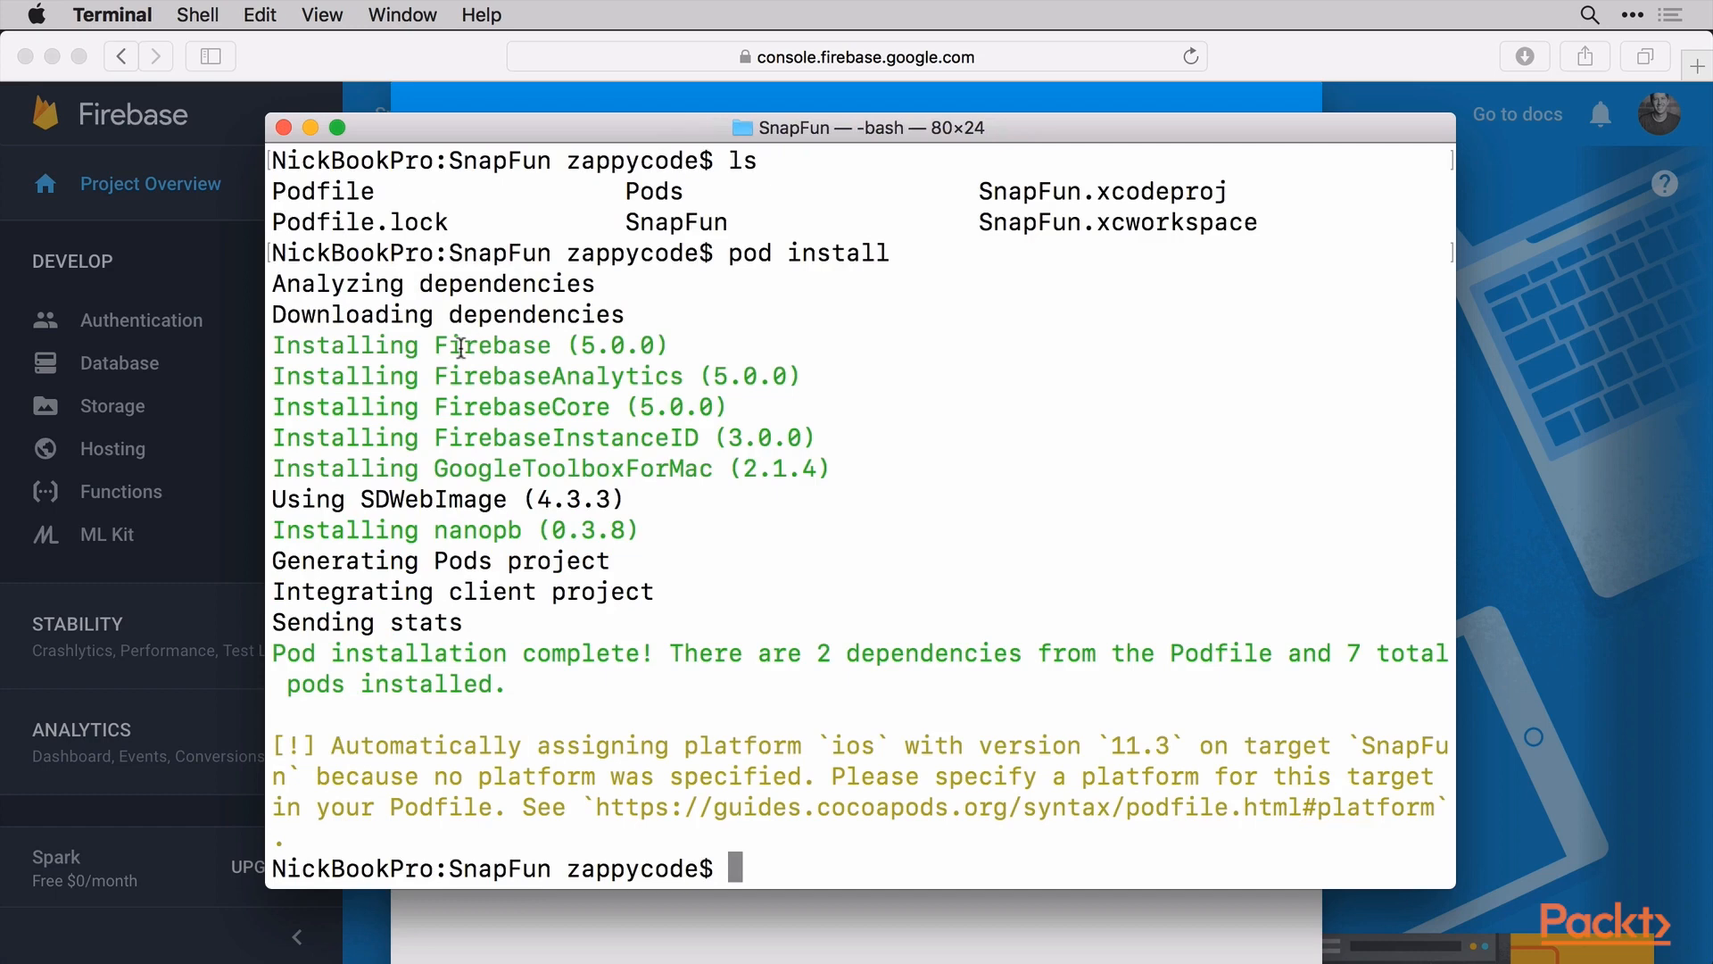
mouse_move(632, 374)
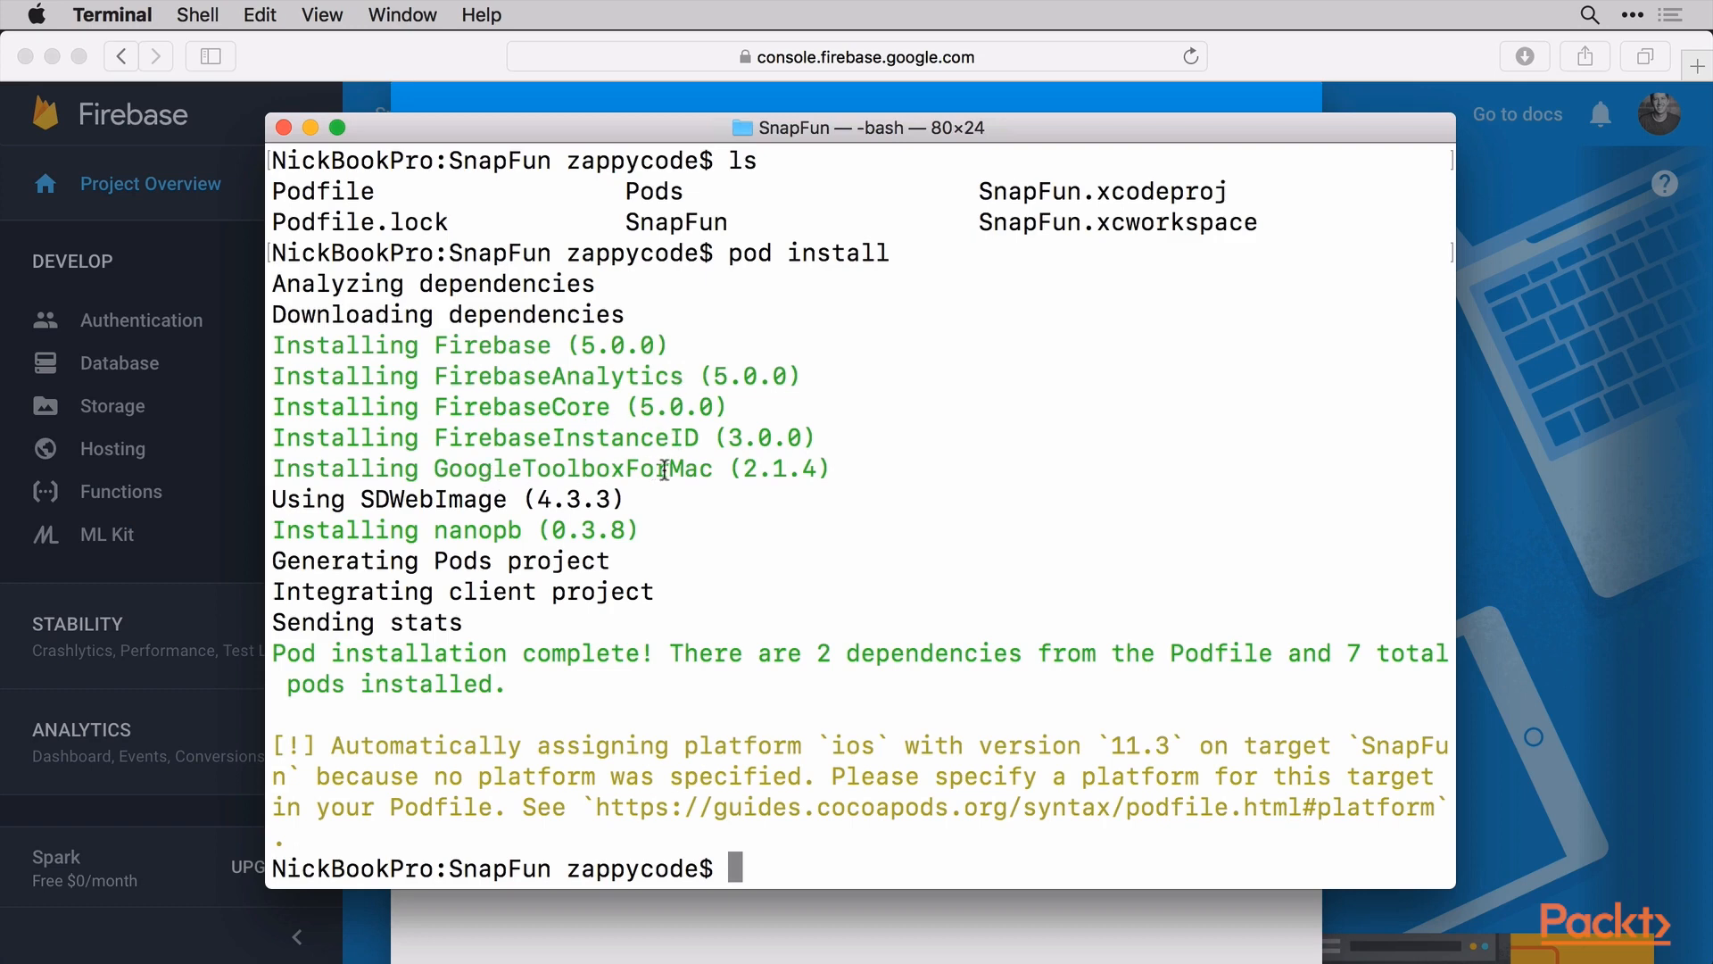
mouse_move(464, 535)
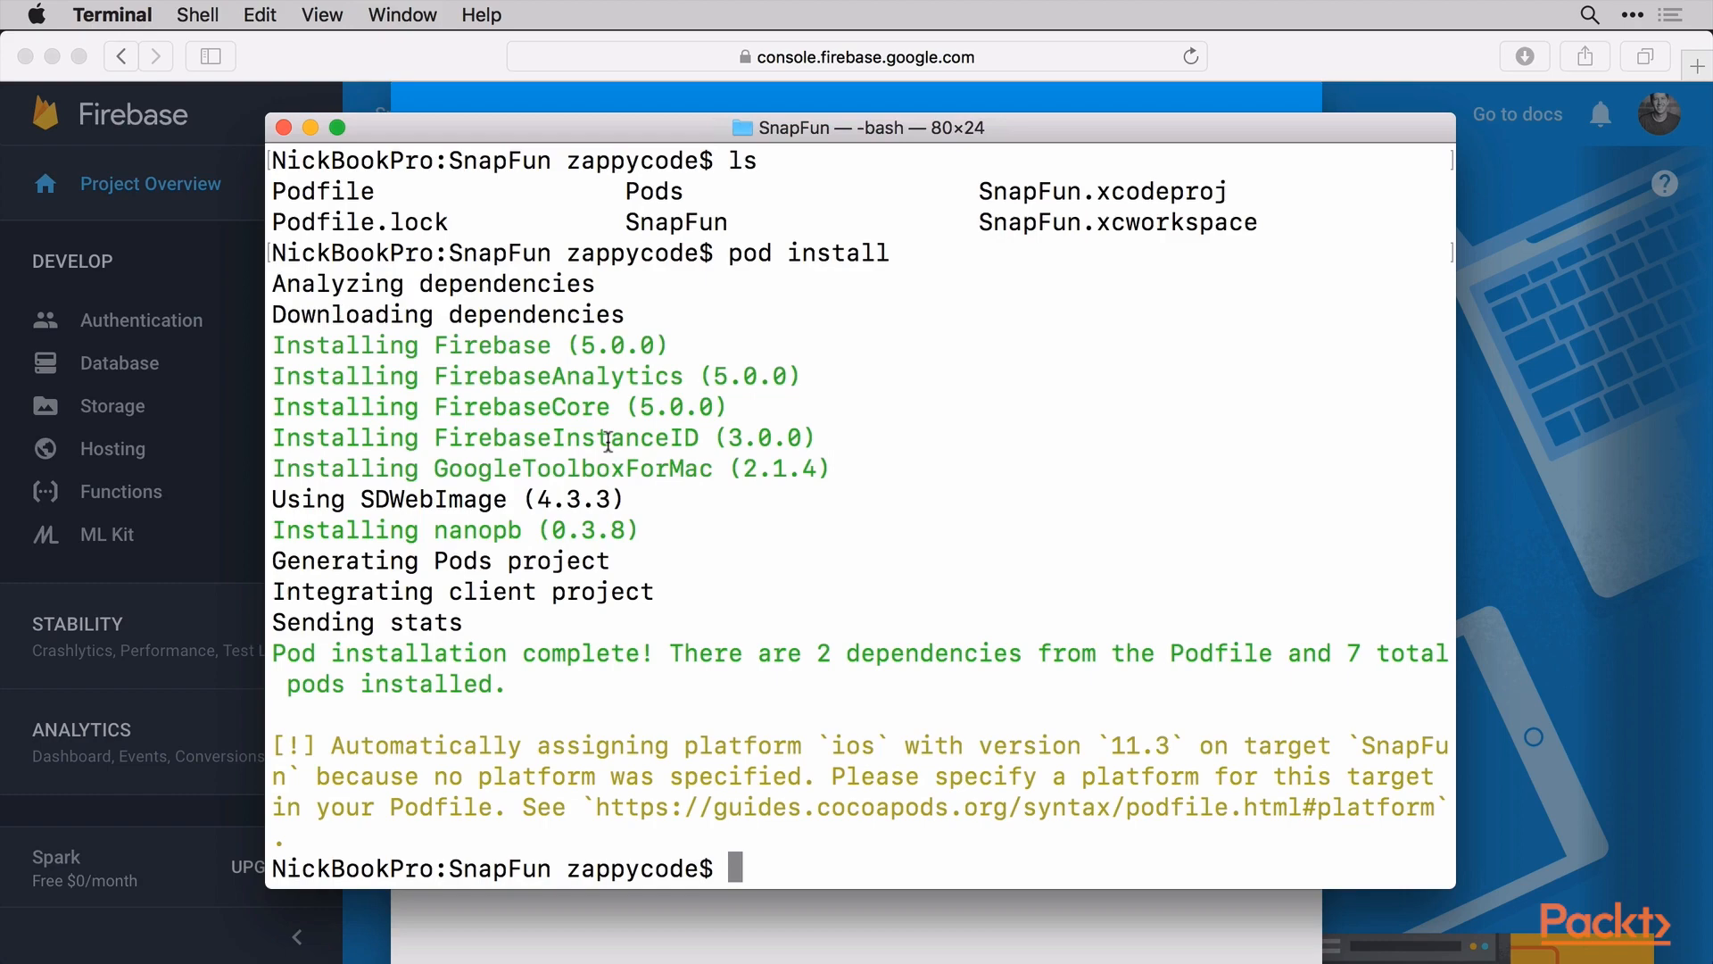
mouse_move(1057, 873)
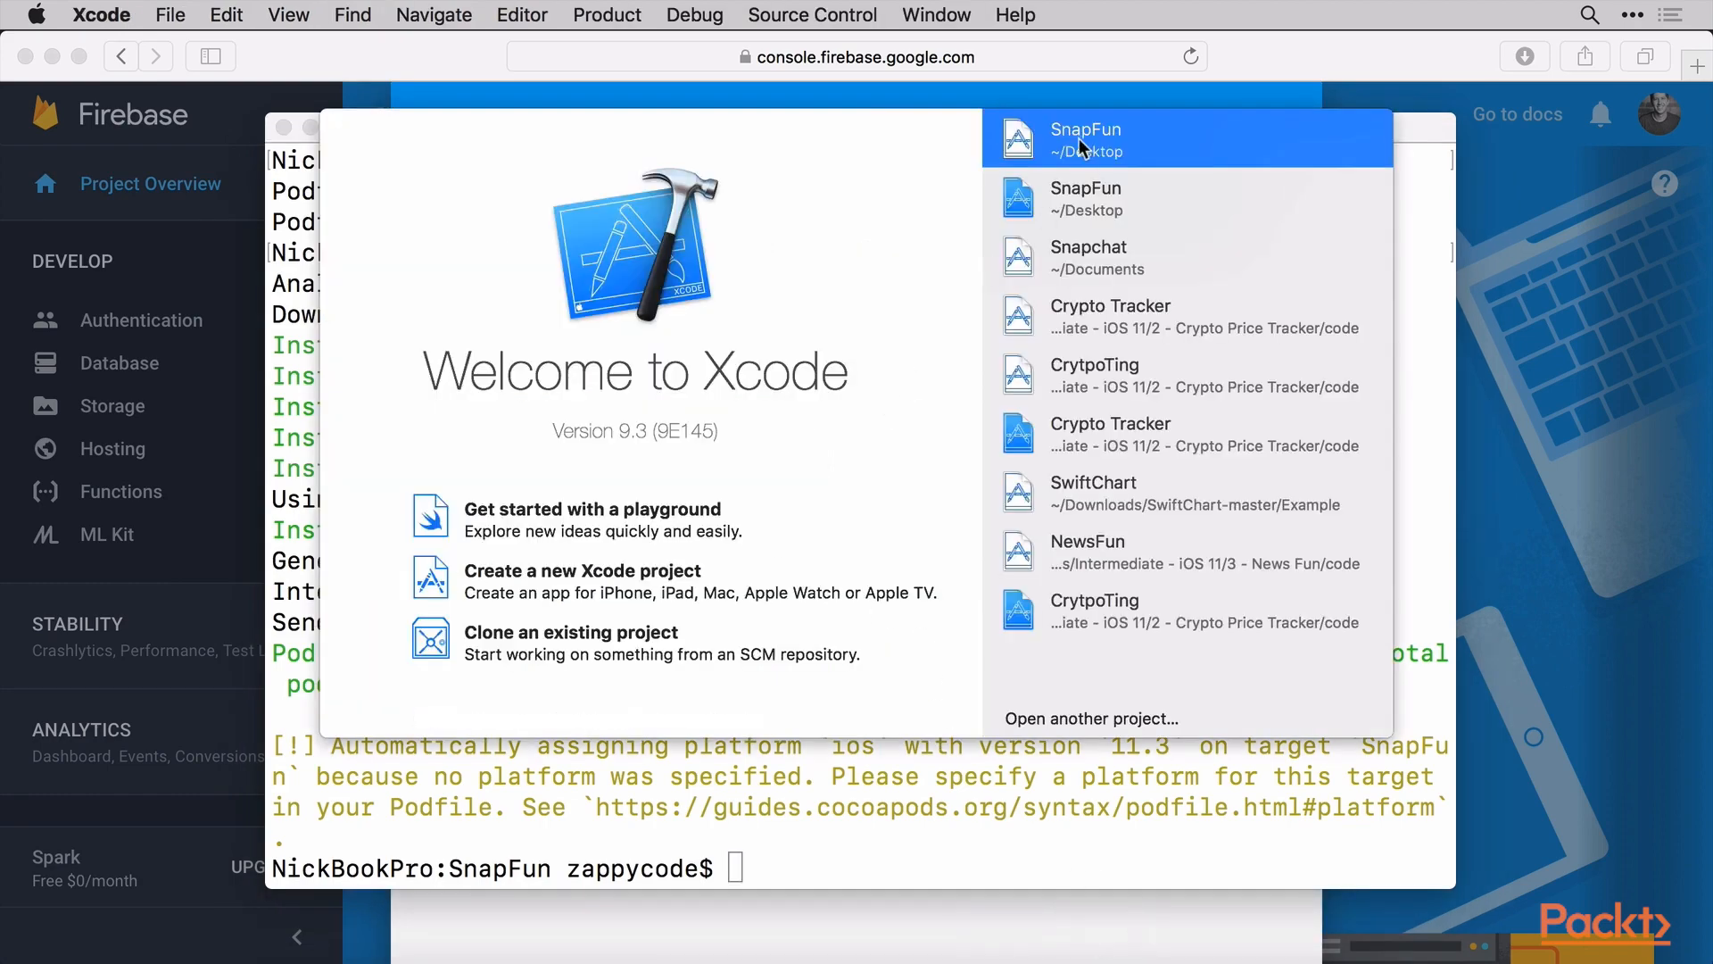
left_click(1082, 138)
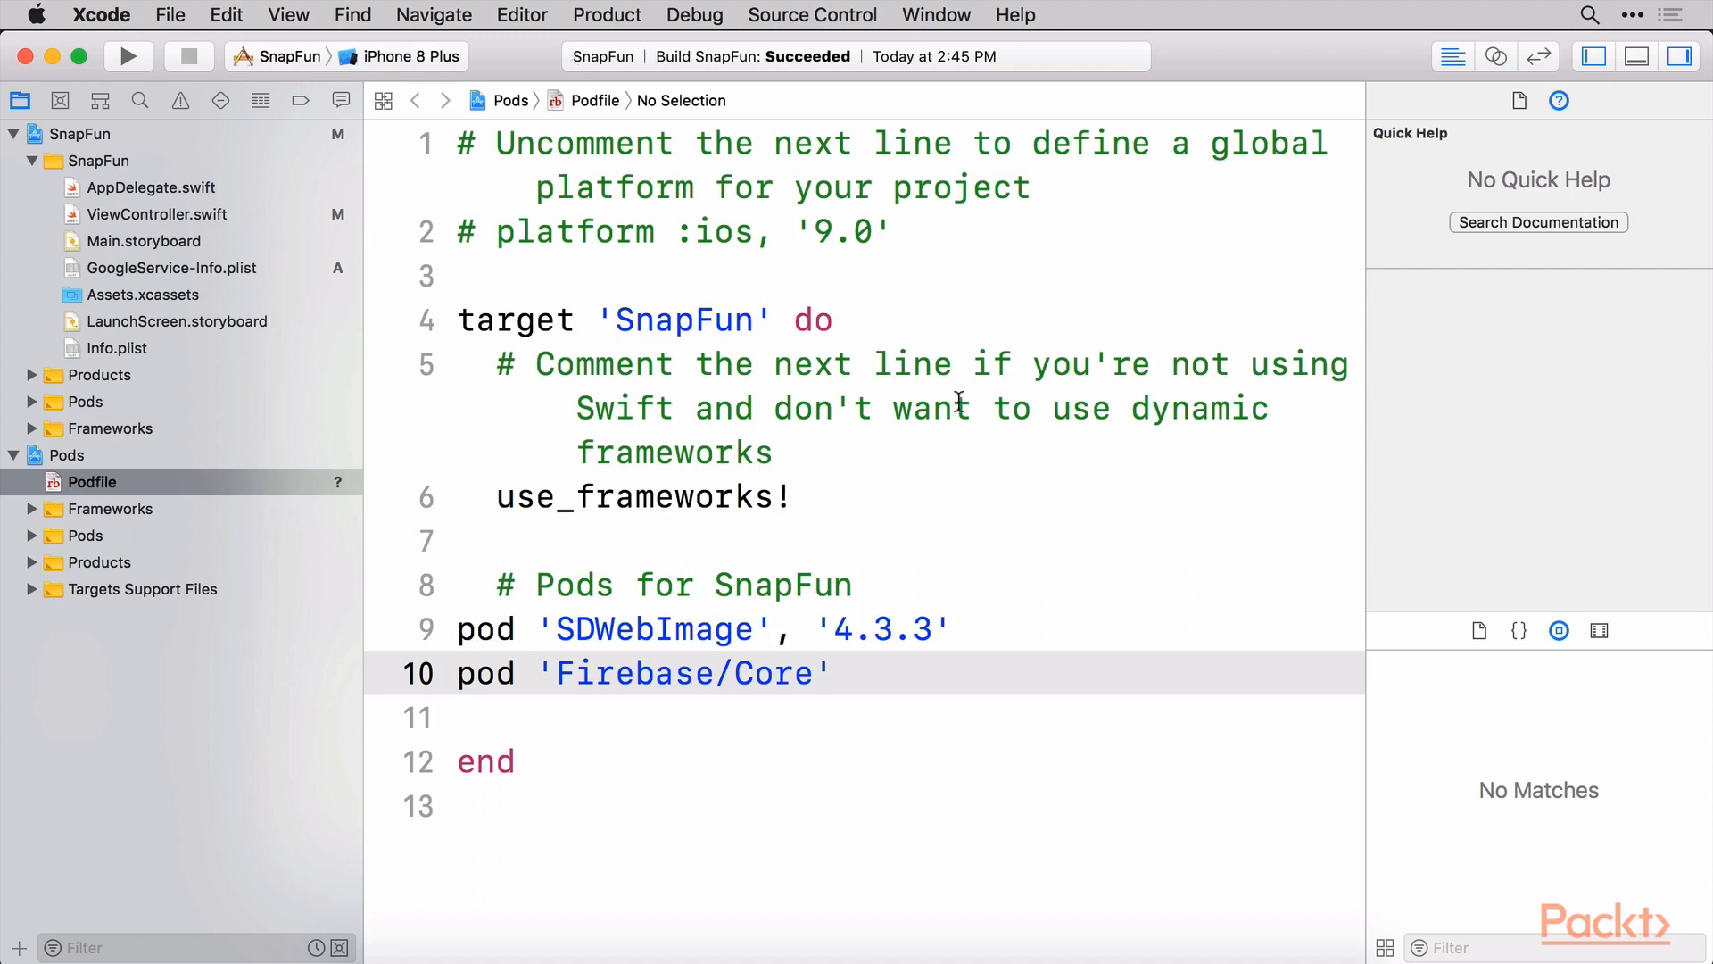
mouse_move(852, 743)
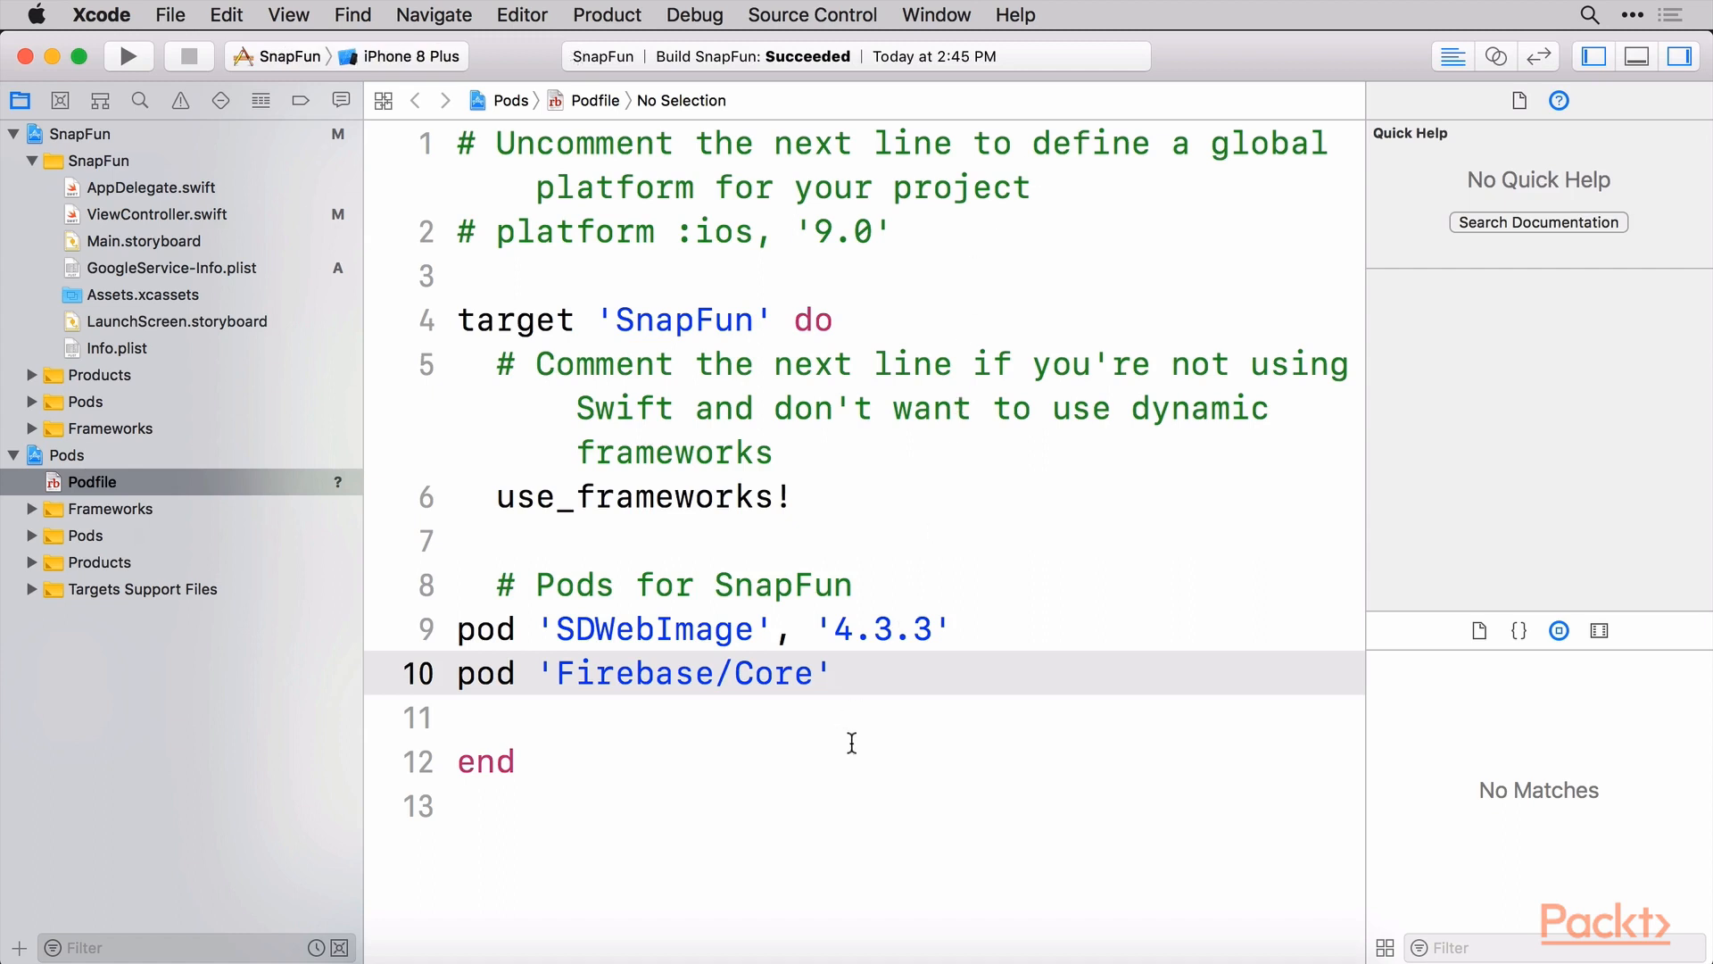
type(",")
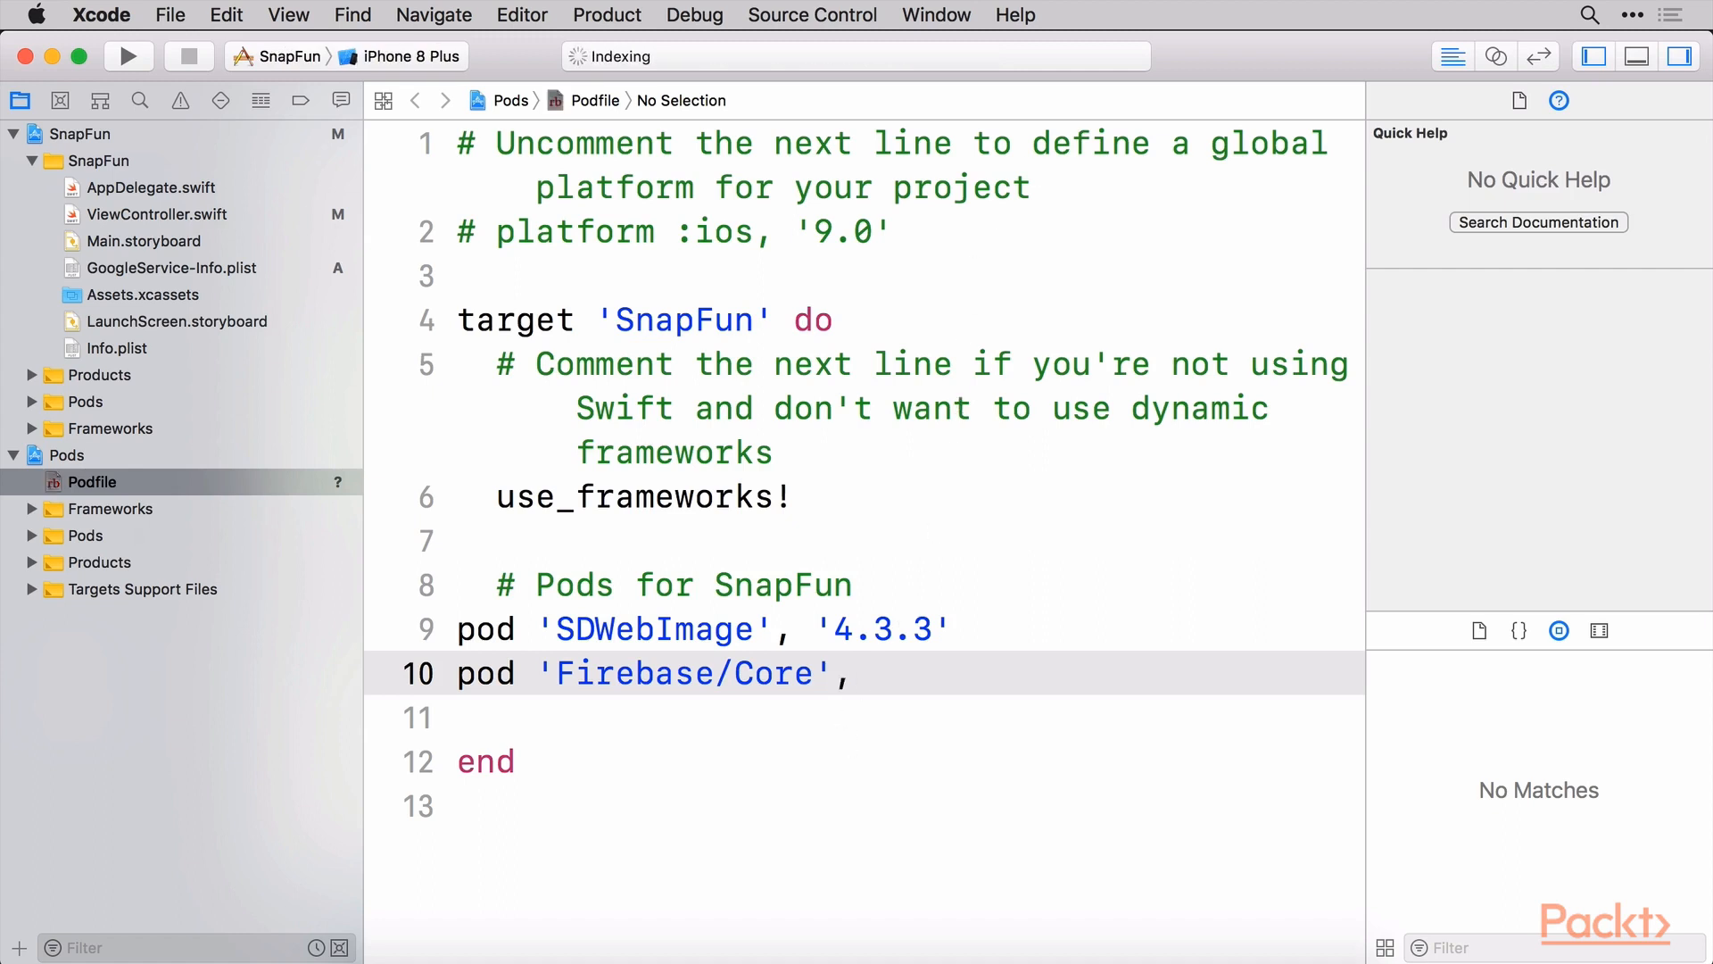
Pin the Firebase/Core pod to version '5.0.0' in the Podfile and close the project window
type("'5.")
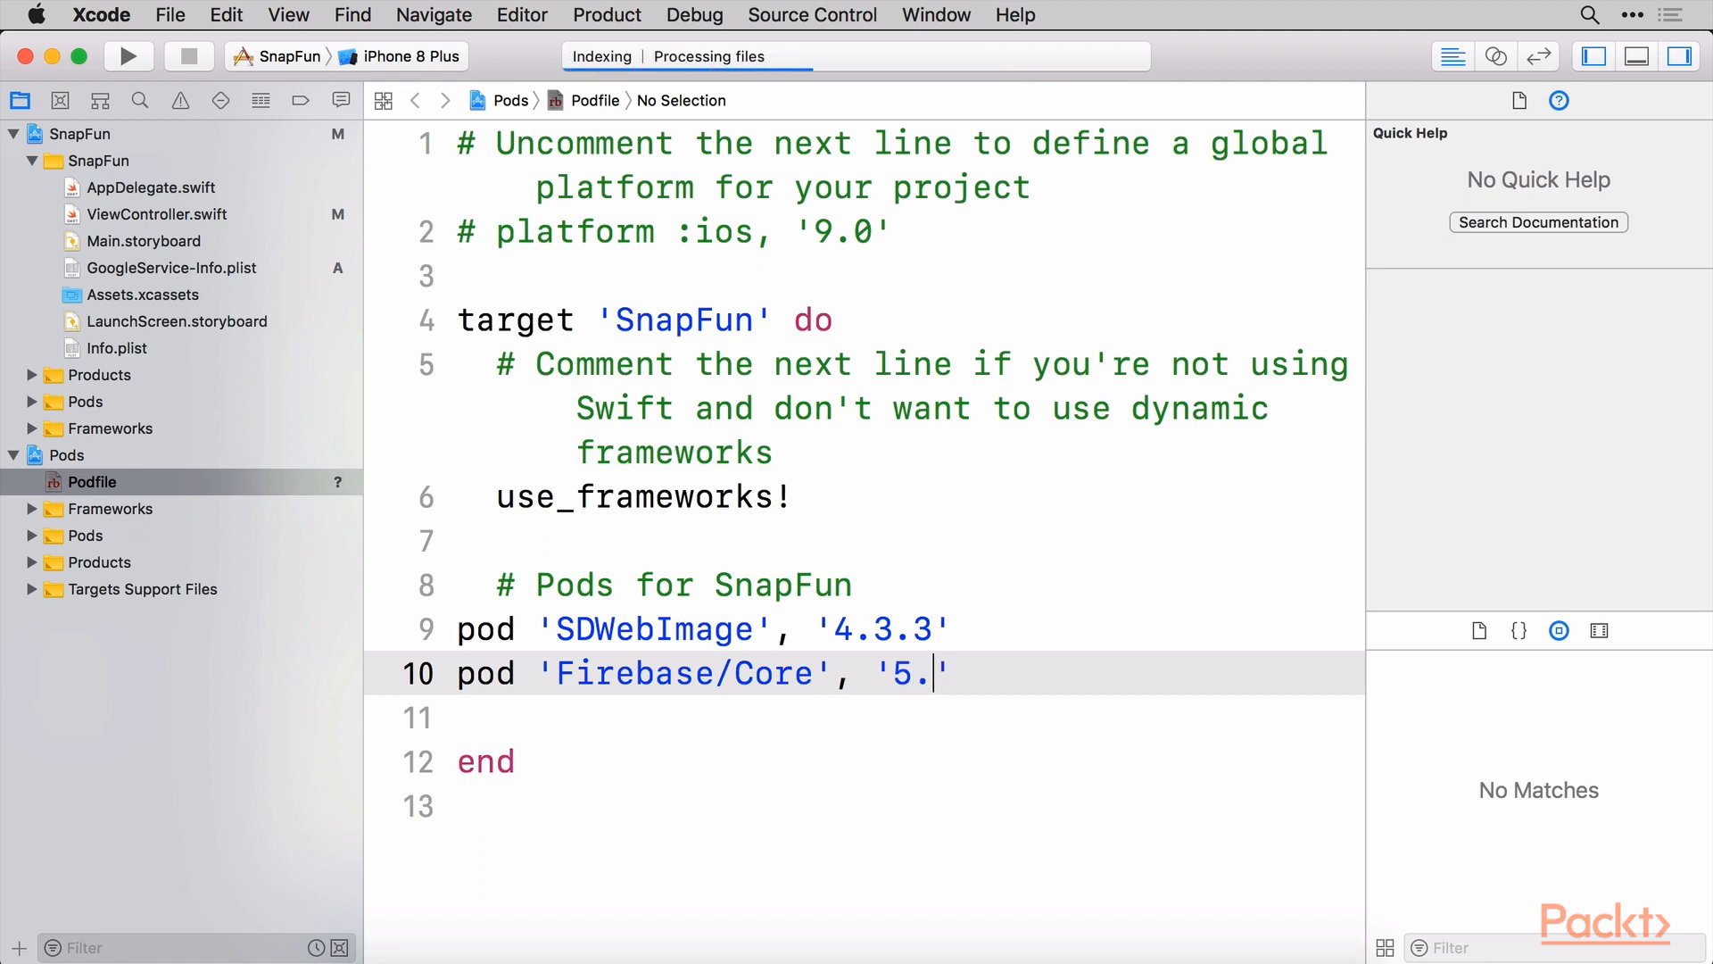
type("0.0")
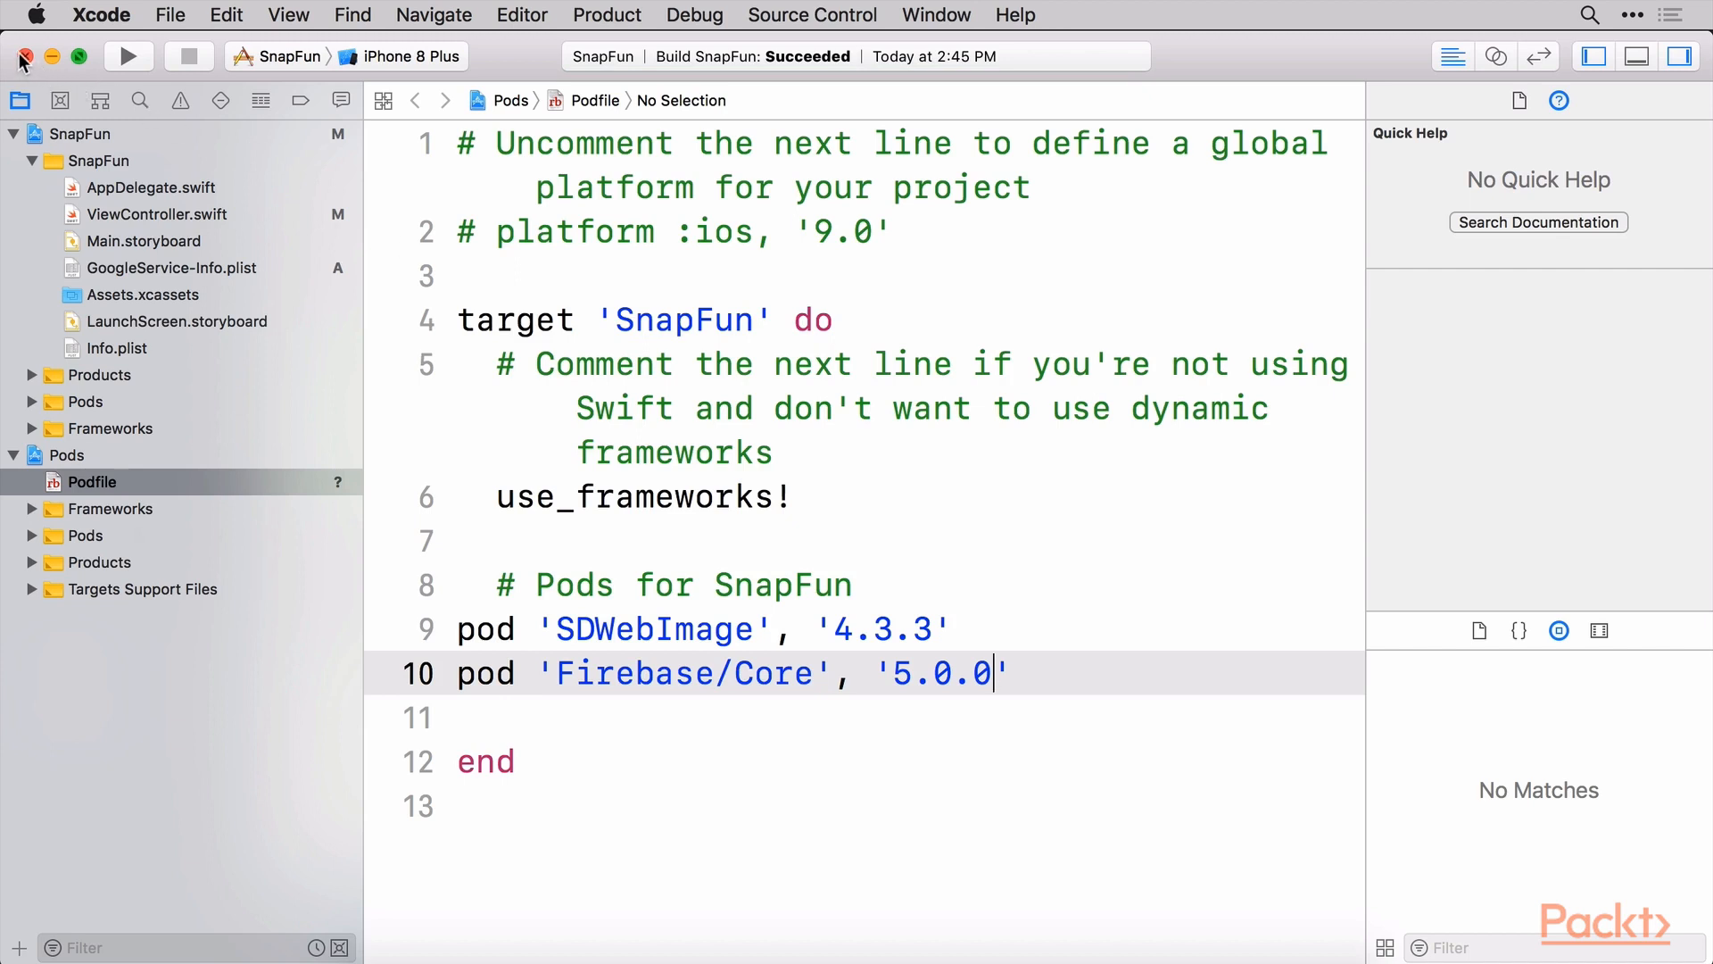
mouse_move(565, 689)
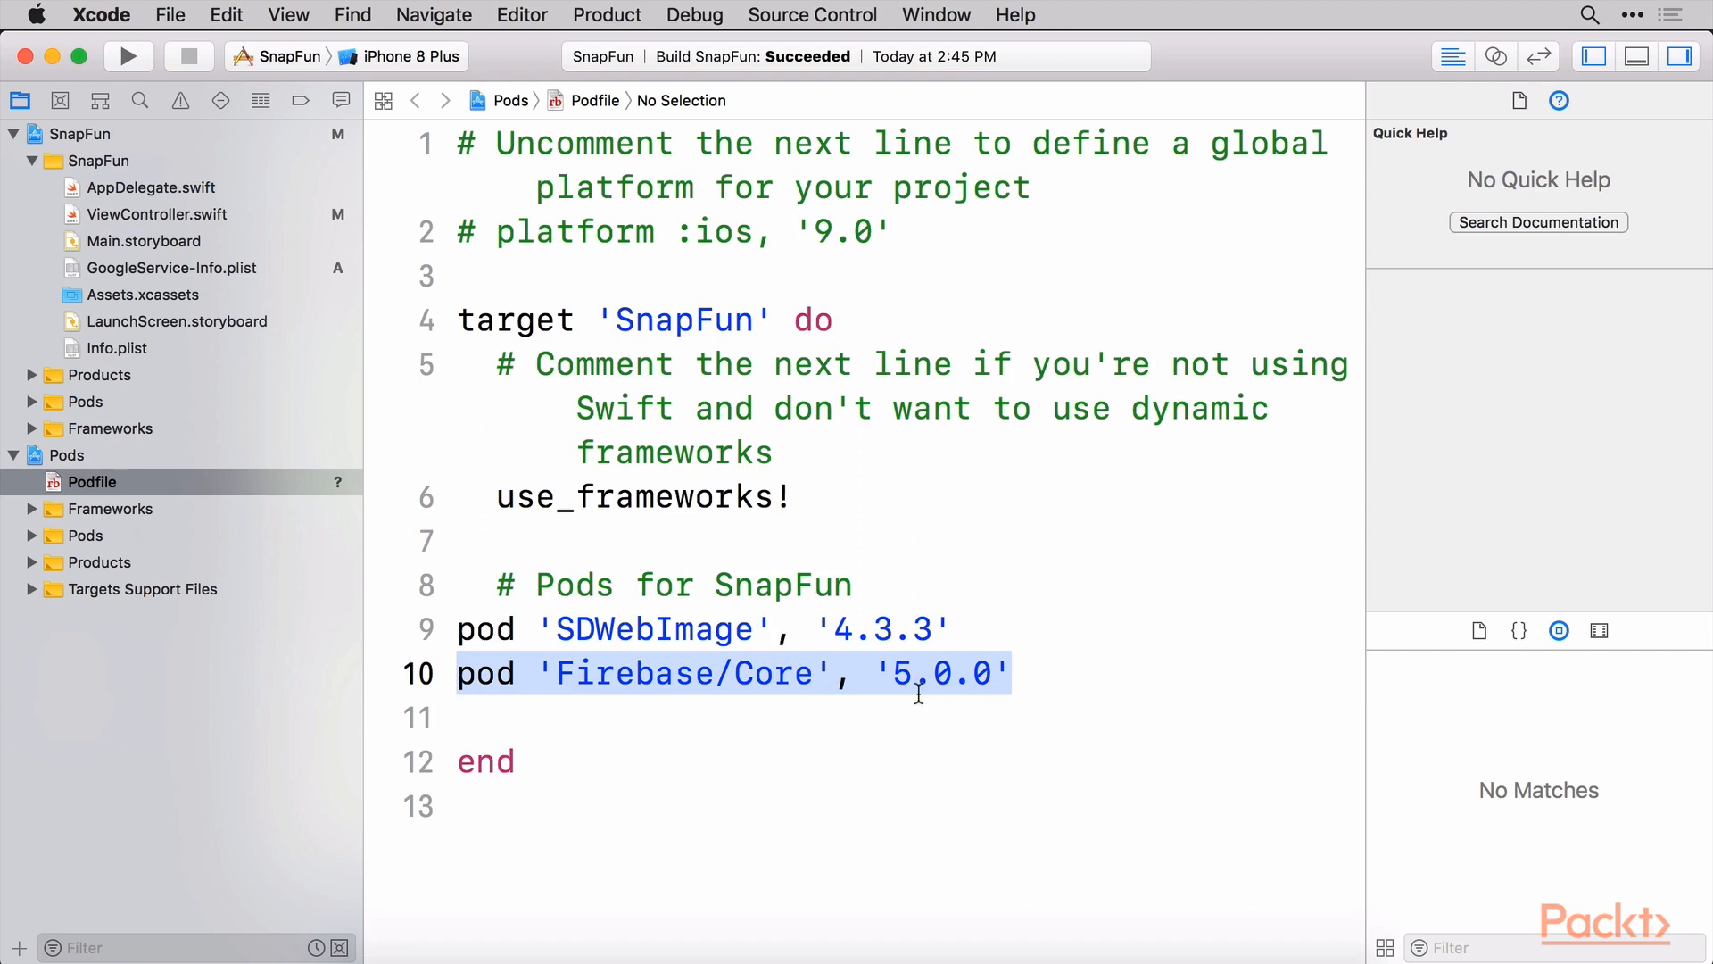
left_click(894, 673)
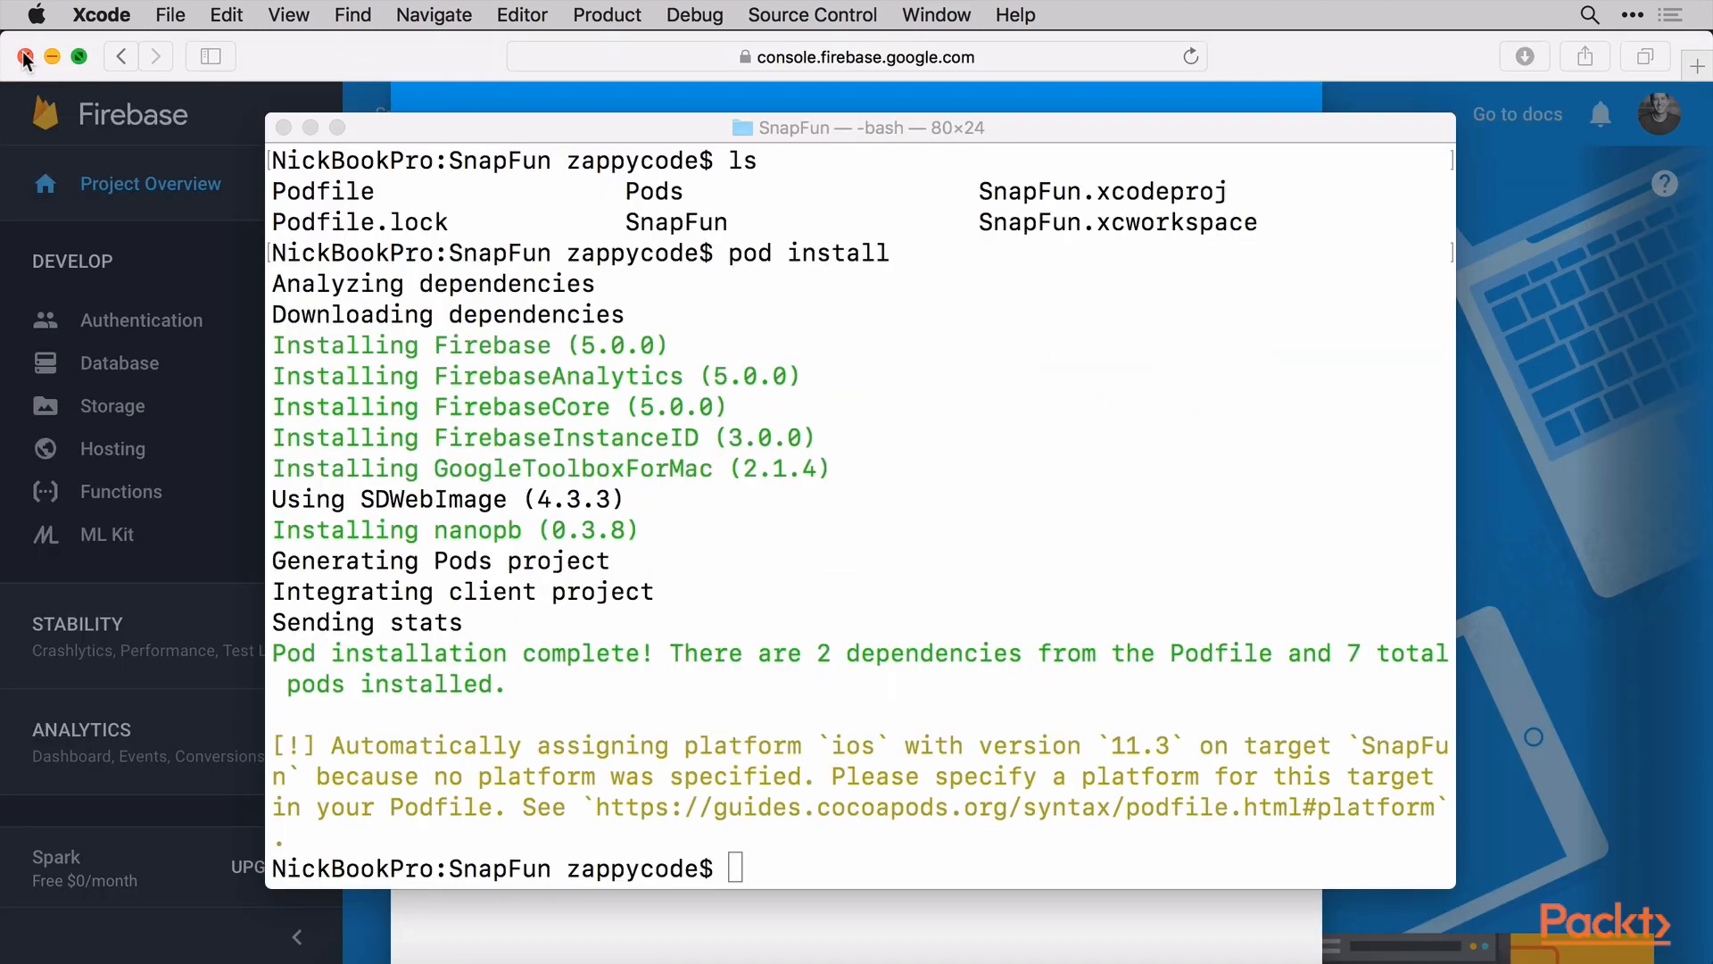
Rerun pod install in Terminal so the project uses Firebase 5.0.0
type("pod install")
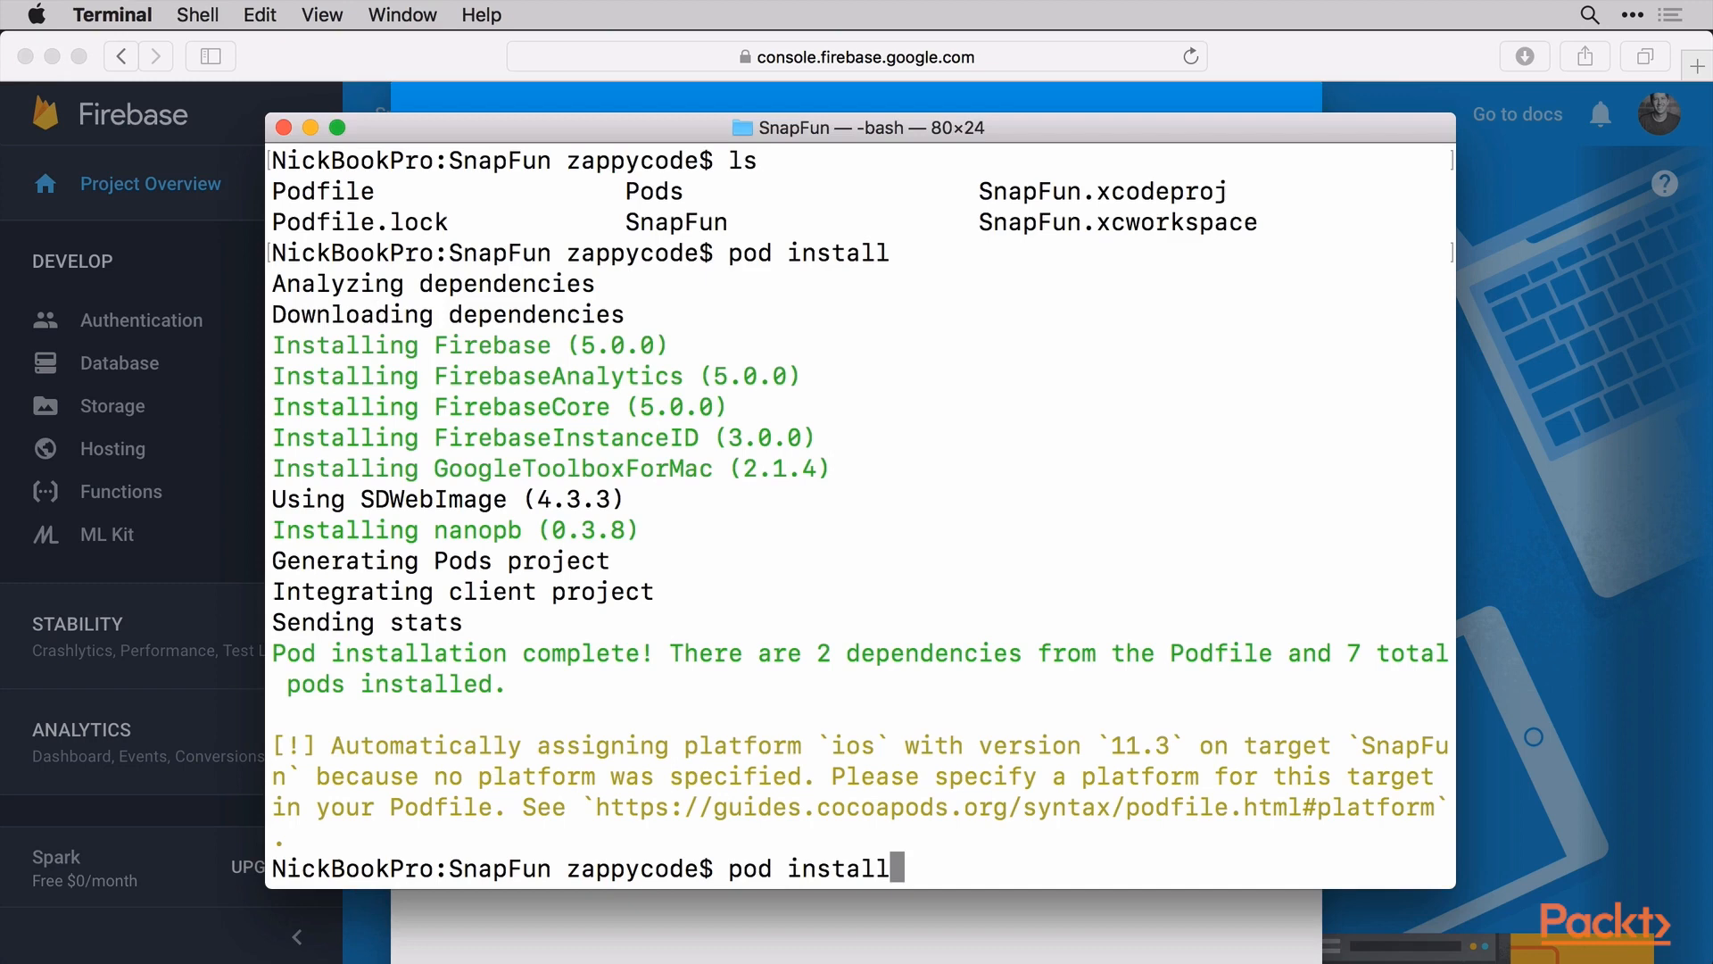
key("Return")
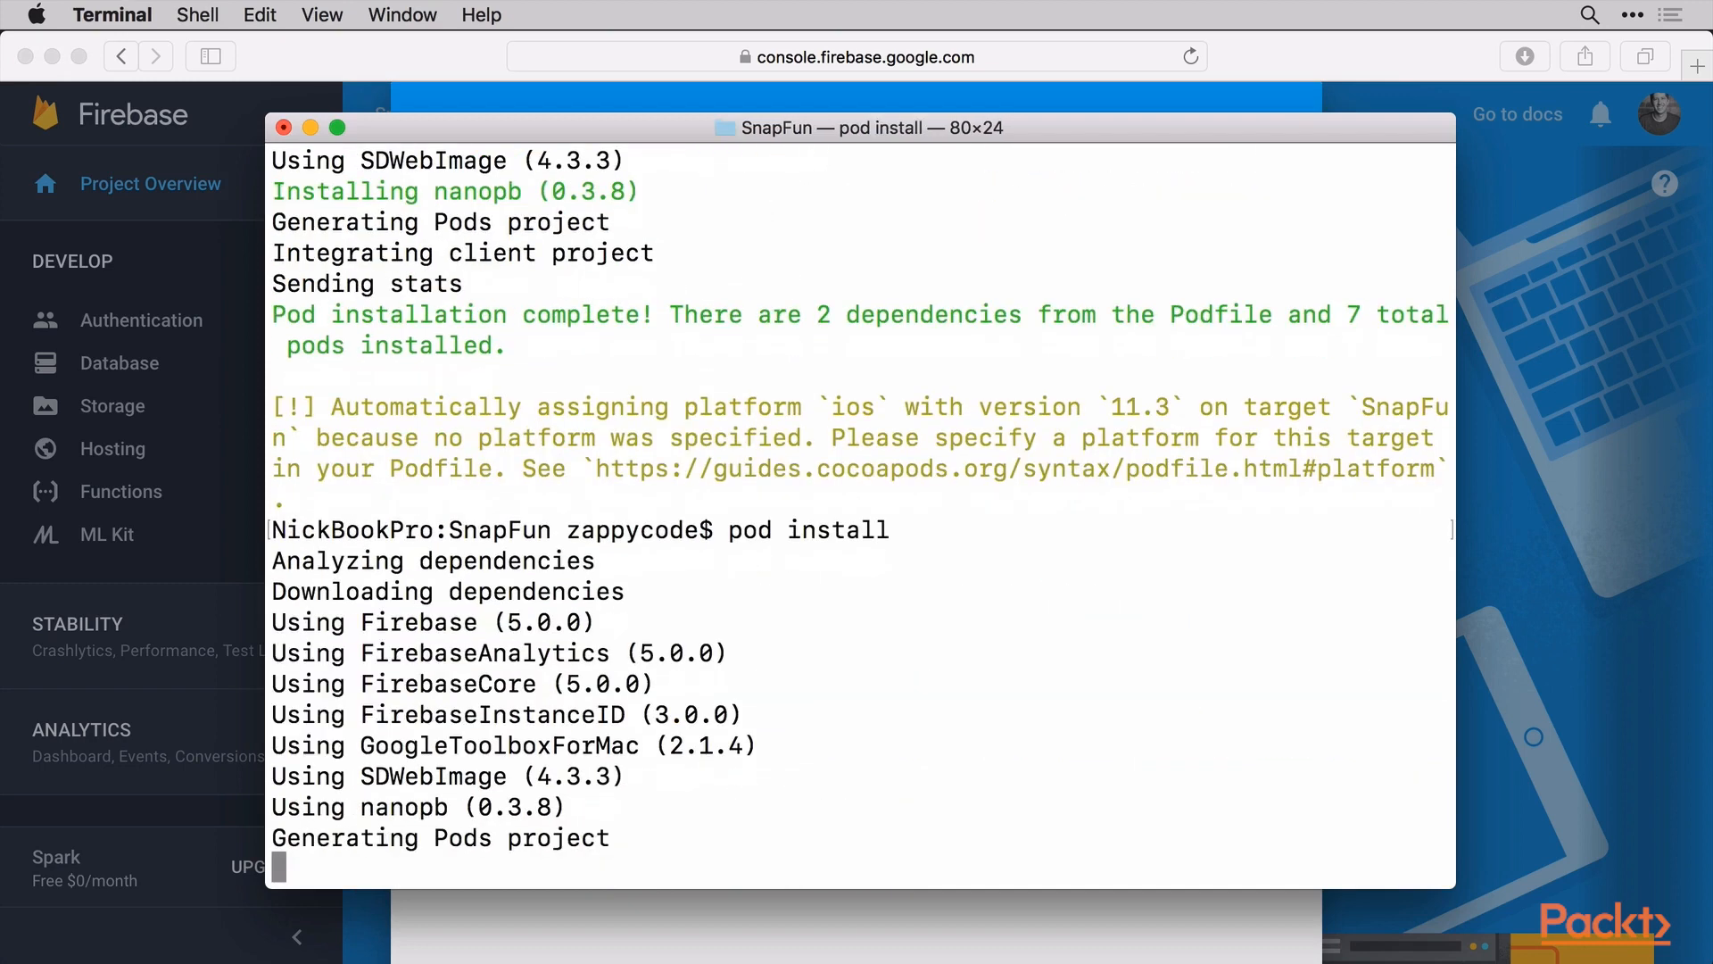
scroll("down", 3)
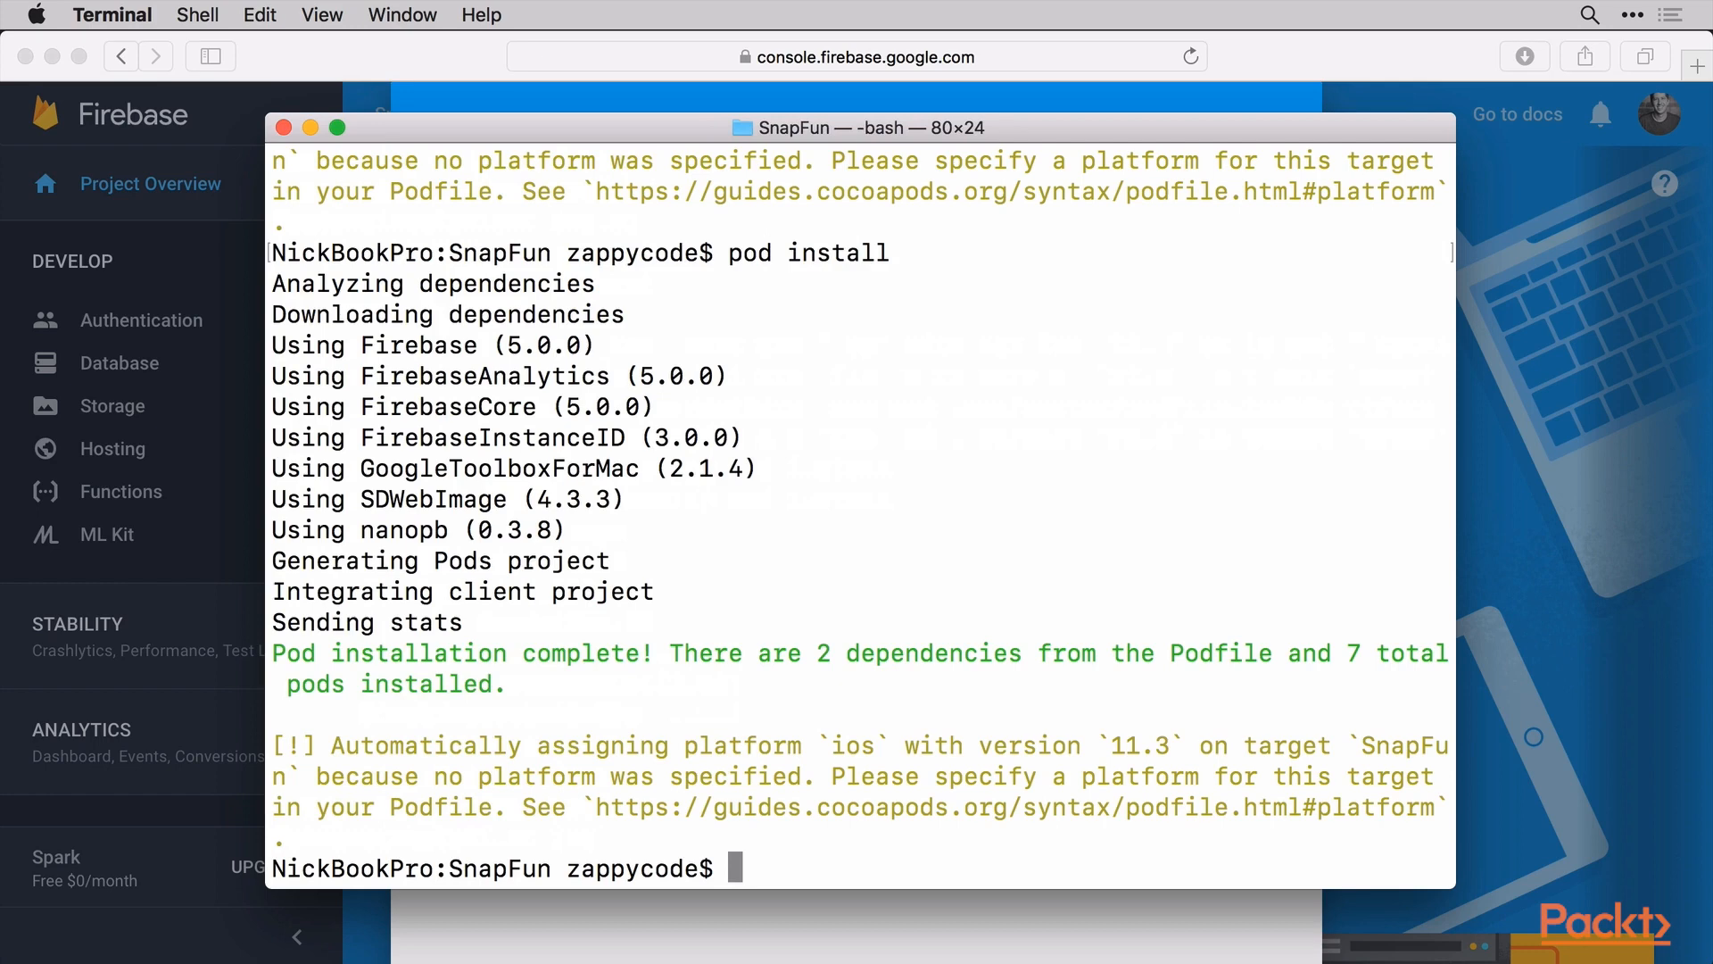
mouse_move(1153, 487)
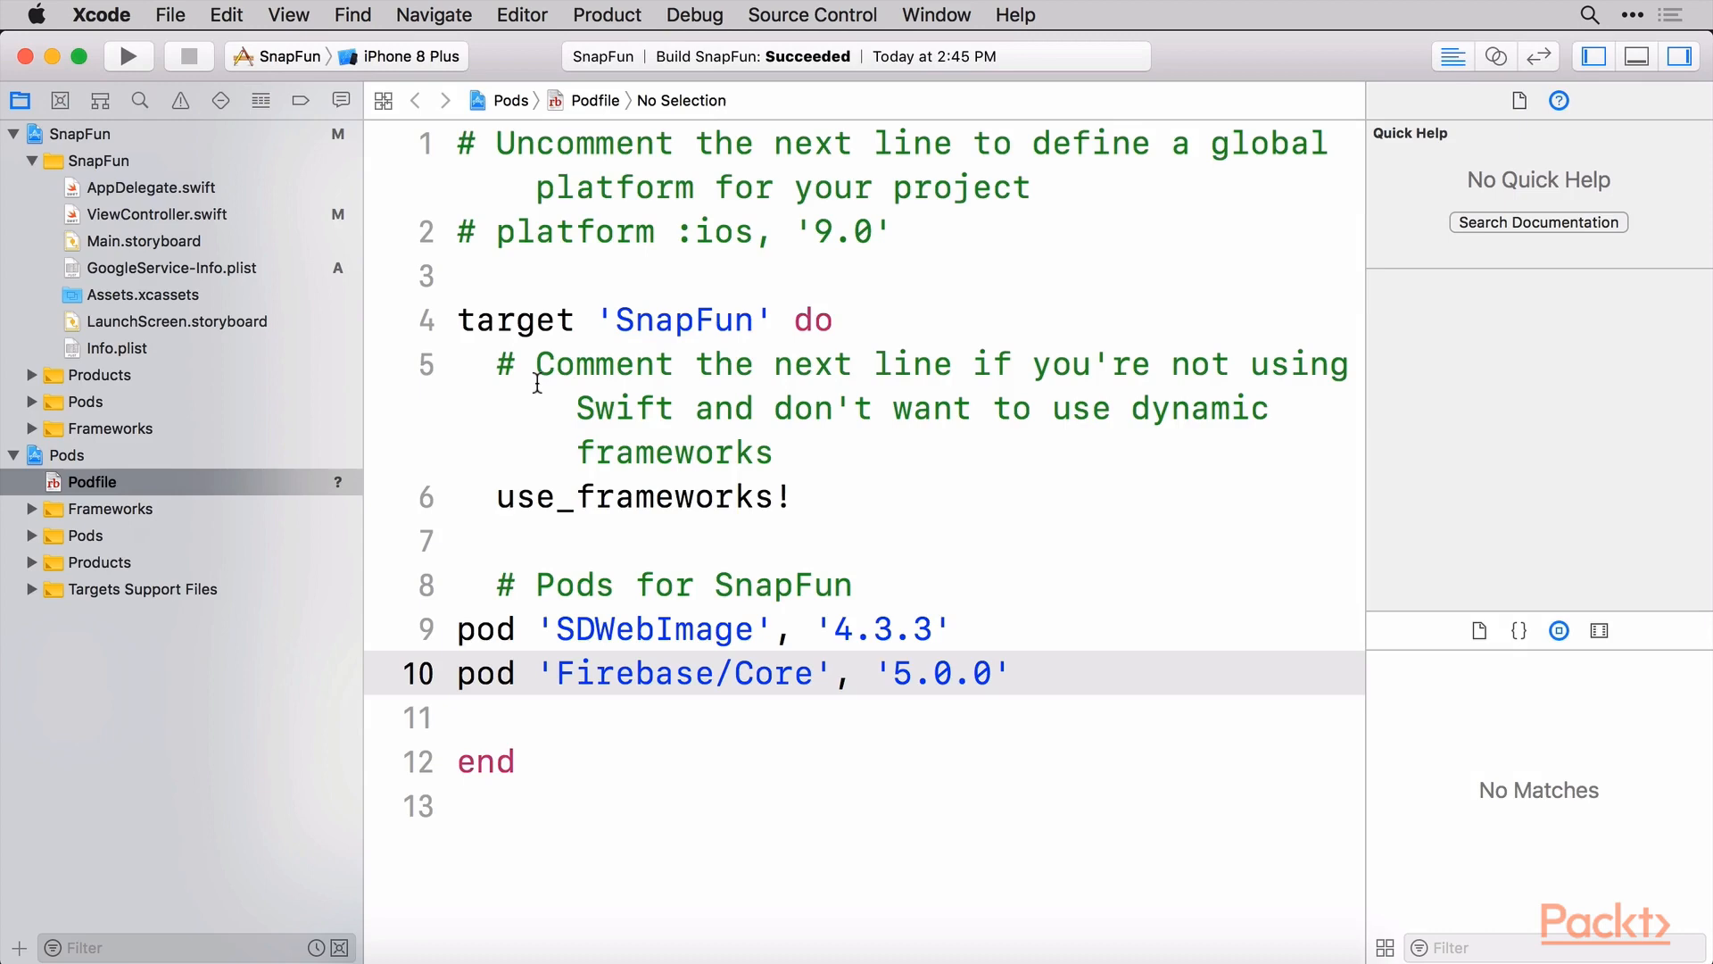
Reopen SnapFun.xcworkspace in Xcode showing the Podfile pinned at 5.0.0
left_click(129, 55)
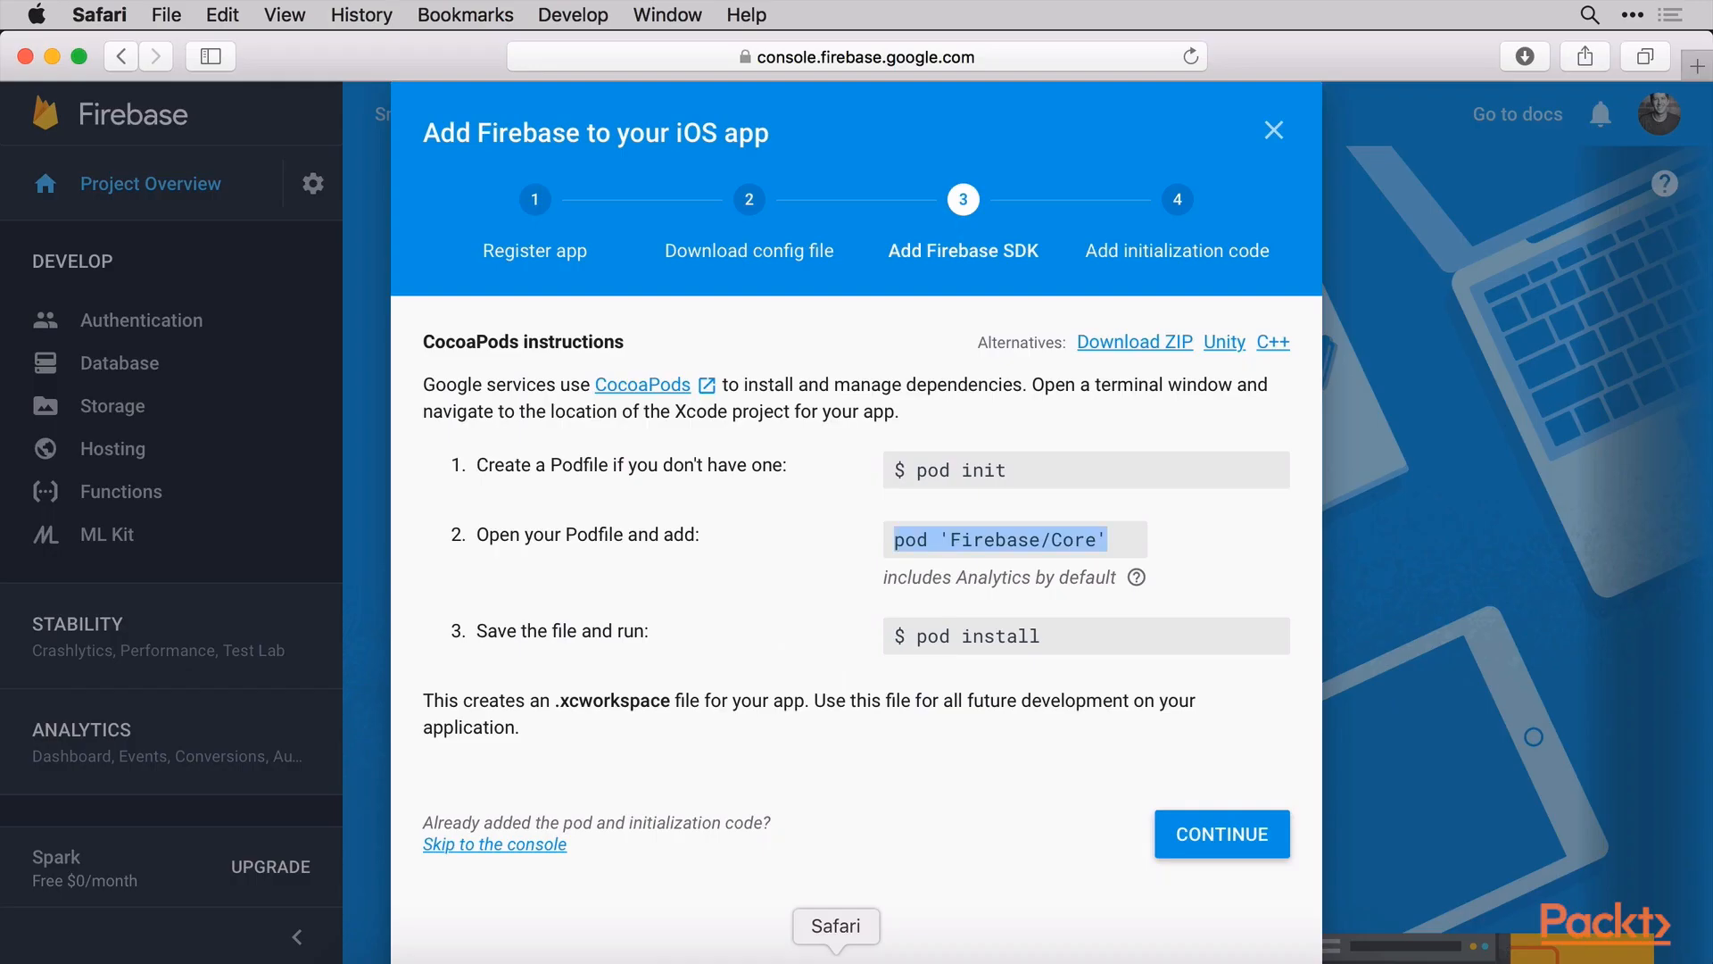
Advance to the Add initialization code step, review the Swift AppDelegate snippet, and switch to Xcode
left_click(1221, 833)
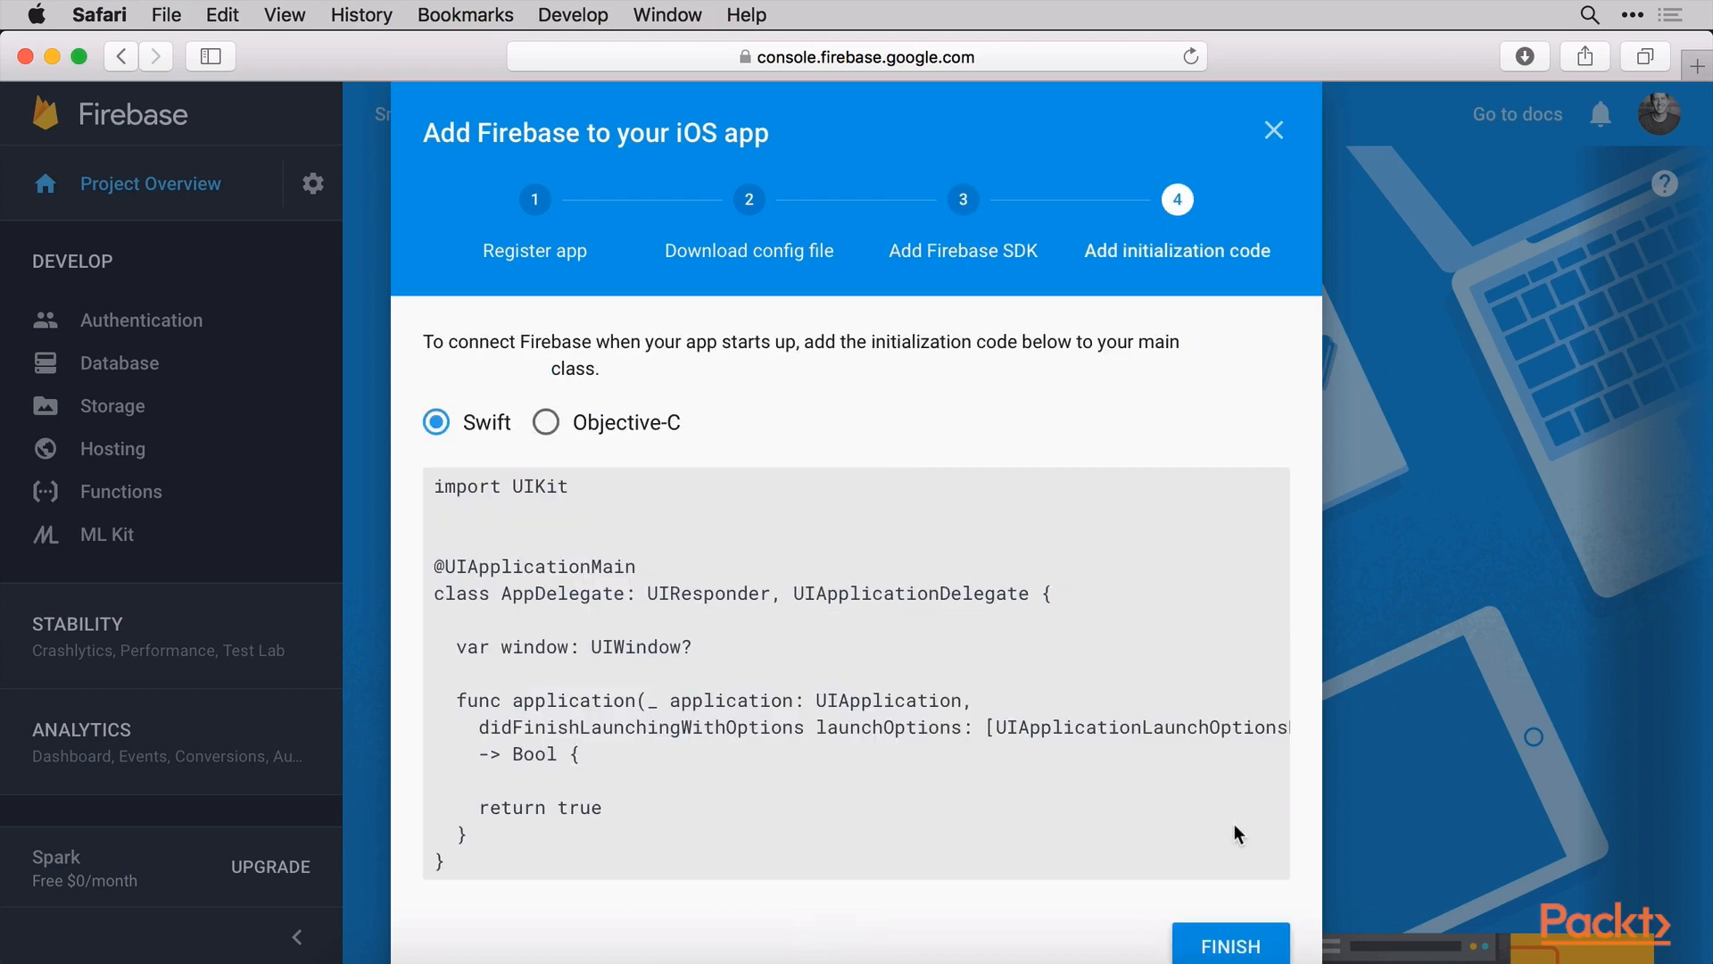
scroll("down", 3)
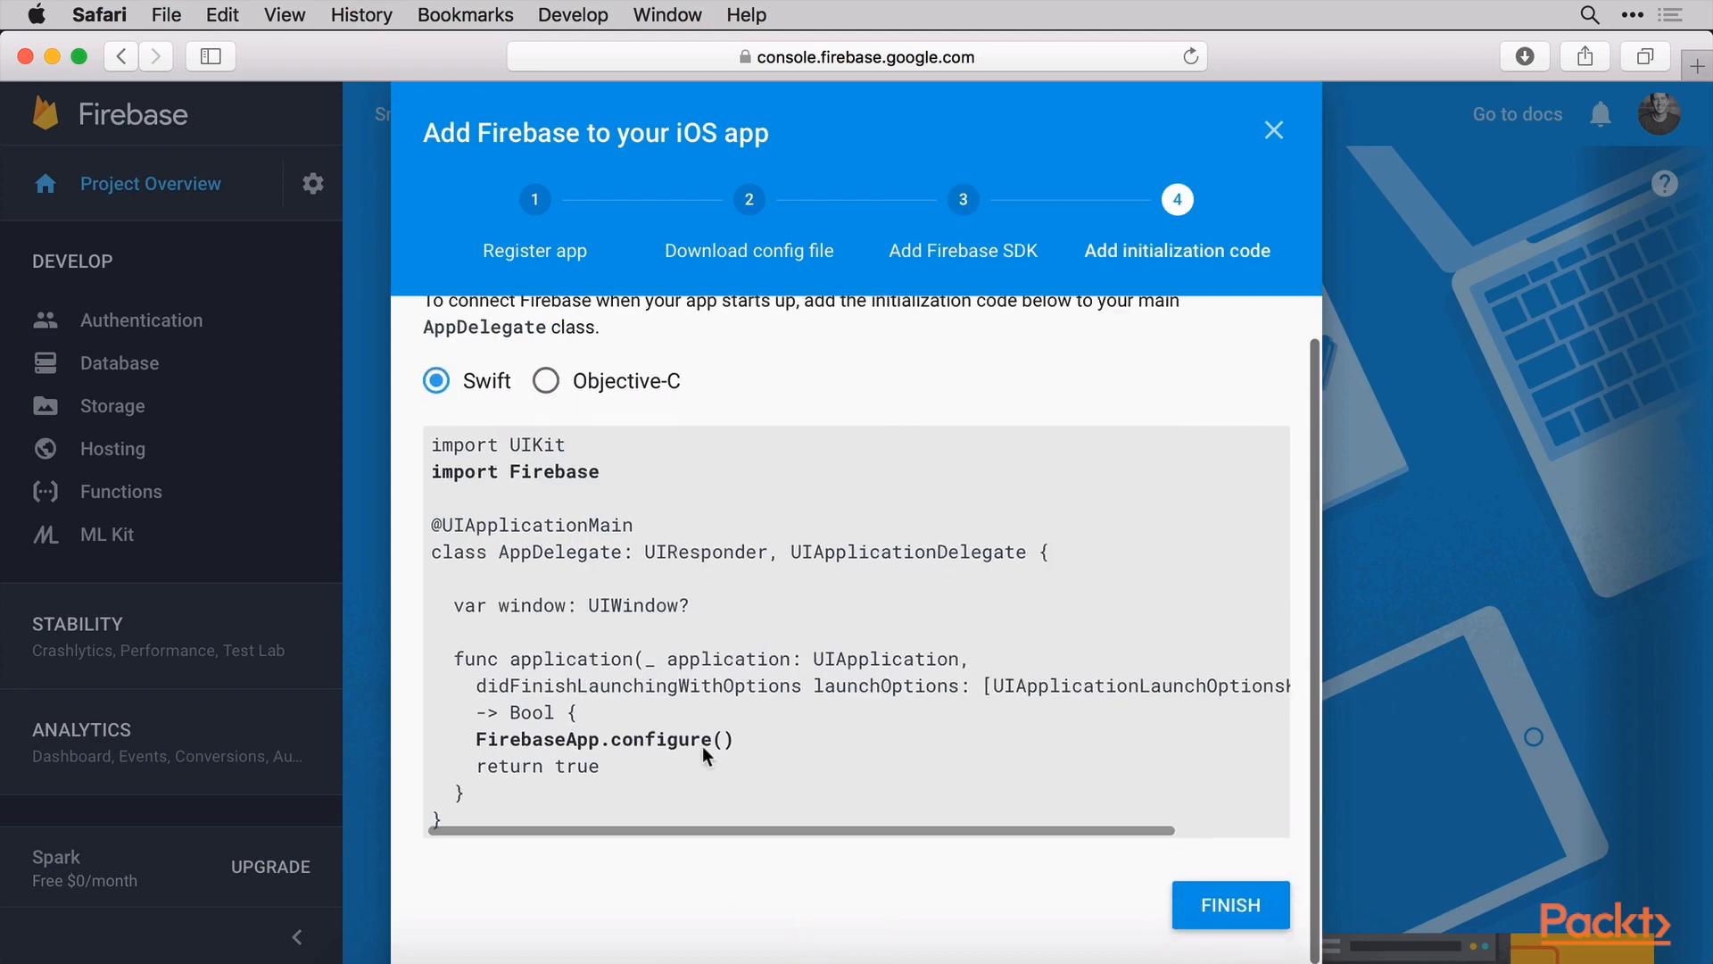
scroll("up", 3)
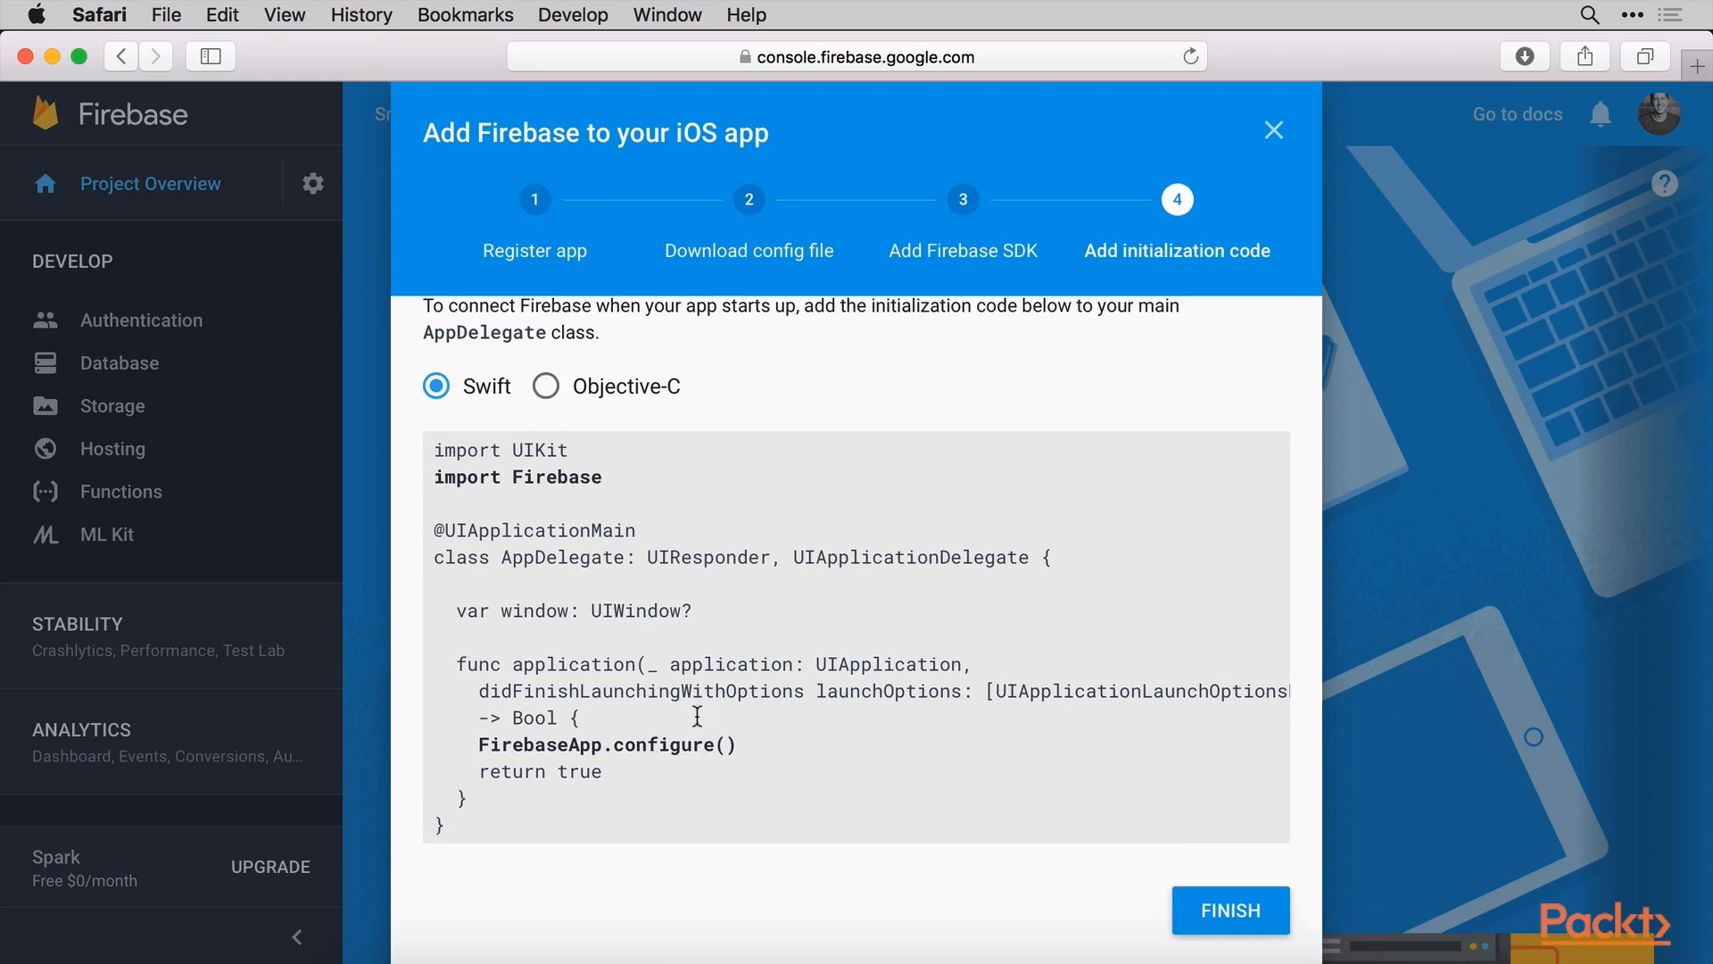
mouse_move(430, 486)
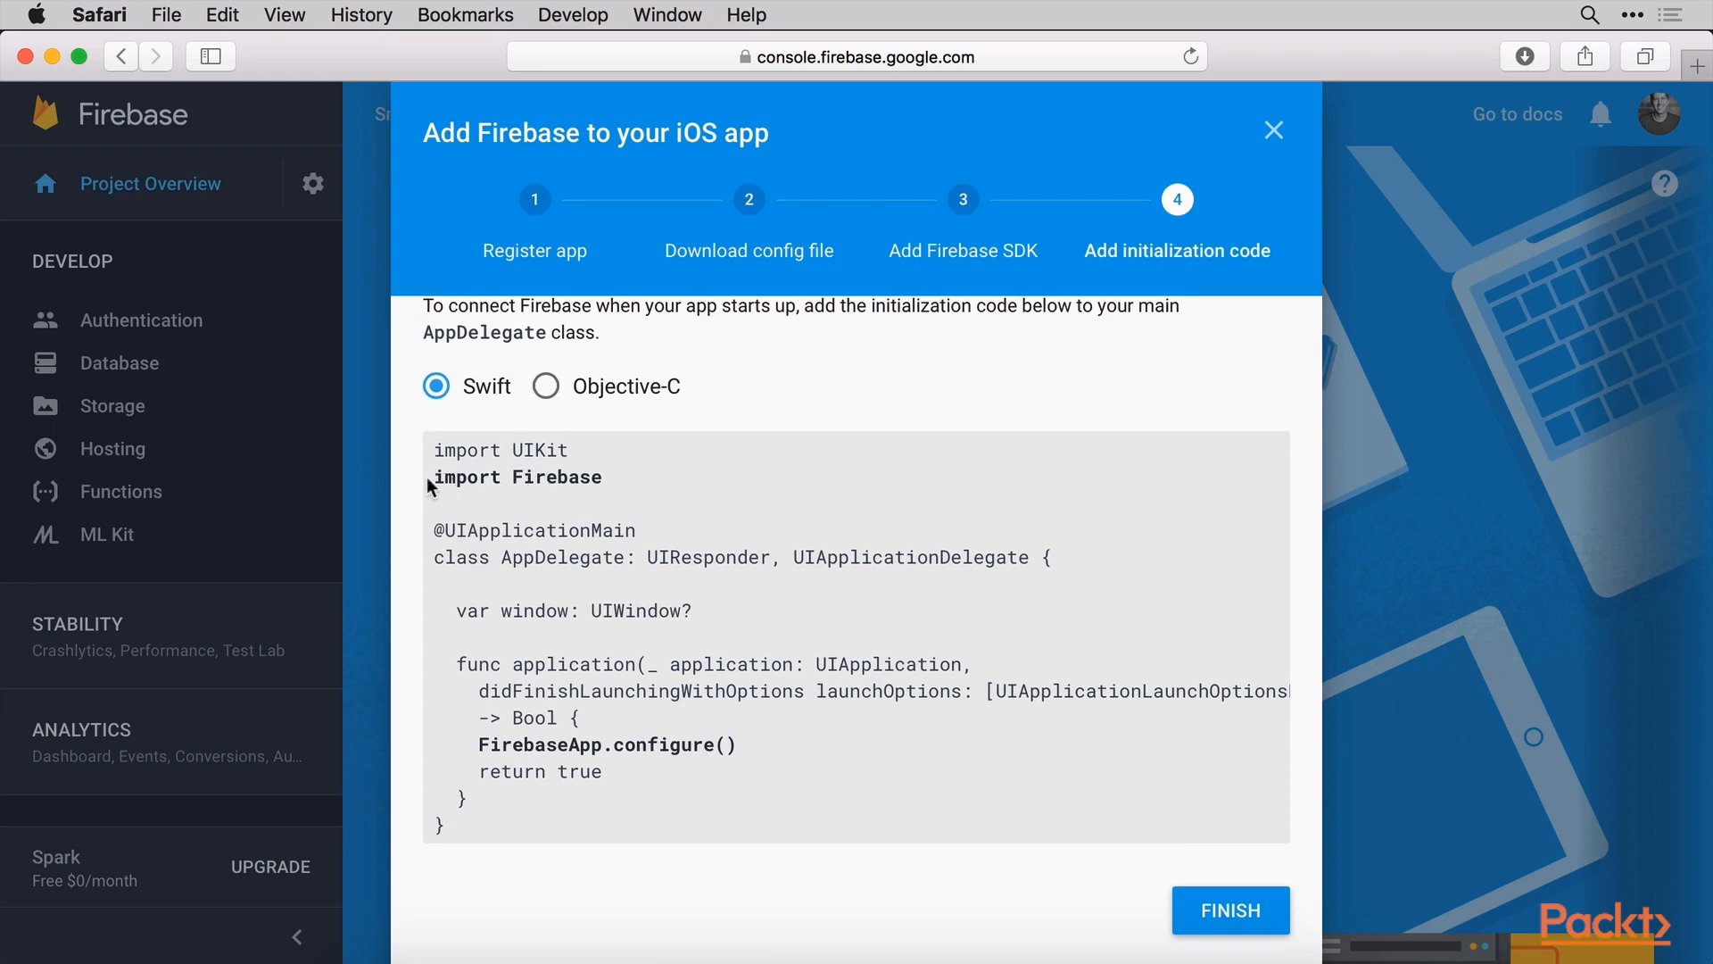
mouse_move(1100, 952)
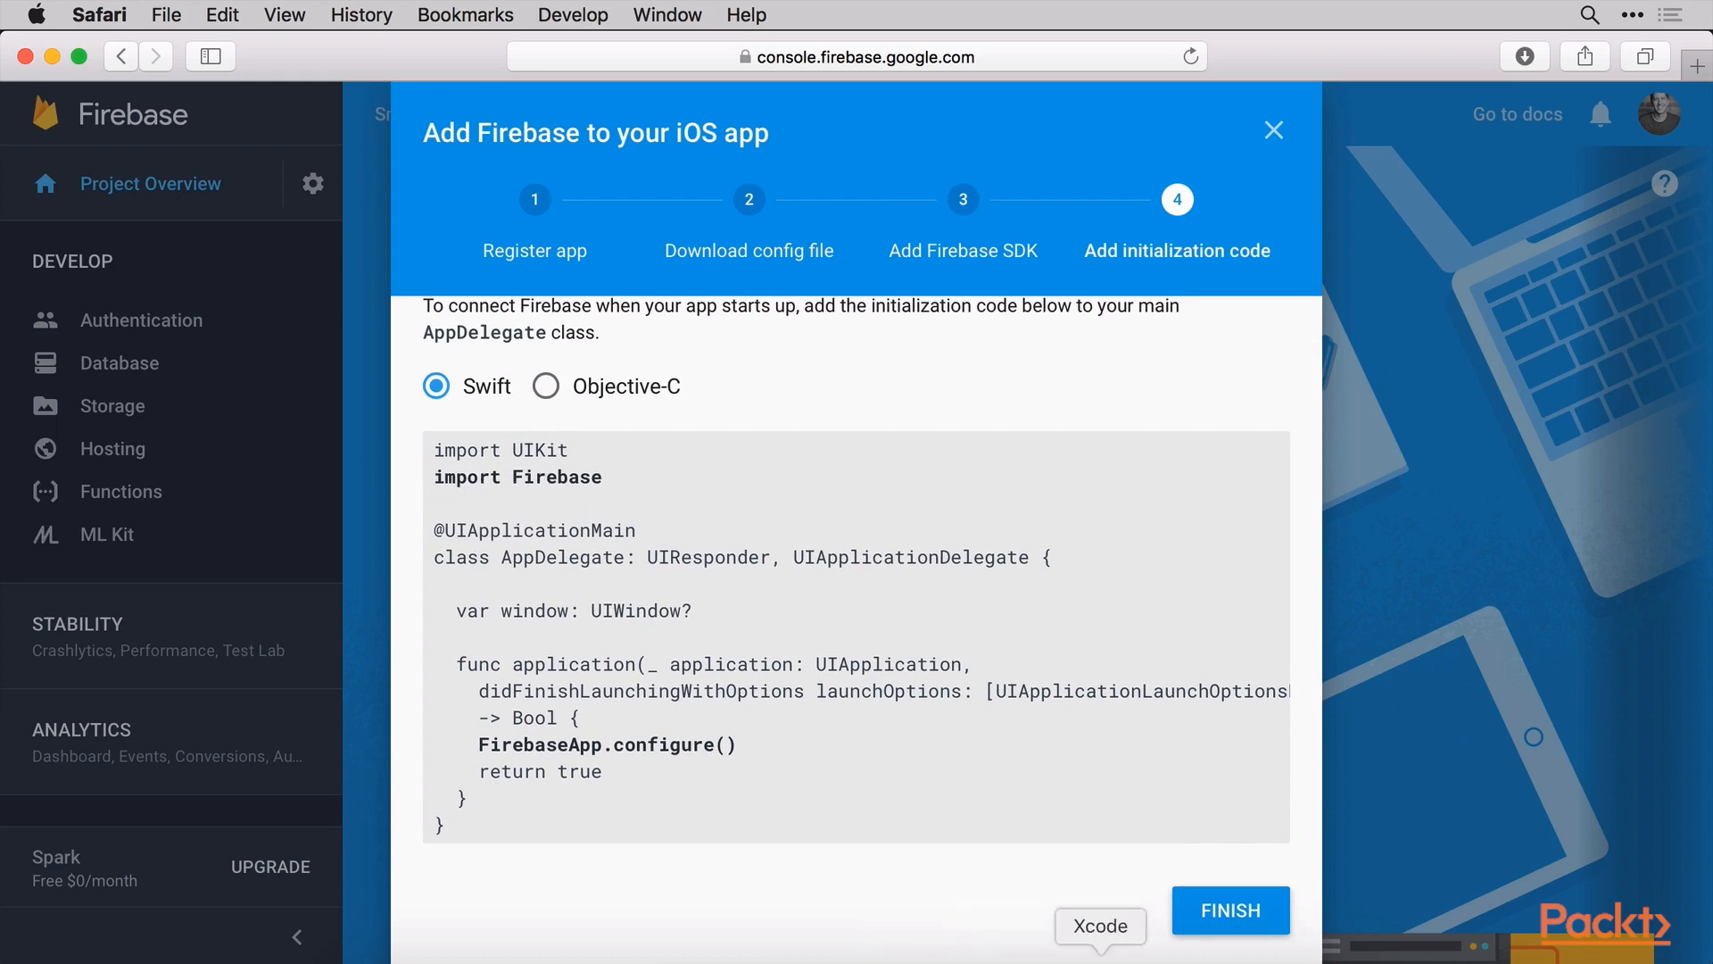
left_click(1099, 926)
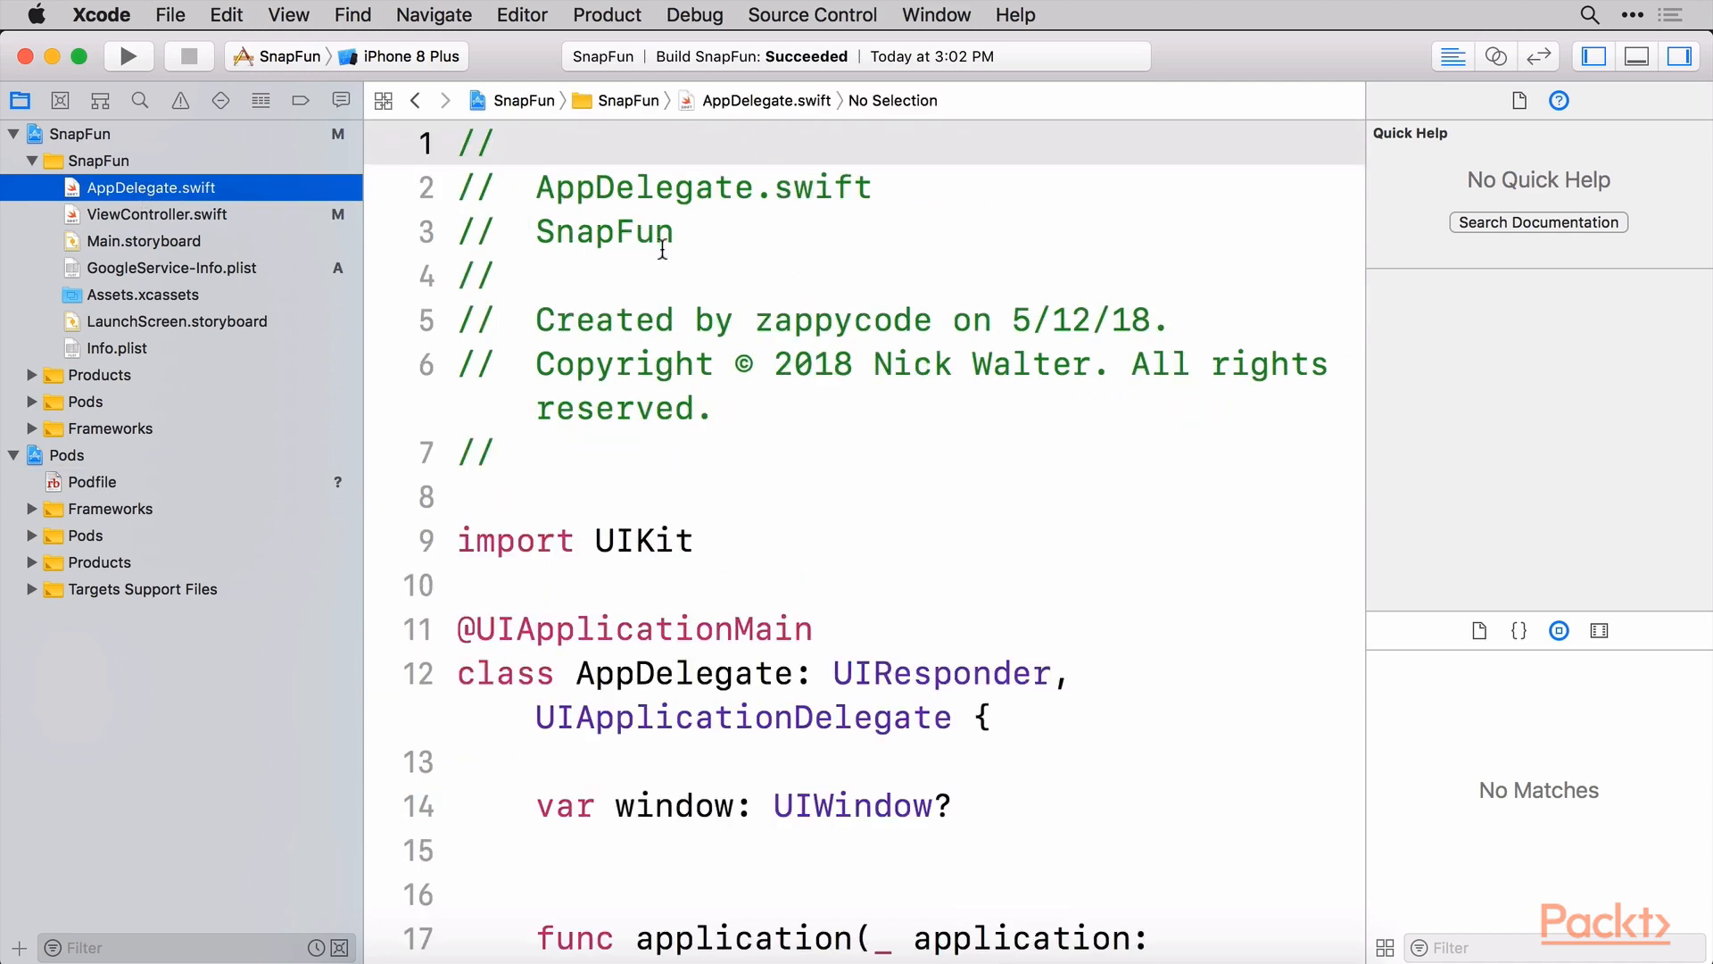
Add 'import Firebase' below import UIKit in AppDelegate.swift, checking the Firebase snippet once more
type("impo")
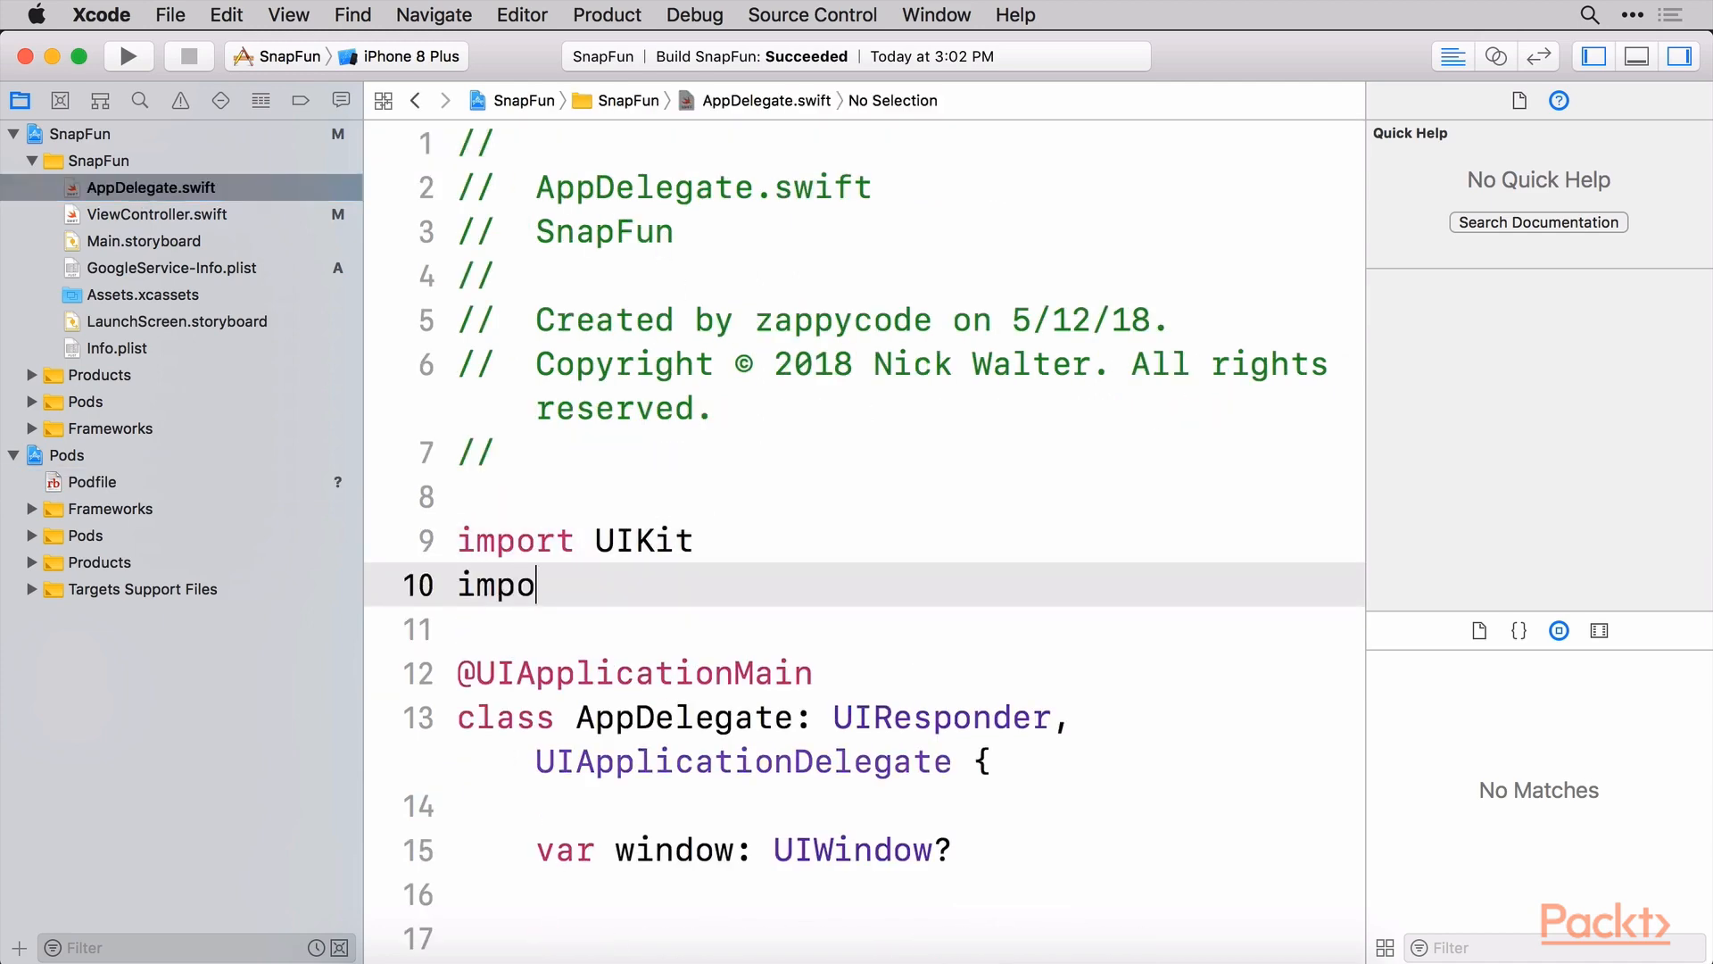
type("Firebase")
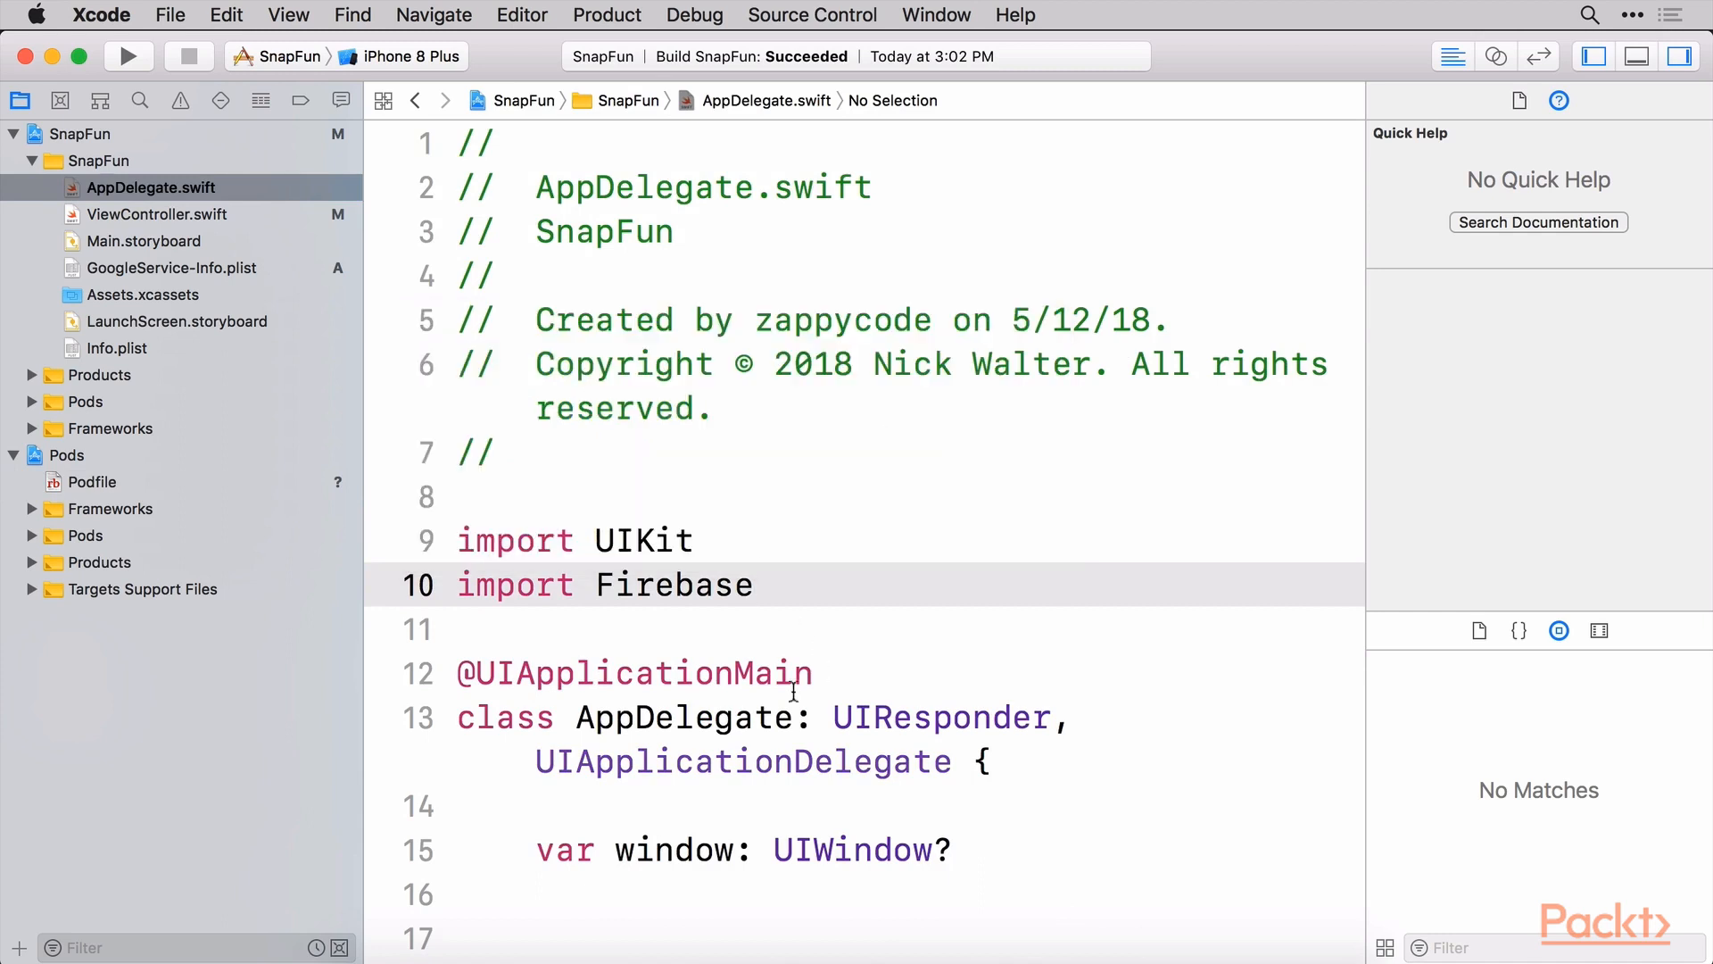
left_click(835, 926)
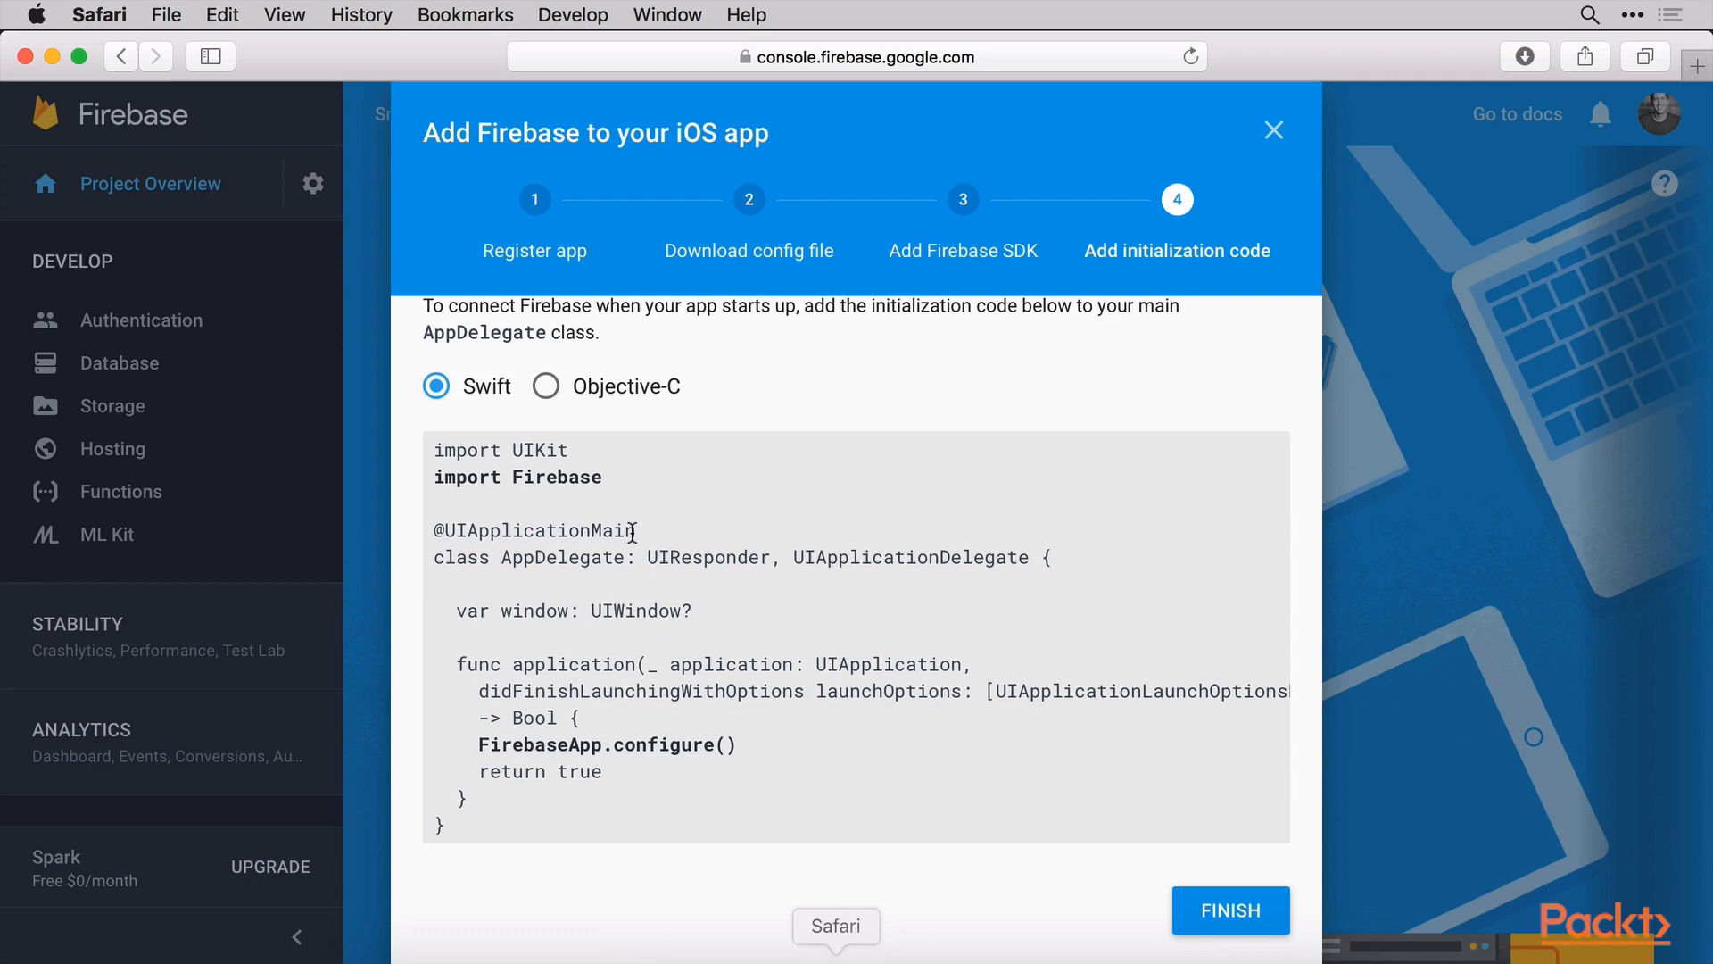
double_click(596, 745)
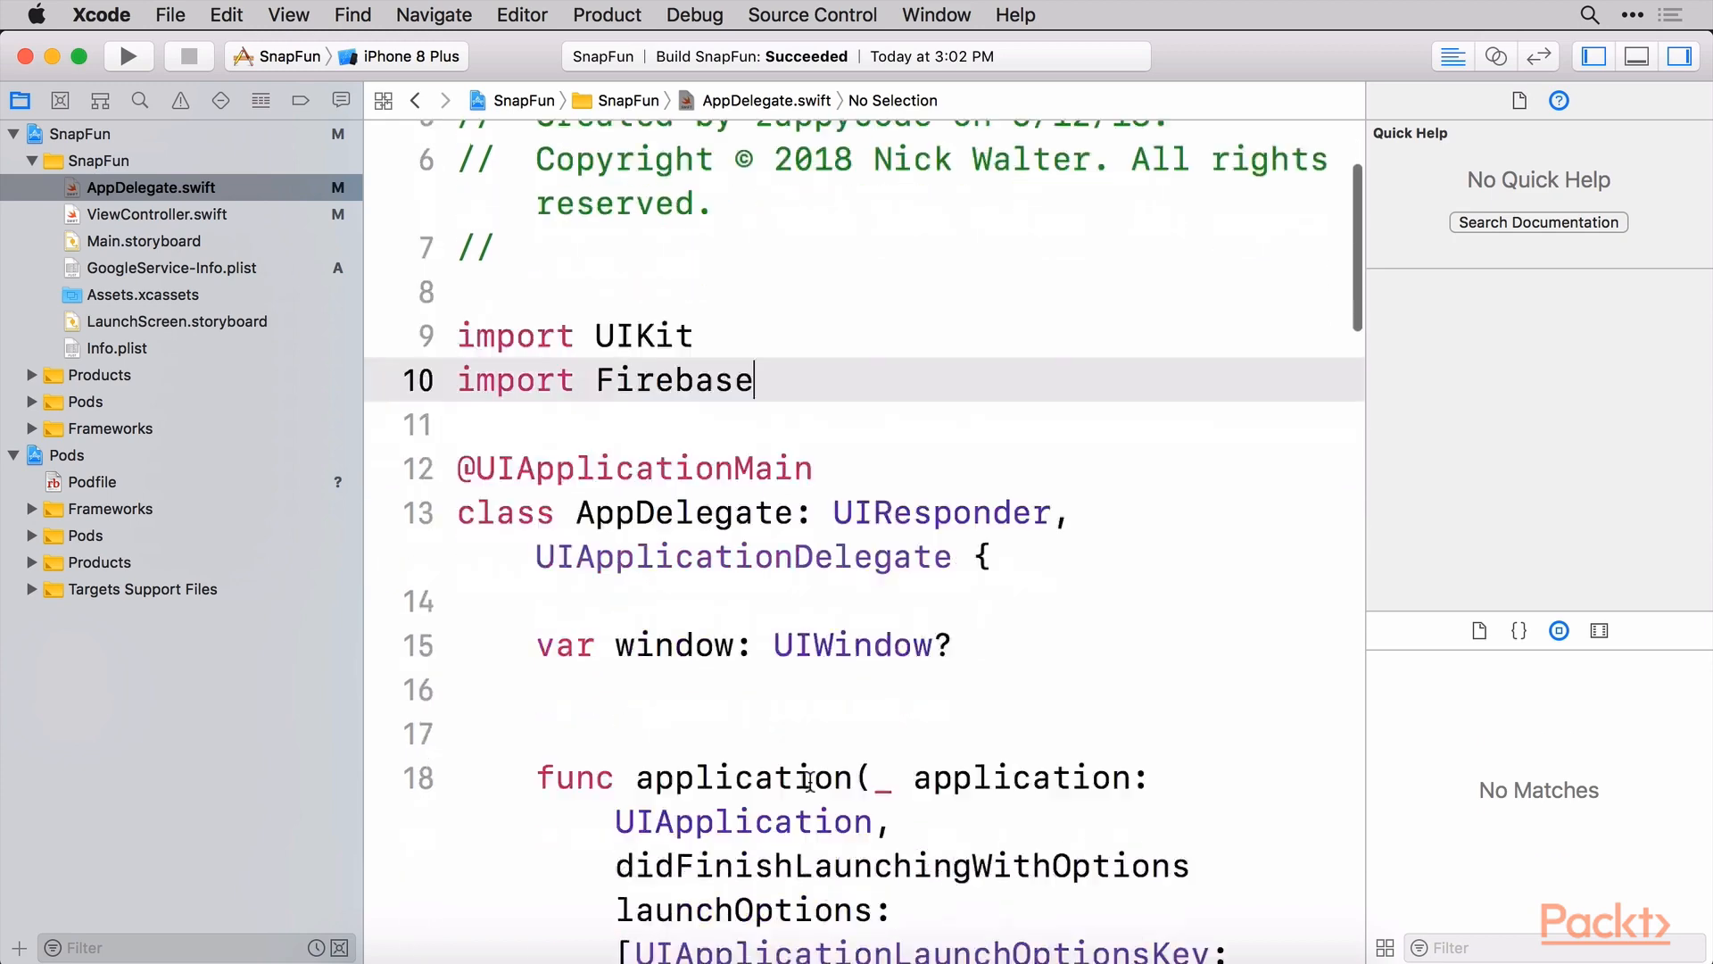
Add FirebaseApp.configure() before return true in didFinishLaunchingWithOptions
scroll("down", 3)
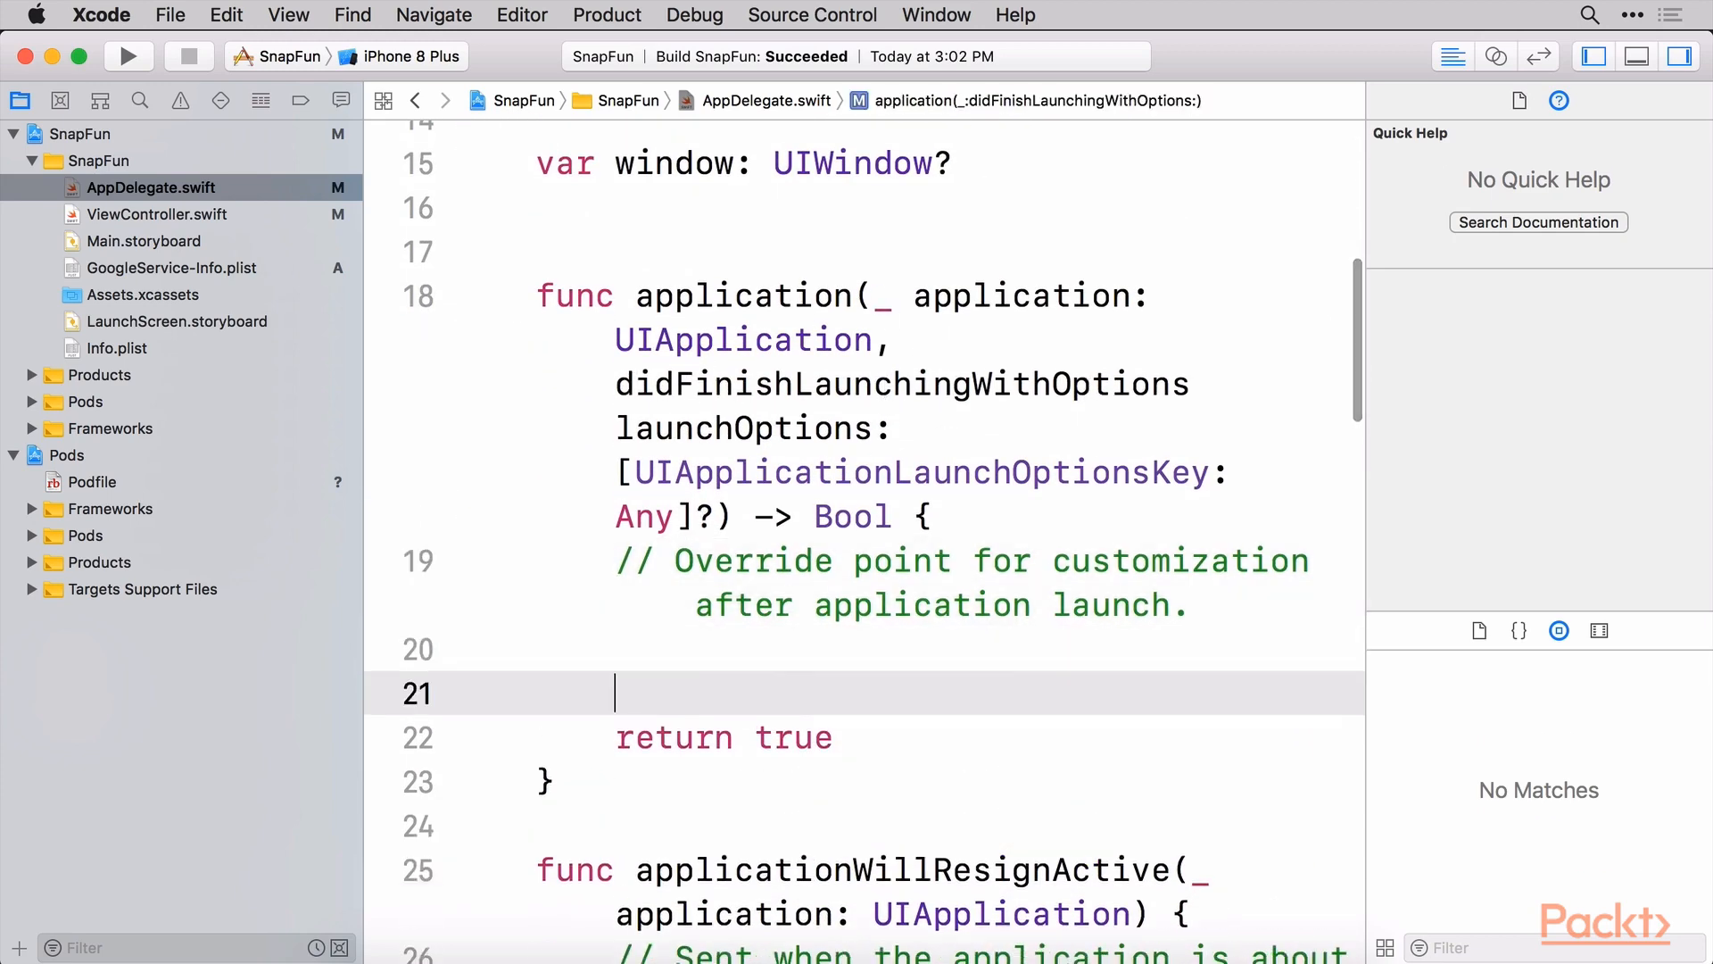
type("FirebaseApp.configure()")
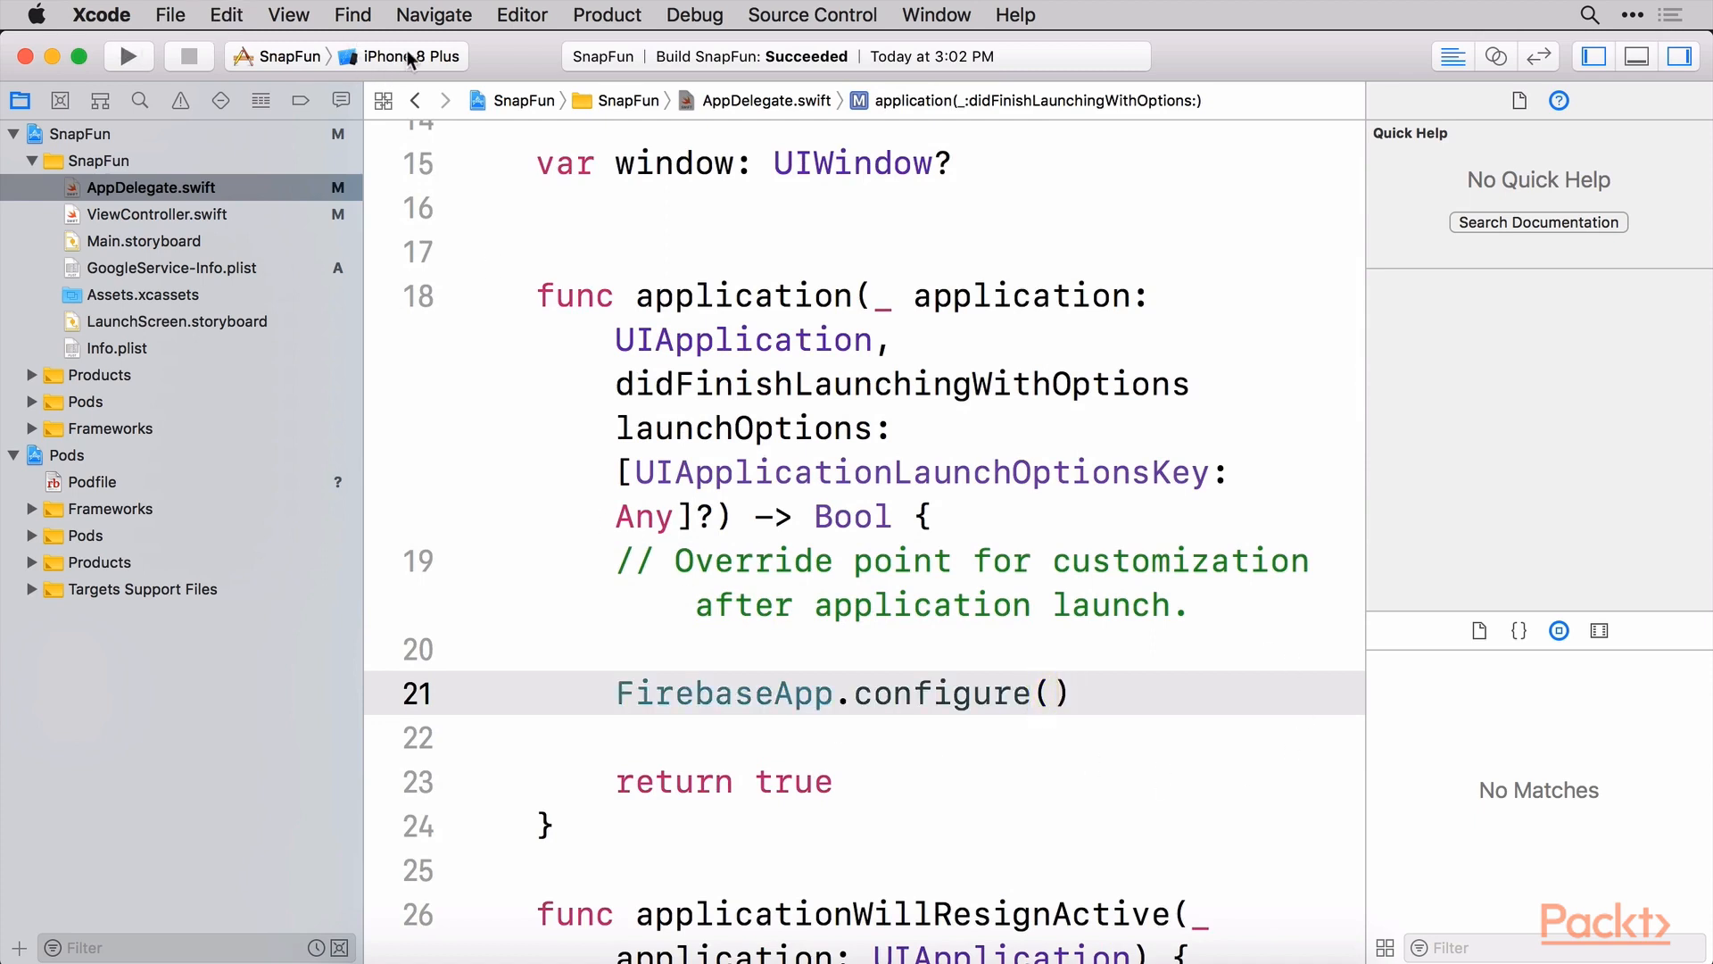
left_click(422, 55)
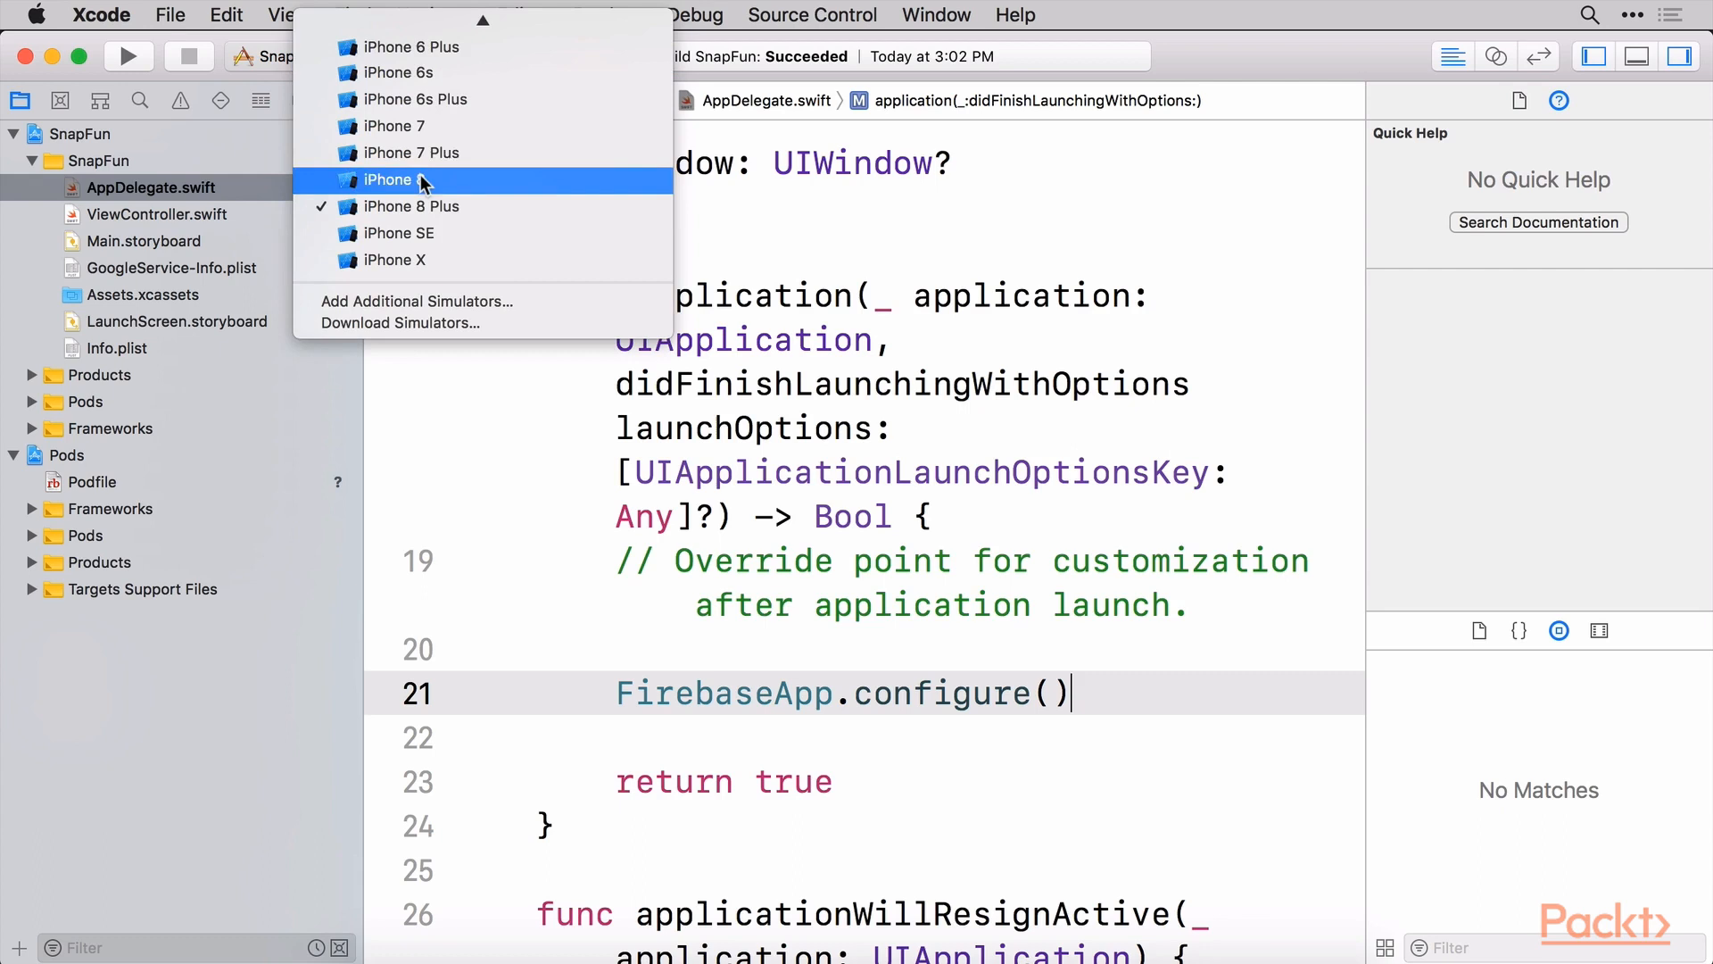
Target the iPhone 8 simulator and build and run SnapFun
left_click(396, 179)
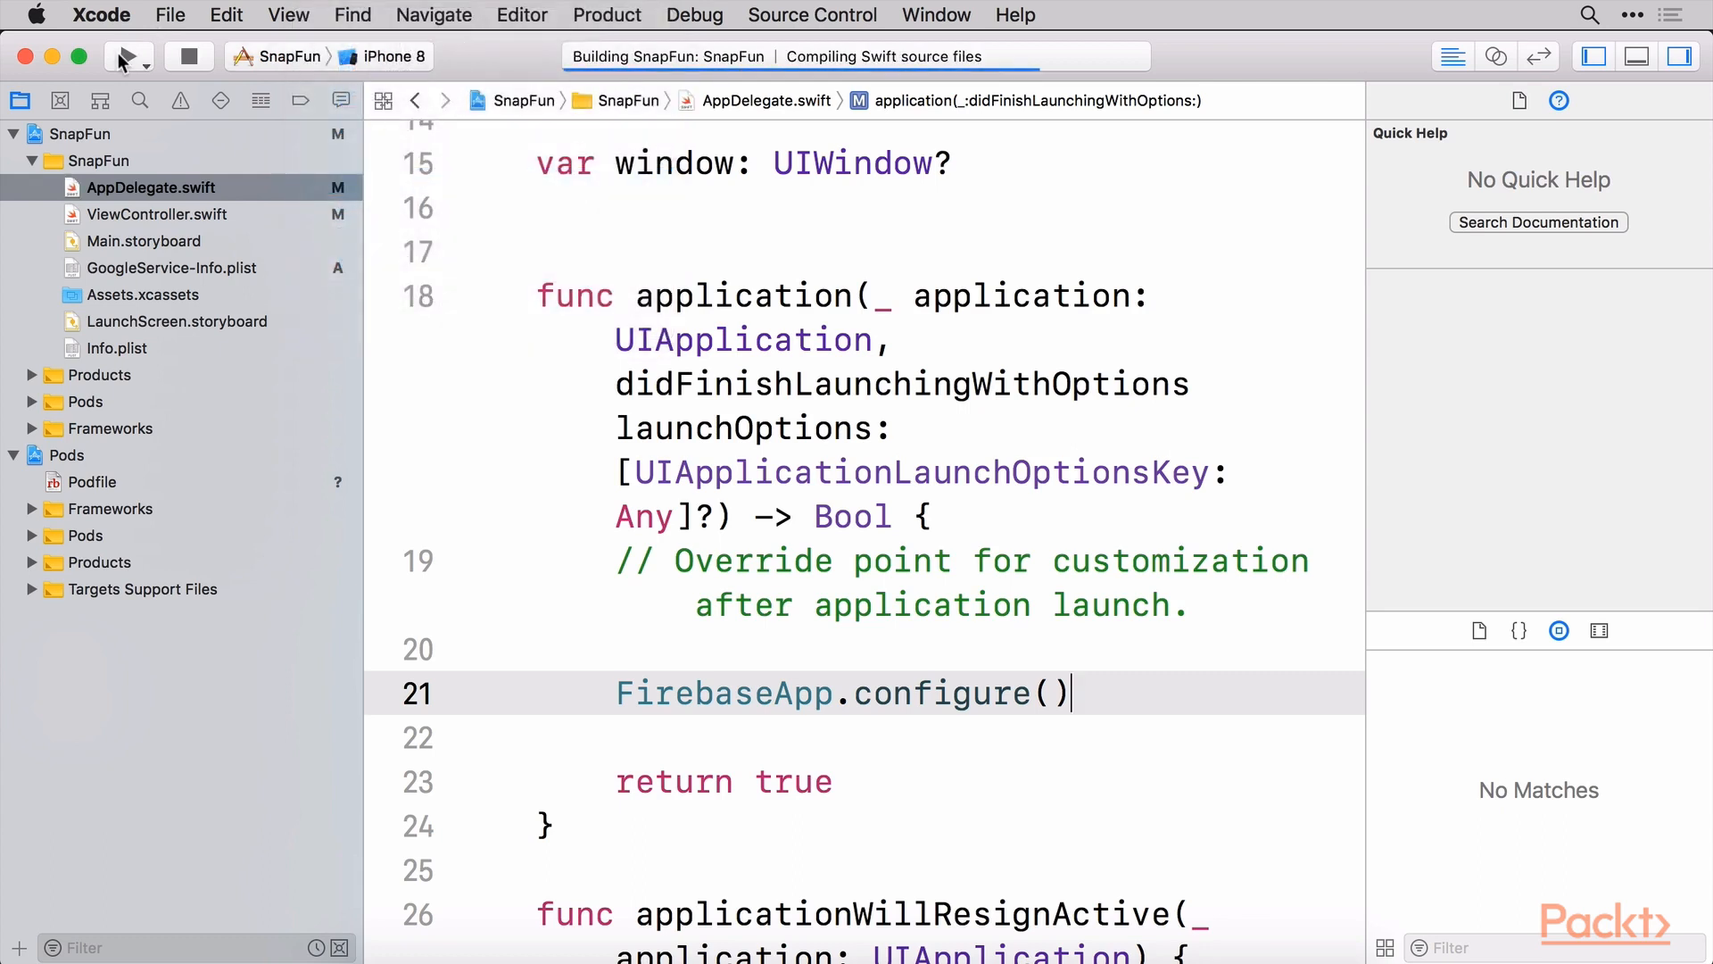
left_click(119, 56)
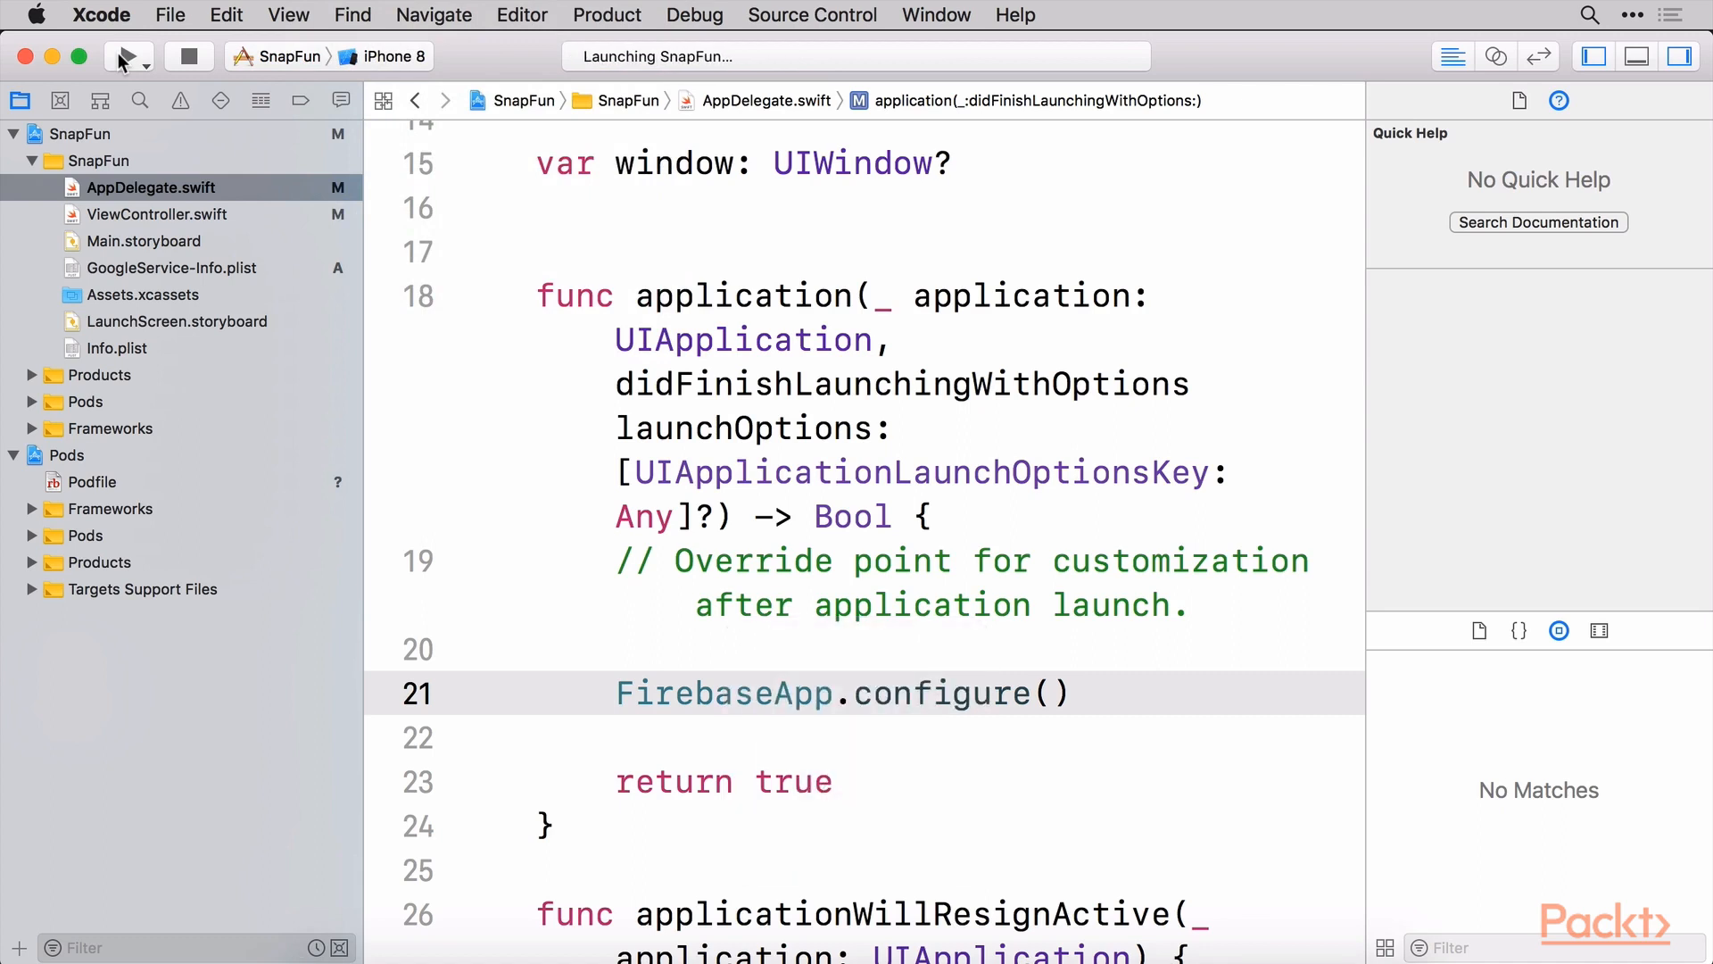
left_click(1071, 692)
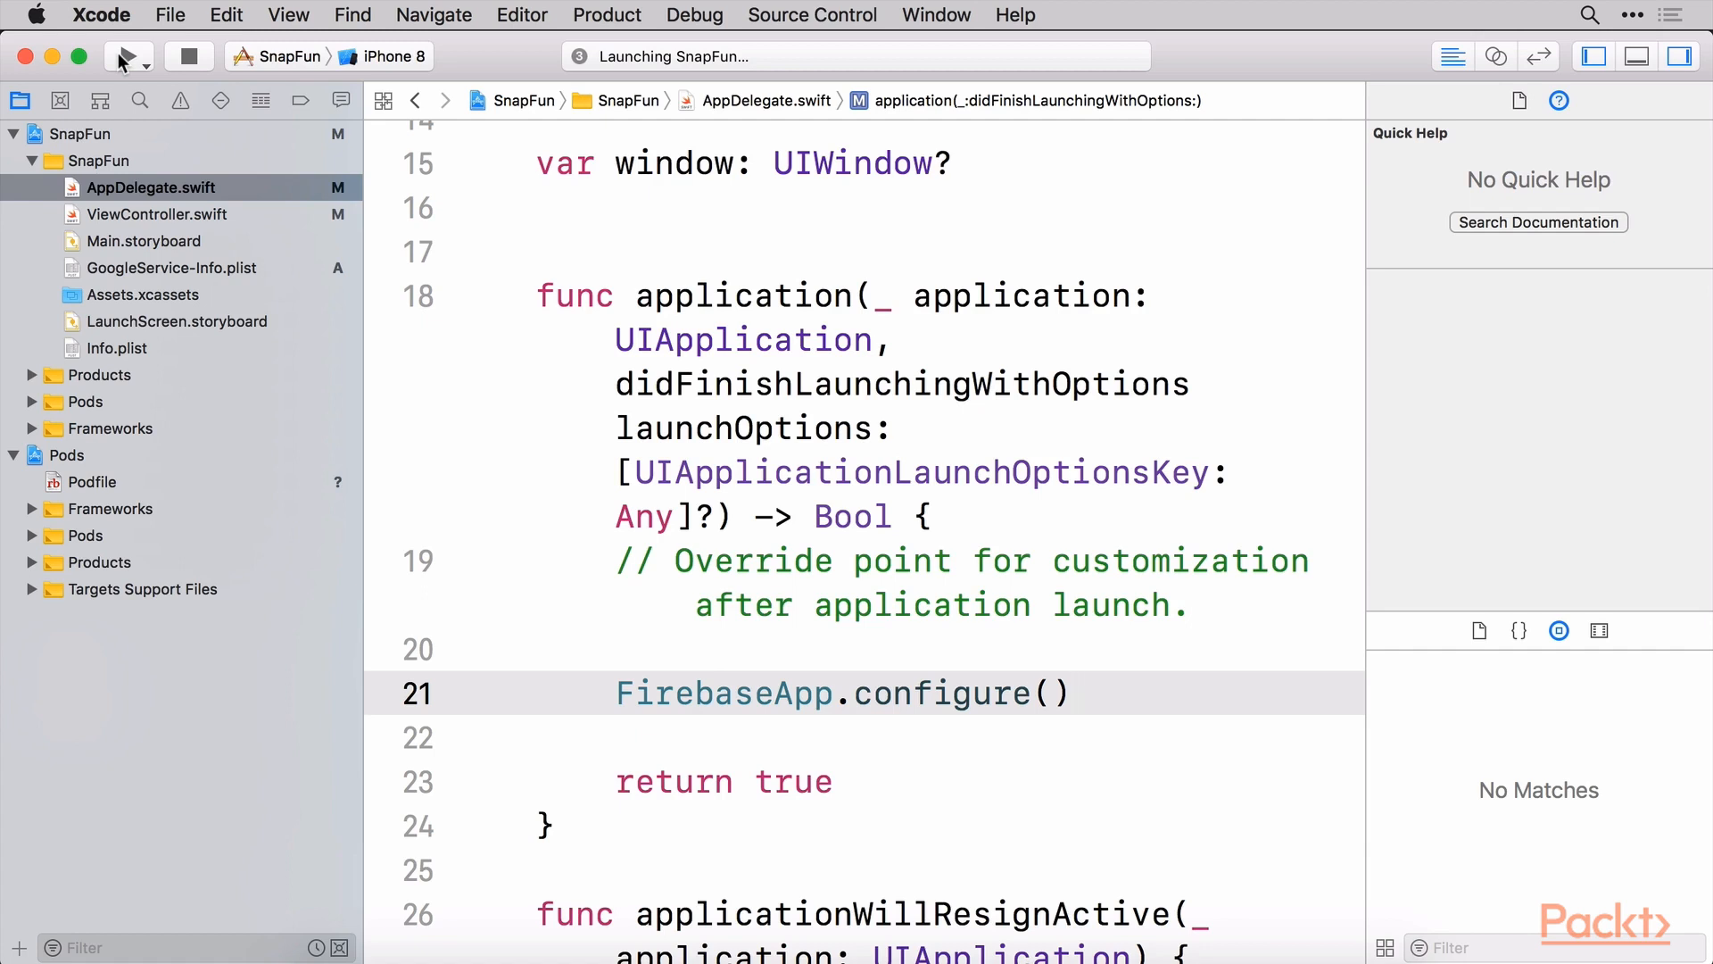
mouse_move(262, 136)
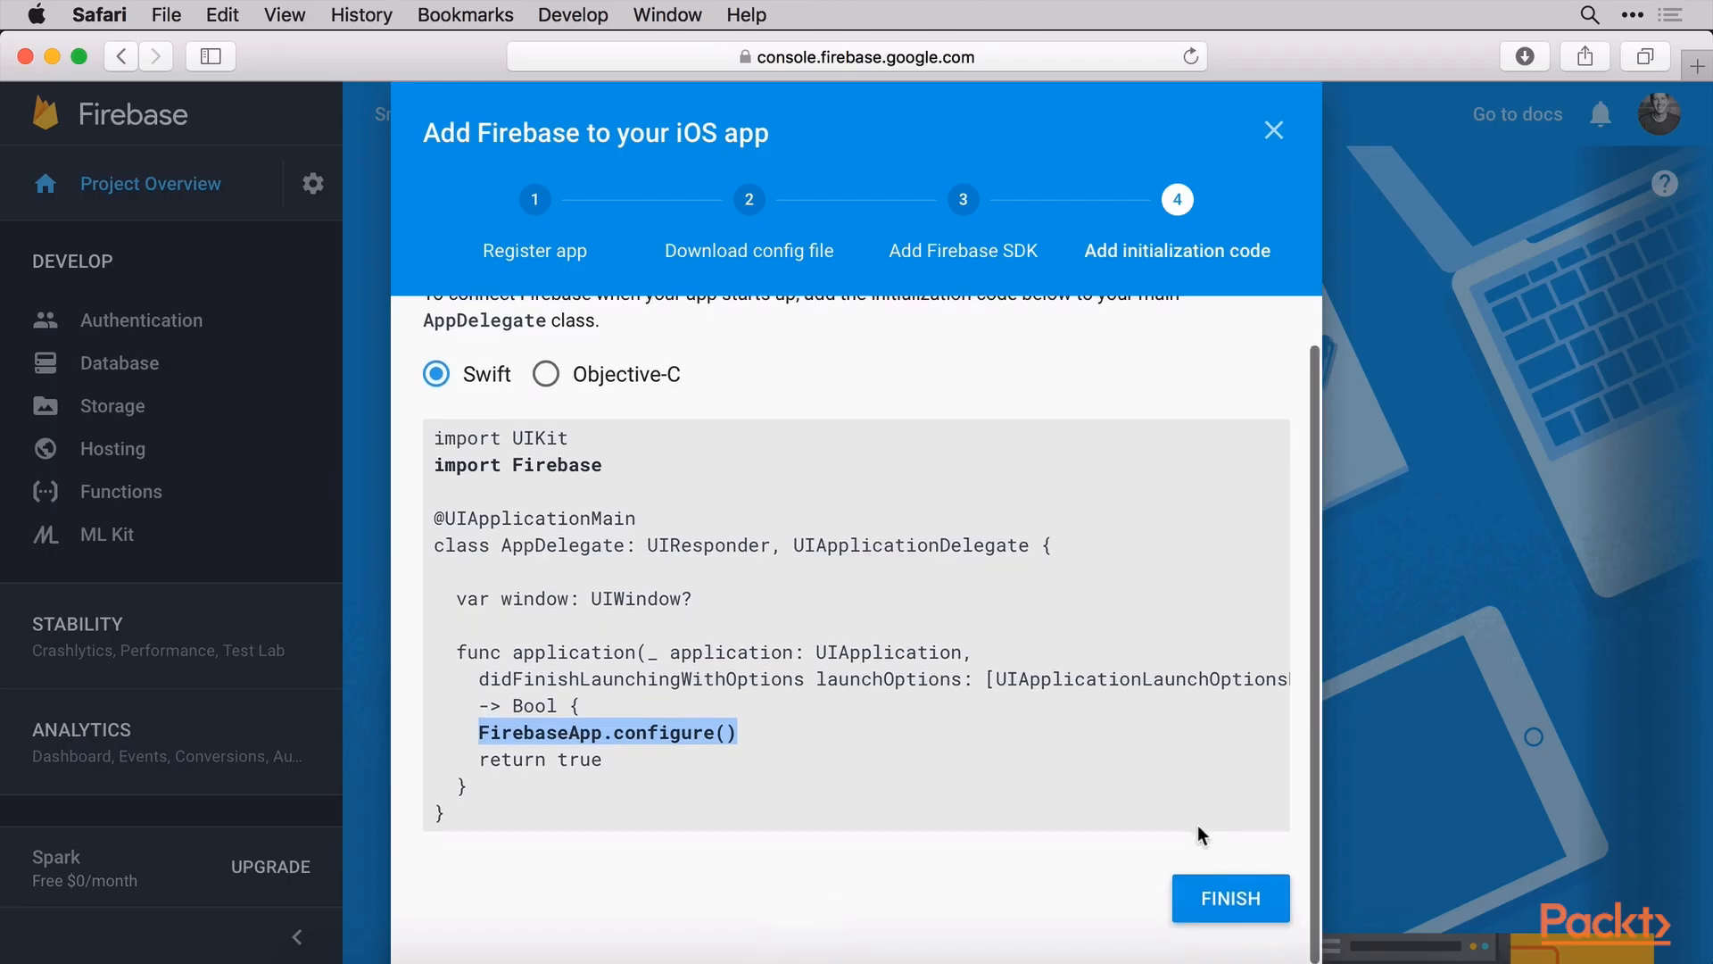
Finish the Add Firebase to your iOS app setup, returning to the SnapFun project overview
left_click(1228, 898)
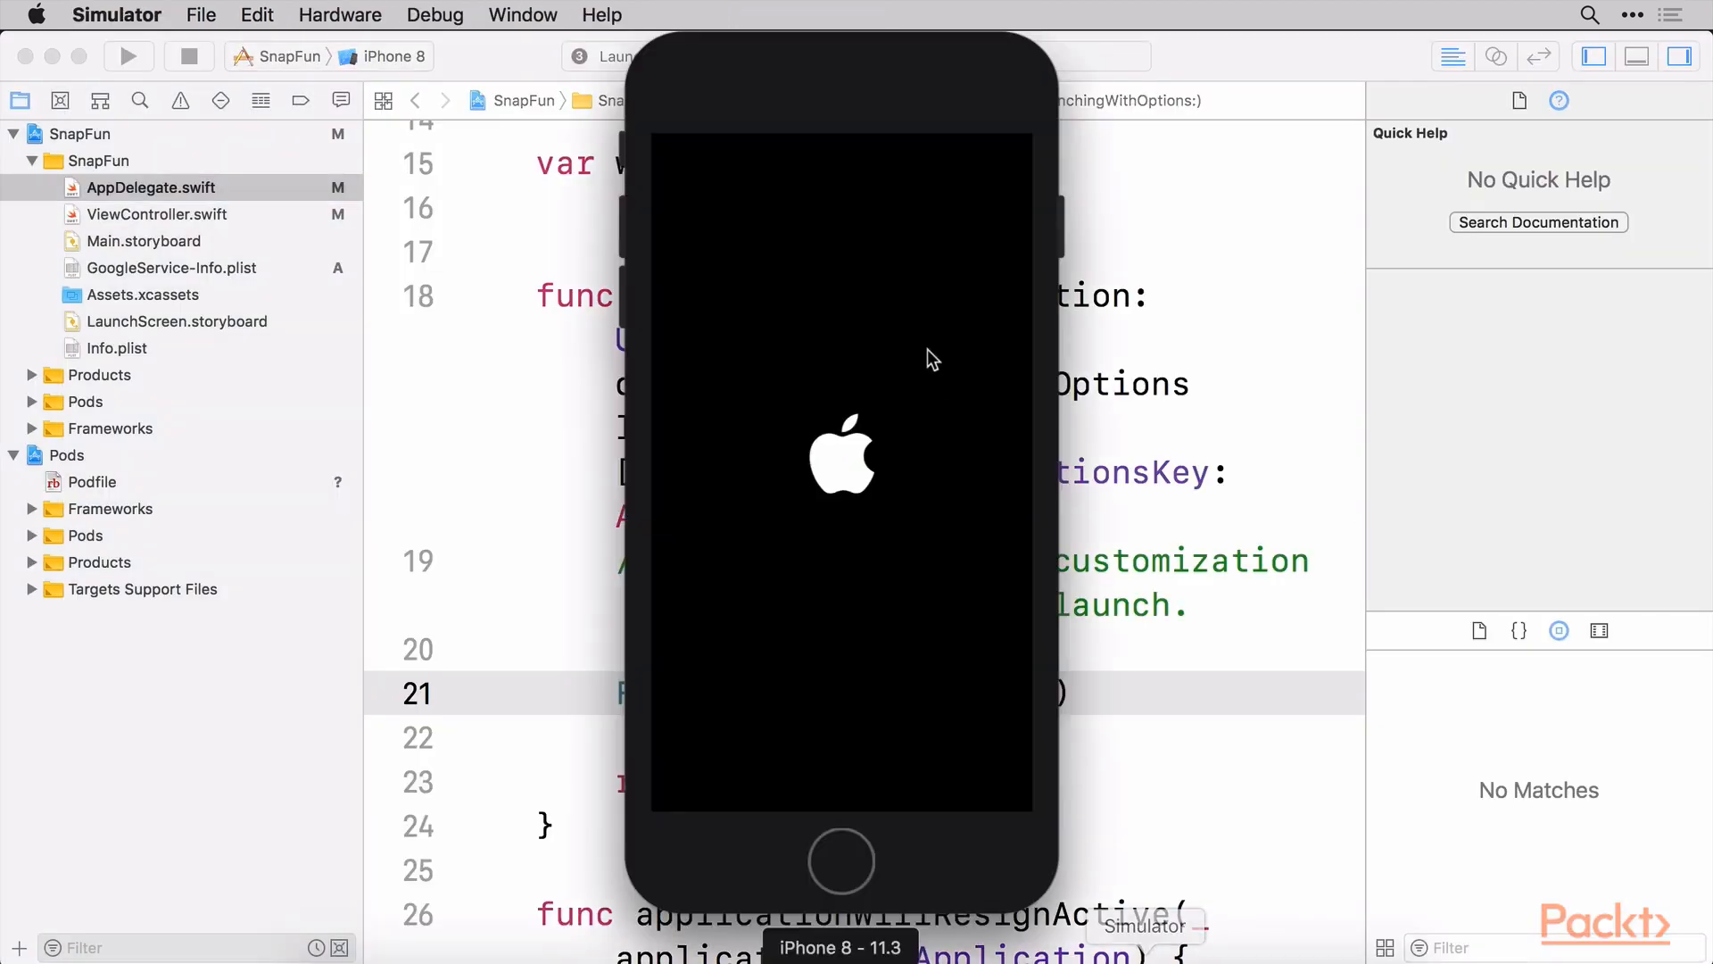
mouse_move(1178, 472)
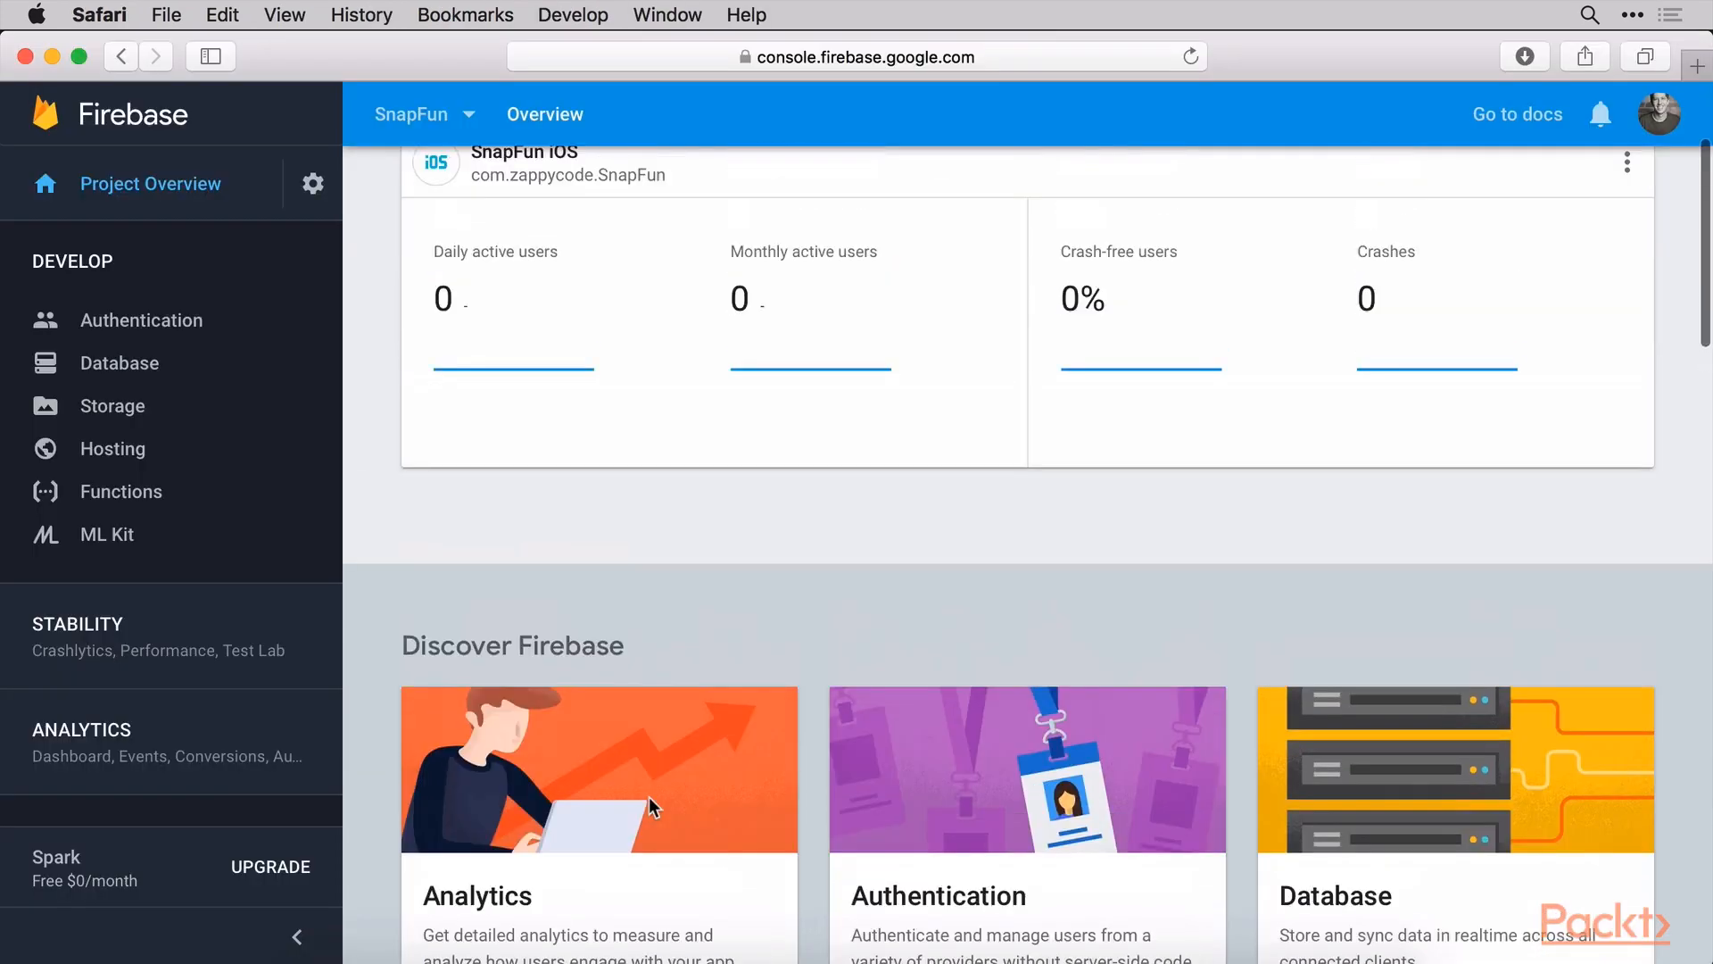
scroll("up", 3)
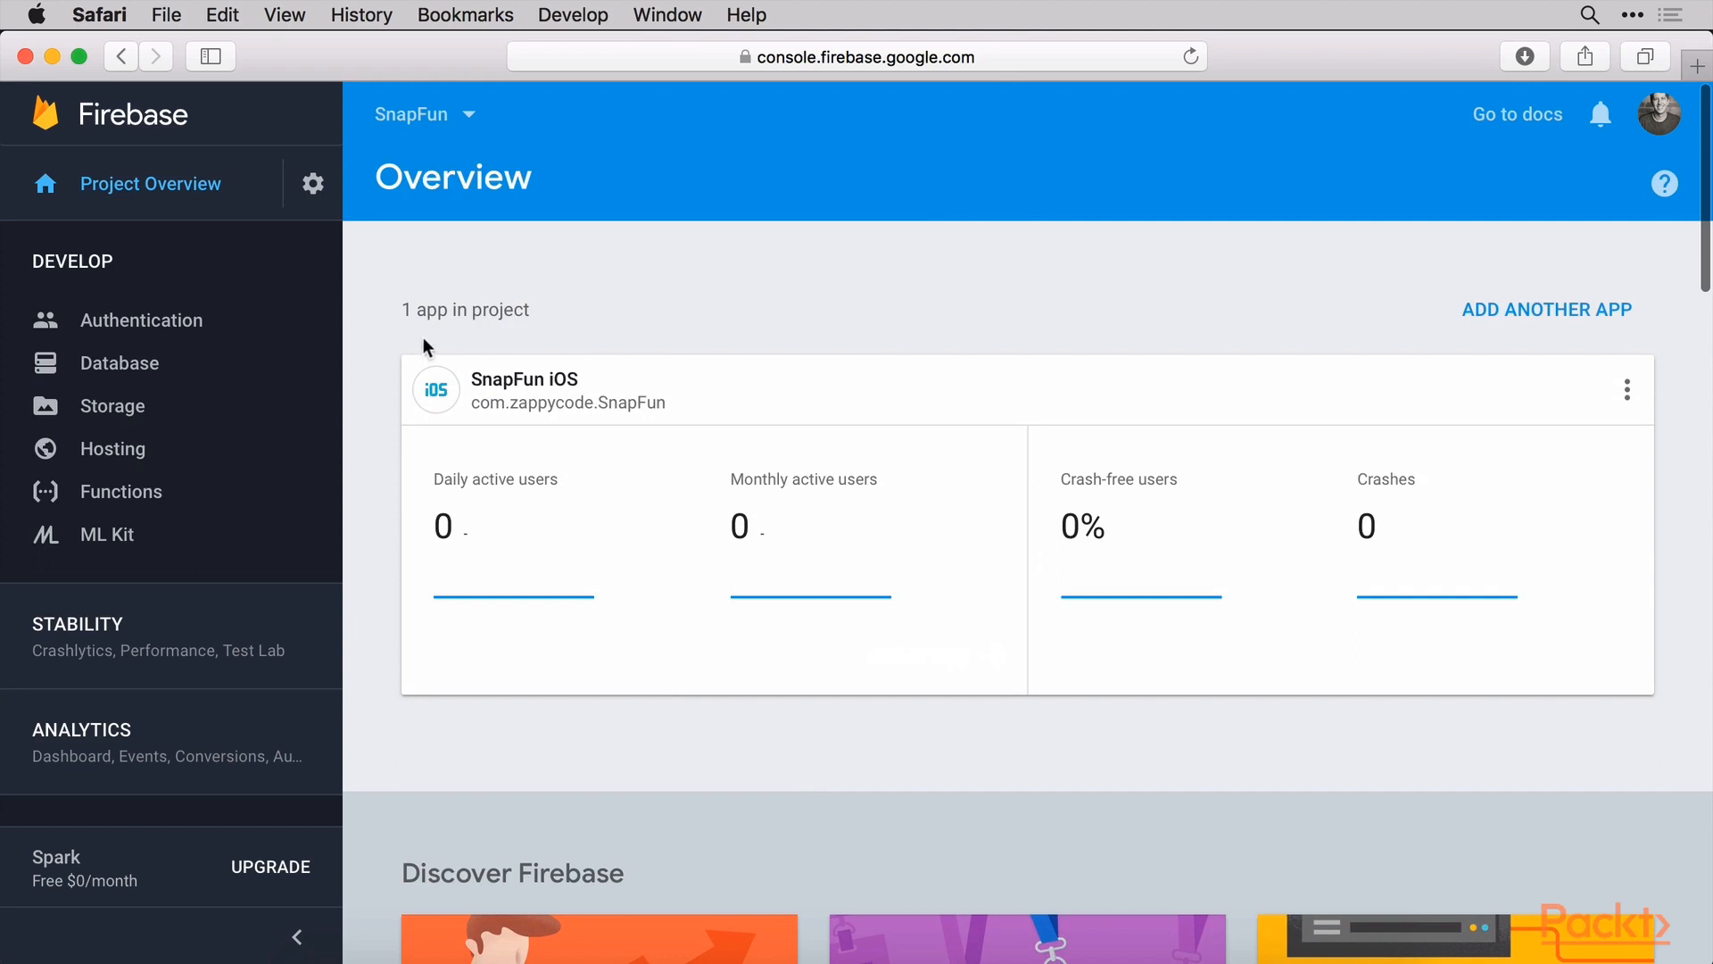
mouse_move(159, 371)
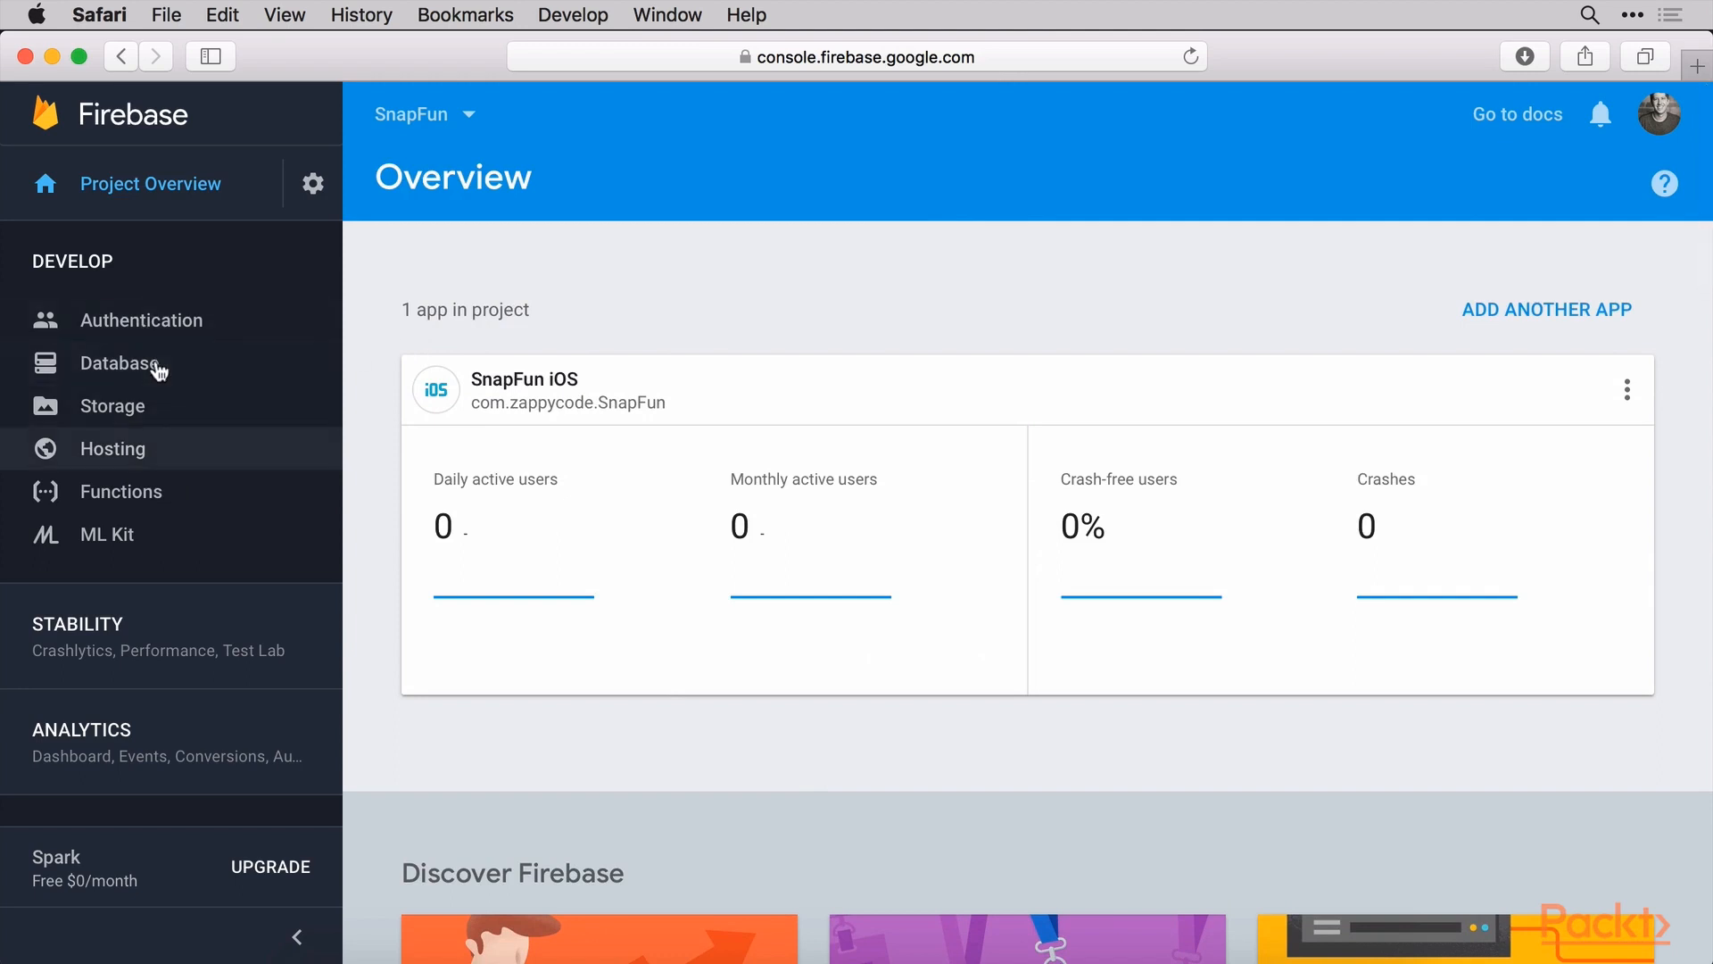
mouse_move(139, 319)
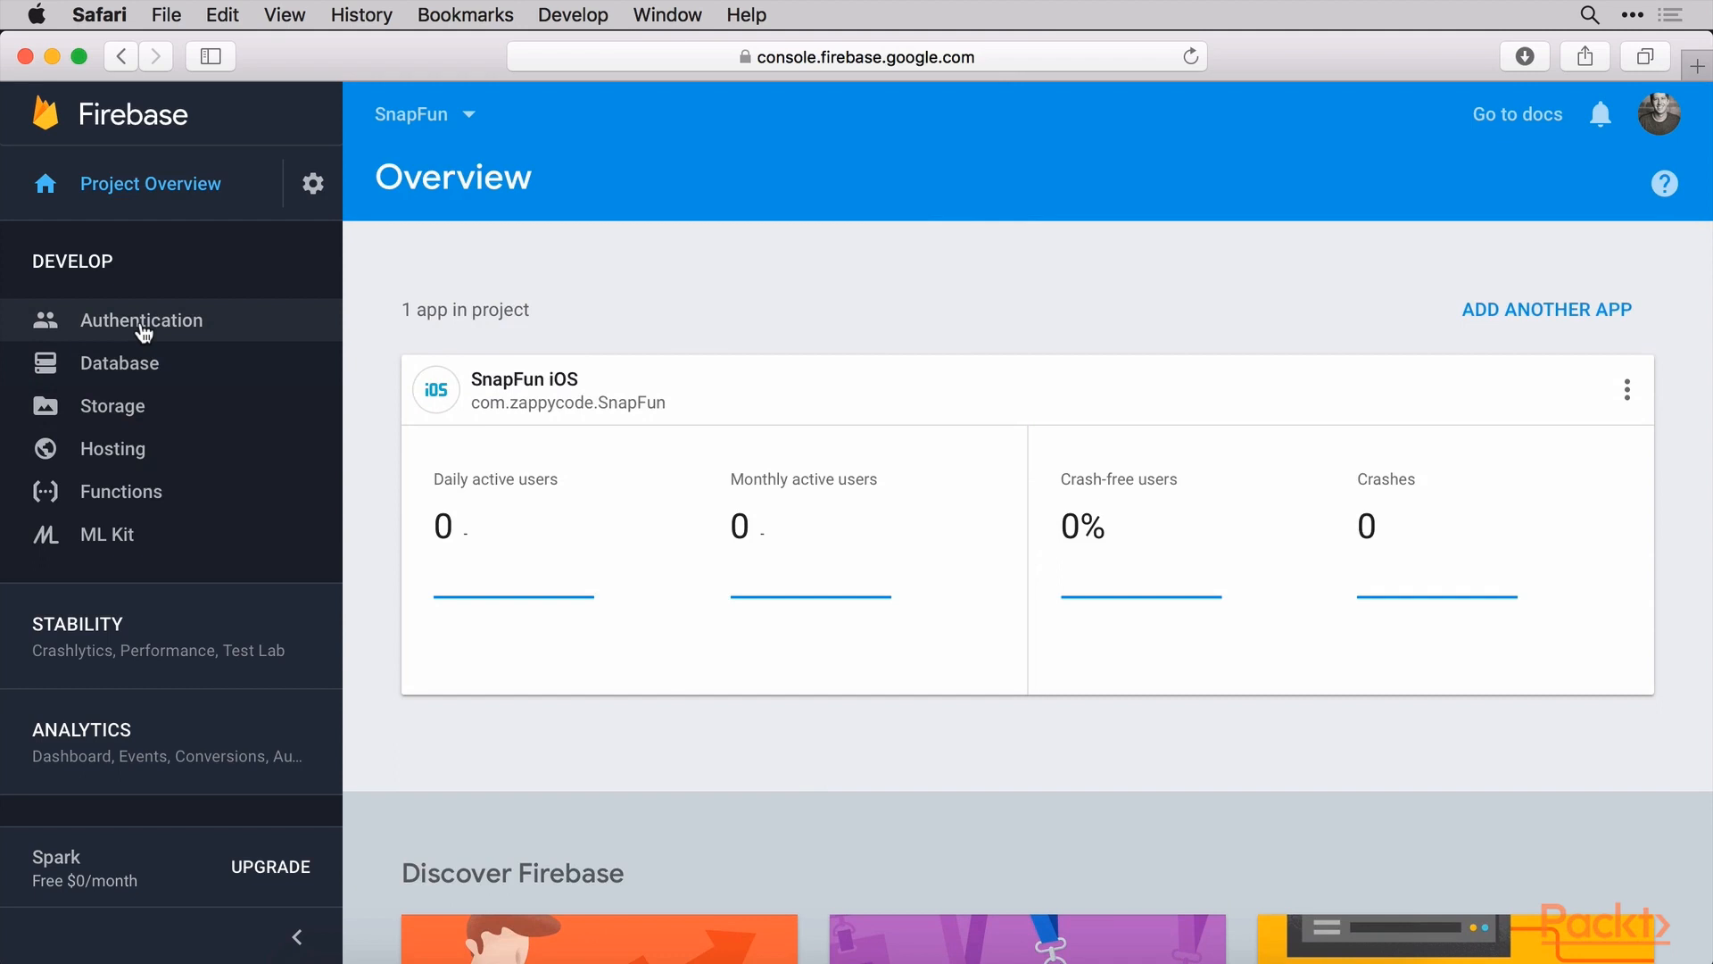
mouse_move(148, 378)
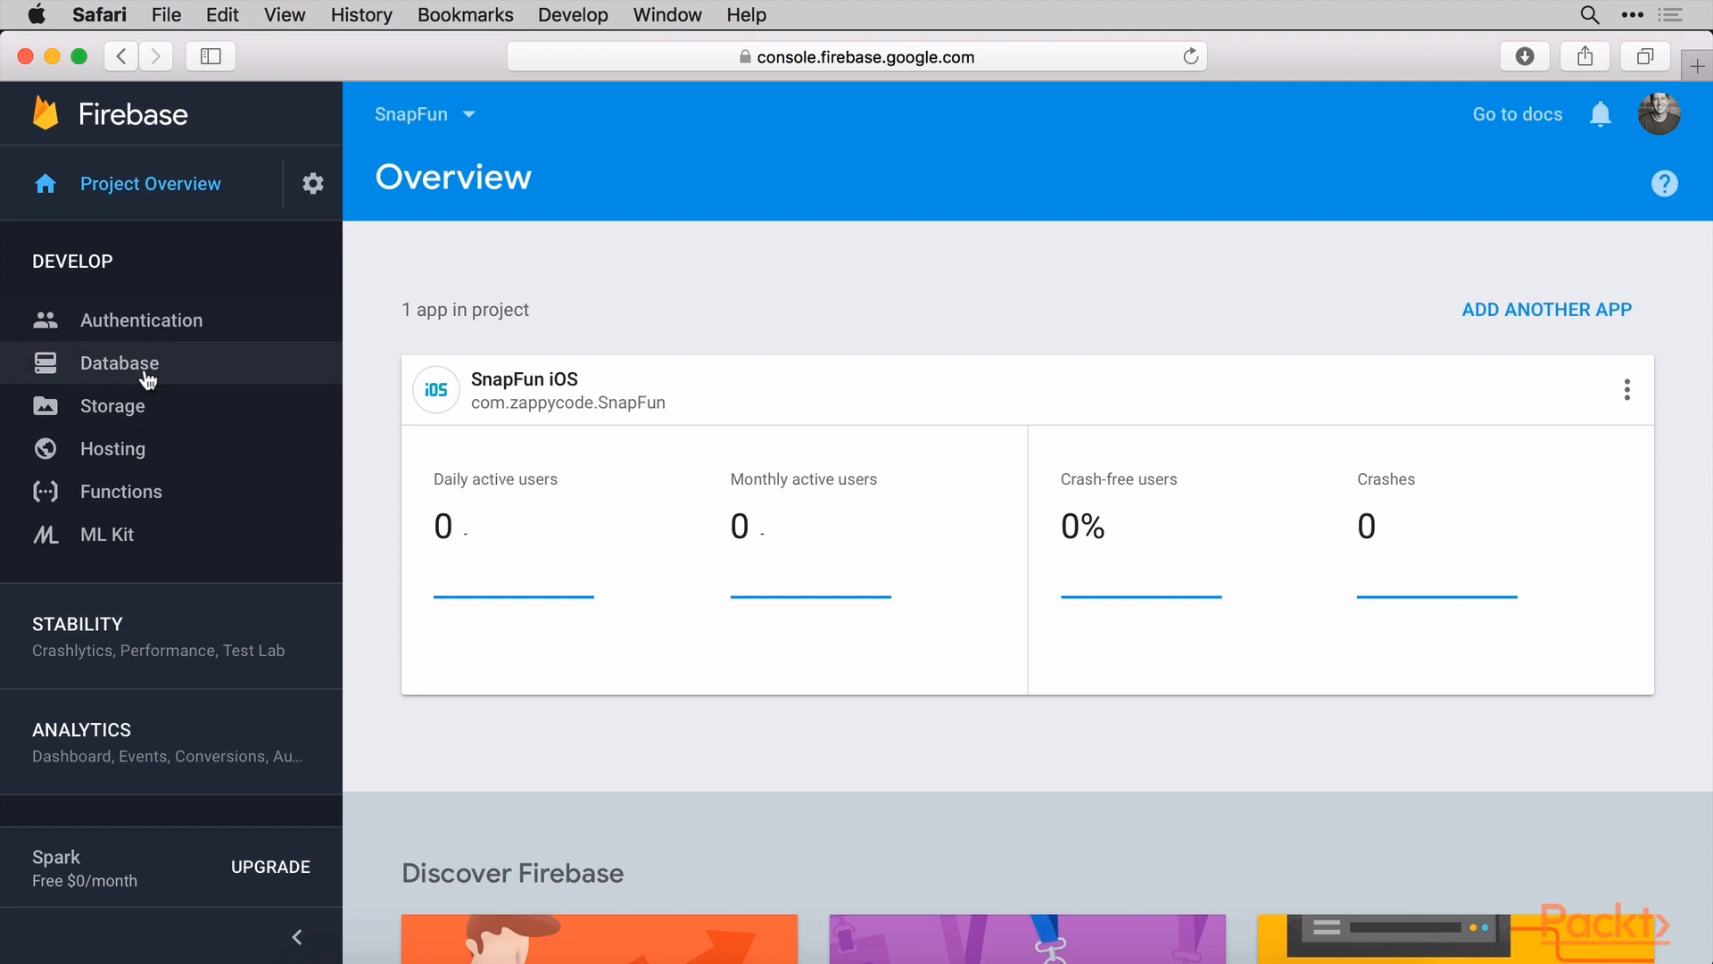
mouse_move(166, 369)
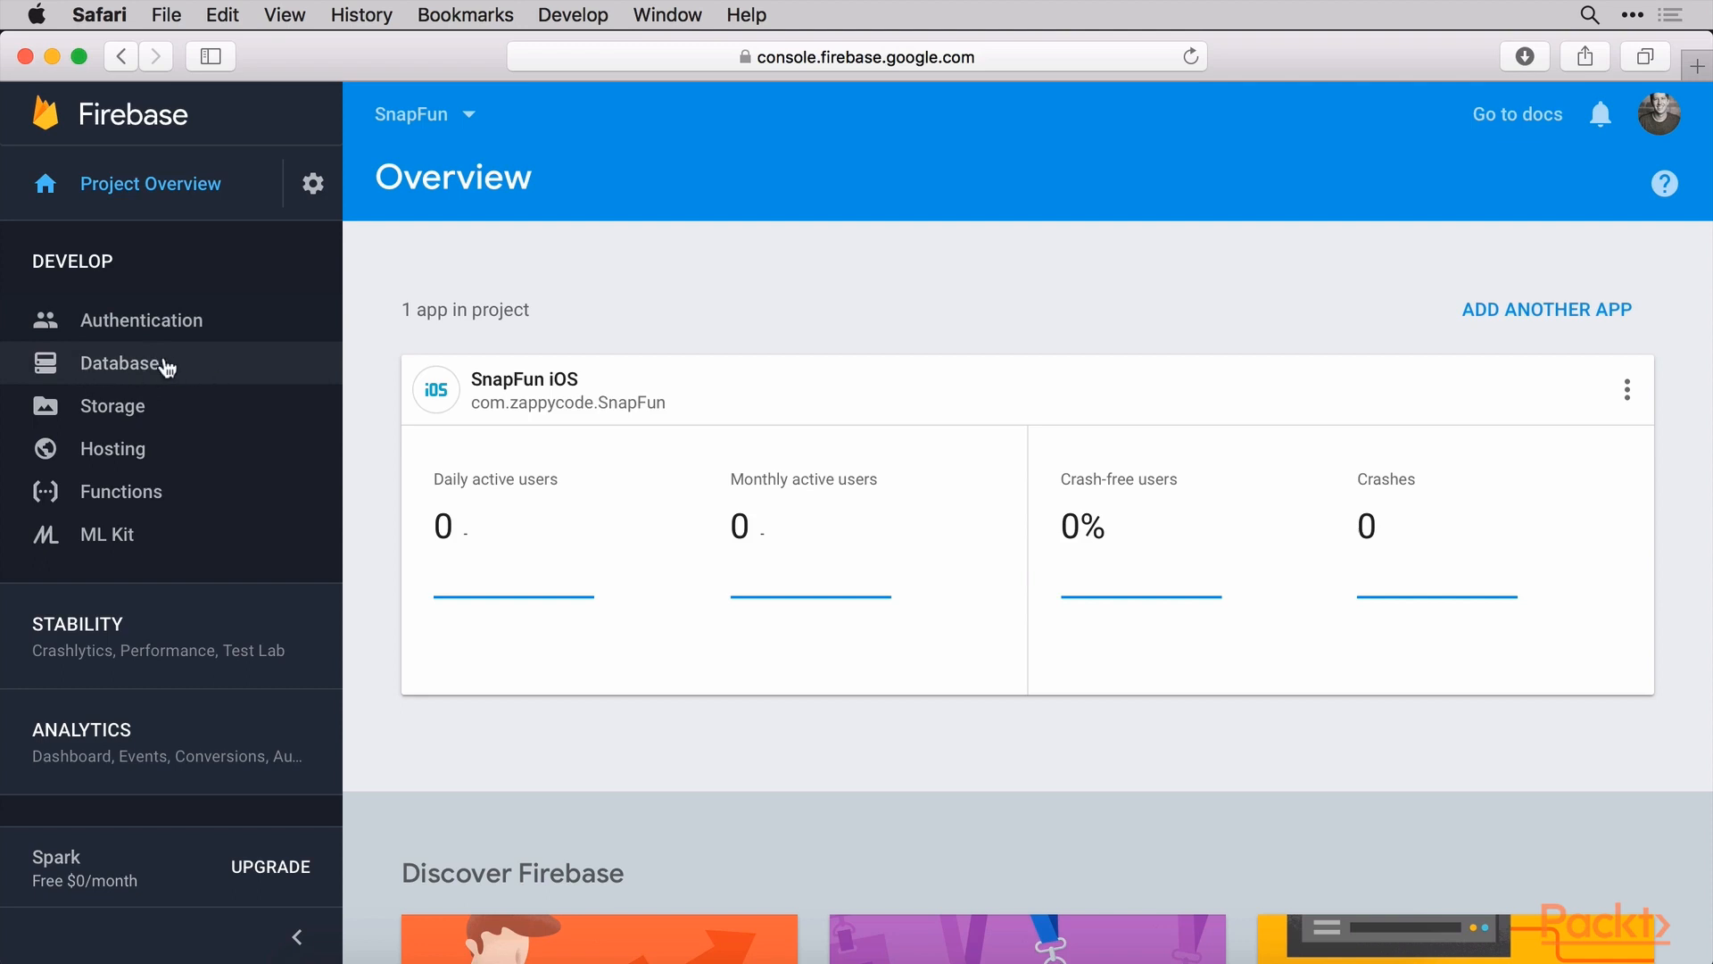
mouse_move(117, 375)
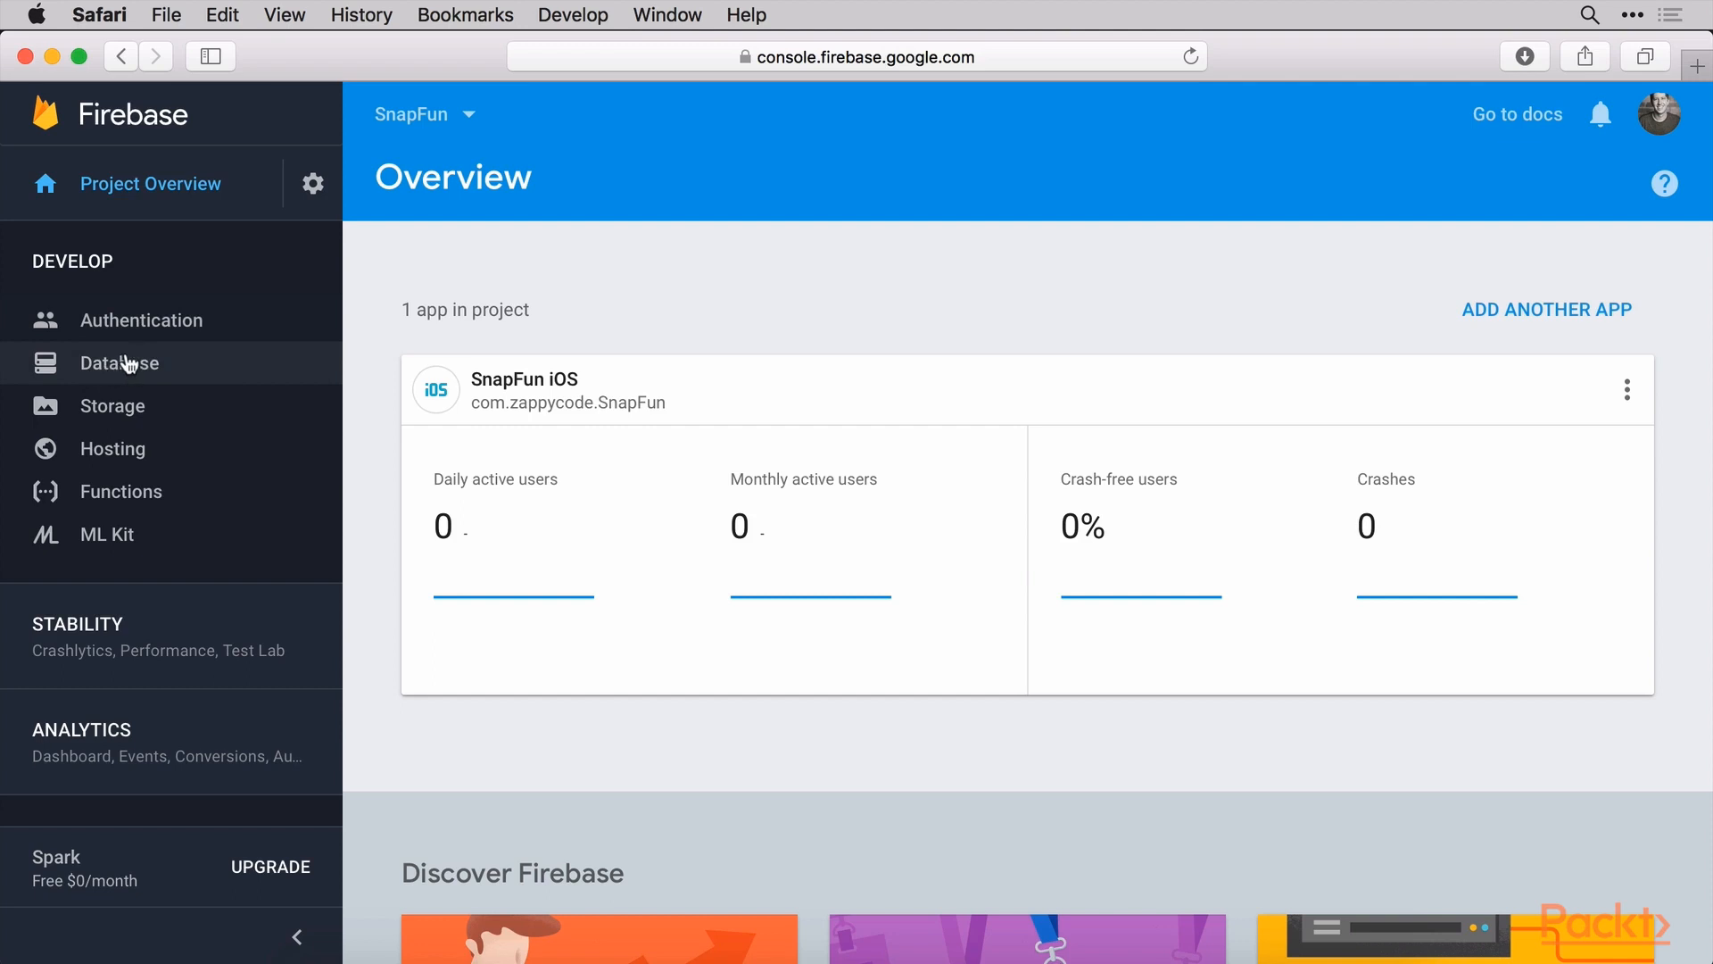
mouse_move(130, 412)
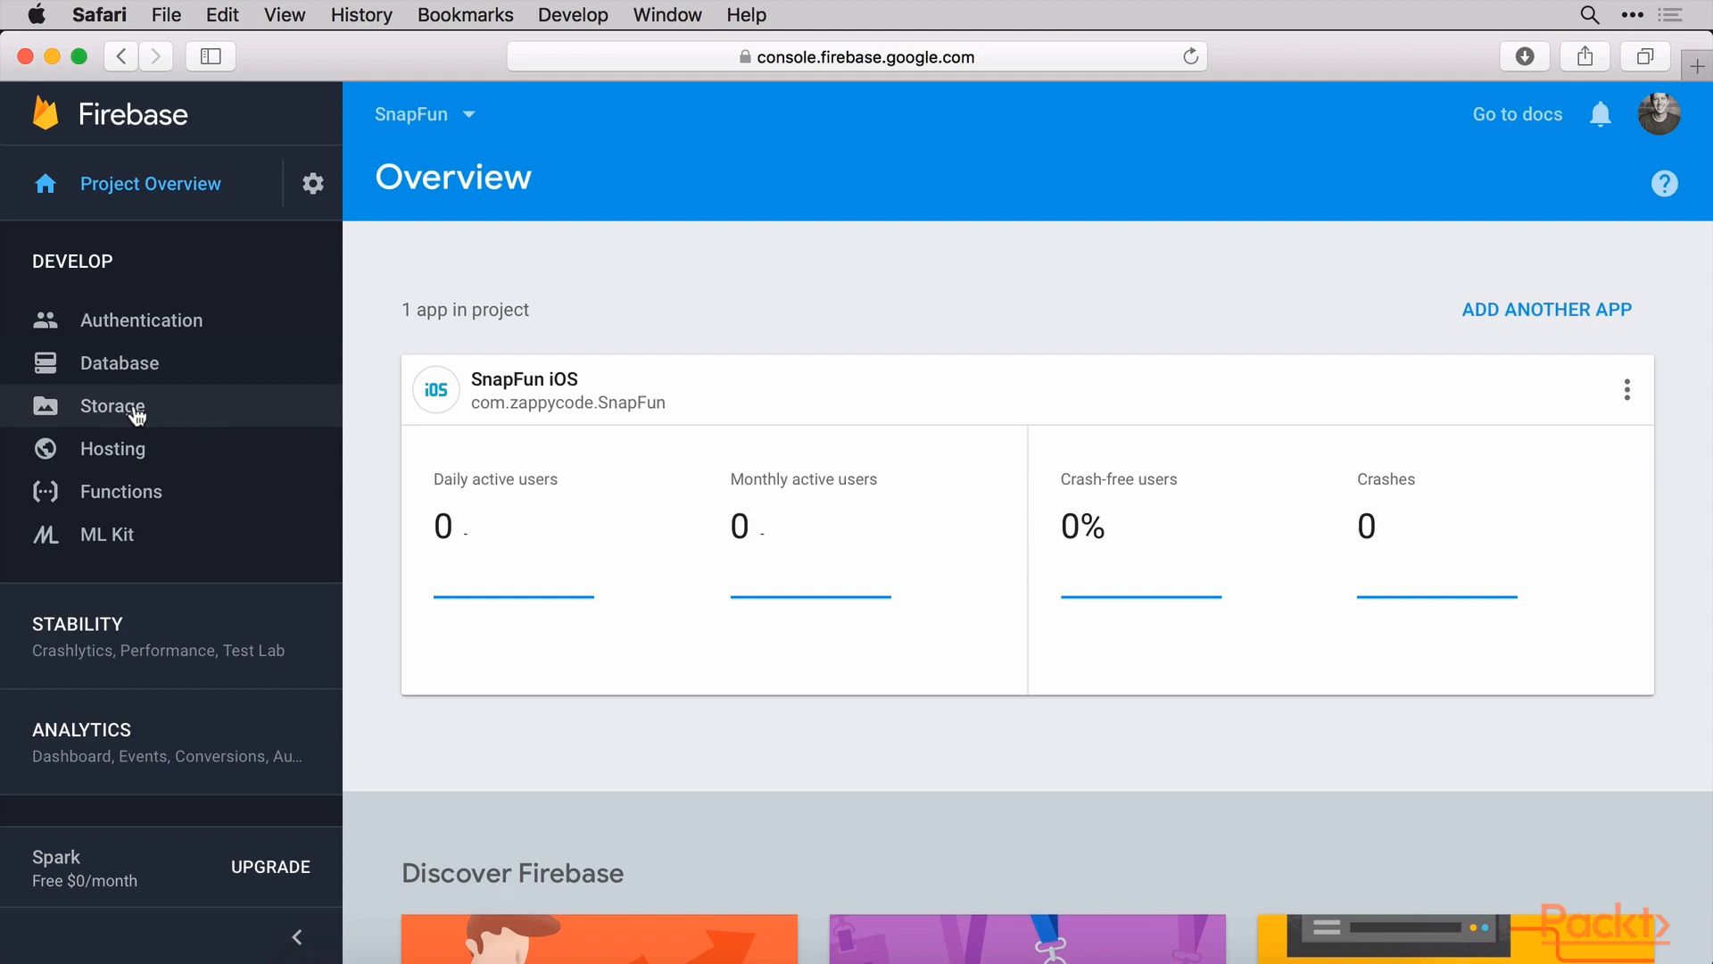
mouse_move(163, 382)
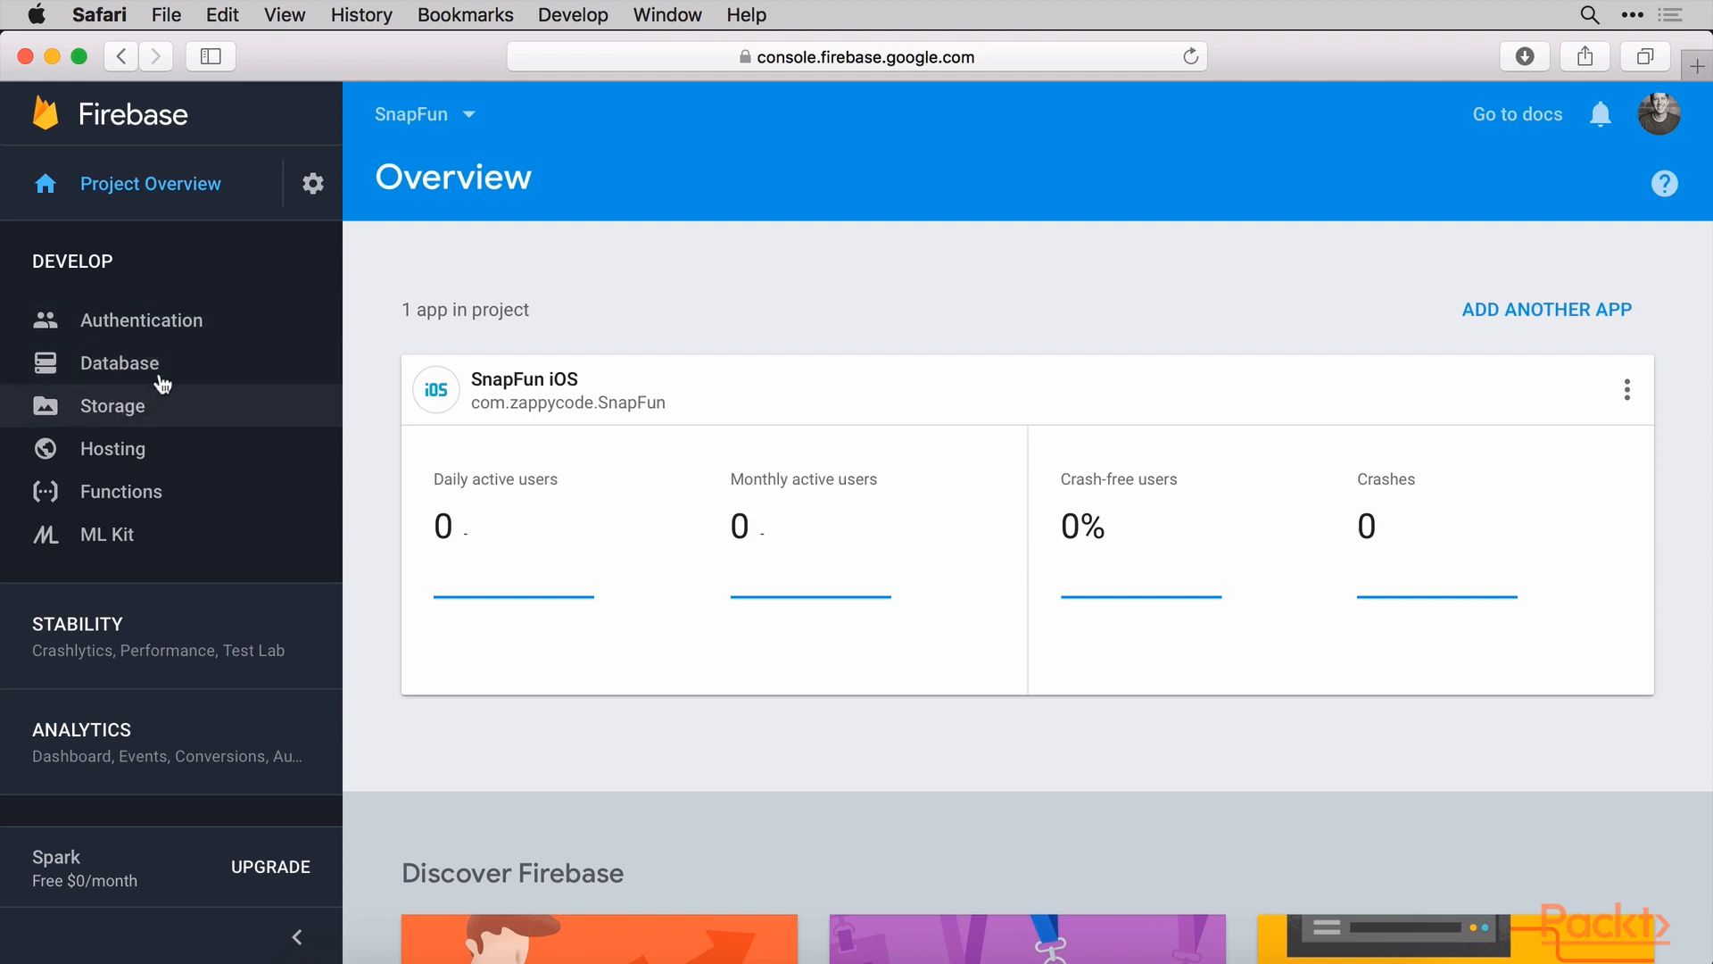
mouse_move(118, 362)
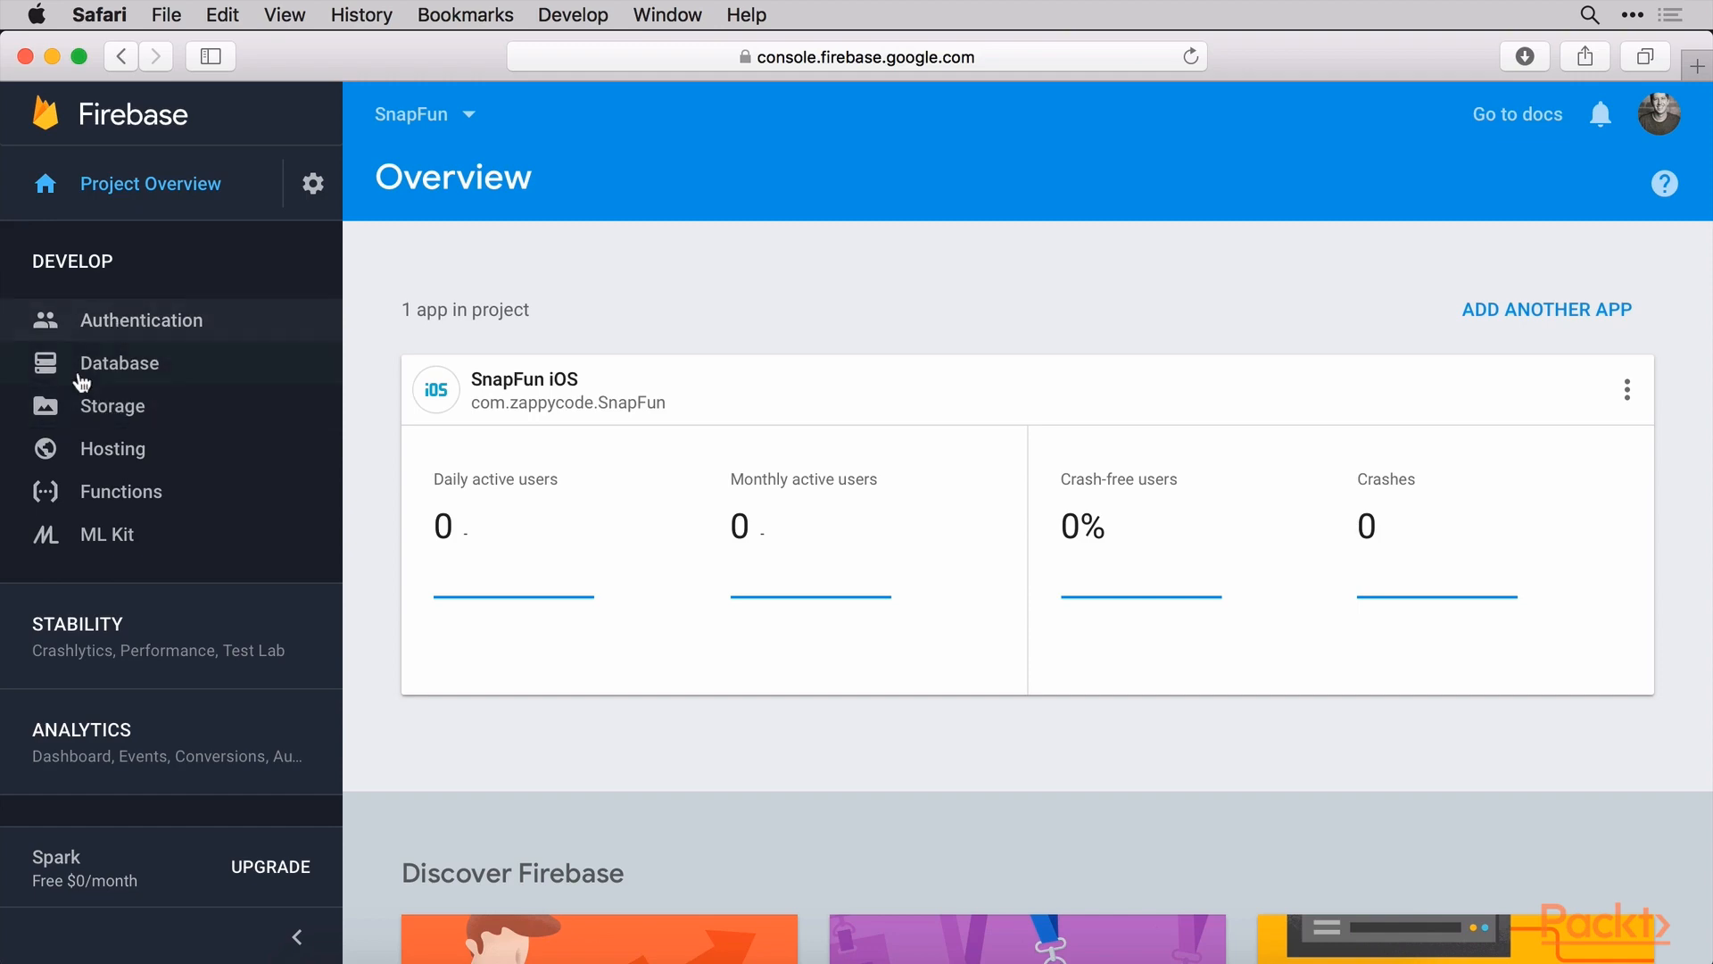
mouse_move(148, 385)
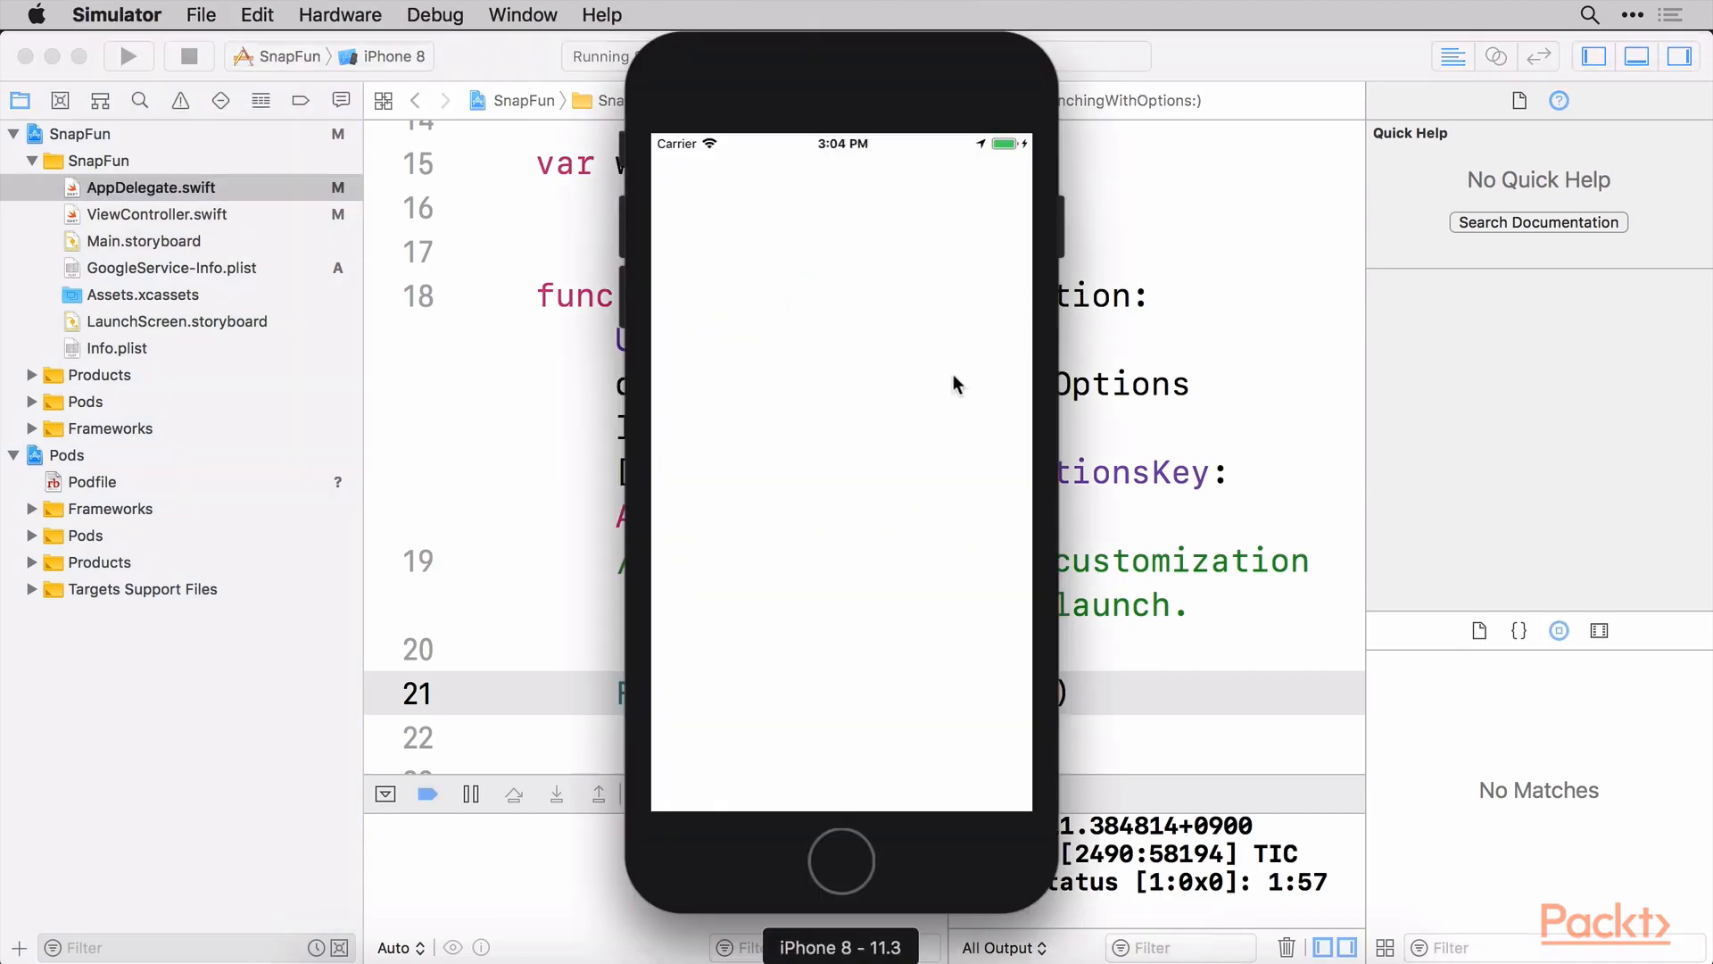
mouse_move(867, 564)
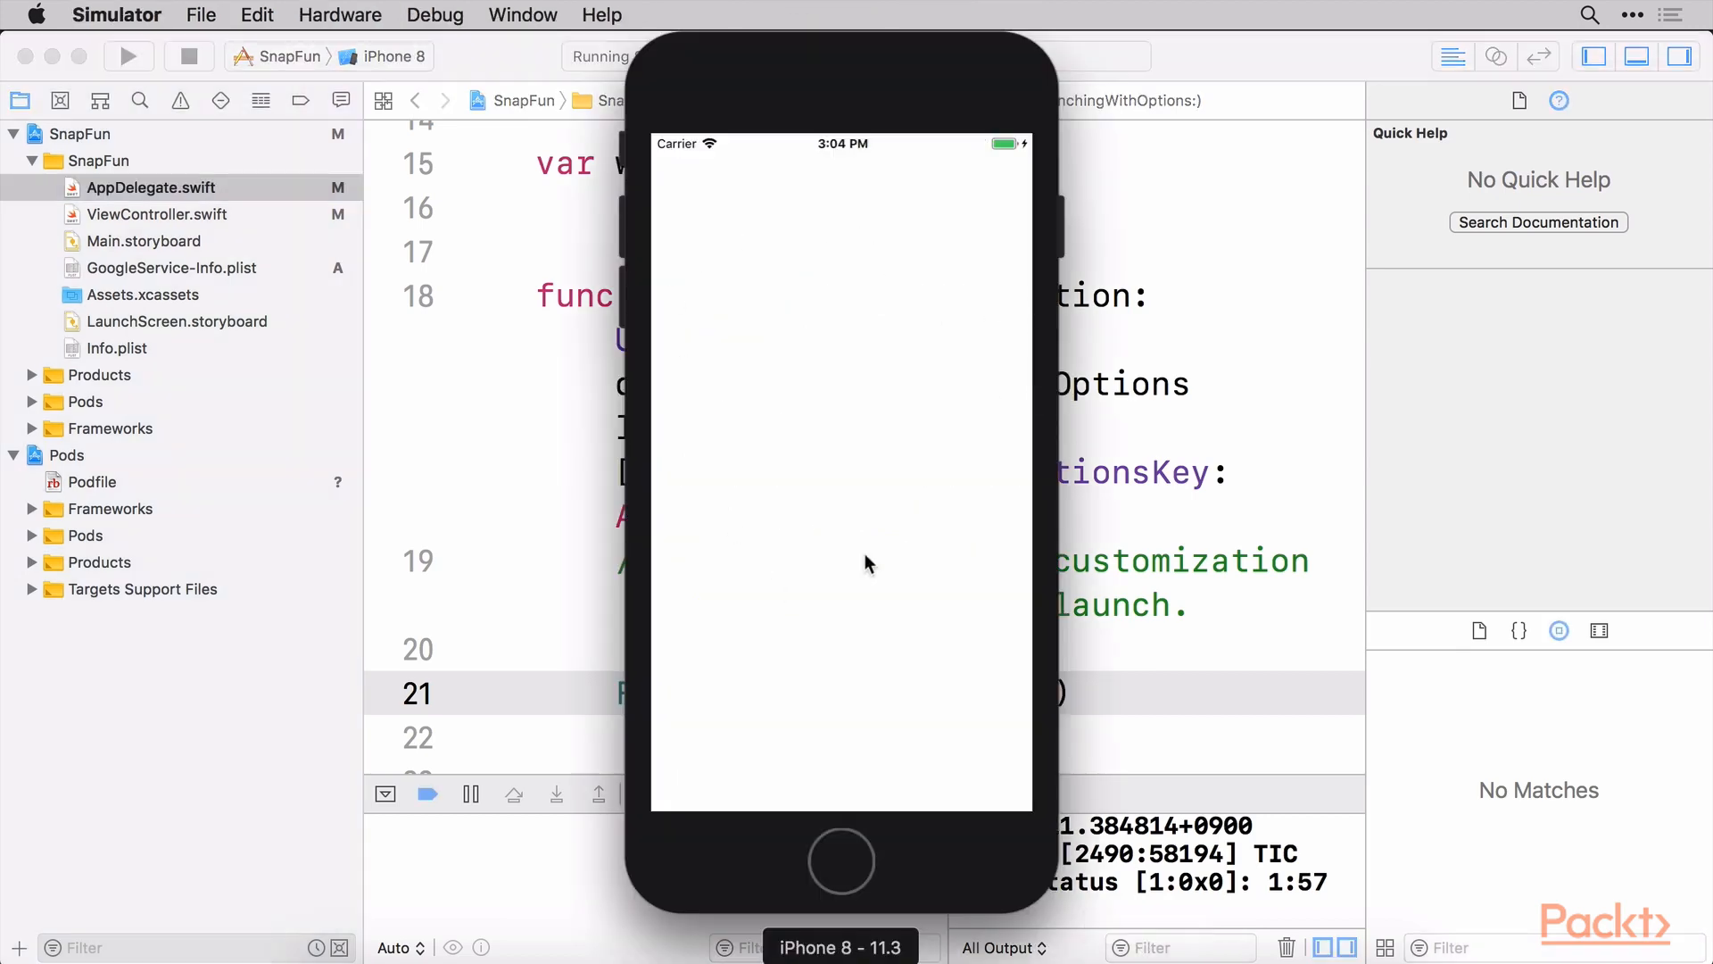